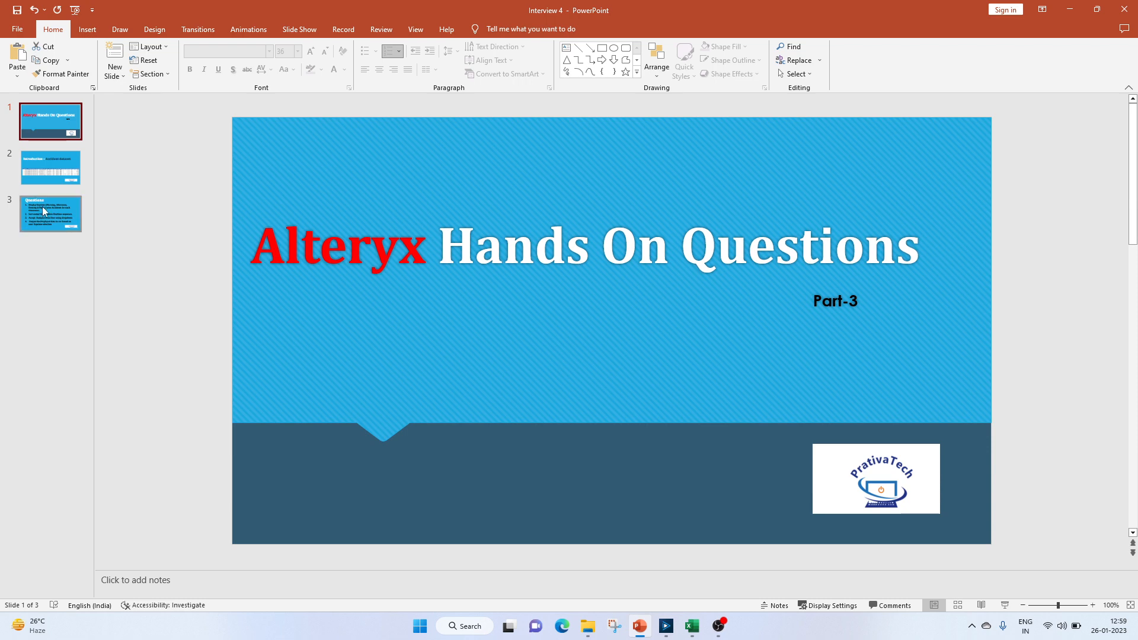
# Show the 'Introduction – Accident dataset' slide, then switch to the accidents spreadsheet in Excel.
pyautogui.click(50, 167)
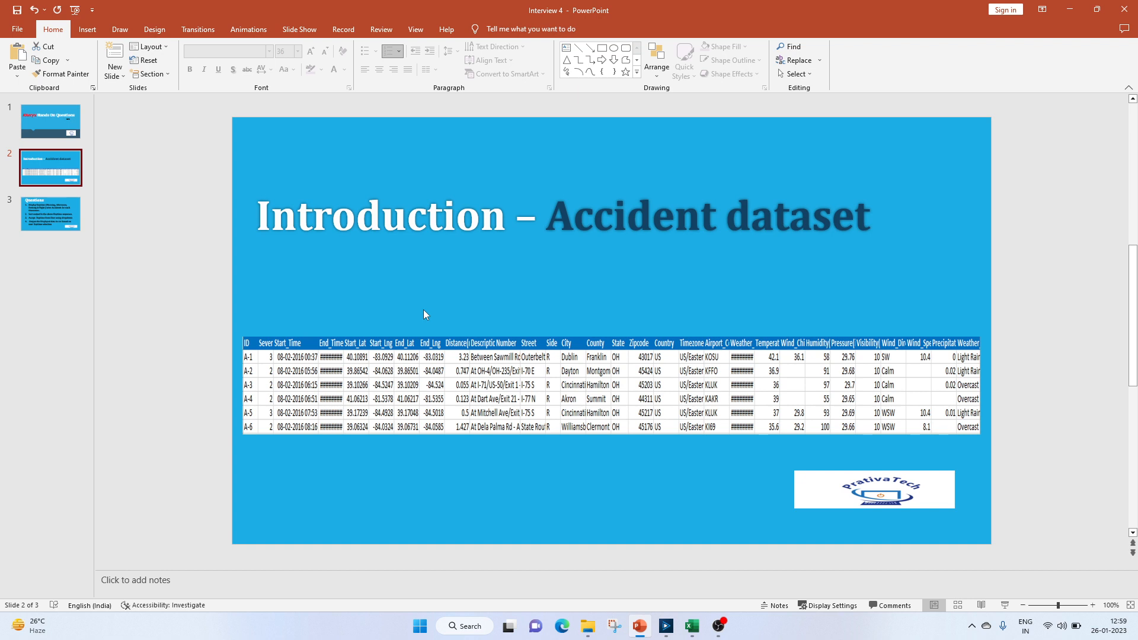
pyautogui.moveTo(442, 563)
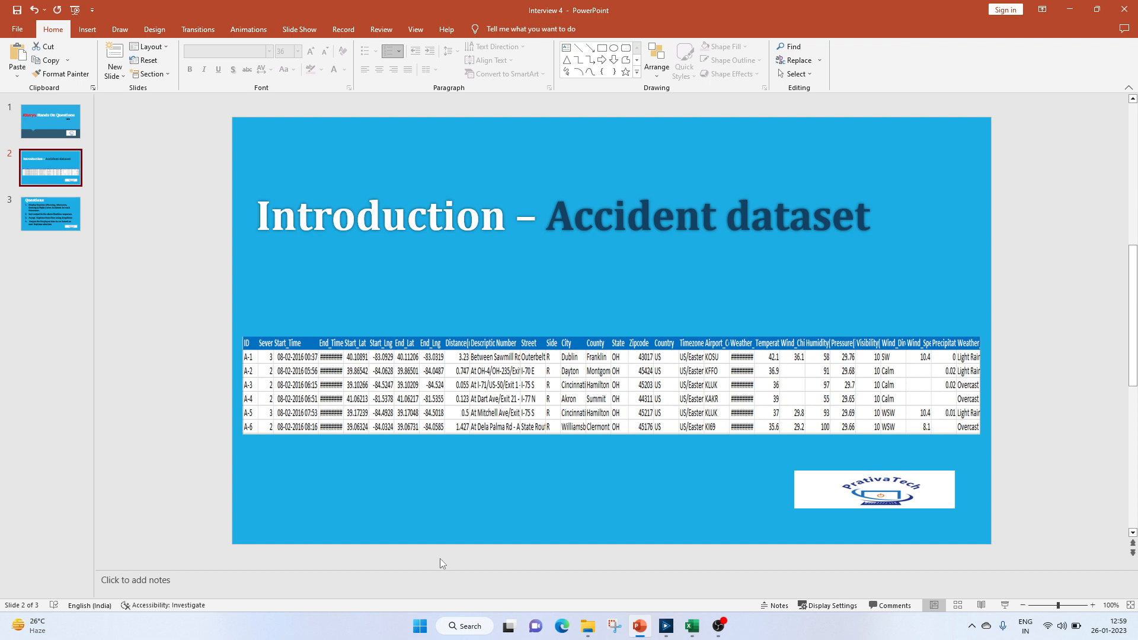
pyautogui.moveTo(485, 420)
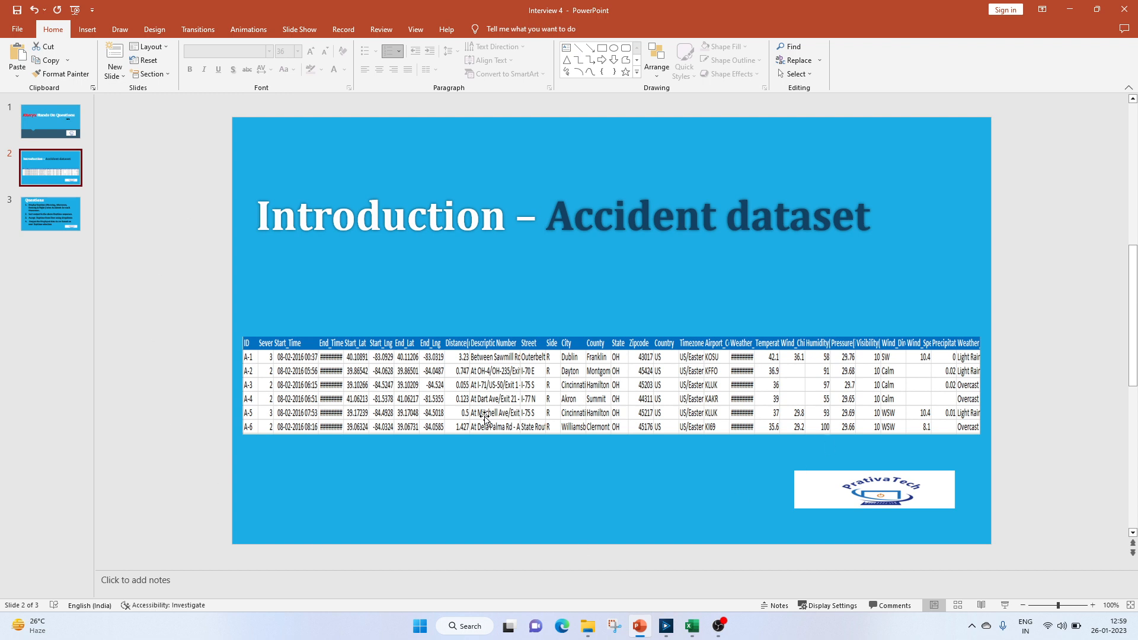
pyautogui.click(690, 626)
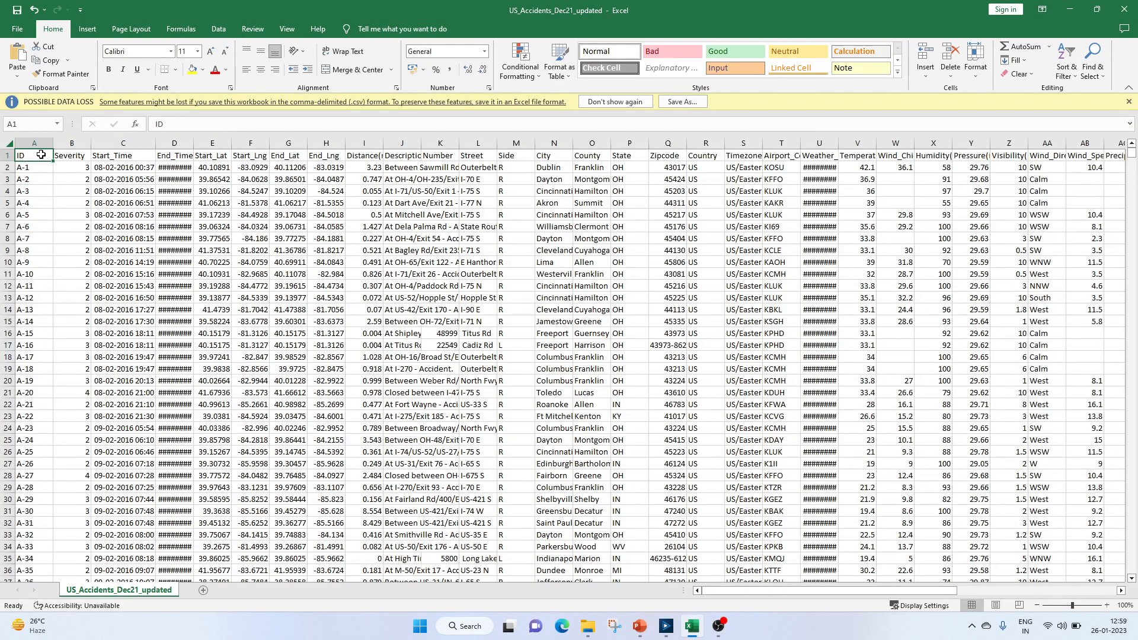
pyautogui.click(123, 156)
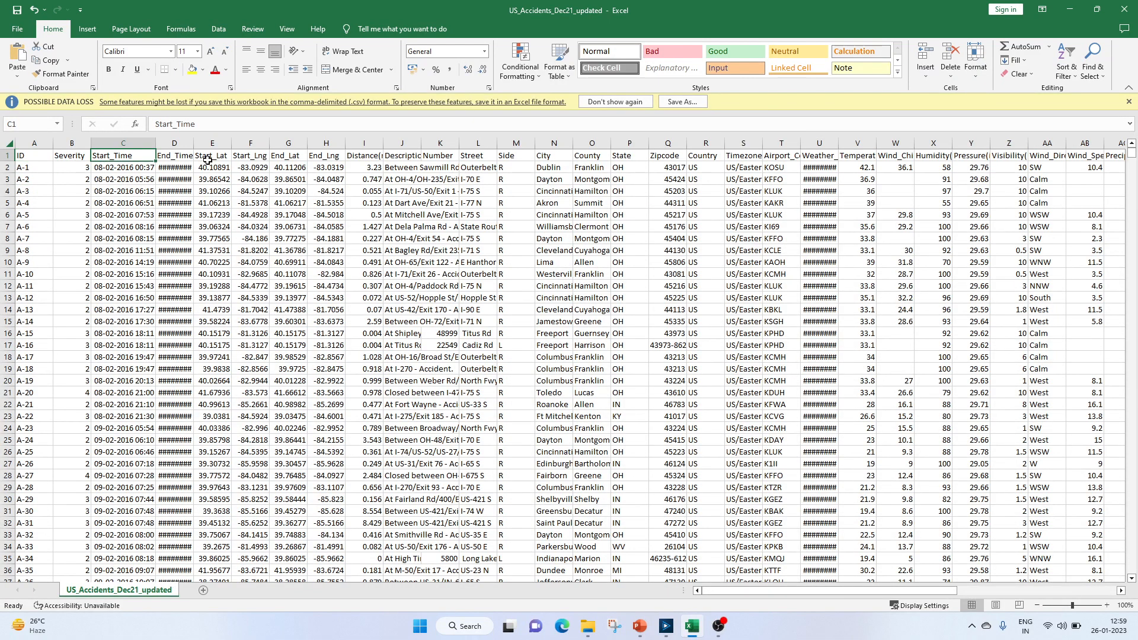
pyautogui.click(742, 155)
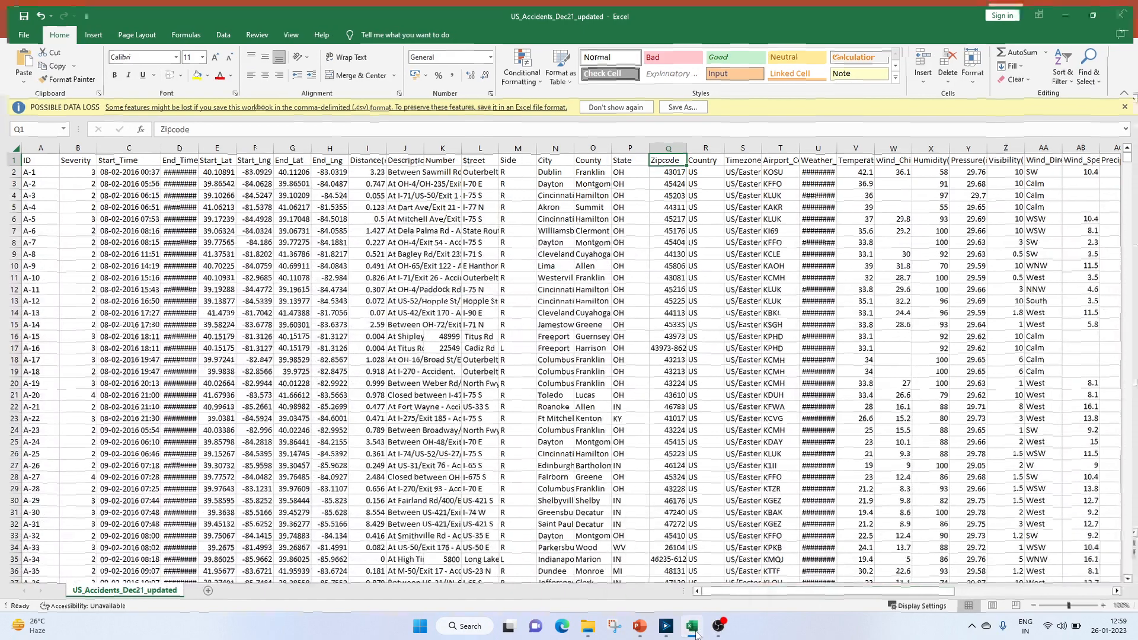
pyautogui.click(665, 626)
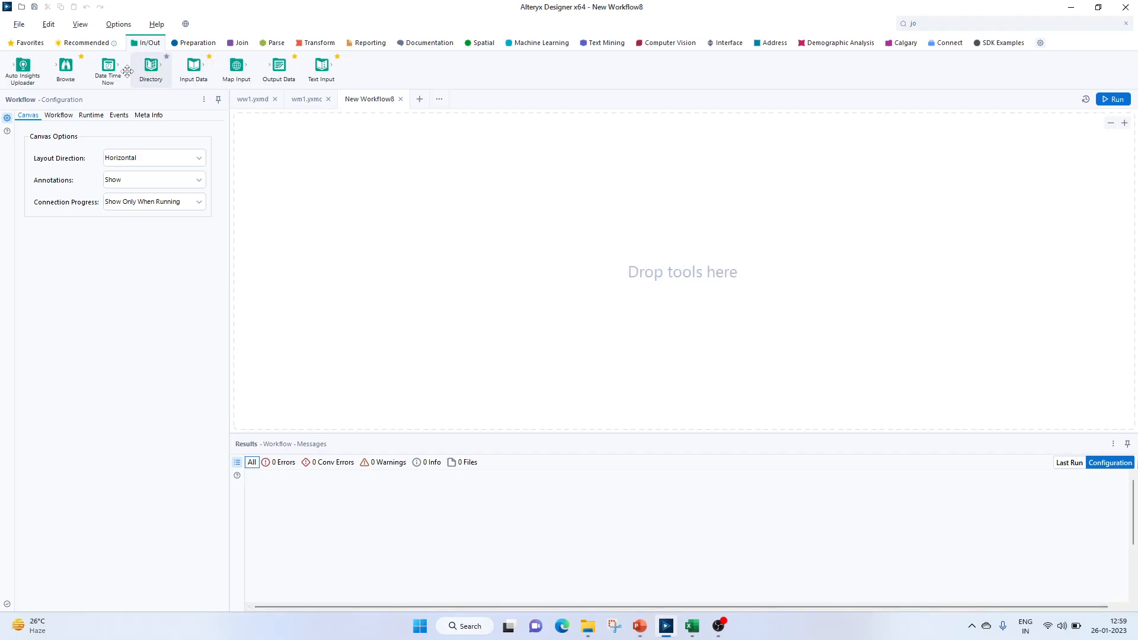
# Add an Input Data tool connected to the US_Accidents_Dec21_updated file on disk, previewing its records.
pyautogui.moveTo(193, 64); pyautogui.dragTo(258, 147)
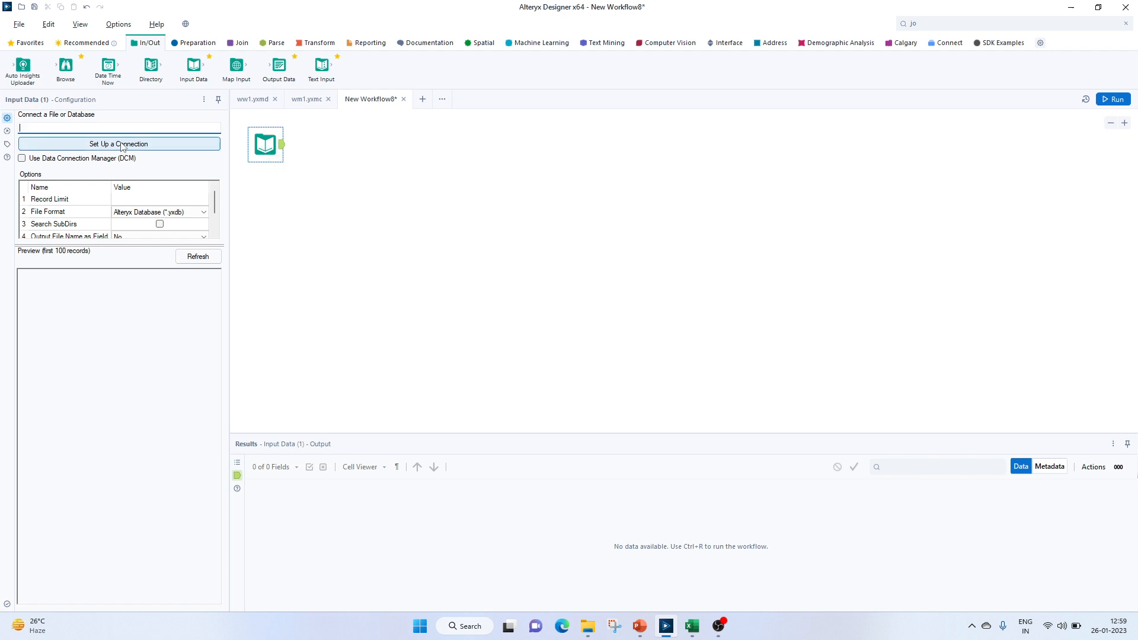
pyautogui.click(119, 144)
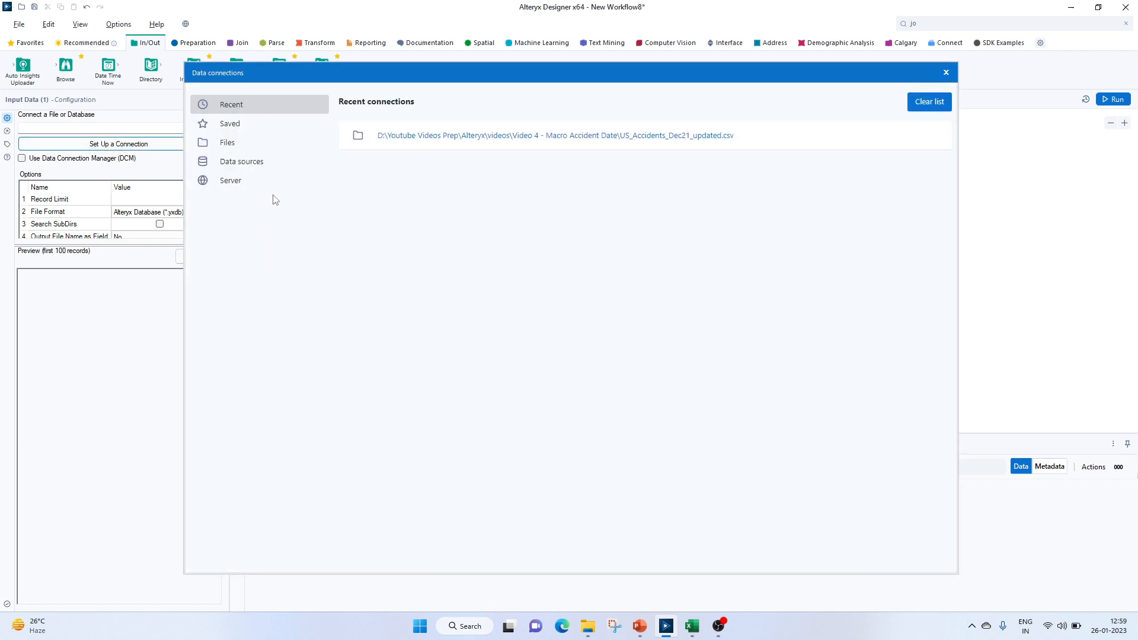
pyautogui.click(228, 143)
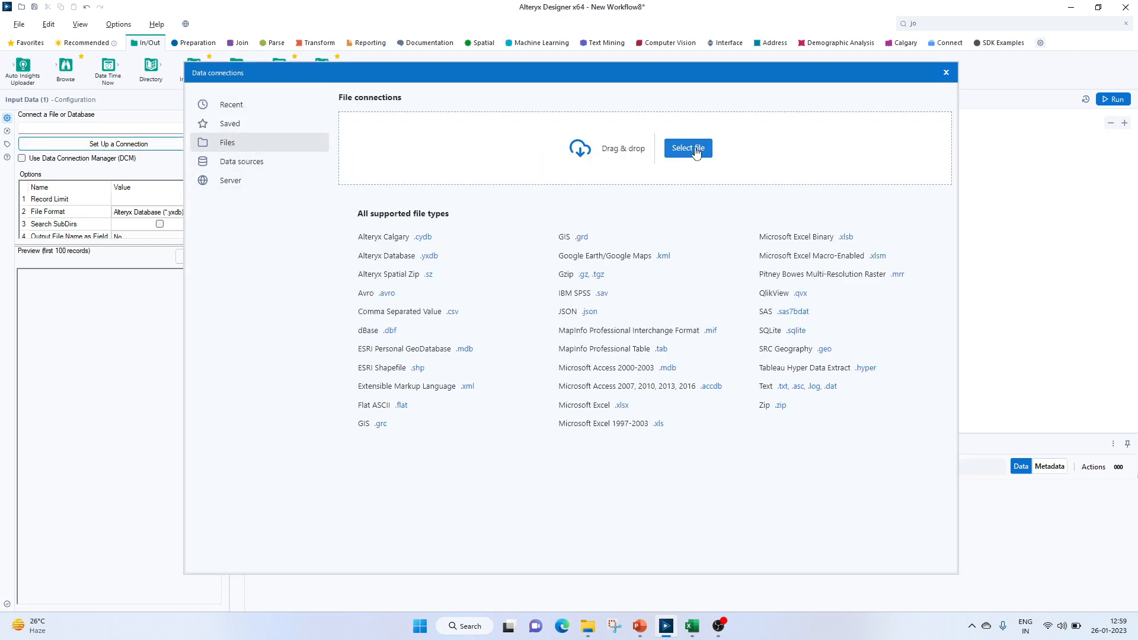
pyautogui.click(687, 148)
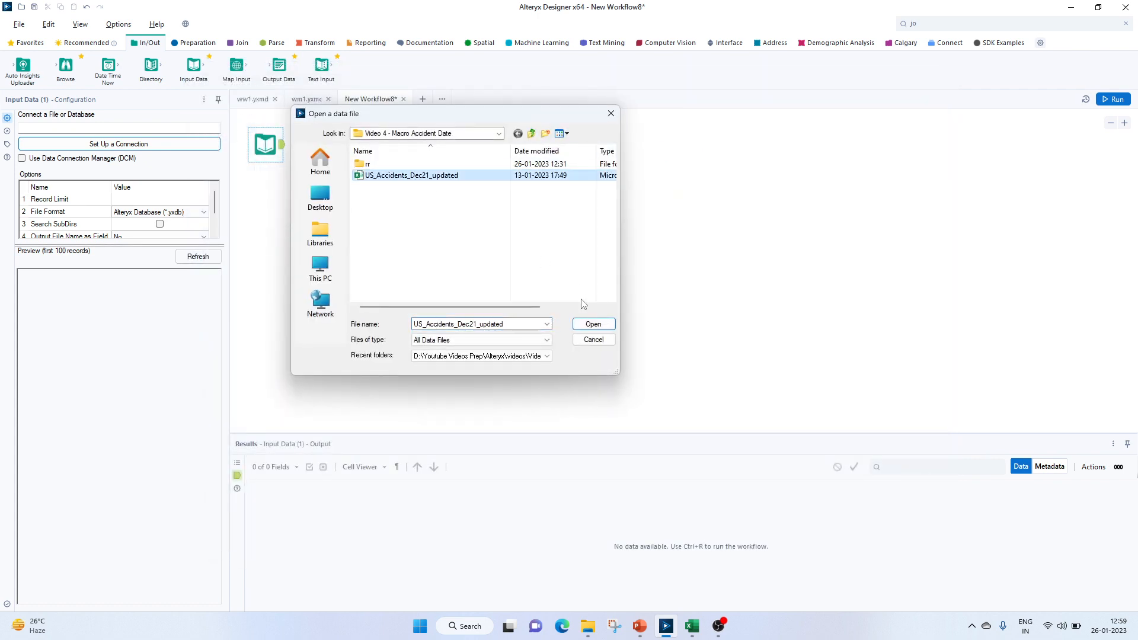
pyautogui.click(593, 323)
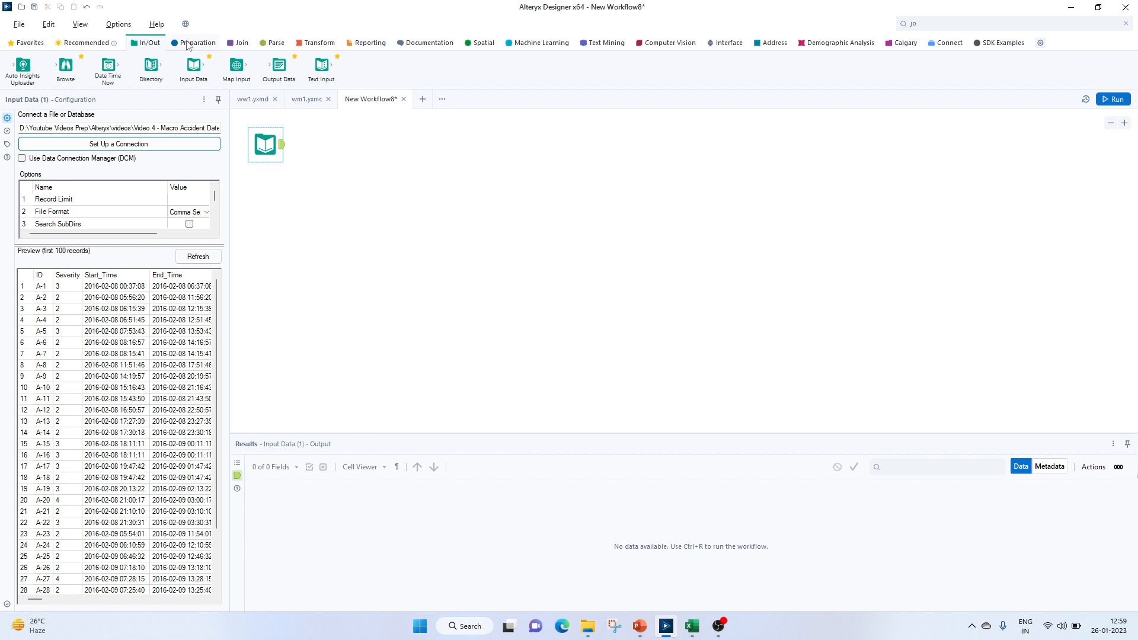
pyautogui.click(193, 43)
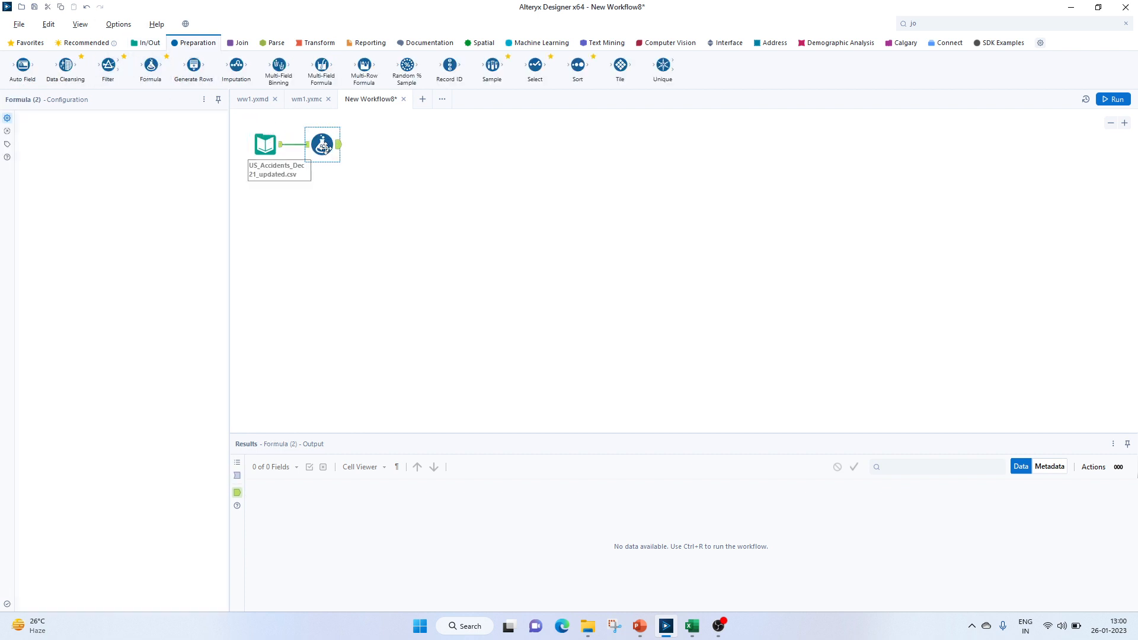
# Open the Formula tool's settings and check the Start_Time column format in Excel before returning.
pyautogui.click(322, 144)
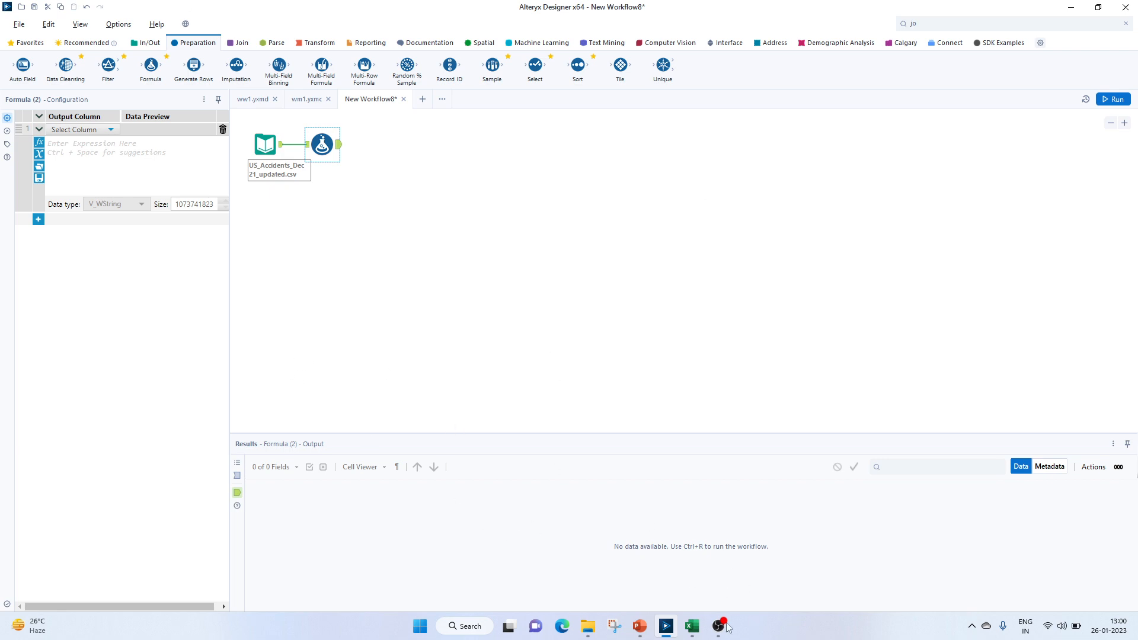
pyautogui.click(690, 625)
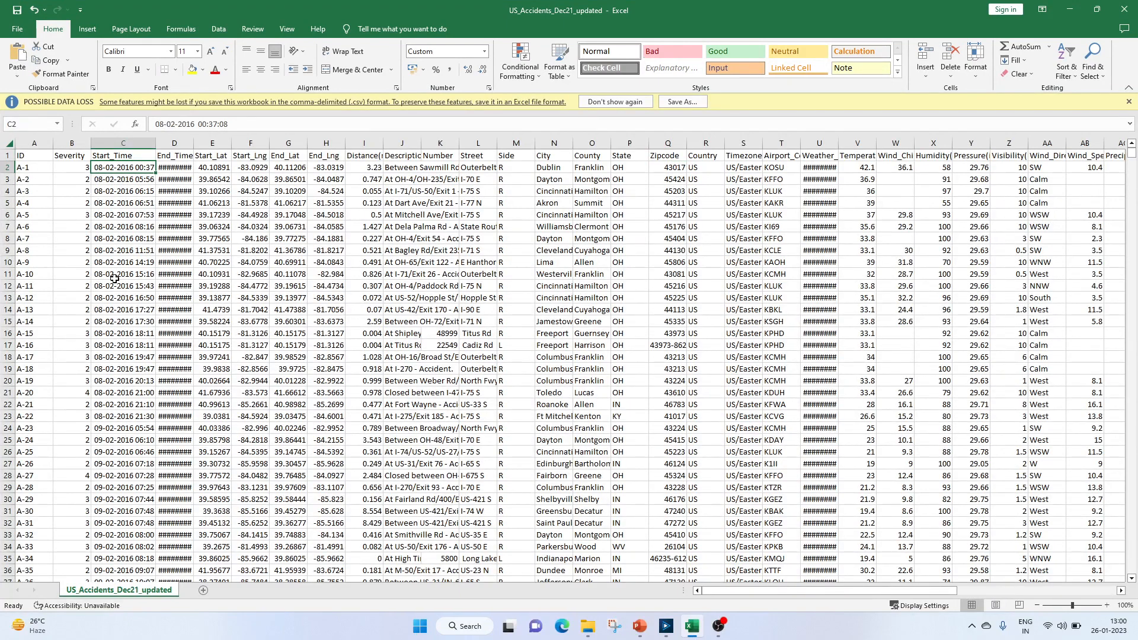
pyautogui.moveTo(108, 154)
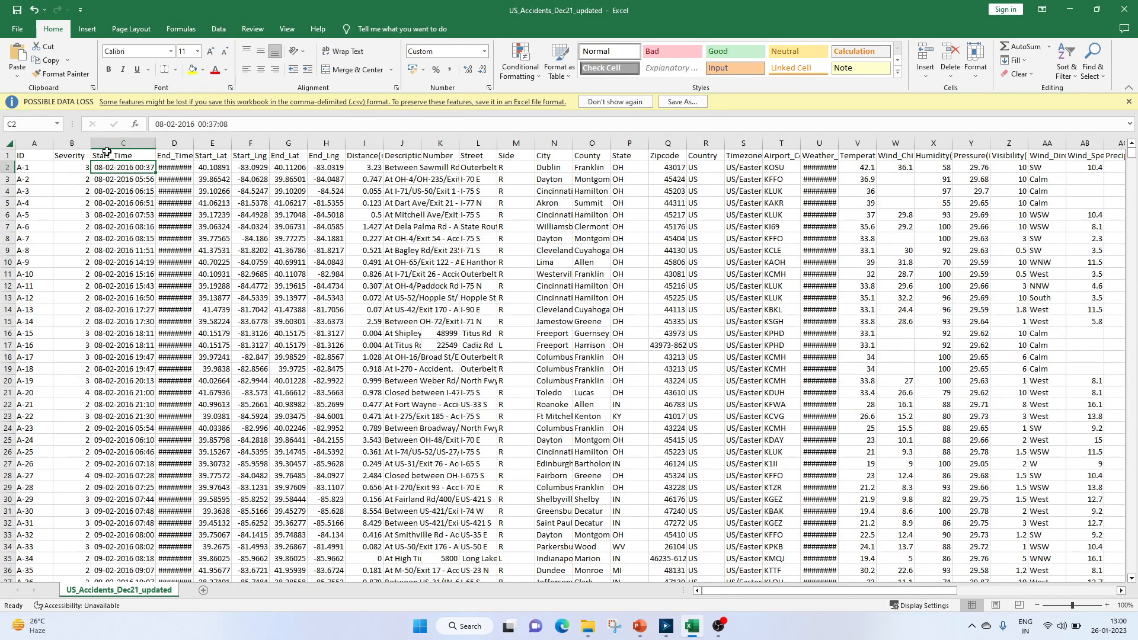
pyautogui.click(122, 155)
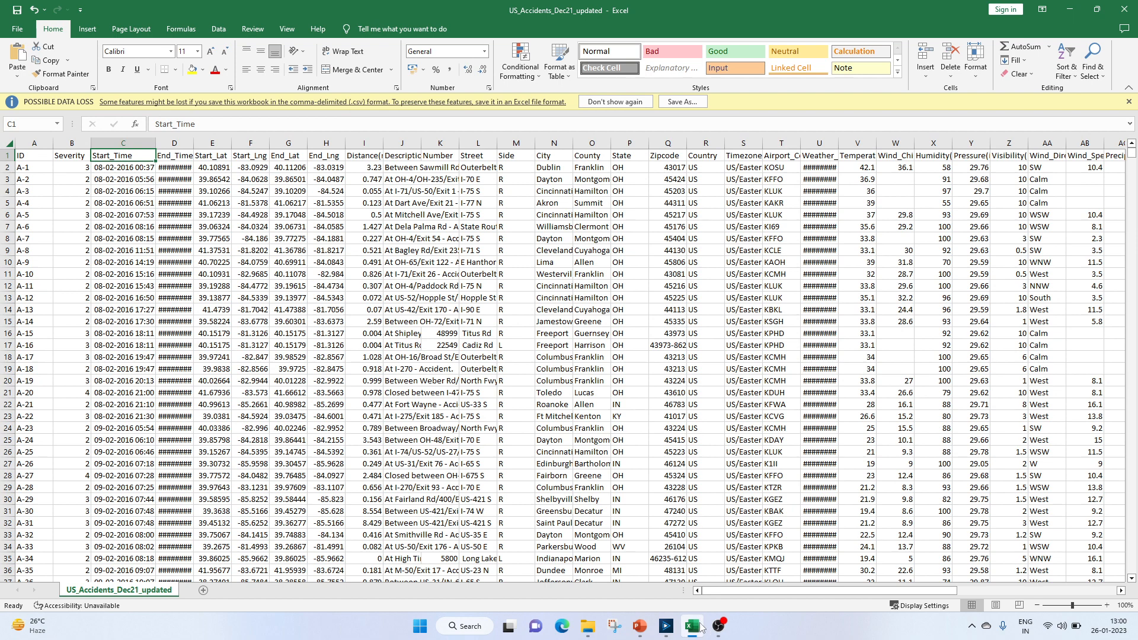
pyautogui.click(664, 626)
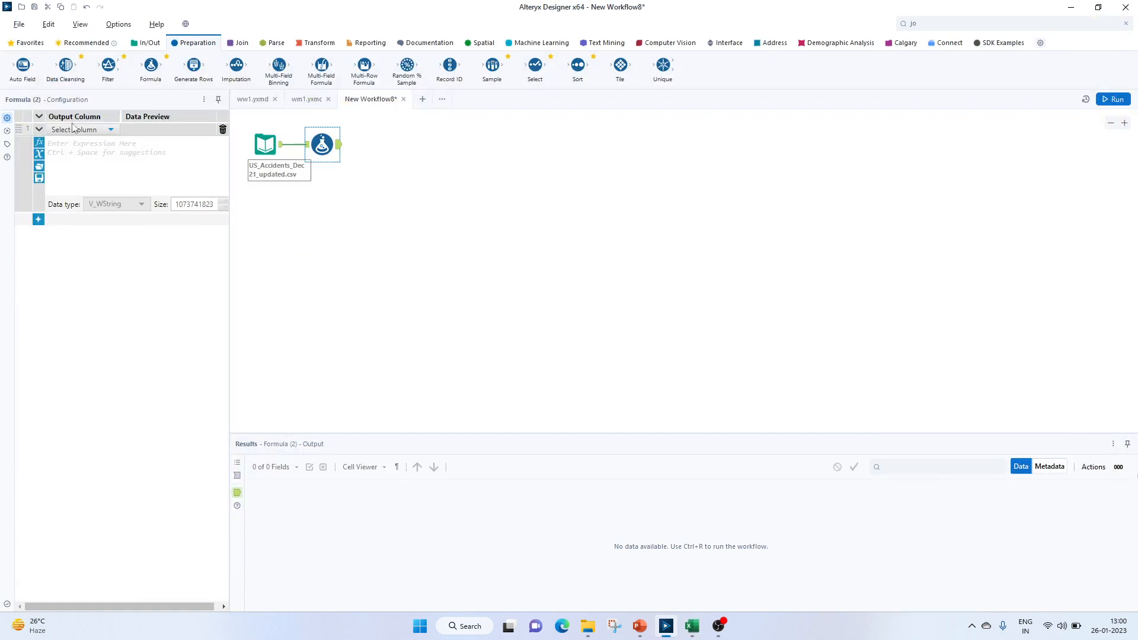
# Define a Time output column as [Start_Time] with the Time data type.
pyautogui.click(82, 129)
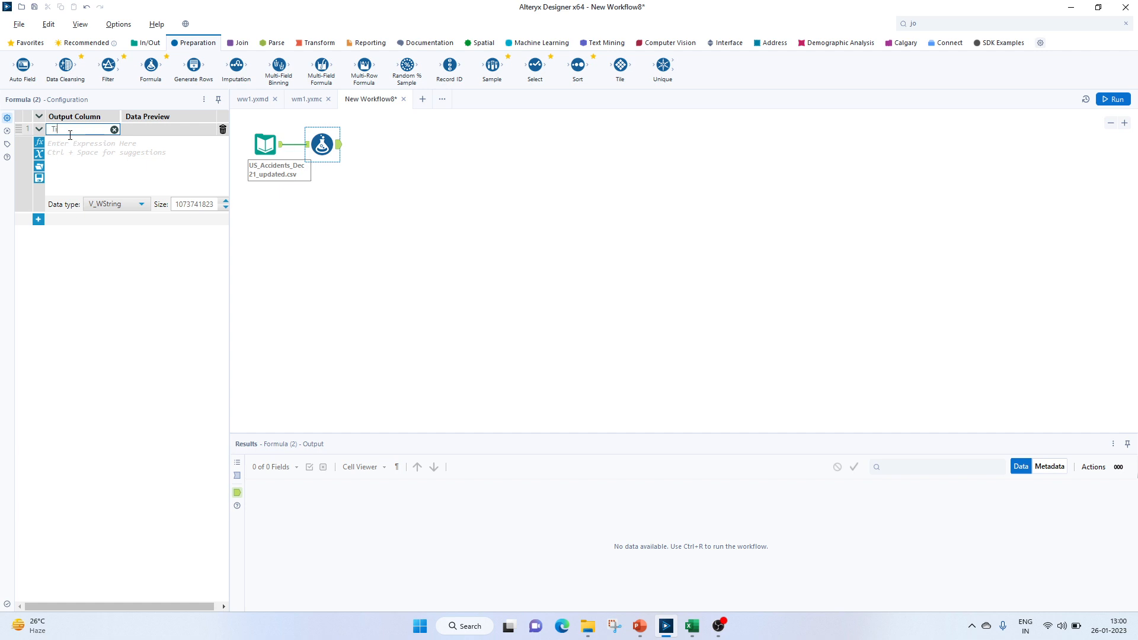
pyautogui.write('Time')
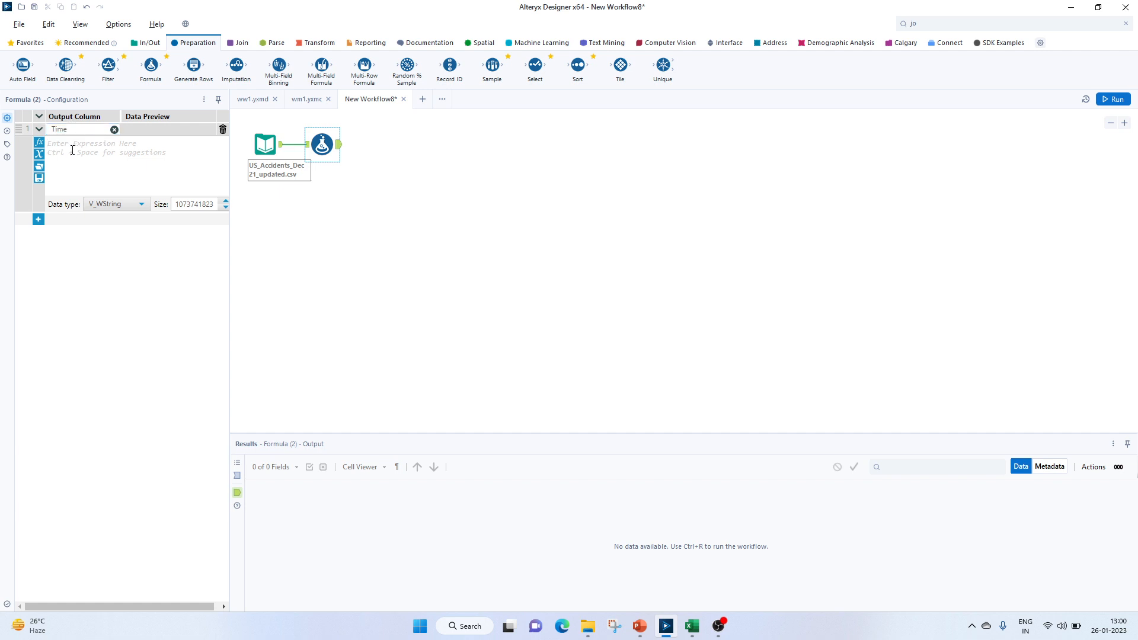
pyautogui.write('start')
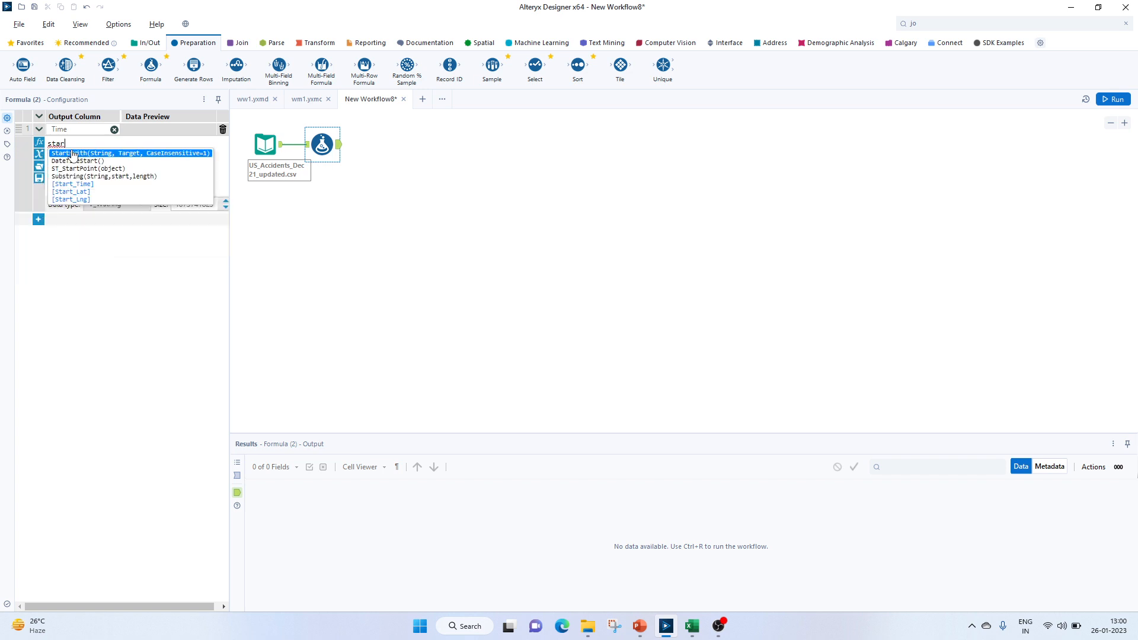
pyautogui.click(141, 204)
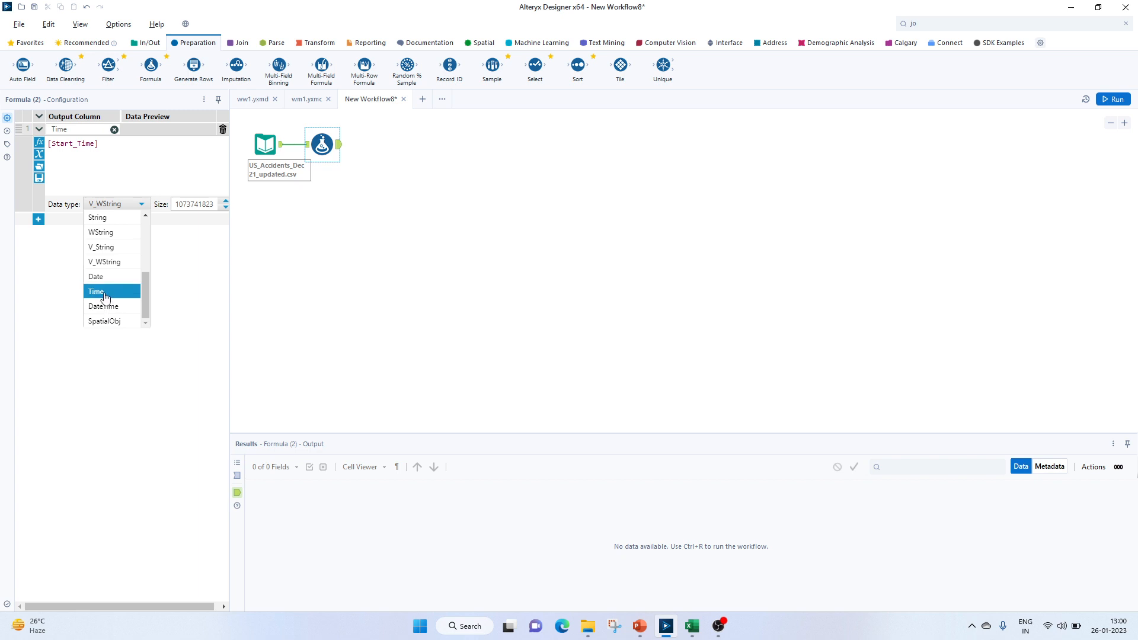
pyautogui.click(96, 292)
pyautogui.write('DayTime')
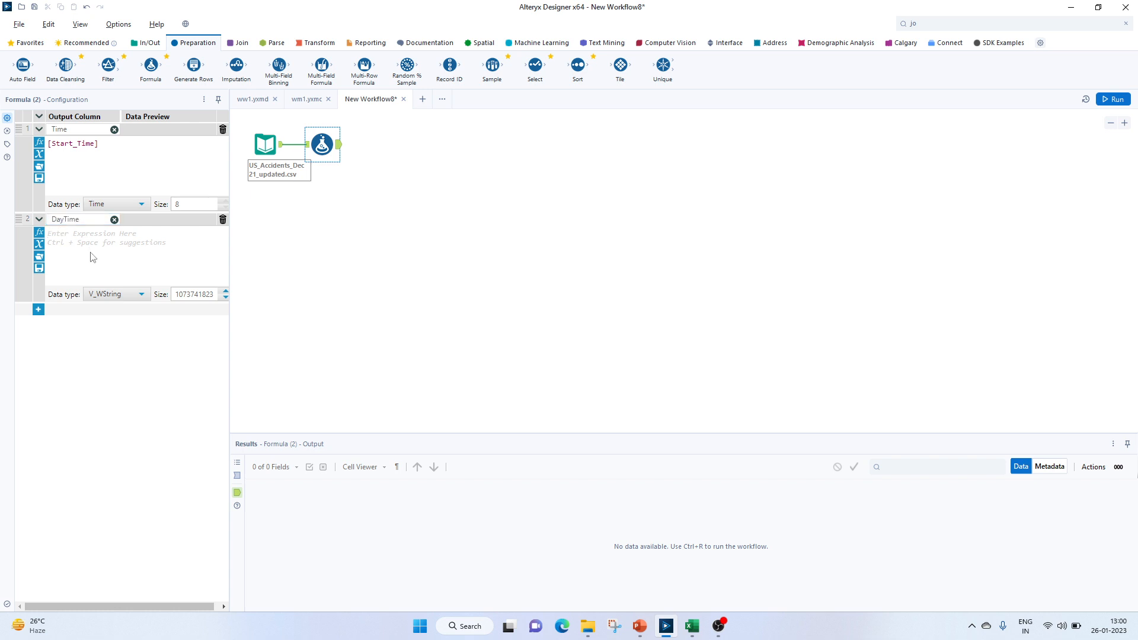
# Write the first DayTime branch: IF [Time] >= '06:00:00' and before 12:00:00 then 'Morning'.
pyautogui.click(65, 233)
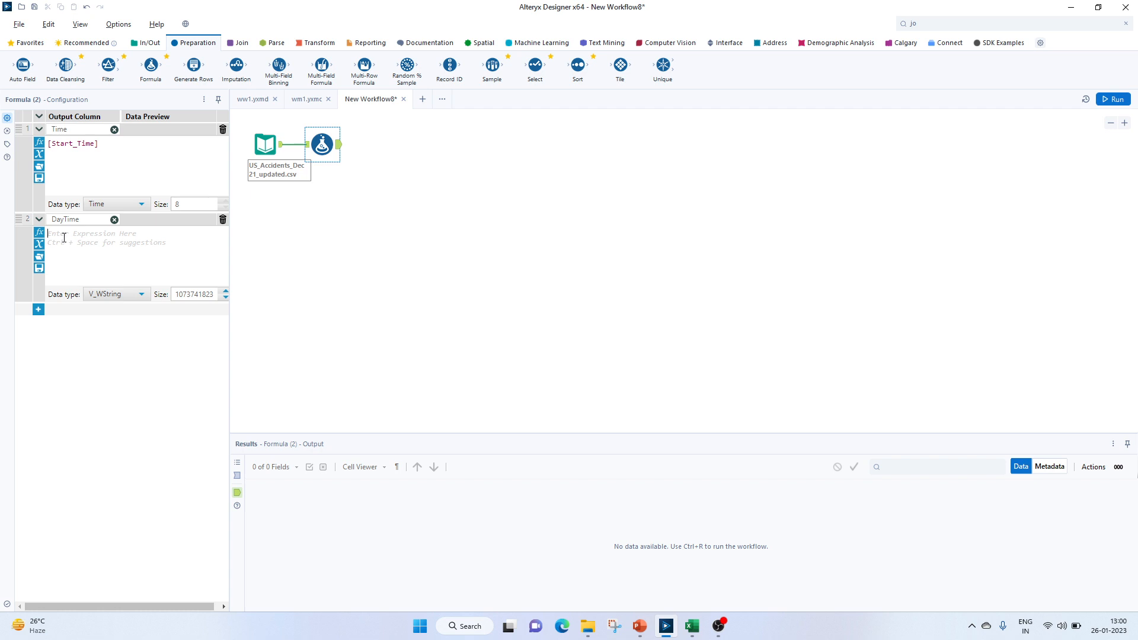
pyautogui.write('a')
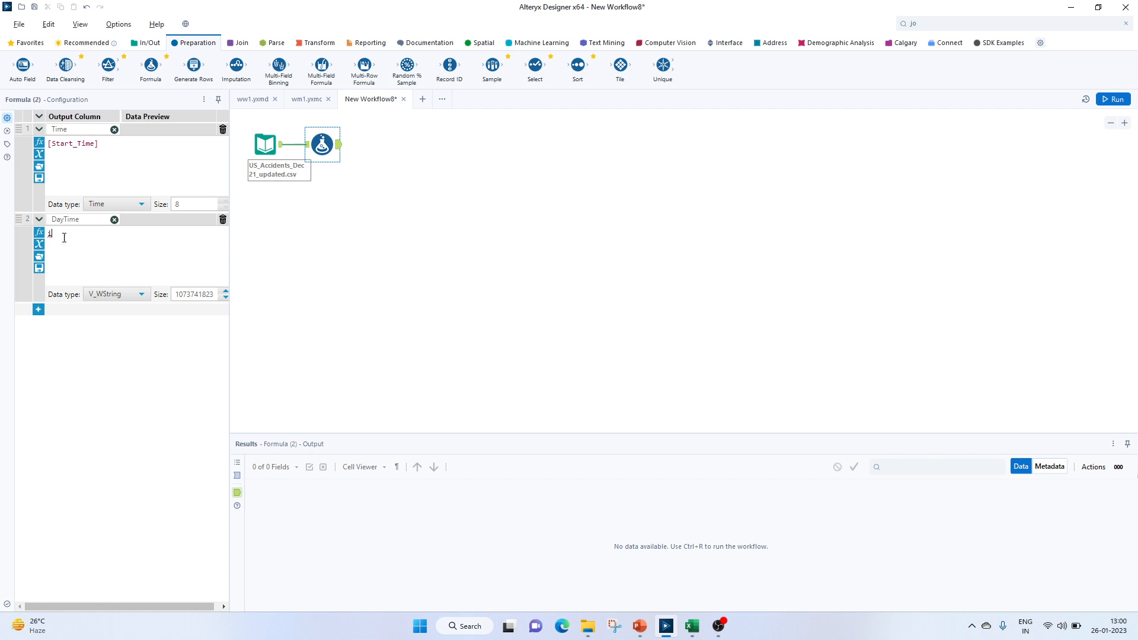
pyautogui.write('if [Time')
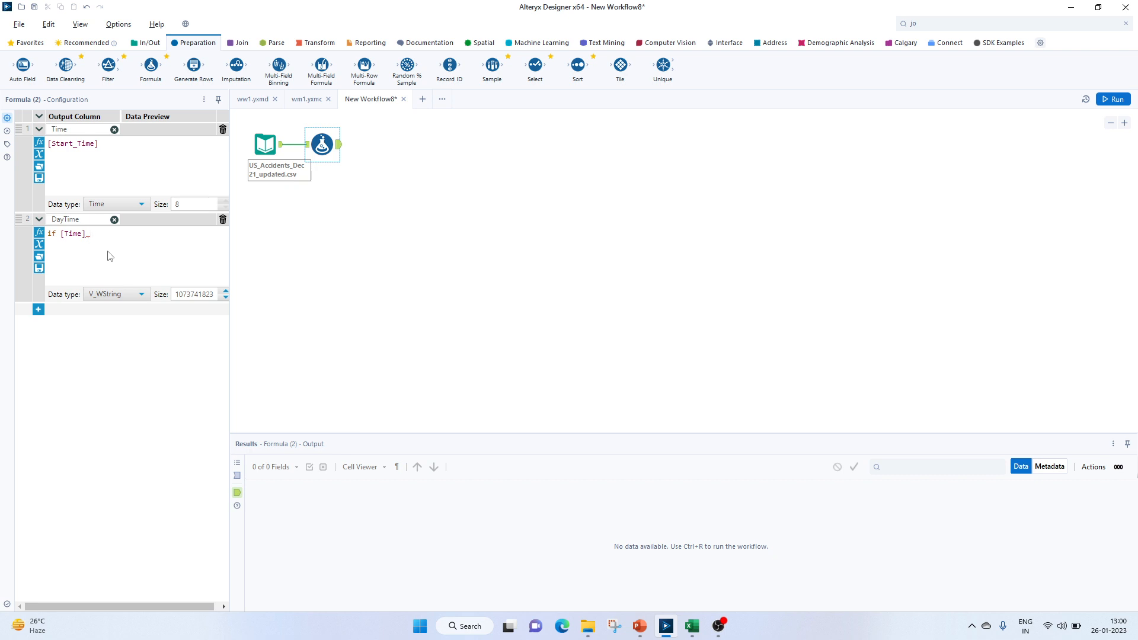
pyautogui.write('>')
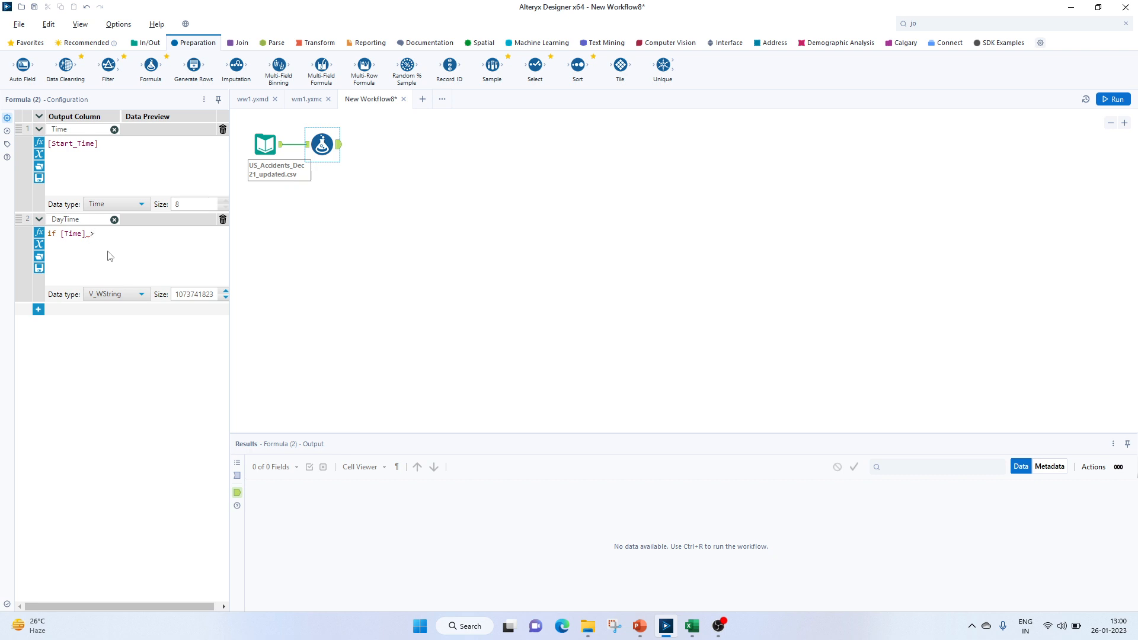
pyautogui.write(">='")
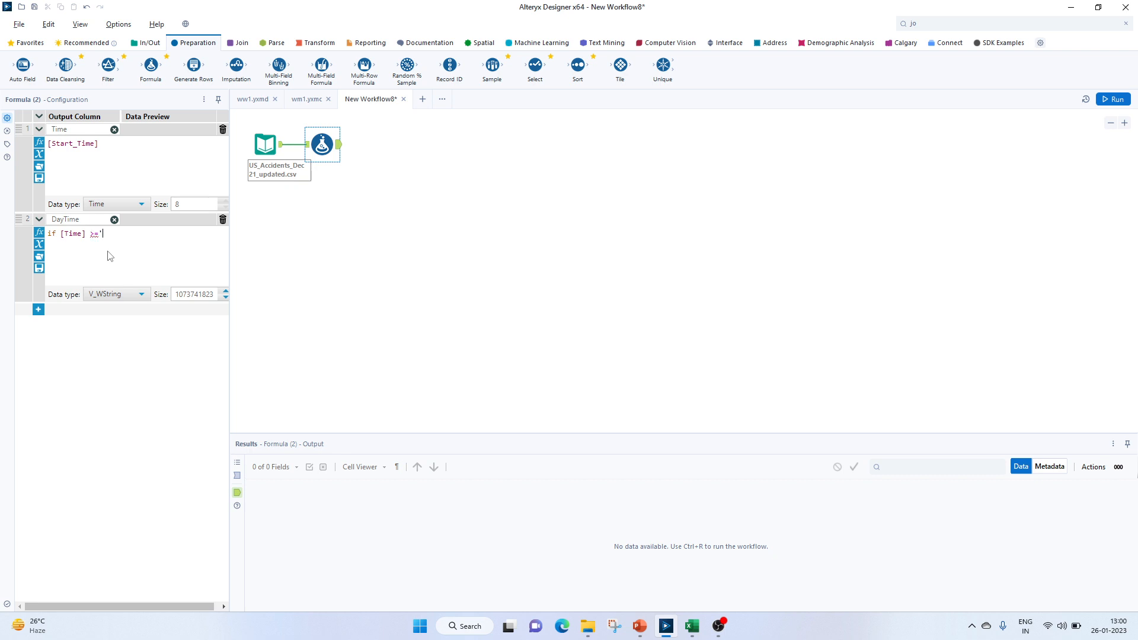
pyautogui.write('06')
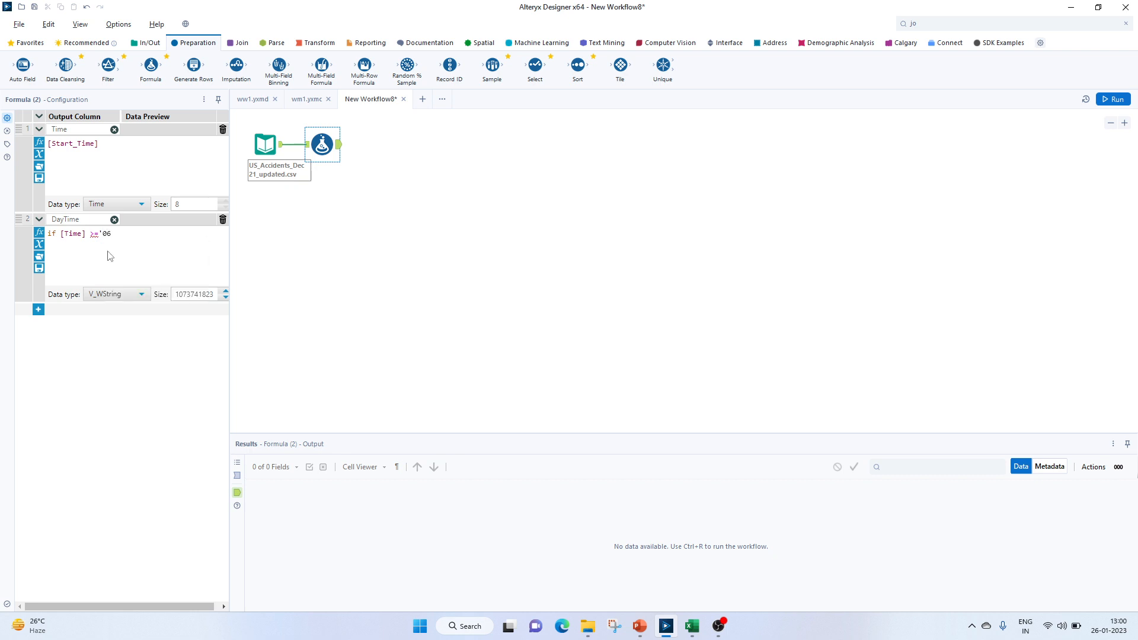
pyautogui.write(":00:00'")
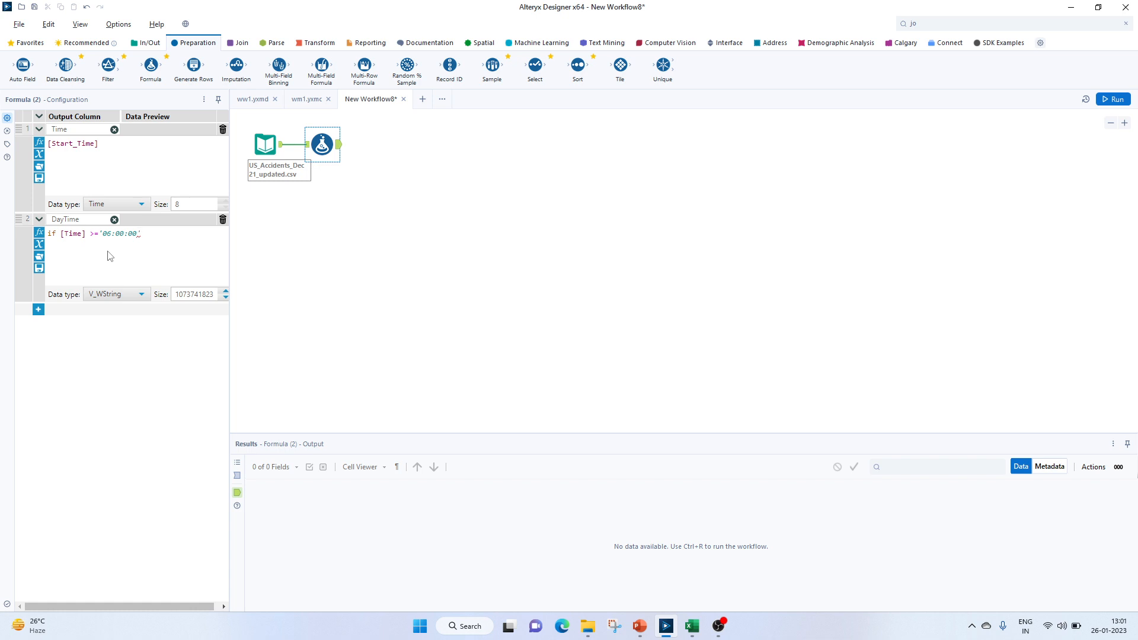
pyautogui.press('Backspace')
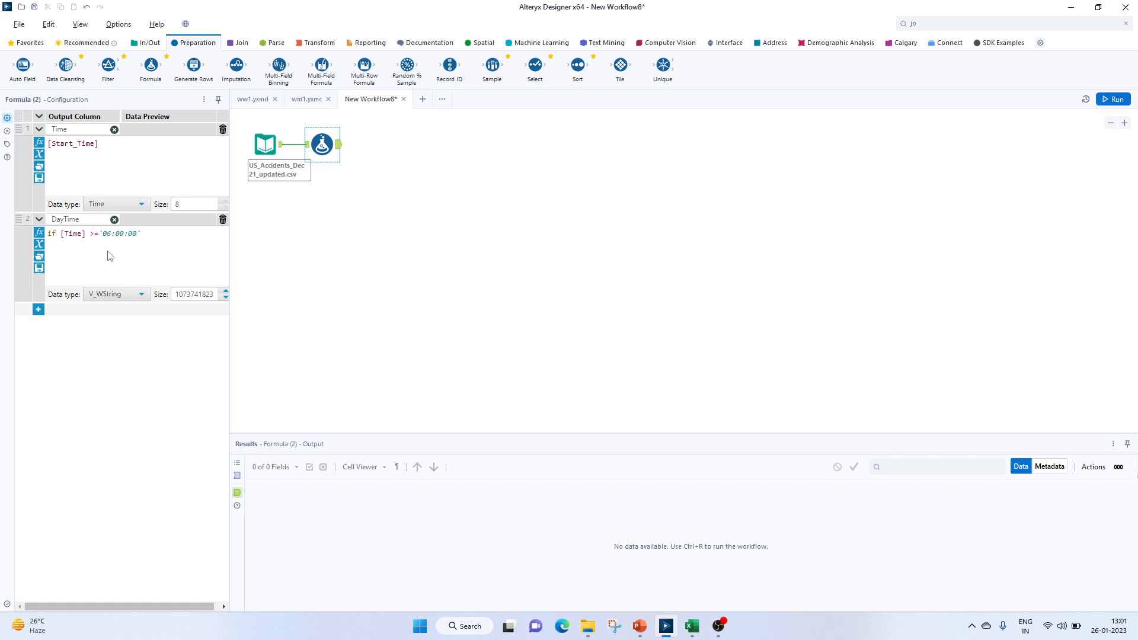
pyautogui.write('and')
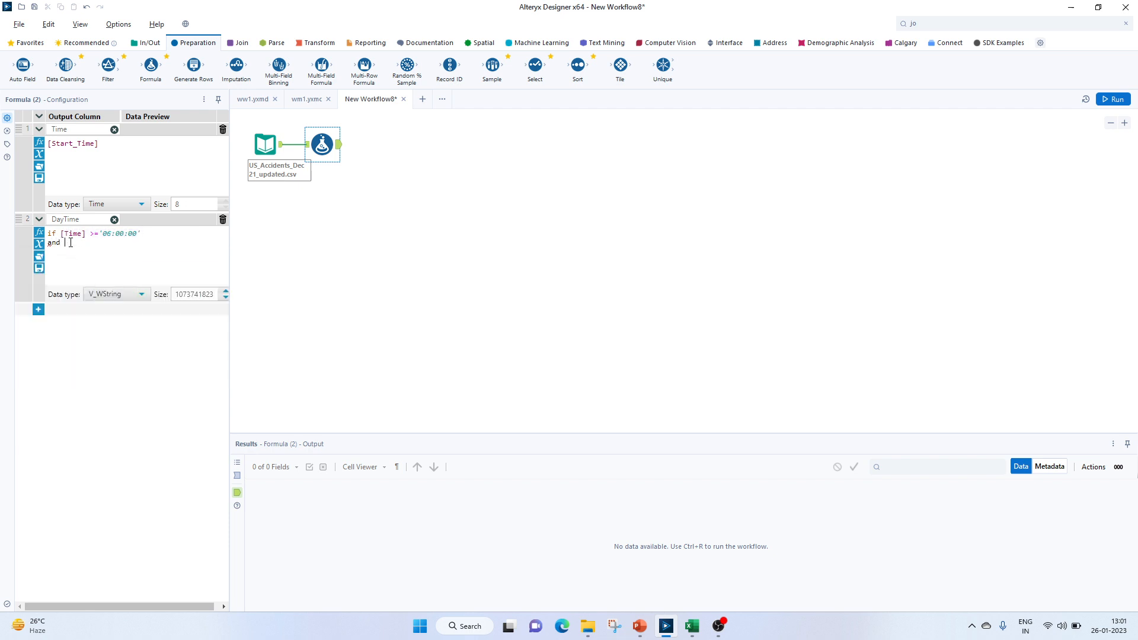
pyautogui.write("[Time] >='06:00:00'")
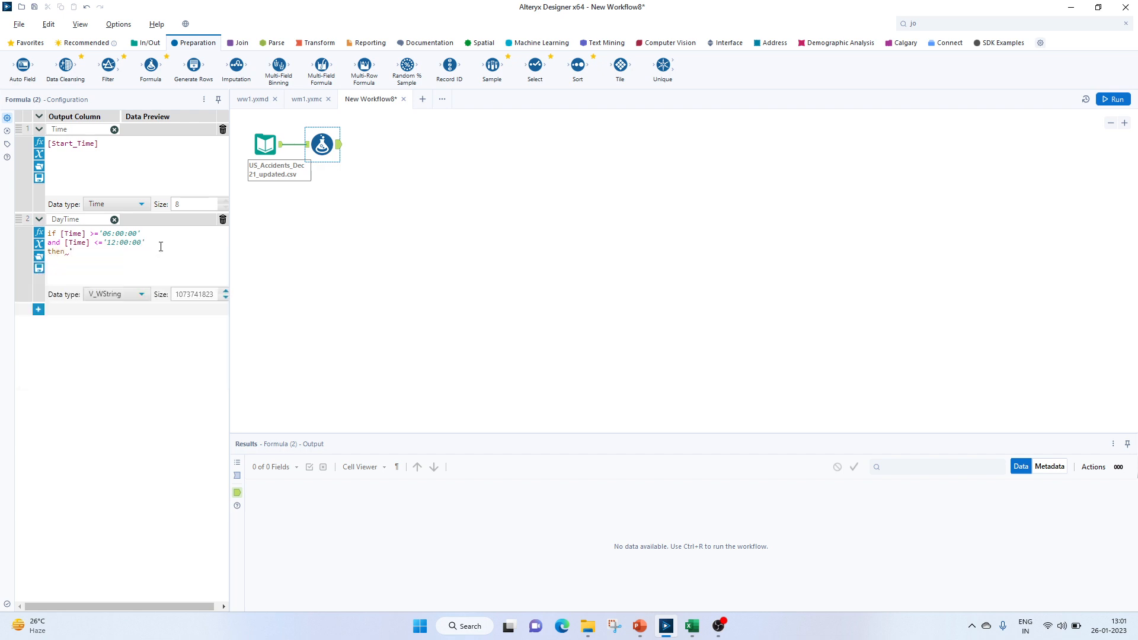
pyautogui.write("'Morning'")
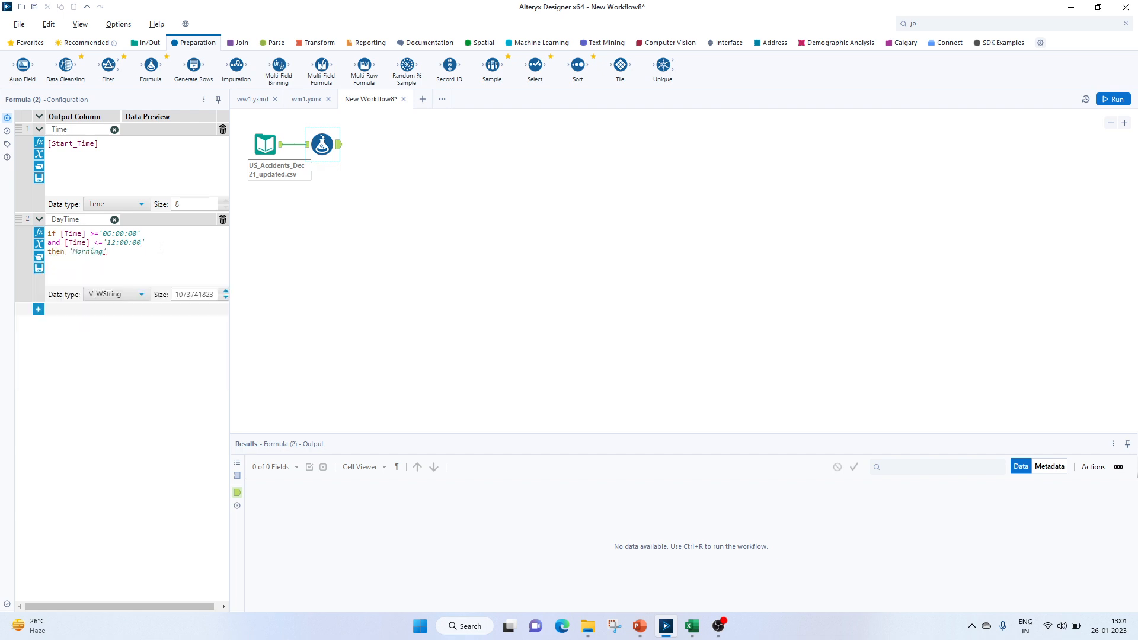
# Add ELSEIF branches for Afternoon (12–16) and Evening (16–18), ELSE 'Night', and close with ENDIF.
pyautogui.write('elseif')
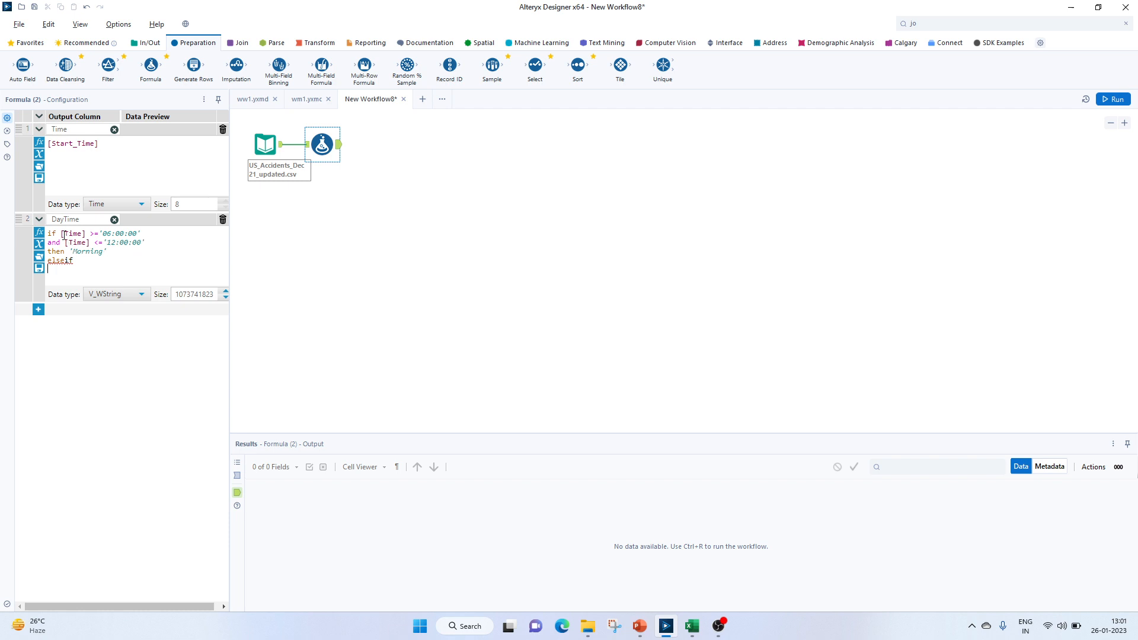
pyautogui.moveTo(49, 233); pyautogui.dragTo(143, 242)
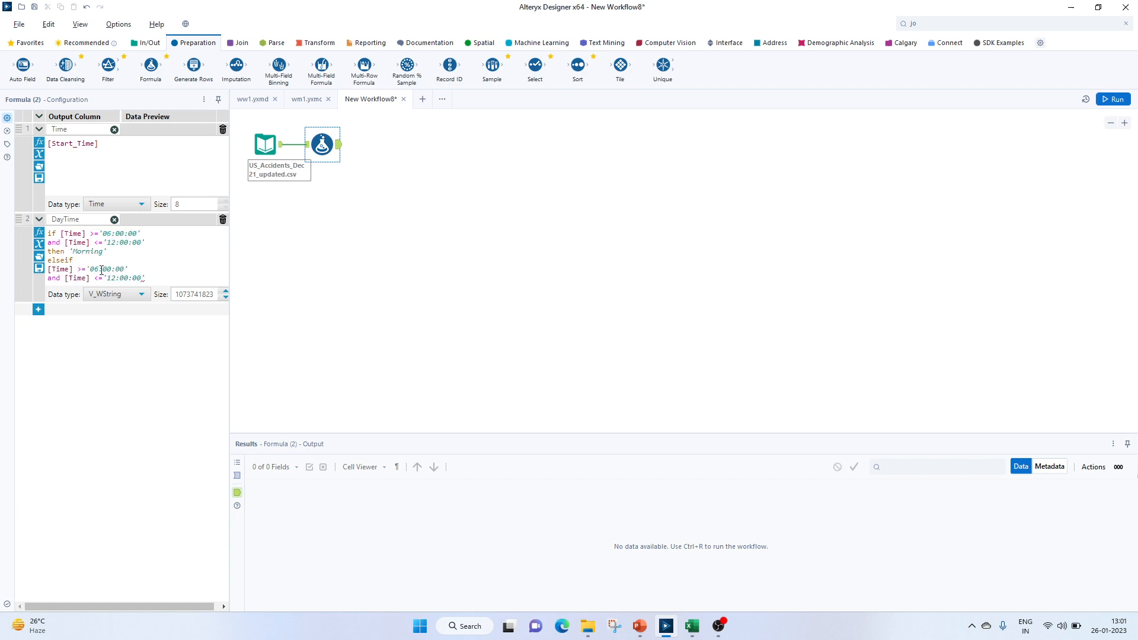
pyautogui.moveTo(99, 270)
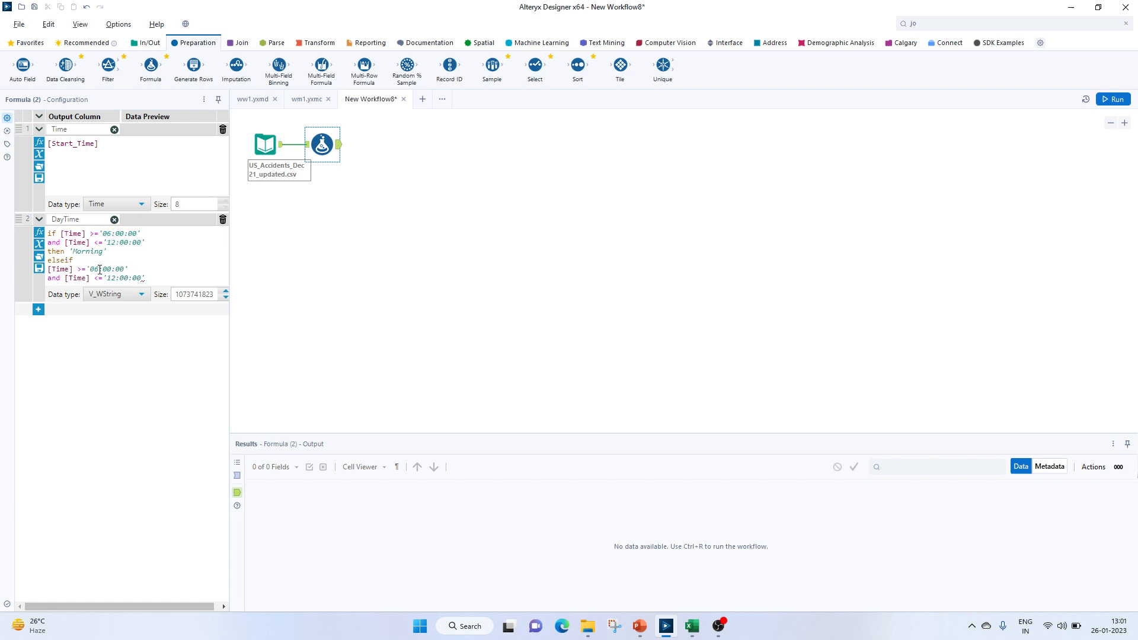
pyautogui.write('12:00:00')
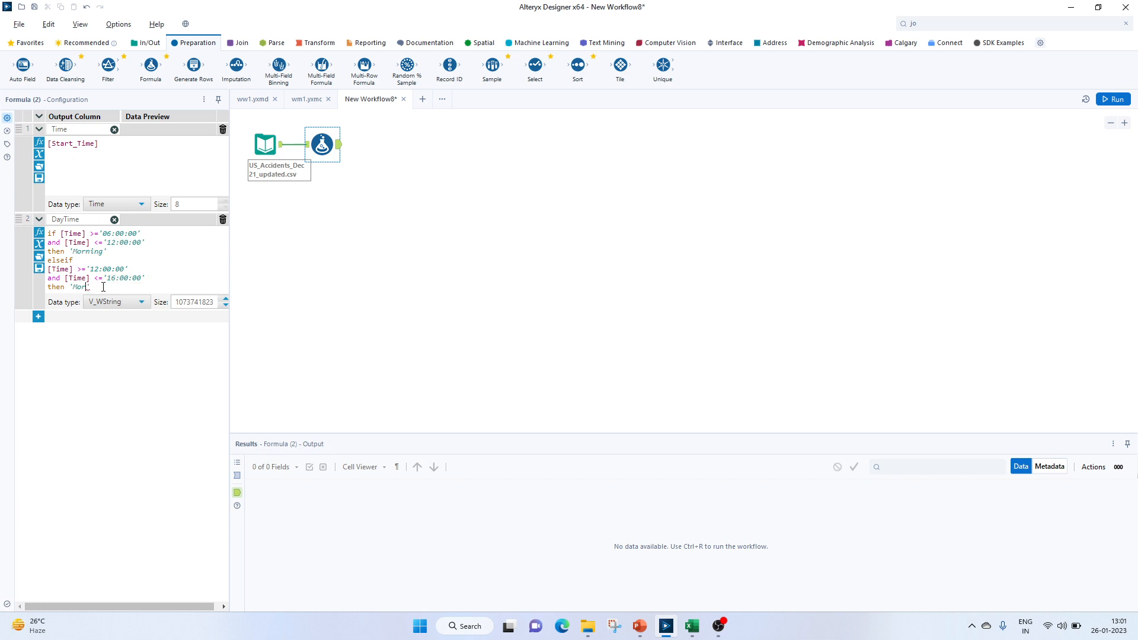
pyautogui.write("Afternoon'")
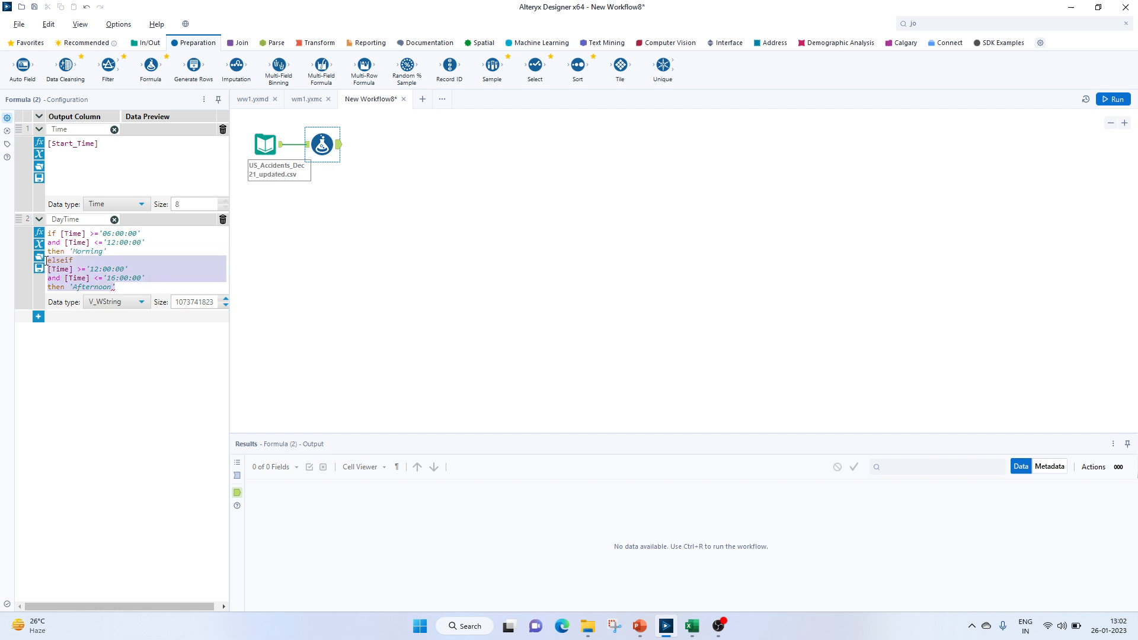
pyautogui.click(122, 286)
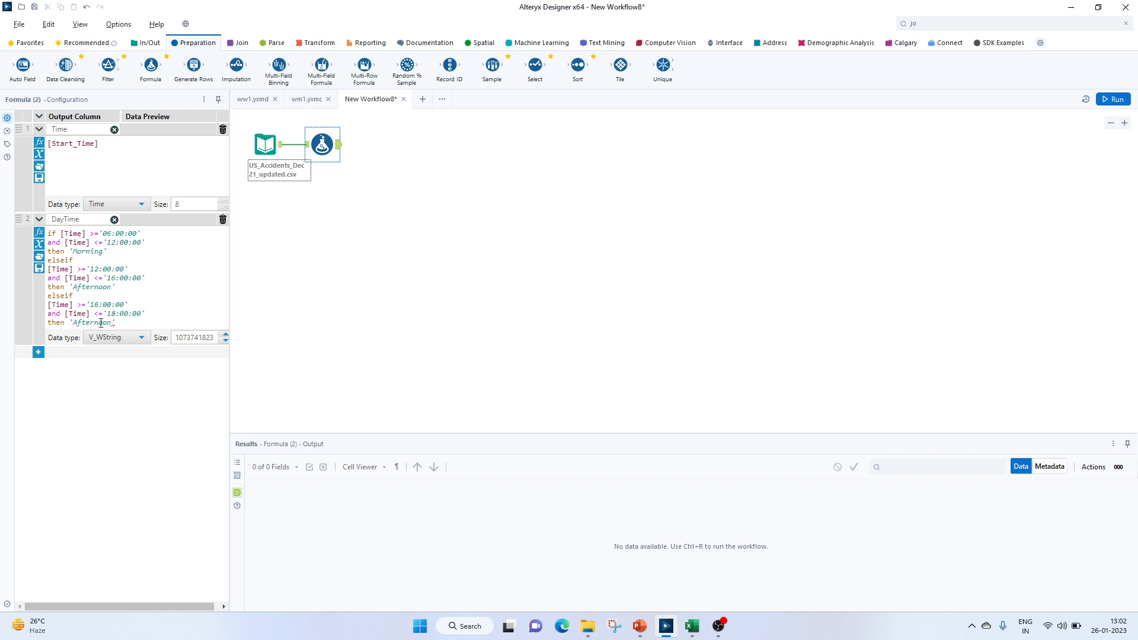
pyautogui.doubleClick(89, 323)
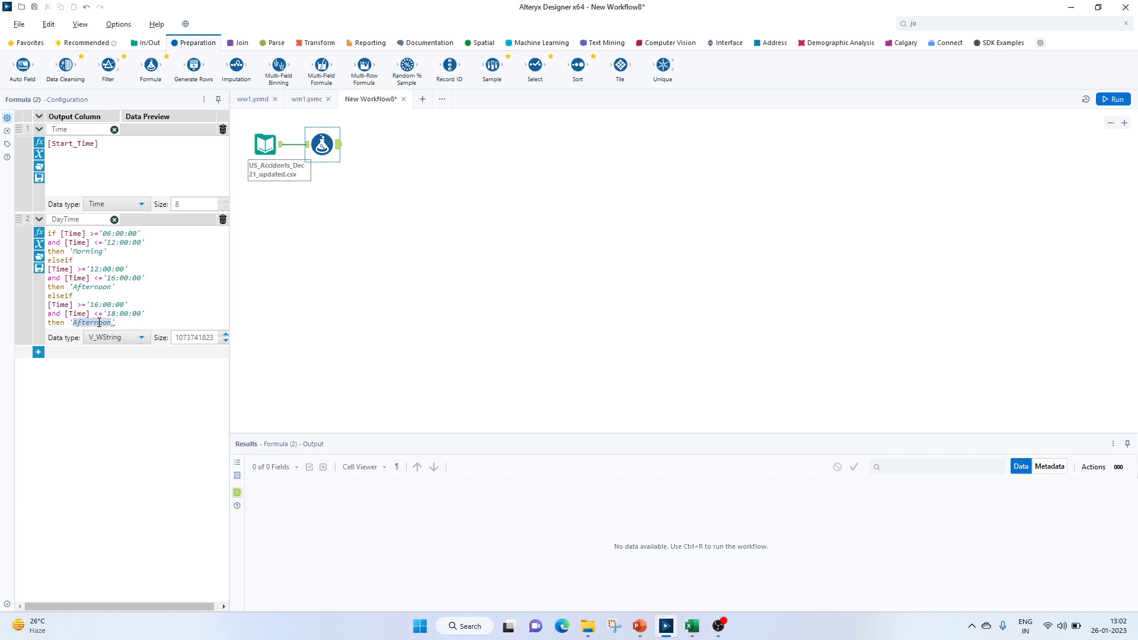
pyautogui.write('Evening')
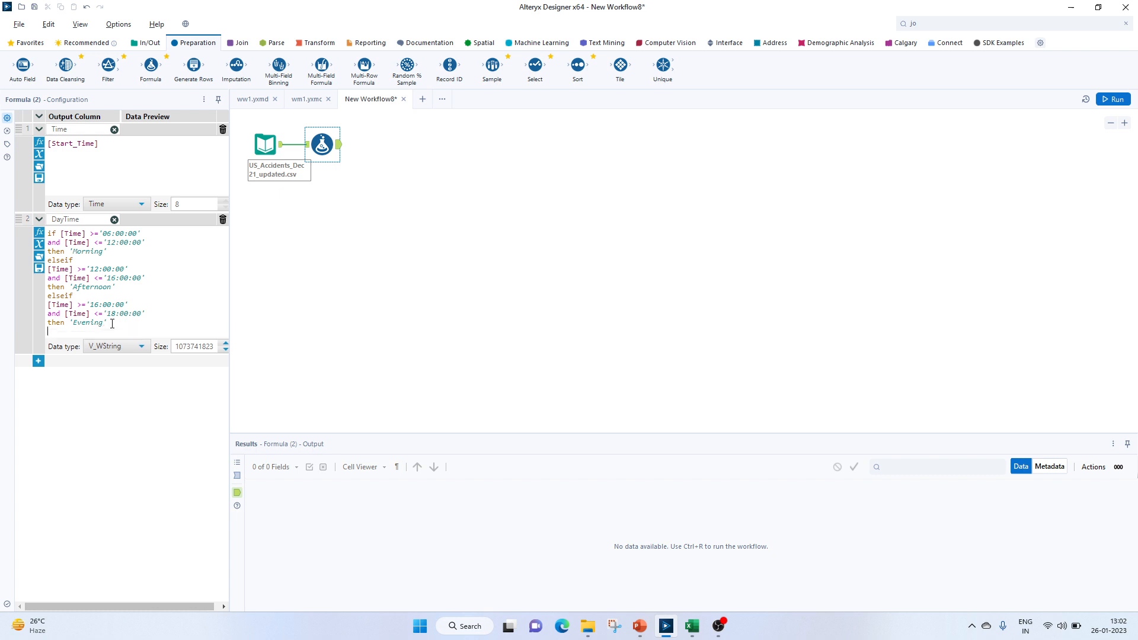
pyautogui.write('els')
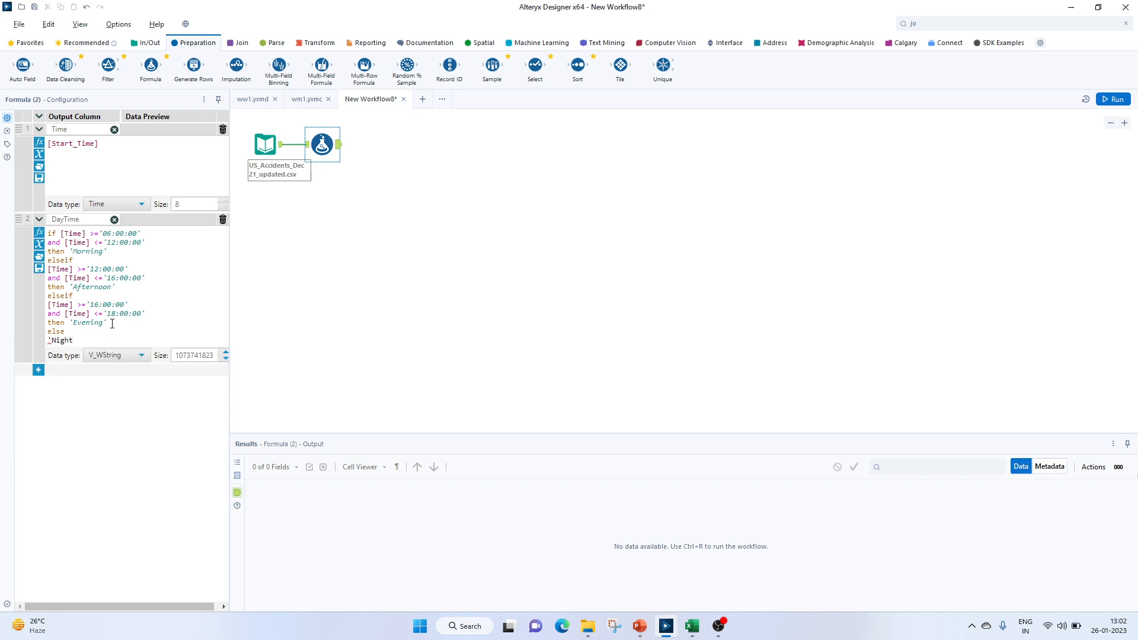
pyautogui.write('endi')
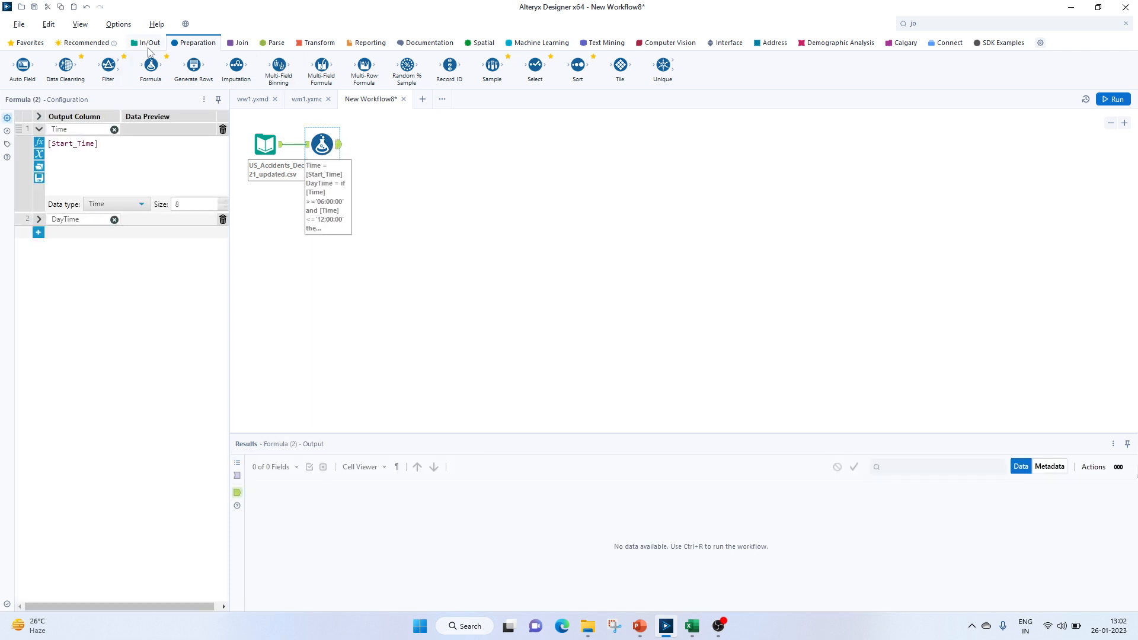
# Attach a Browse tool to the Formula output, run the workflow and inspect the Time and DayTime results.
pyautogui.click(148, 43)
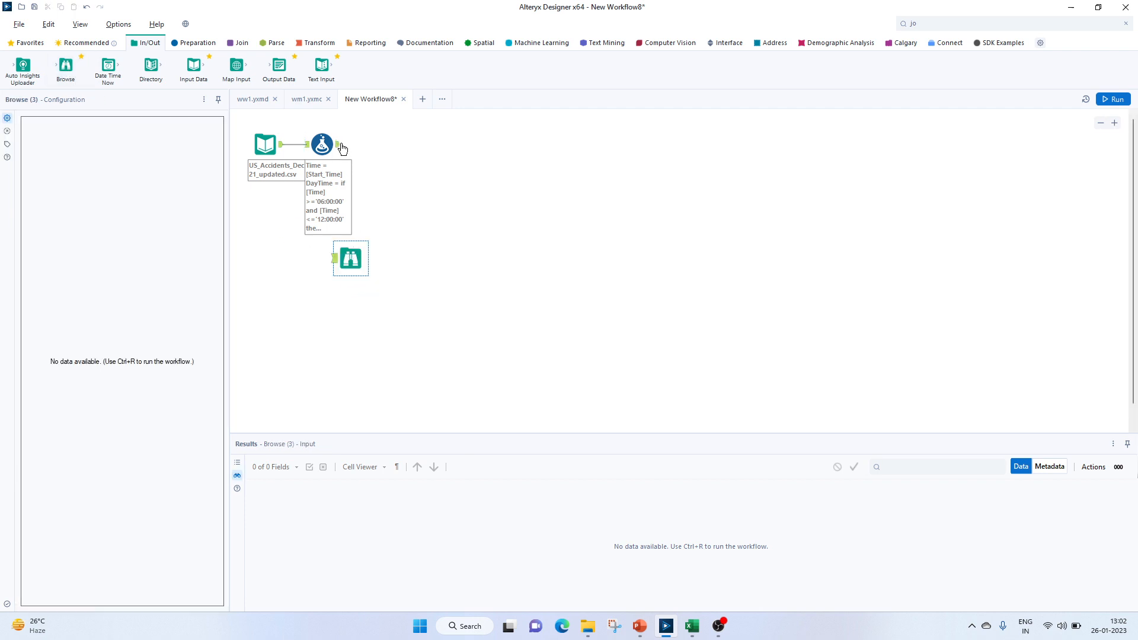
pyautogui.moveTo(338, 144); pyautogui.dragTo(335, 257)
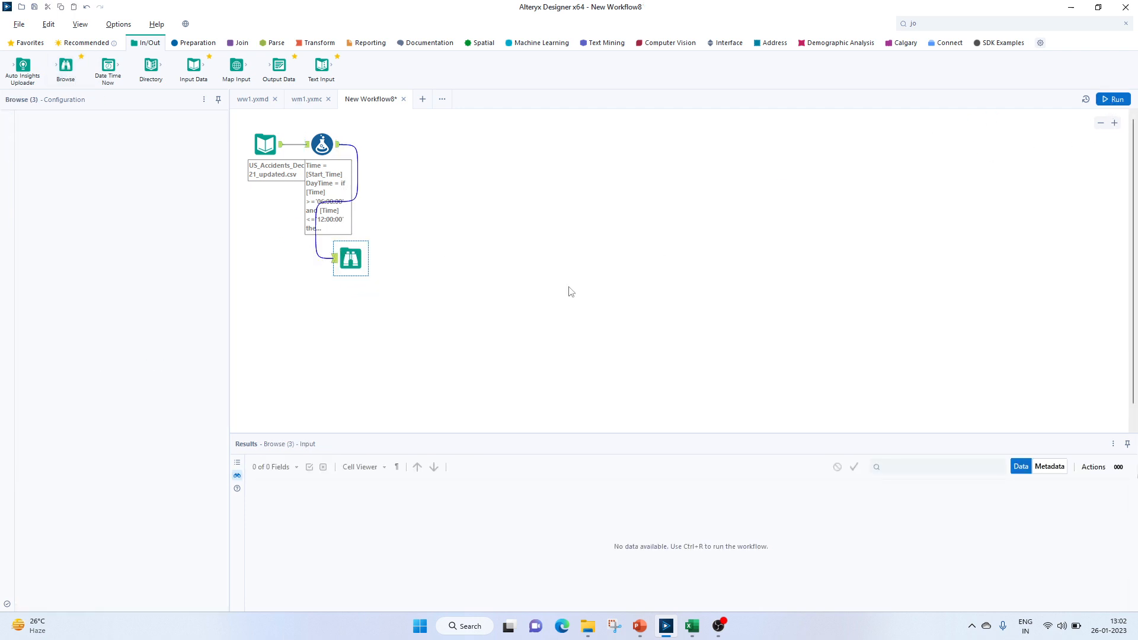
pyautogui.click(1113, 99)
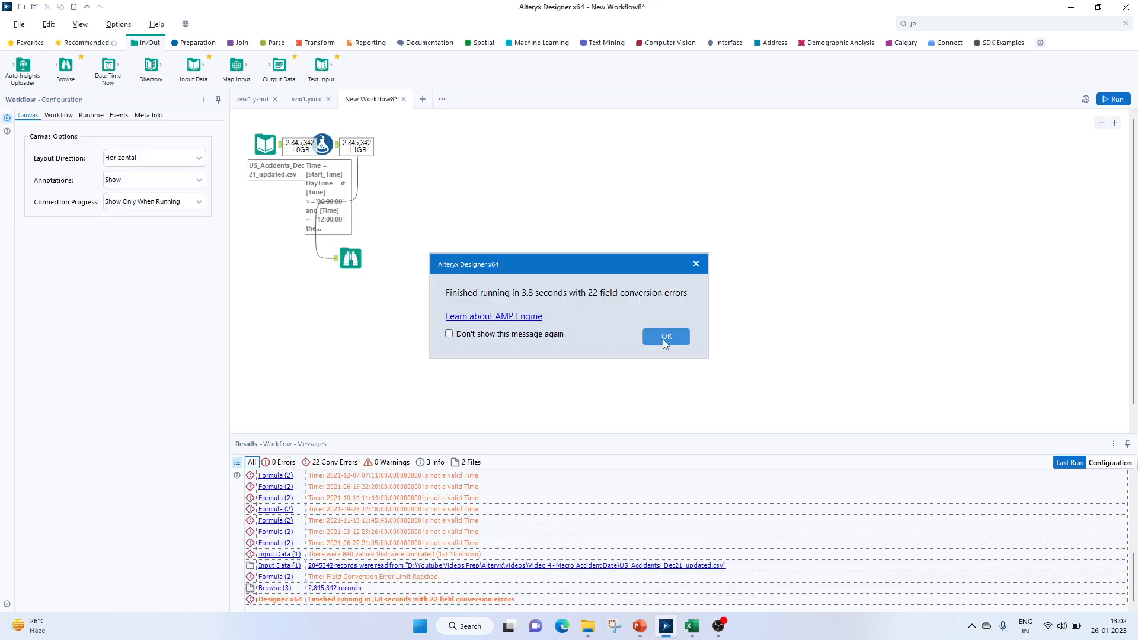
pyautogui.click(665, 336)
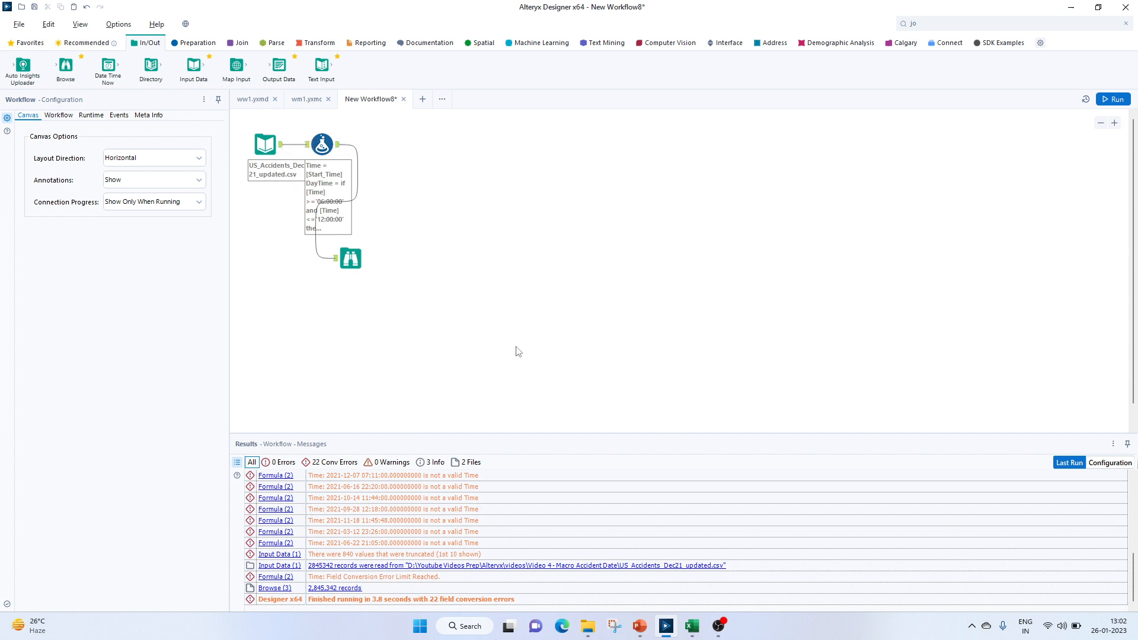
pyautogui.click(350, 259)
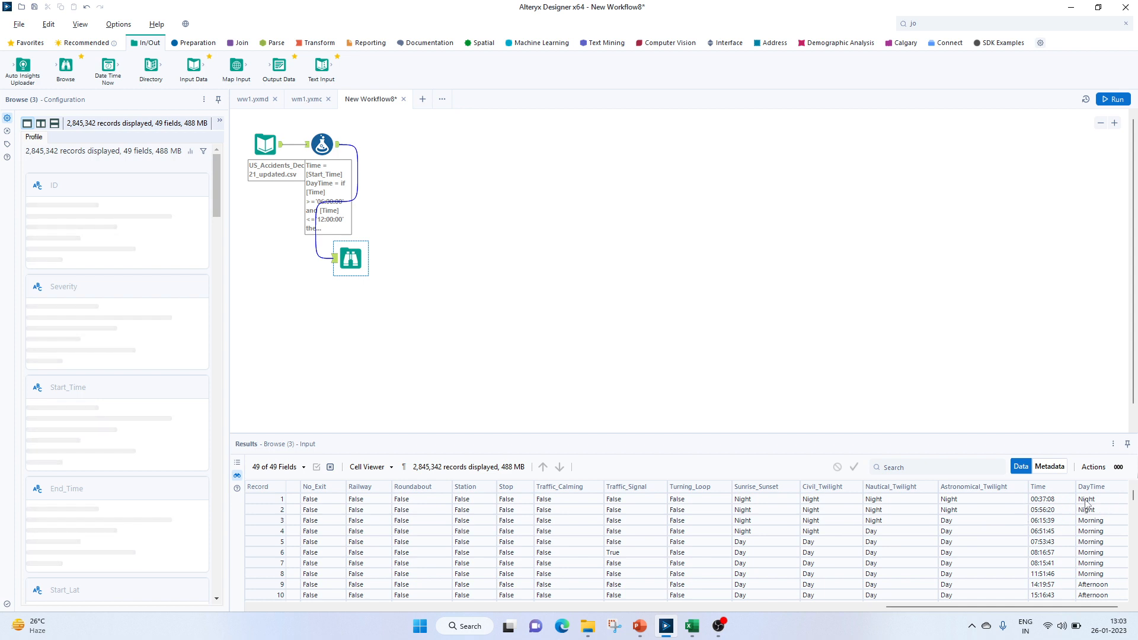
pyautogui.moveTo(1050, 527)
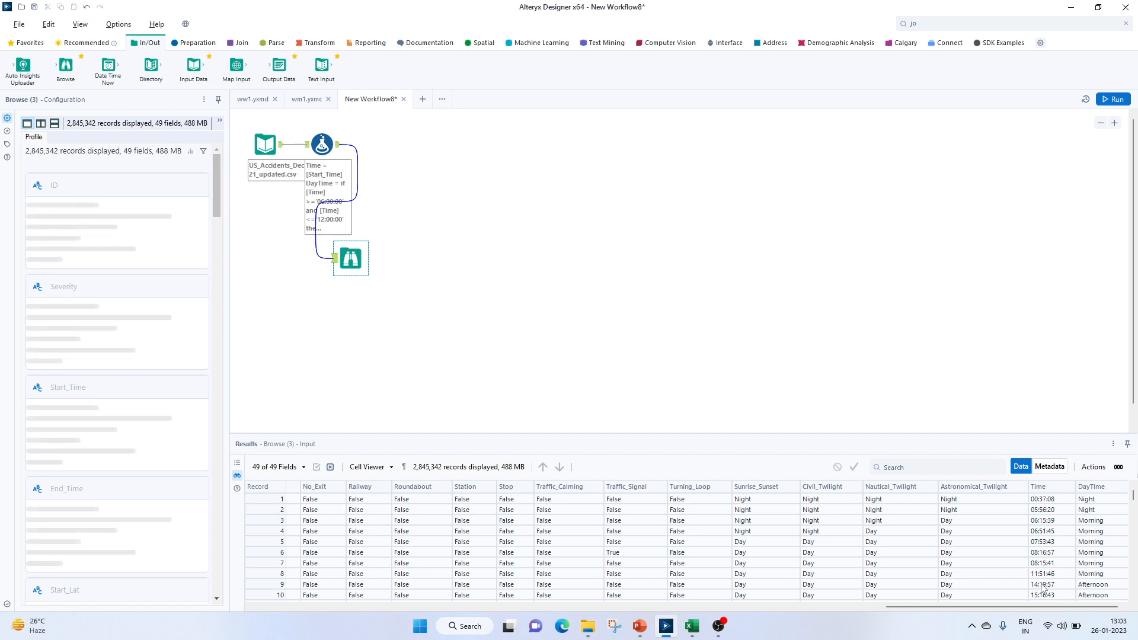
pyautogui.scroll(-3)
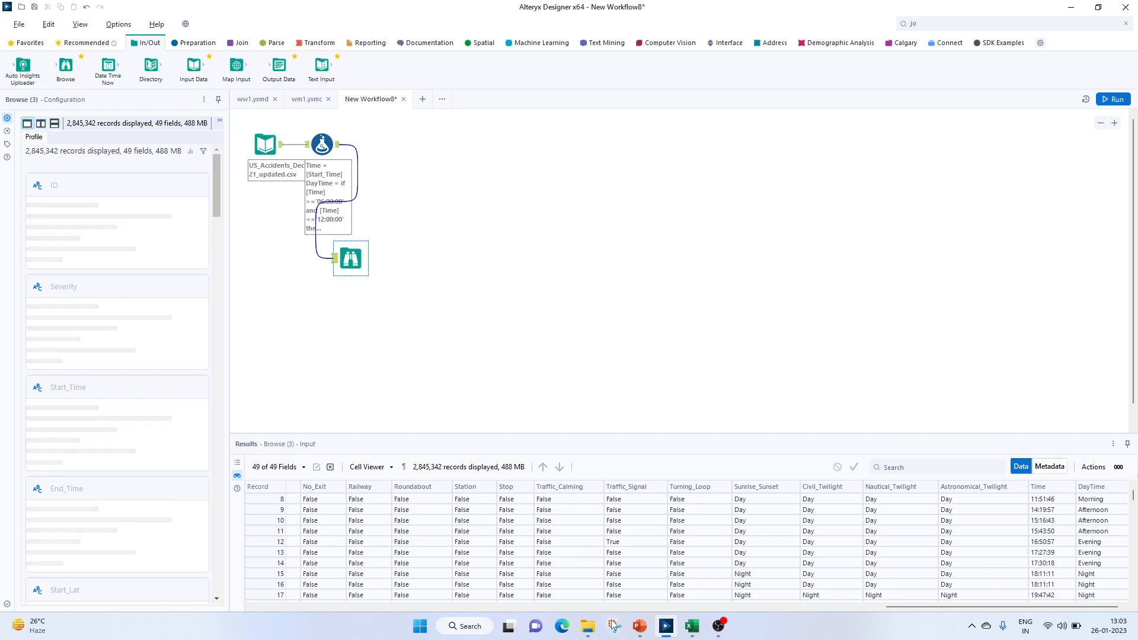
pyautogui.click(639, 626)
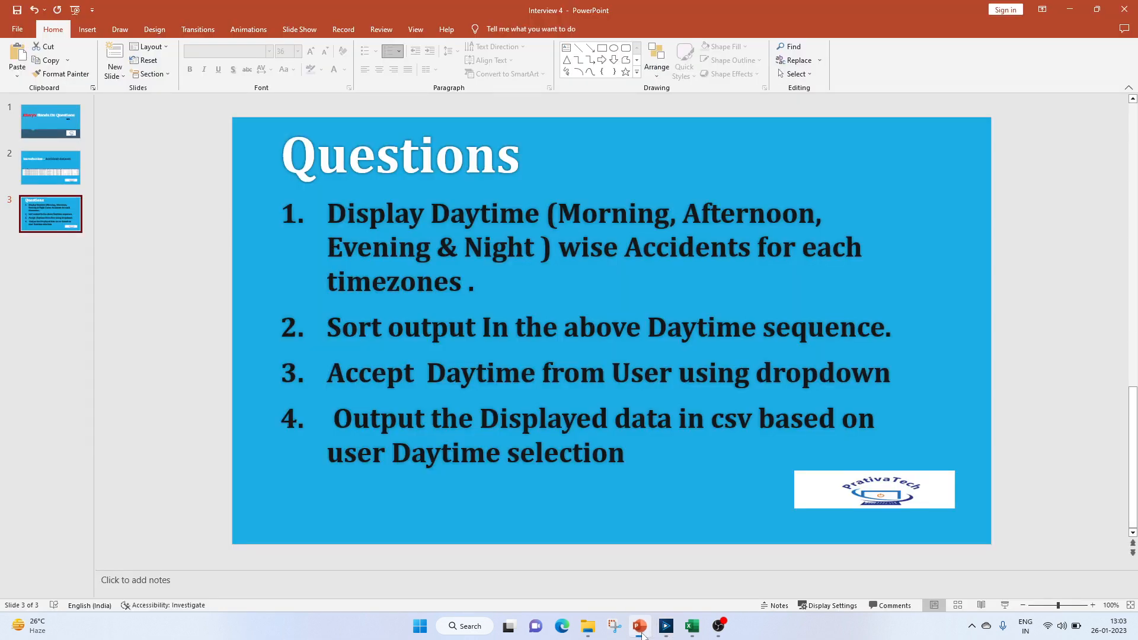
pyautogui.click(664, 626)
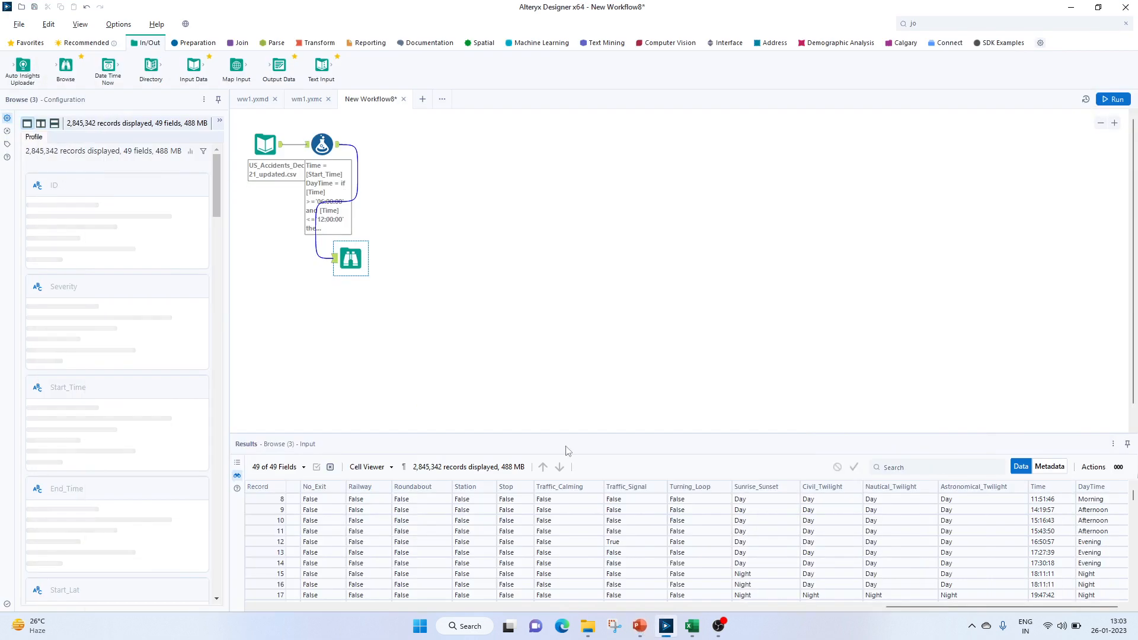
pyautogui.moveTo(392, 51)
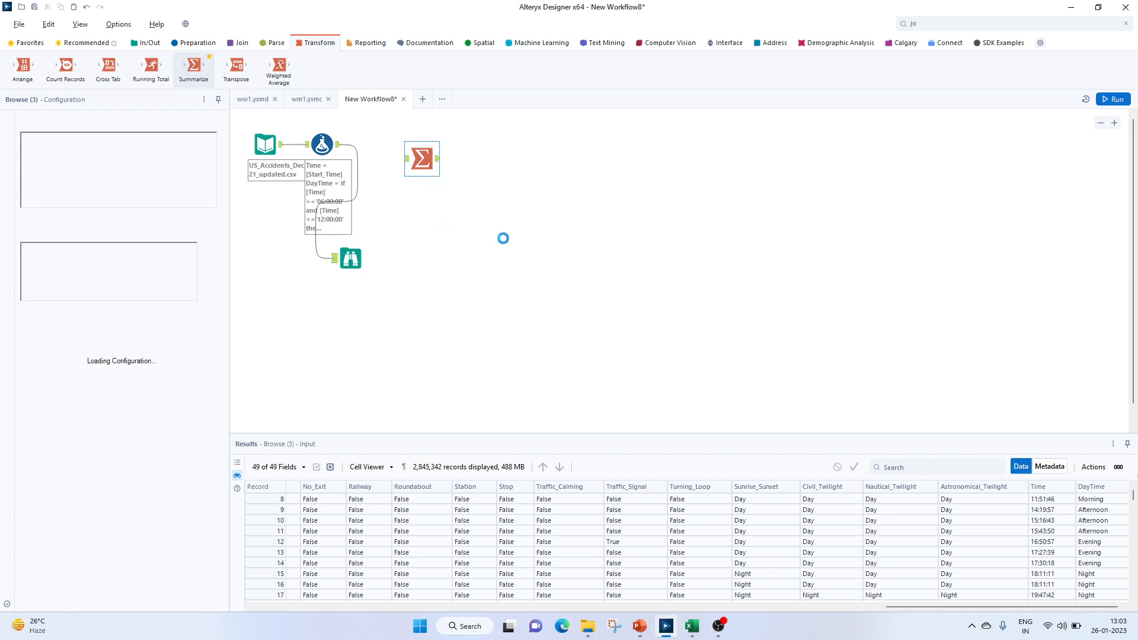
# Configure Summarize to group by DayTime and Timezone with a Count Distinct of ID.
pyautogui.click(422, 158)
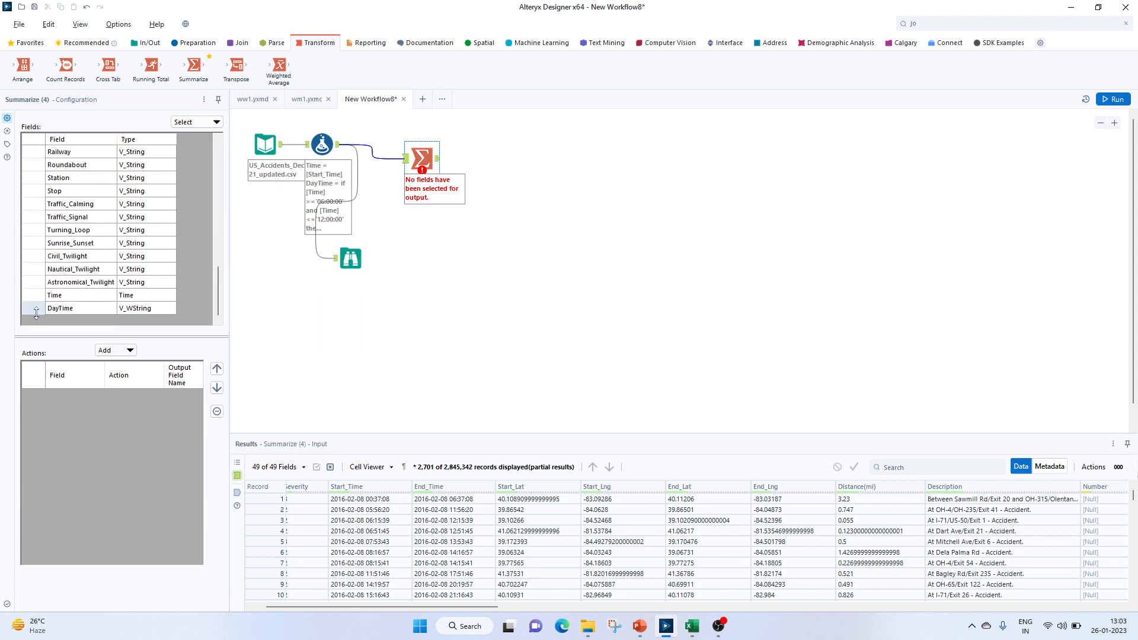
pyautogui.click(32, 308)
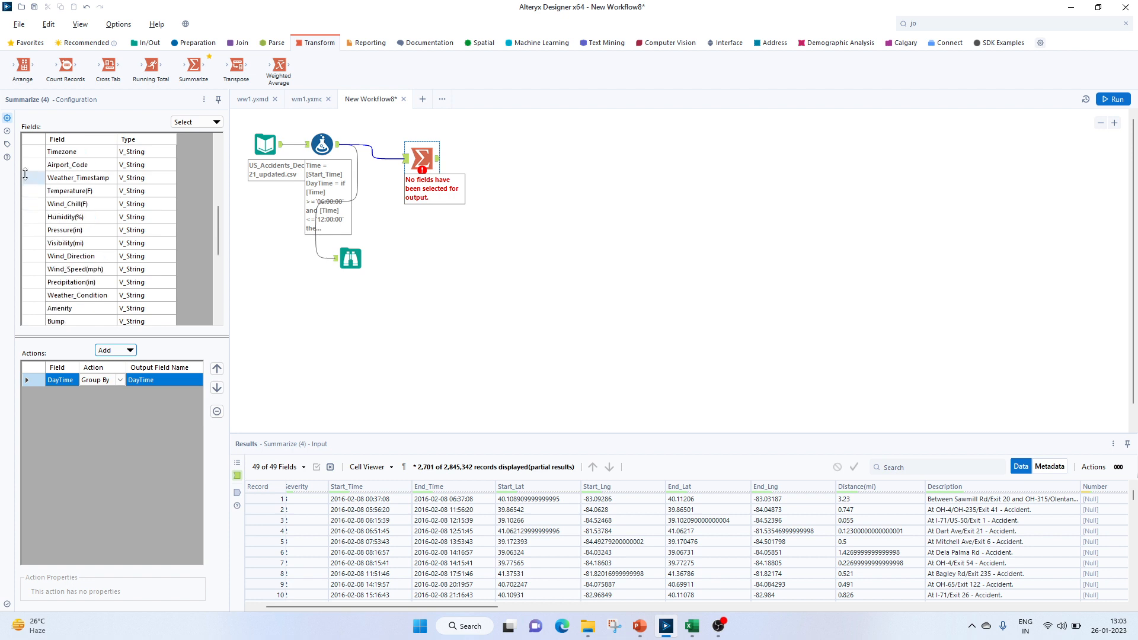
pyautogui.click(115, 350)
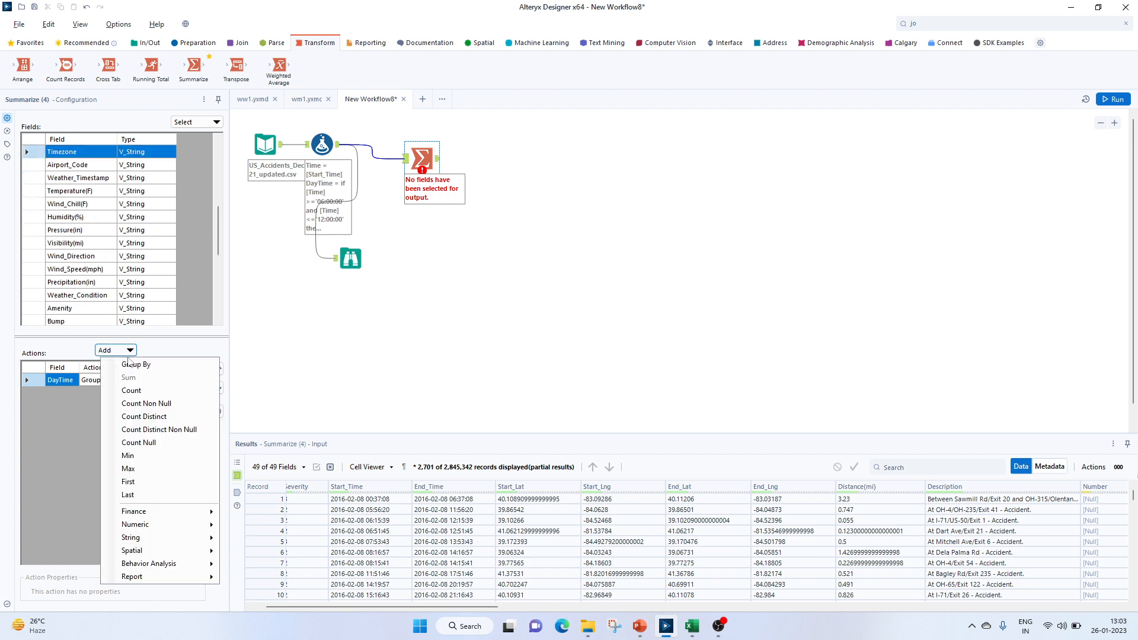
pyautogui.click(135, 364)
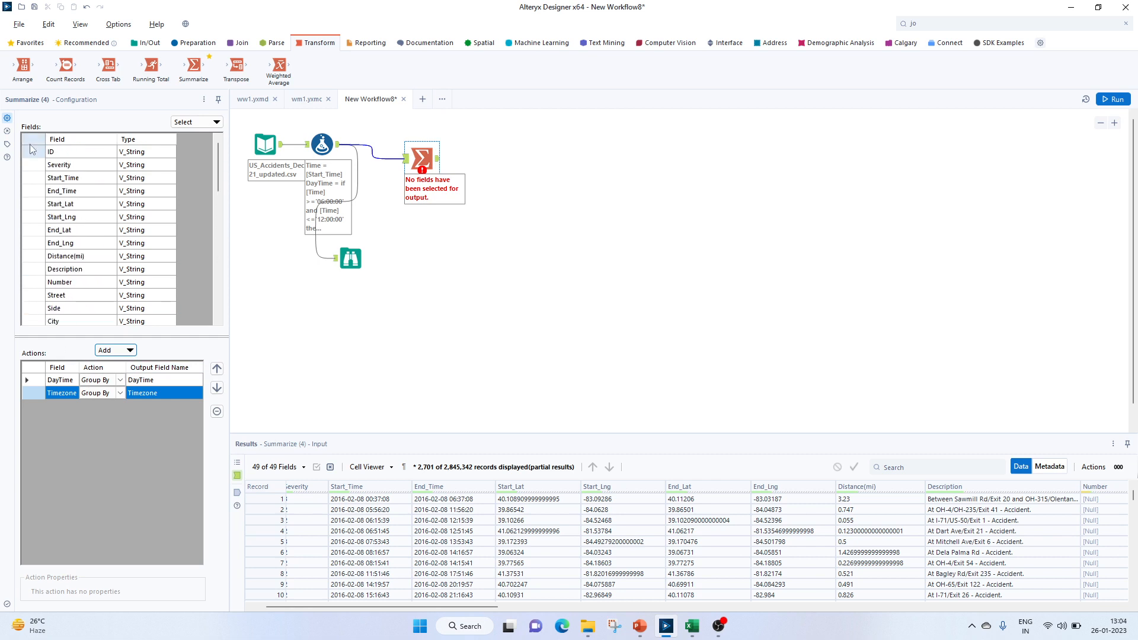
pyautogui.click(114, 350)
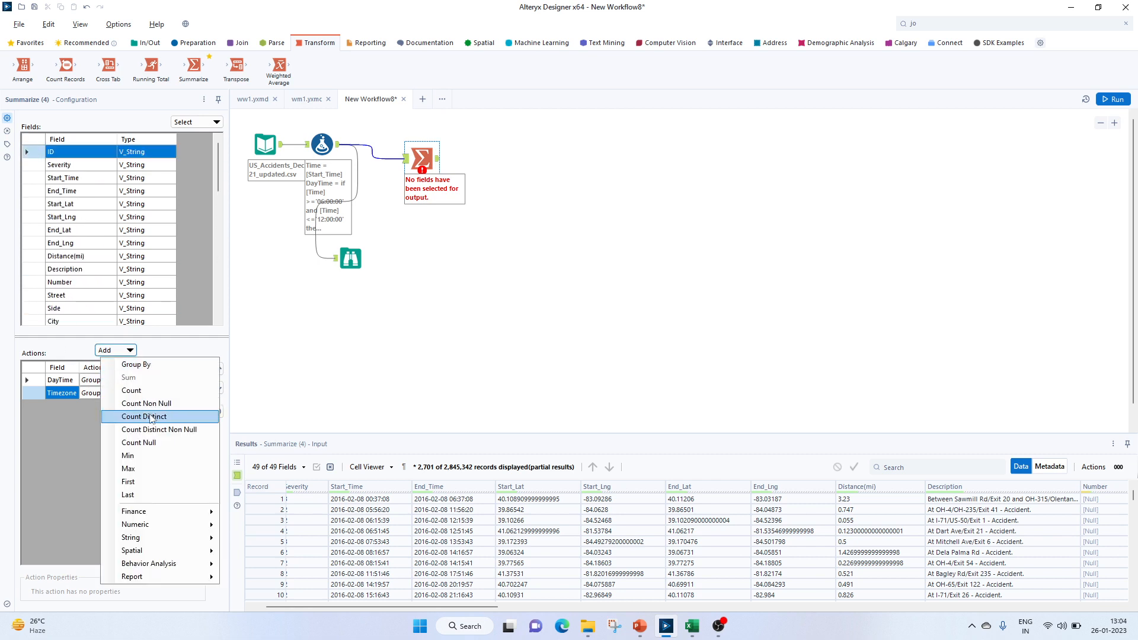
pyautogui.click(142, 416)
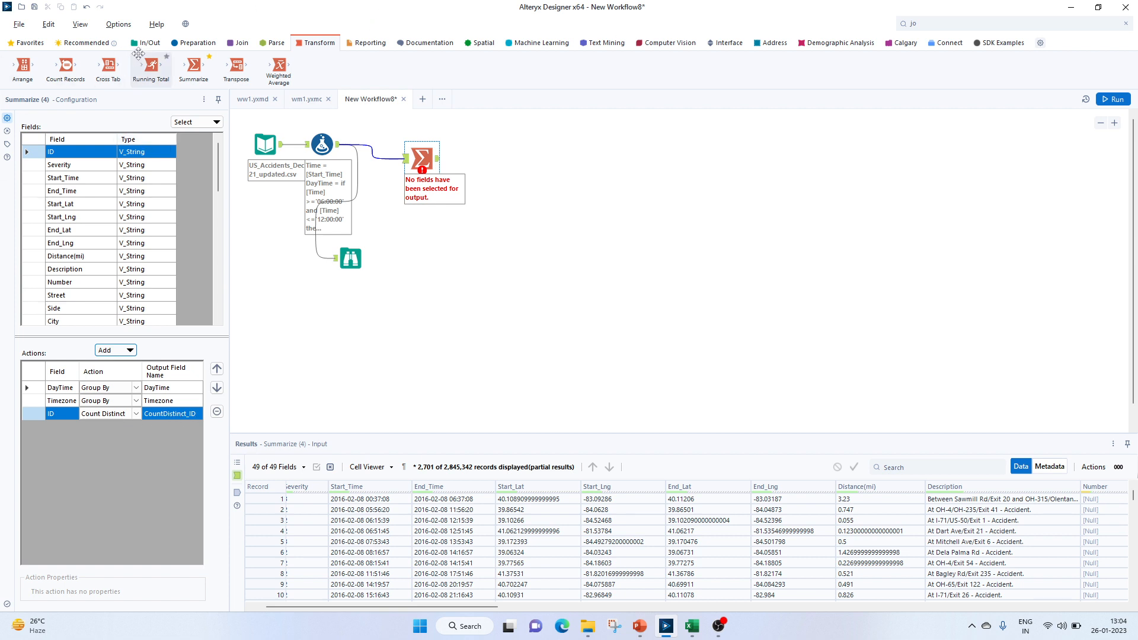
pyautogui.click(147, 43)
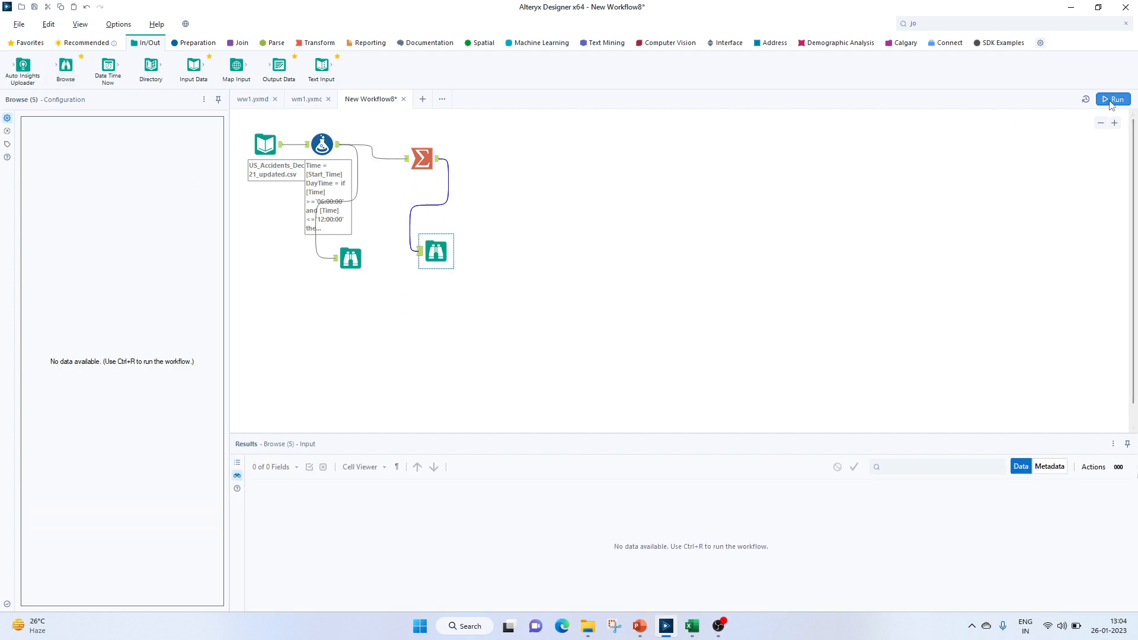
# Run the workflow and review the 20 DayTime–Timezone groups with their distinct ID counts in Browse.
pyautogui.click(1113, 98)
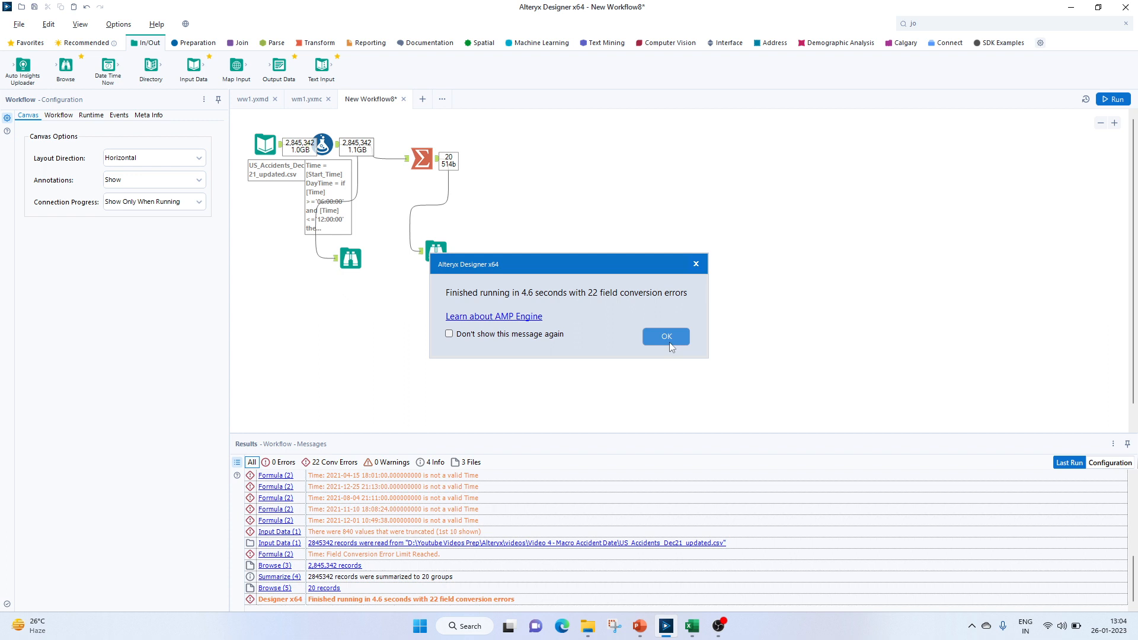
pyautogui.click(665, 336)
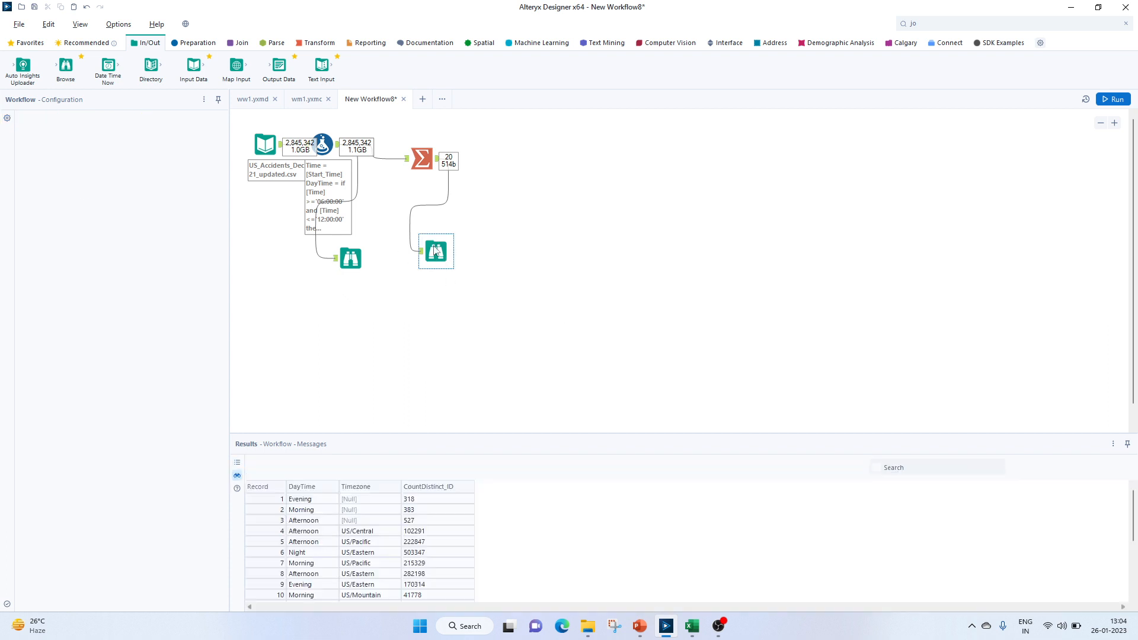
pyautogui.click(436, 250)
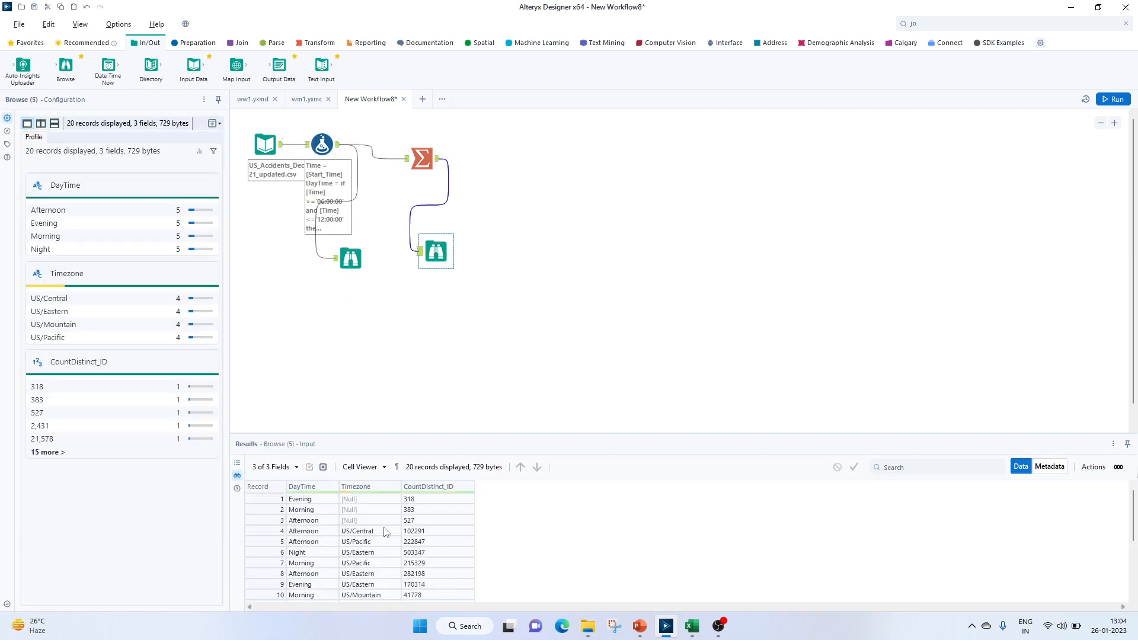
pyautogui.moveTo(322, 532)
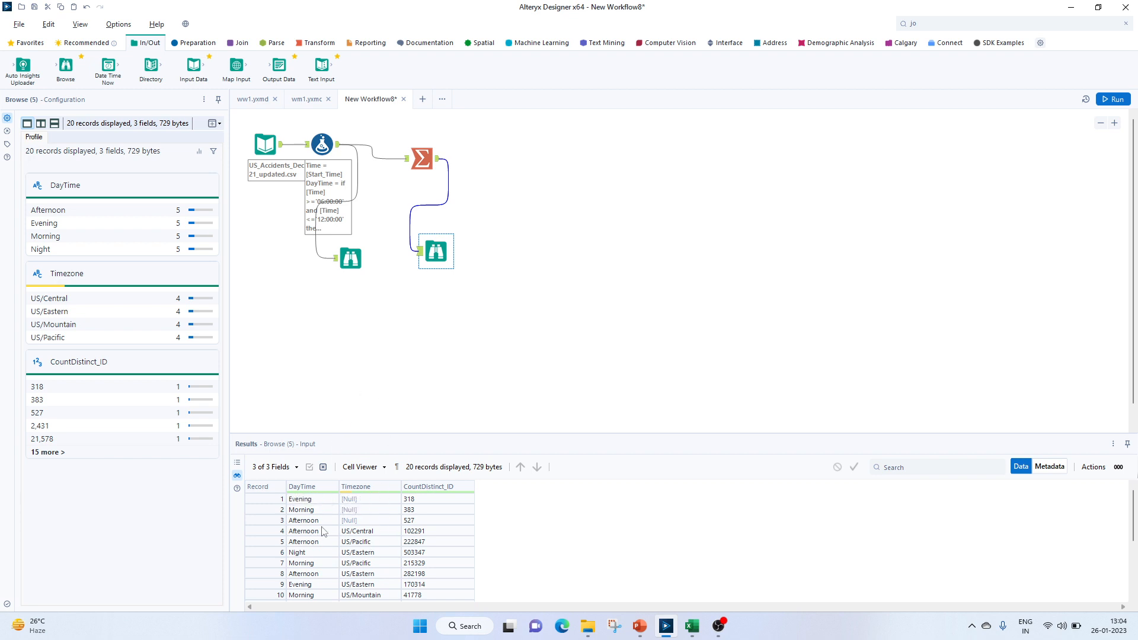
pyautogui.scroll(-3)
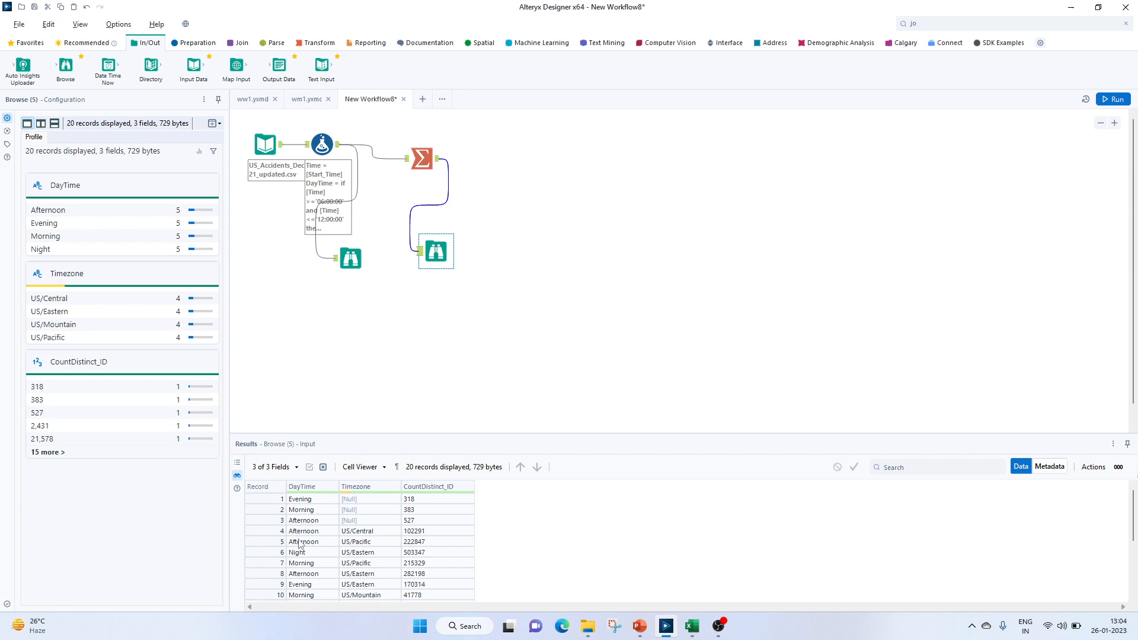
pyautogui.moveTo(308, 545)
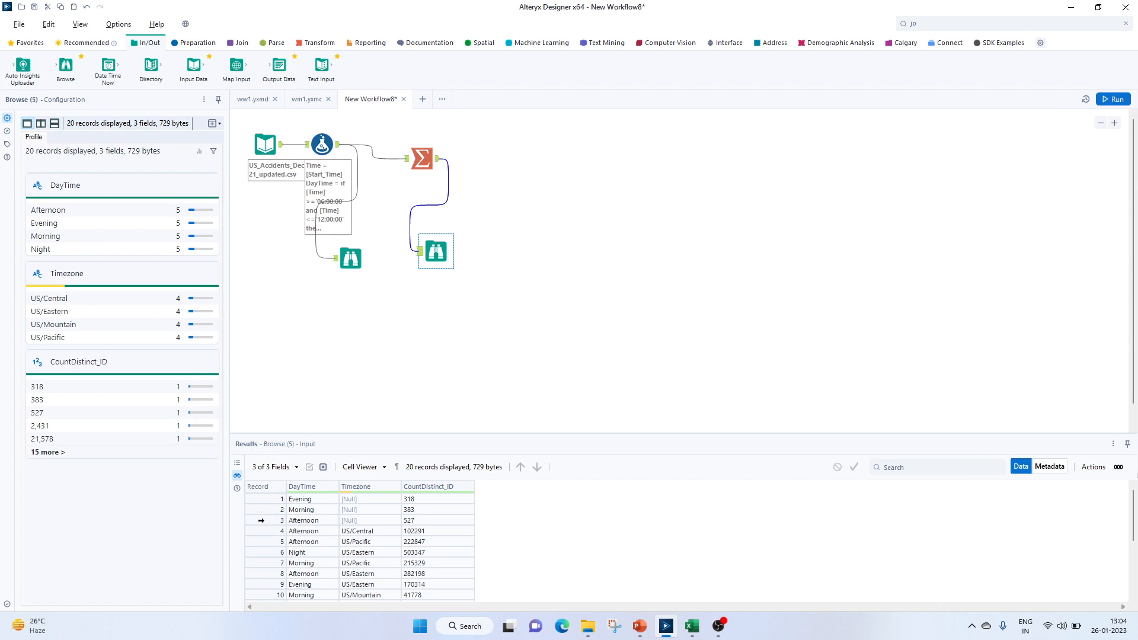
pyautogui.moveTo(32, 469)
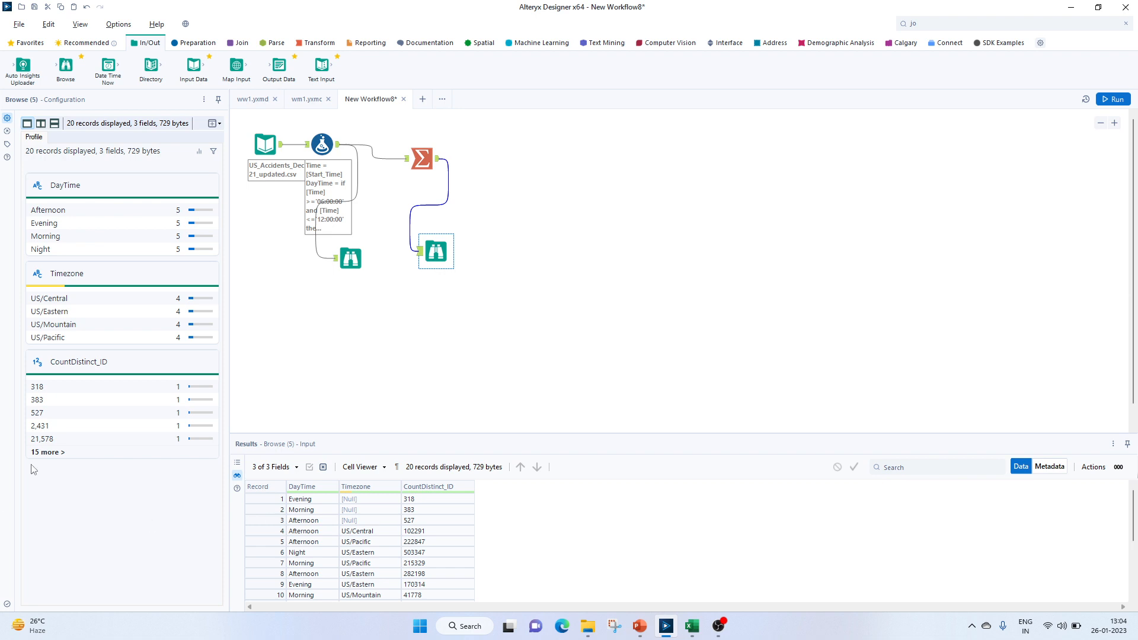
pyautogui.moveTo(520, 332)
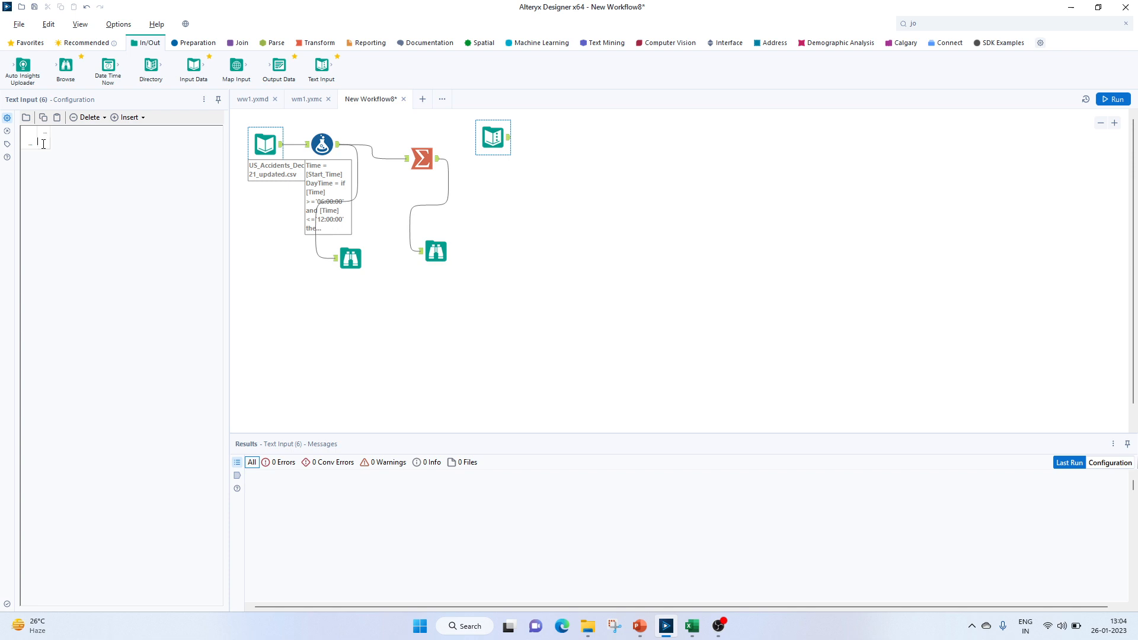
# Enter the Text Input headers L_daytime and sortseq.
pyautogui.write('Da')
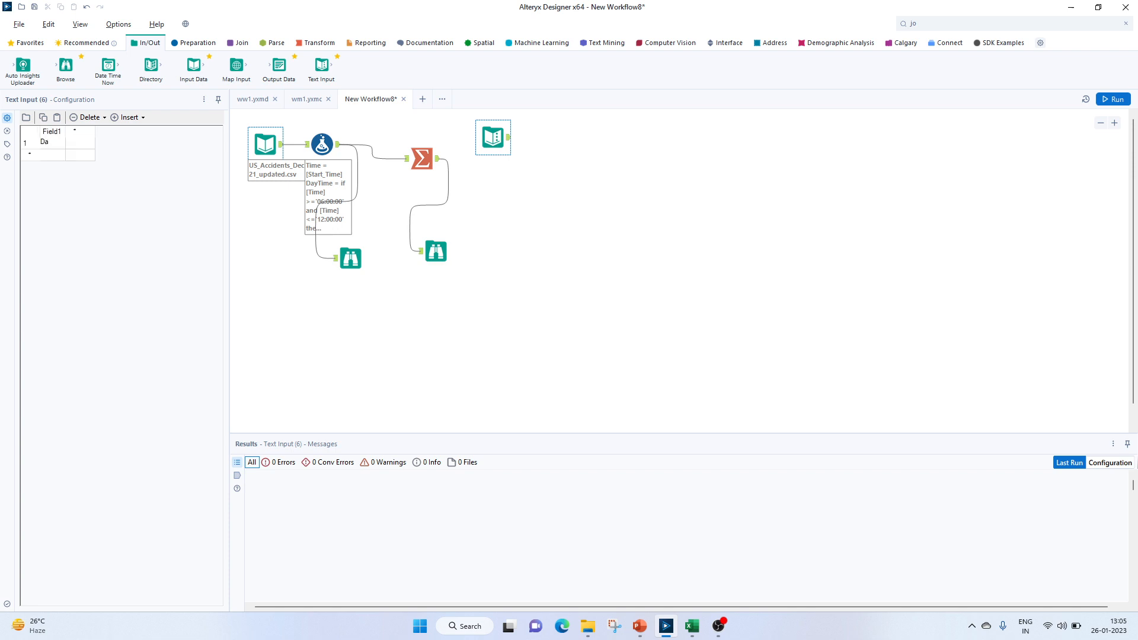
pyautogui.write('Daytime')
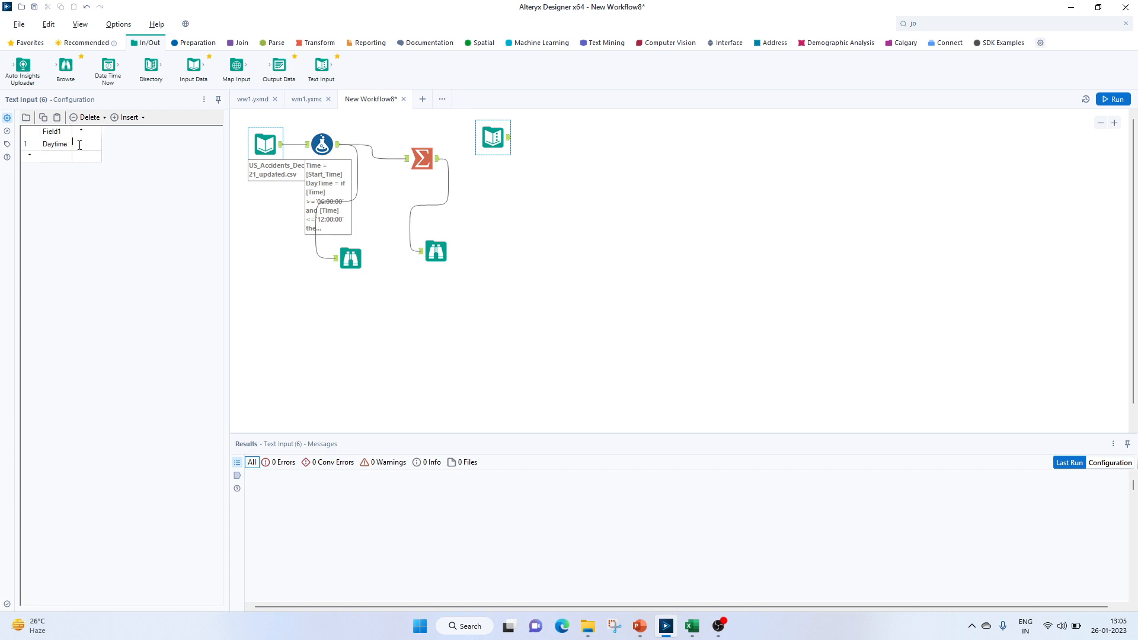
pyautogui.click(55, 144)
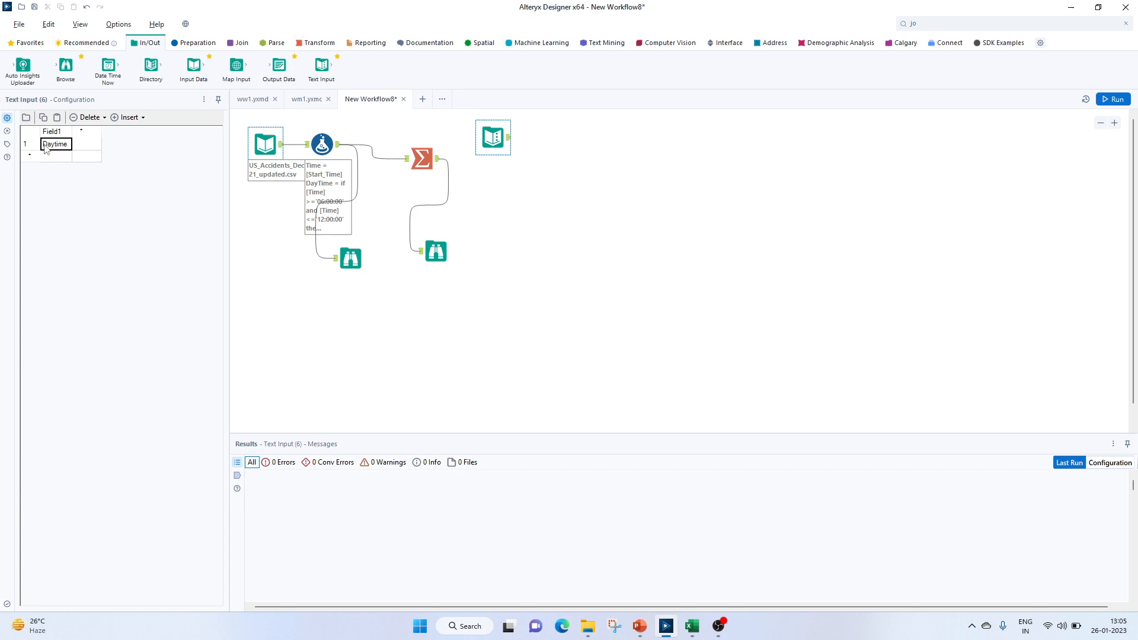
pyautogui.doubleClick(56, 141)
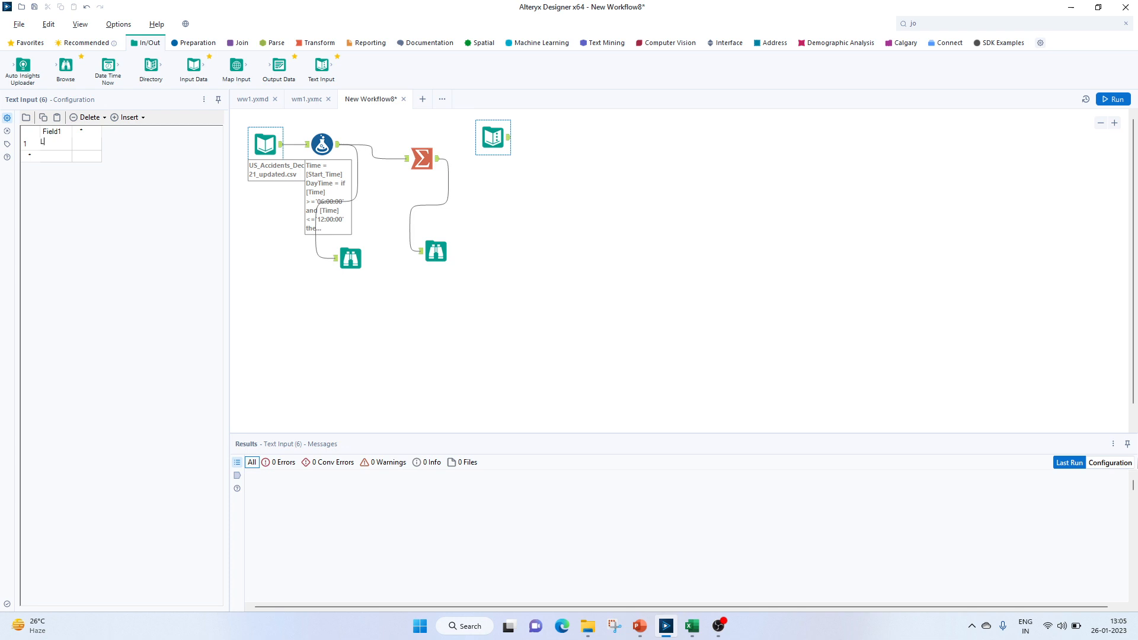
pyautogui.write('_daytime')
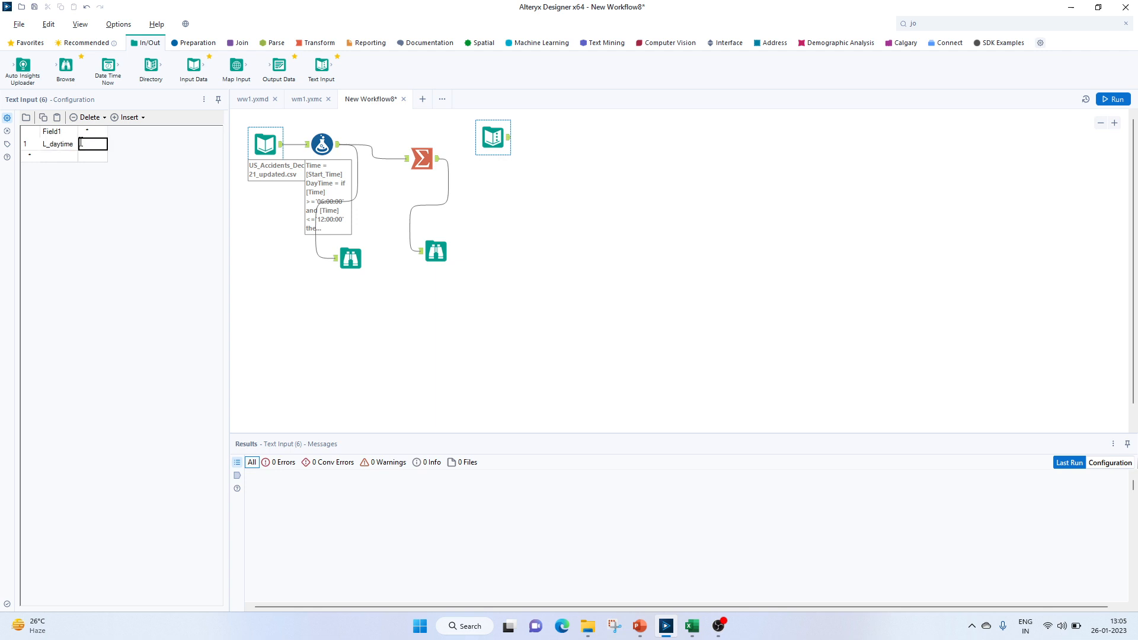
pyautogui.write('sortseq')
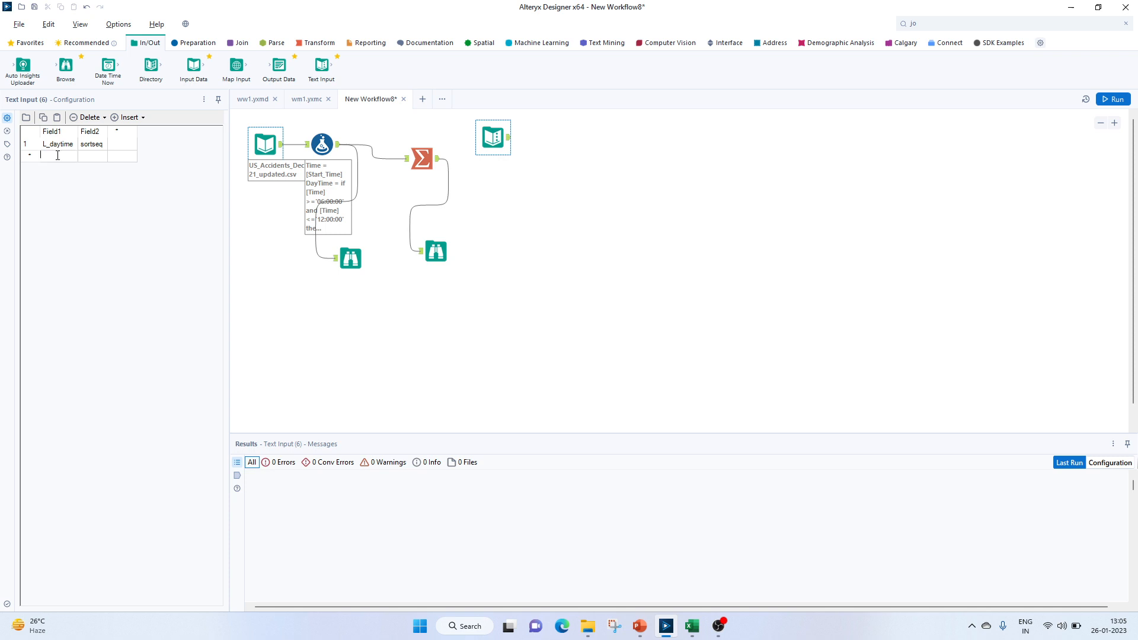
# Fill the rows Morning 1, Afternoon 2, Evening 3, Night 4.
pyautogui.write('Morning')
pyautogui.click(92, 156)
pyautogui.write('1')
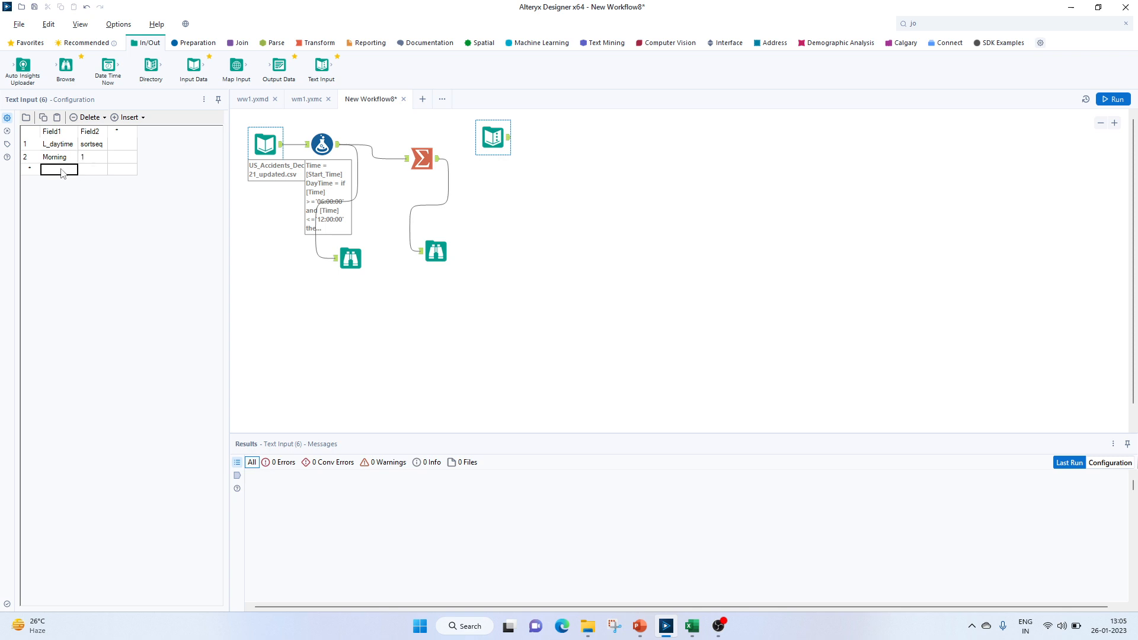
pyautogui.write('Afternoo')
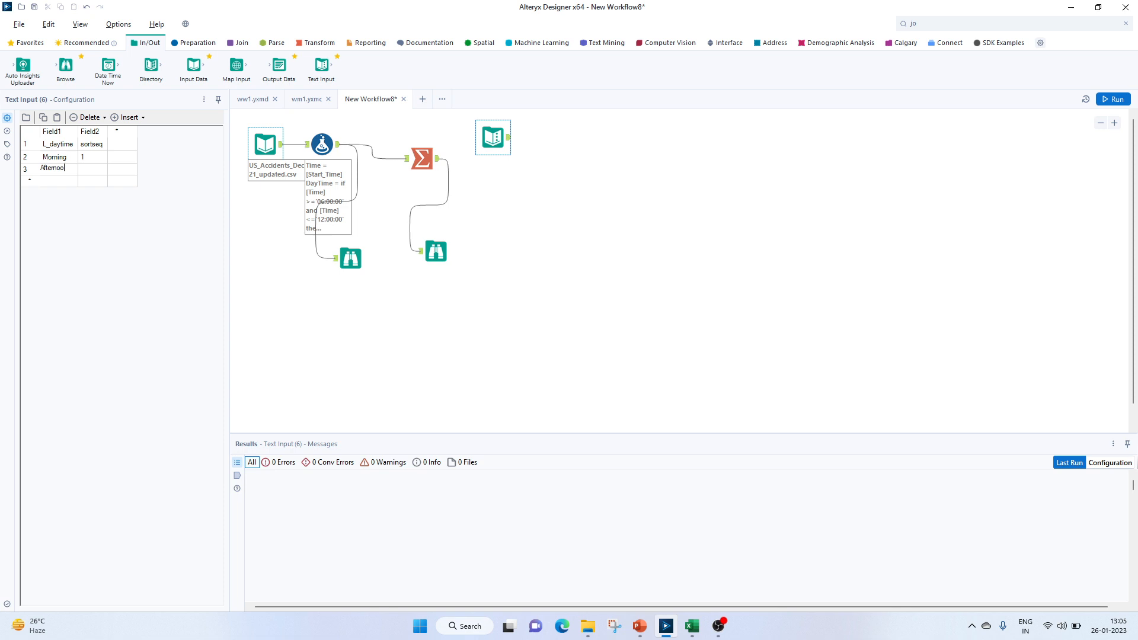
pyautogui.write('n')
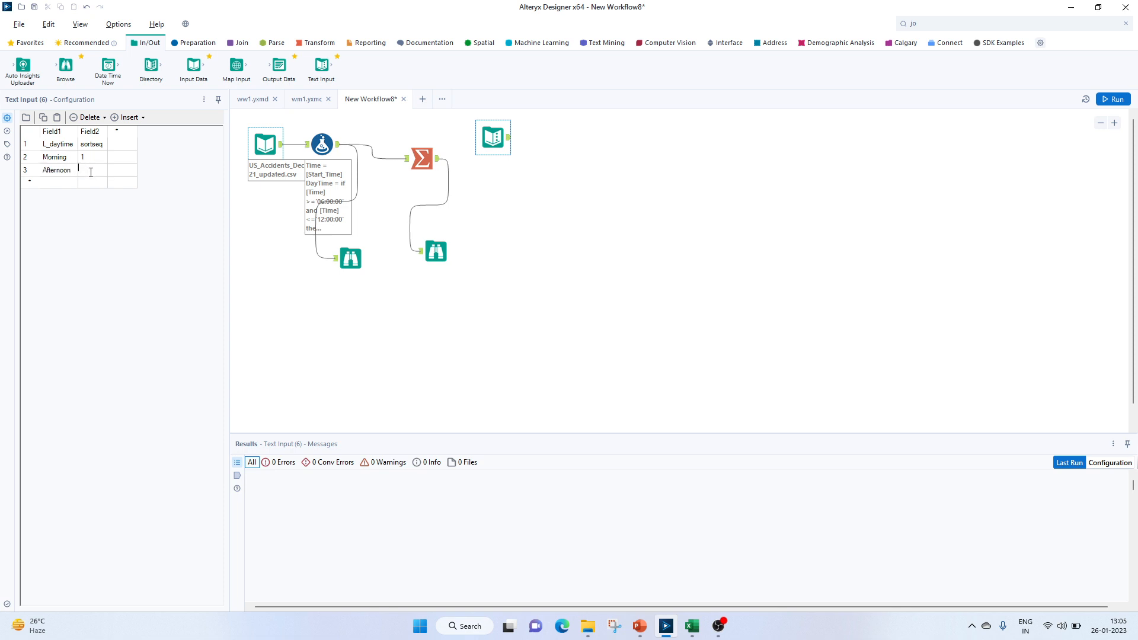
pyautogui.write('2')
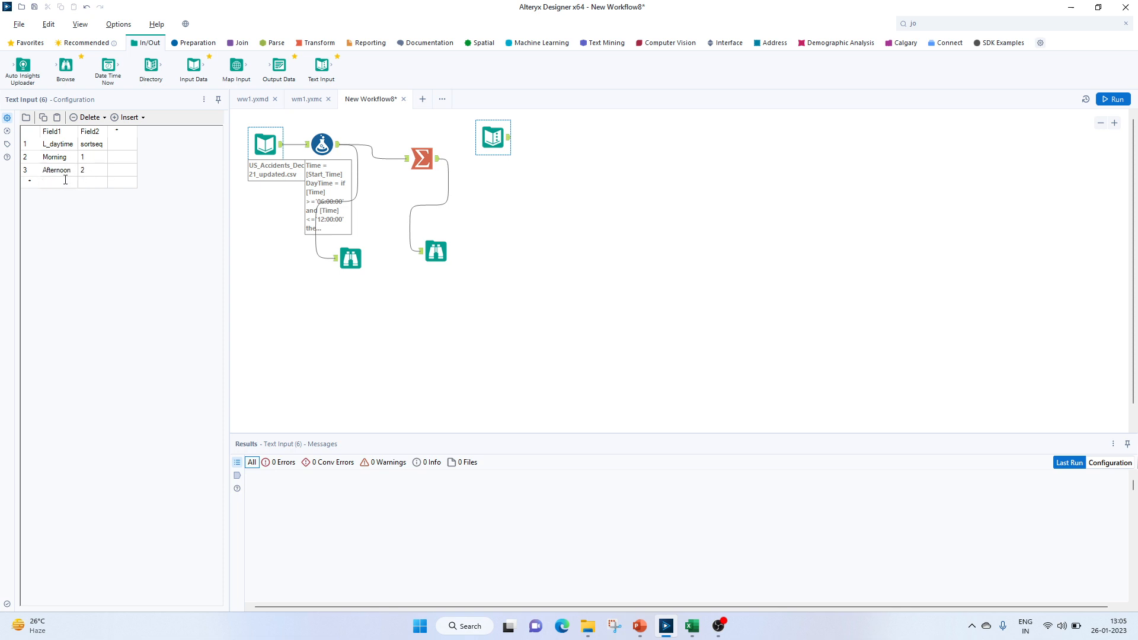
pyautogui.write('Evening')
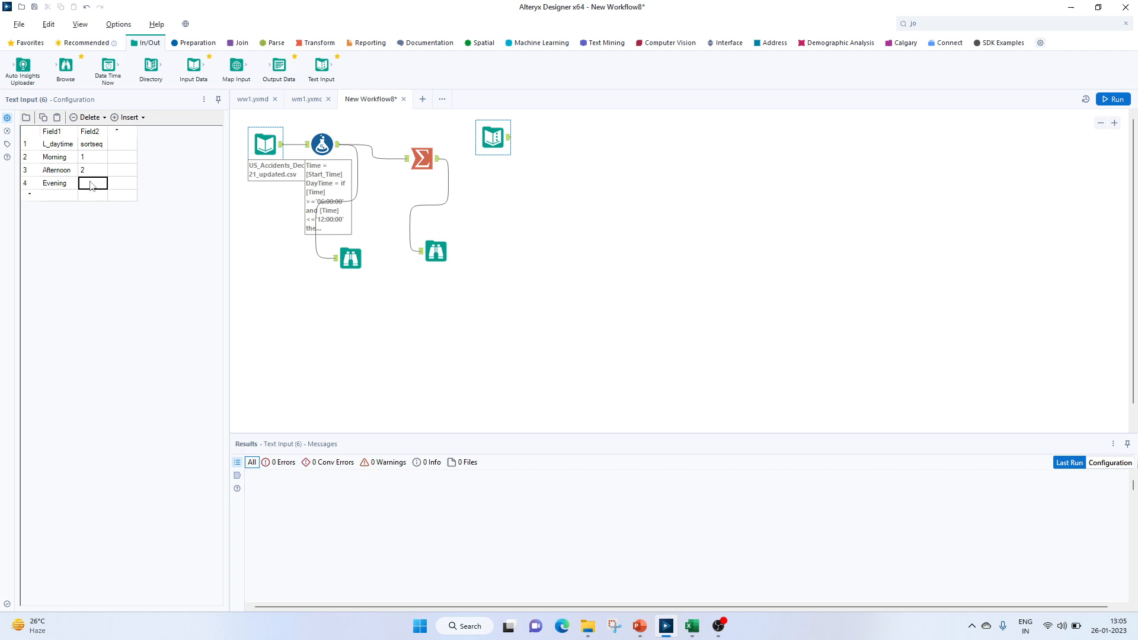
pyautogui.write('3')
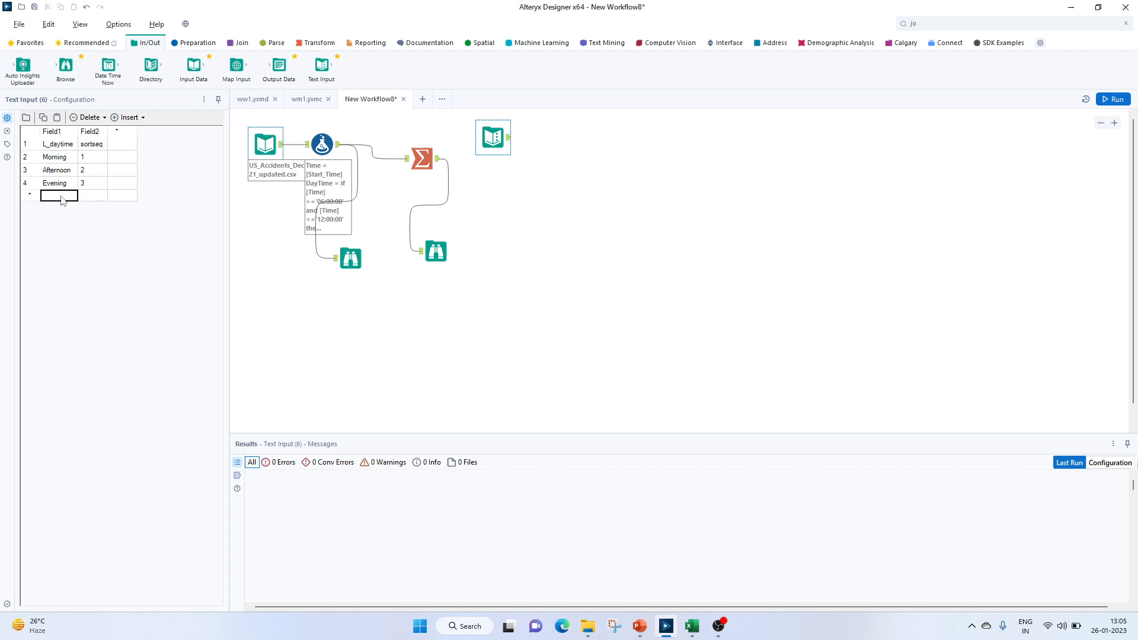
pyautogui.write('Night')
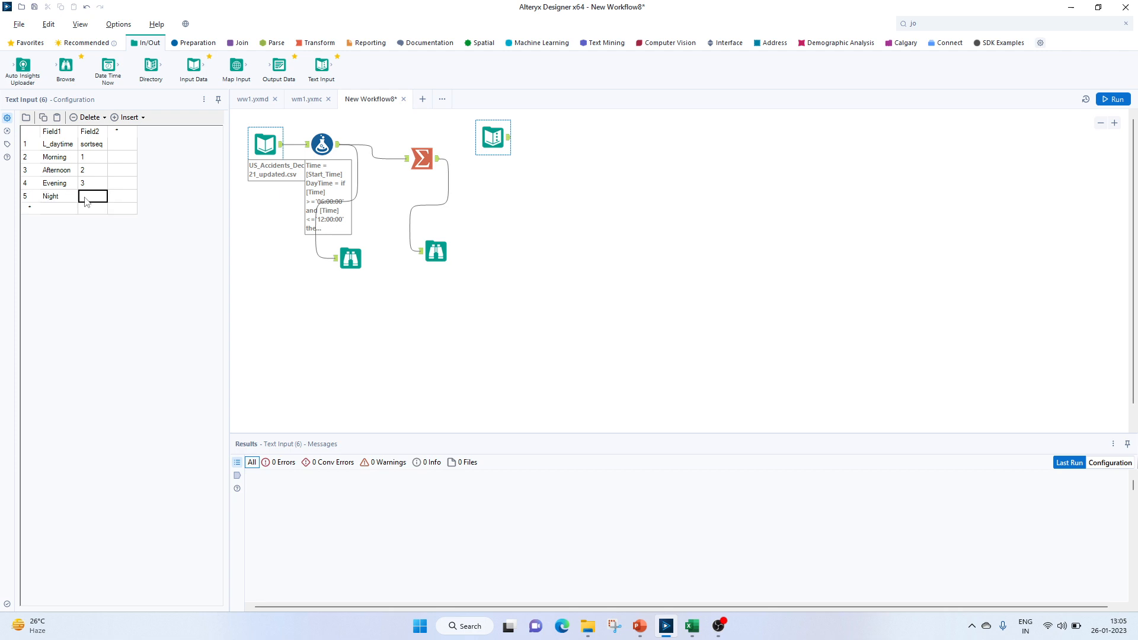
pyautogui.write('4')
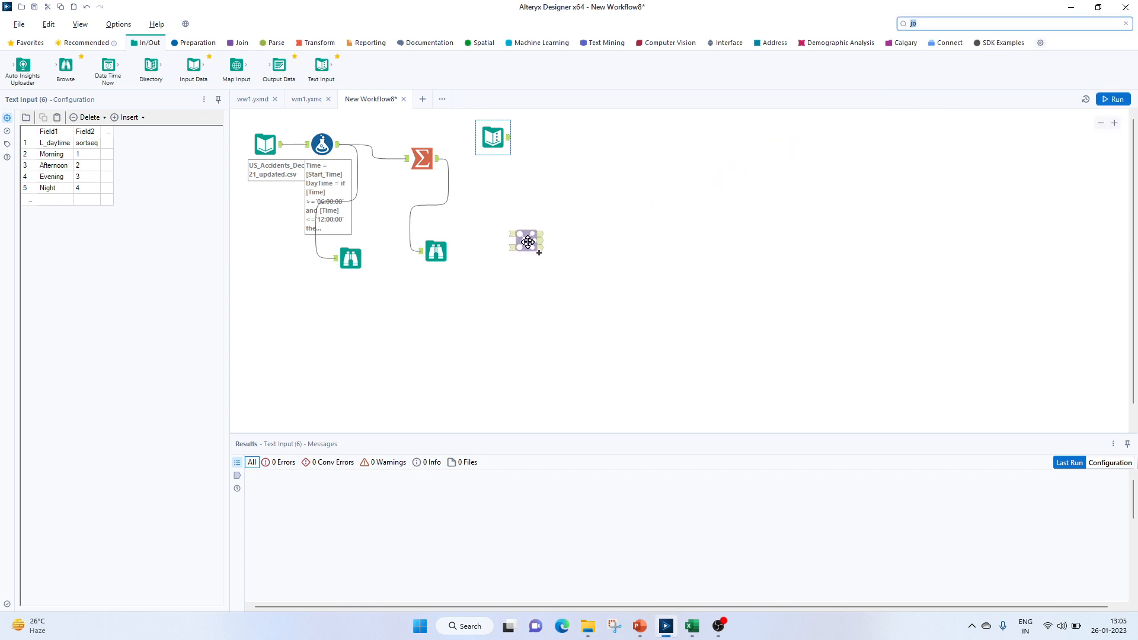
# Place a Join tool taking the sort-order table as Left input and the summarized counts as Right input.
pyautogui.click(529, 243)
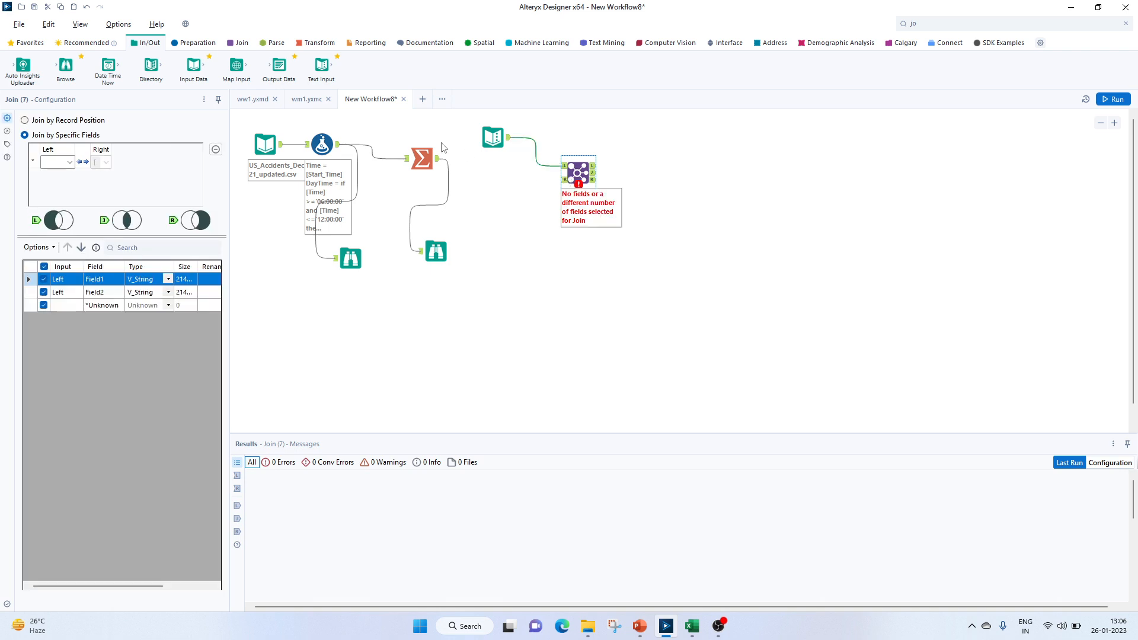
pyautogui.click(1111, 98)
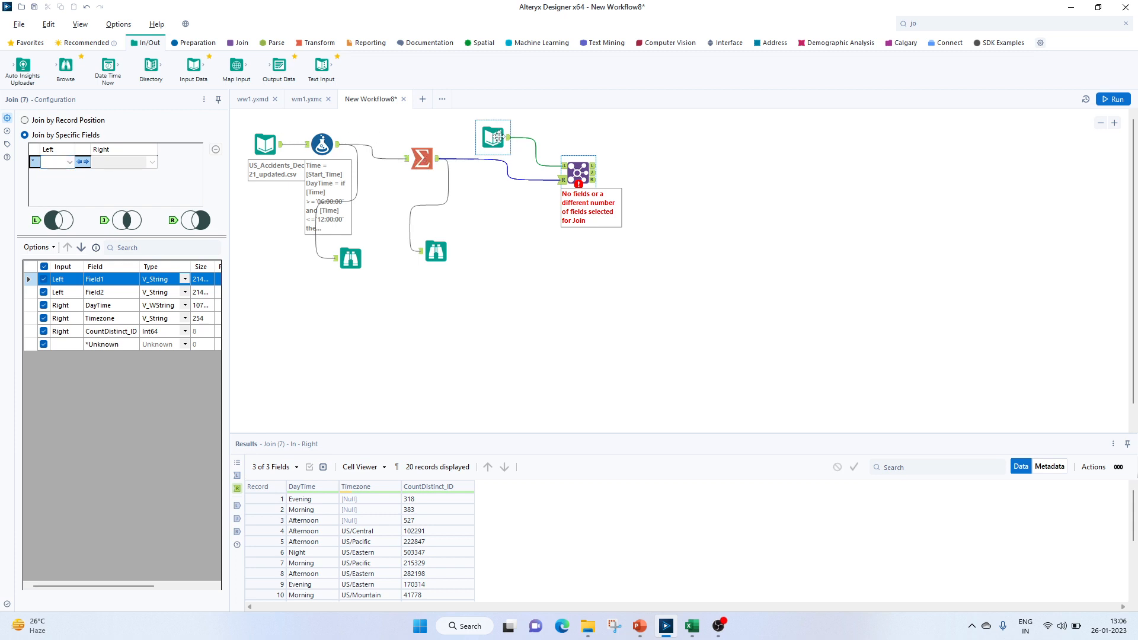
pyautogui.click(493, 138)
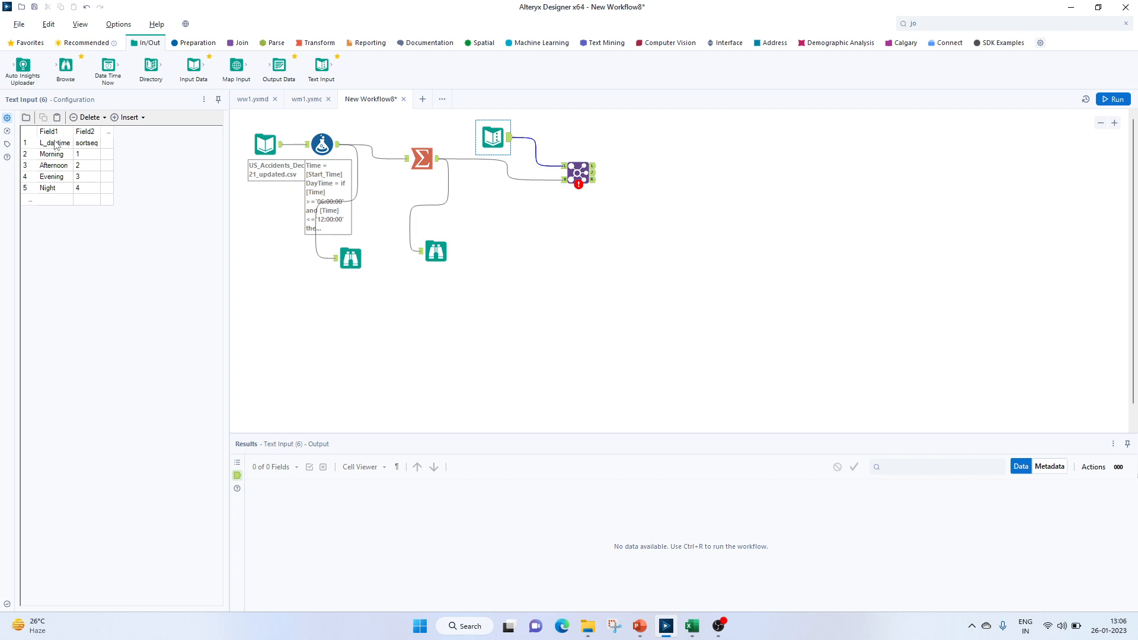
# Rename the Text Input columns Field1 to L_Daytime and Field2 to Sort.
pyautogui.doubleClick(47, 132)
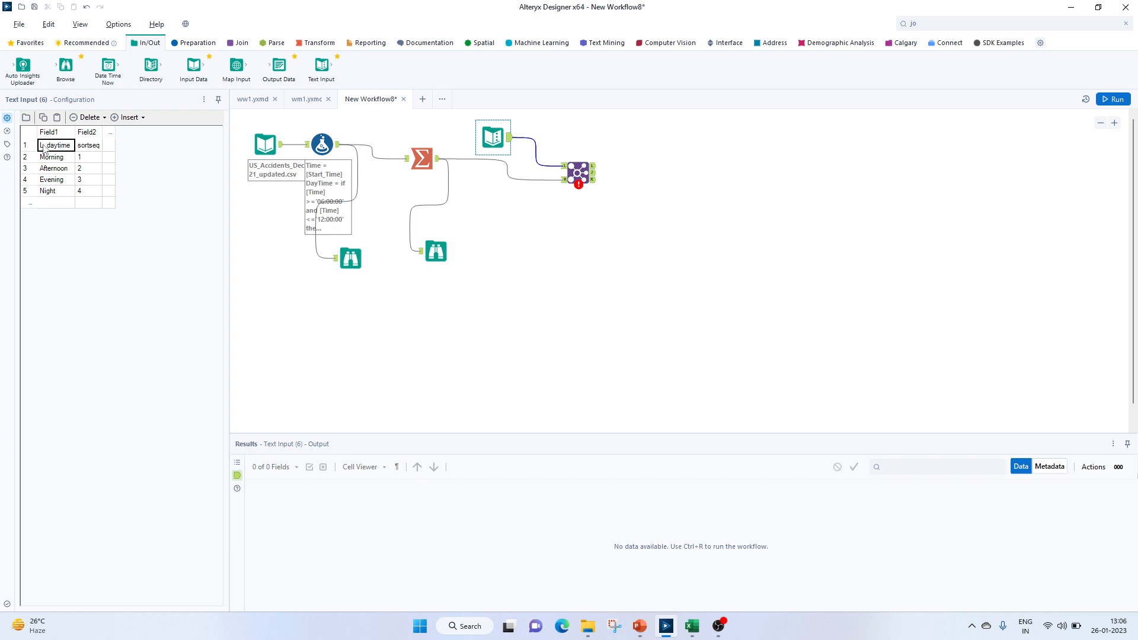
pyautogui.click(49, 132)
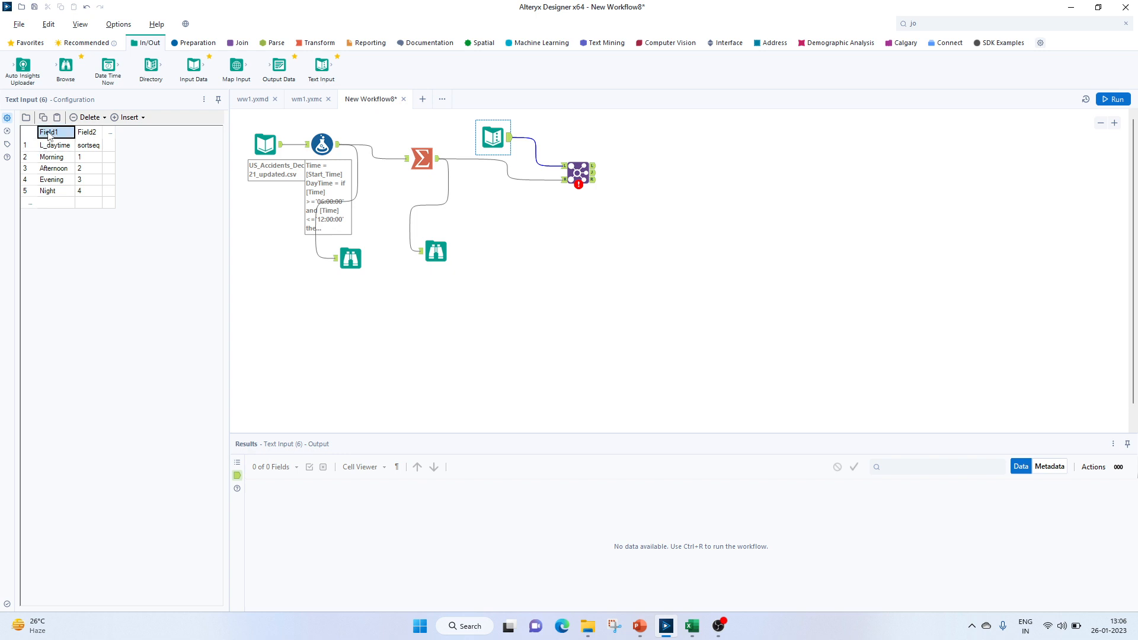
pyautogui.click(49, 132)
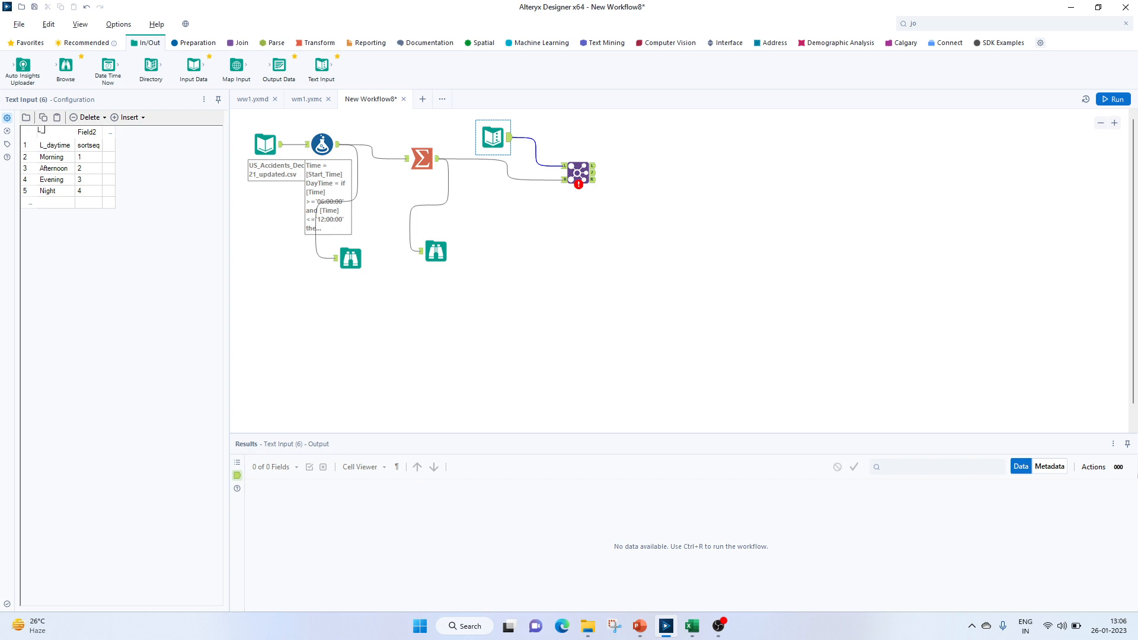
pyautogui.click(51, 130)
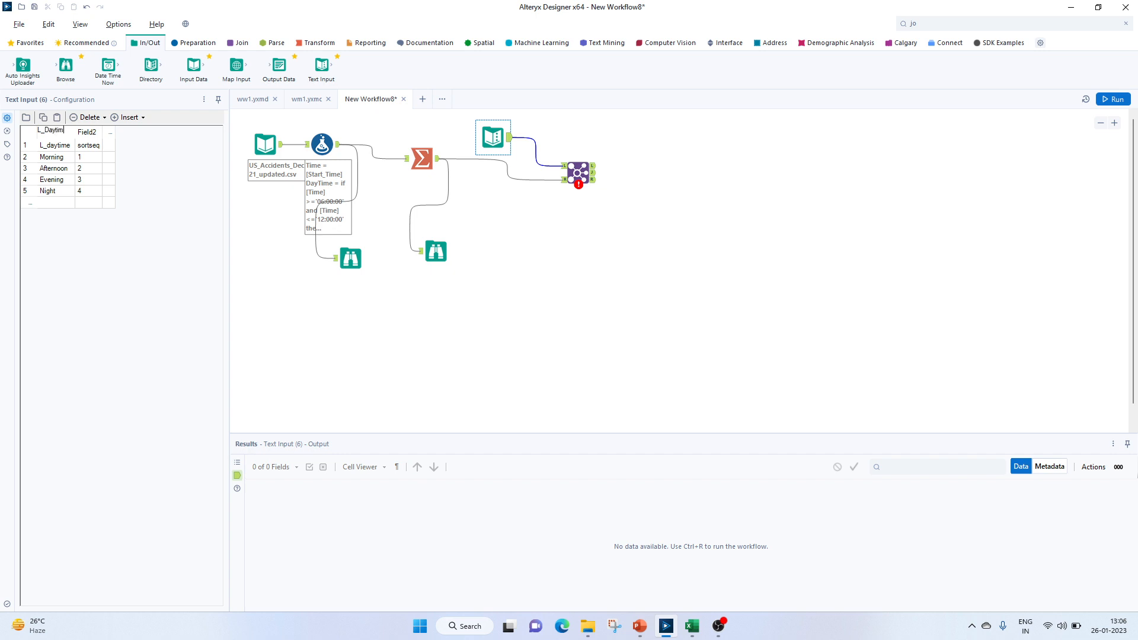
pyautogui.doubleClick(85, 130)
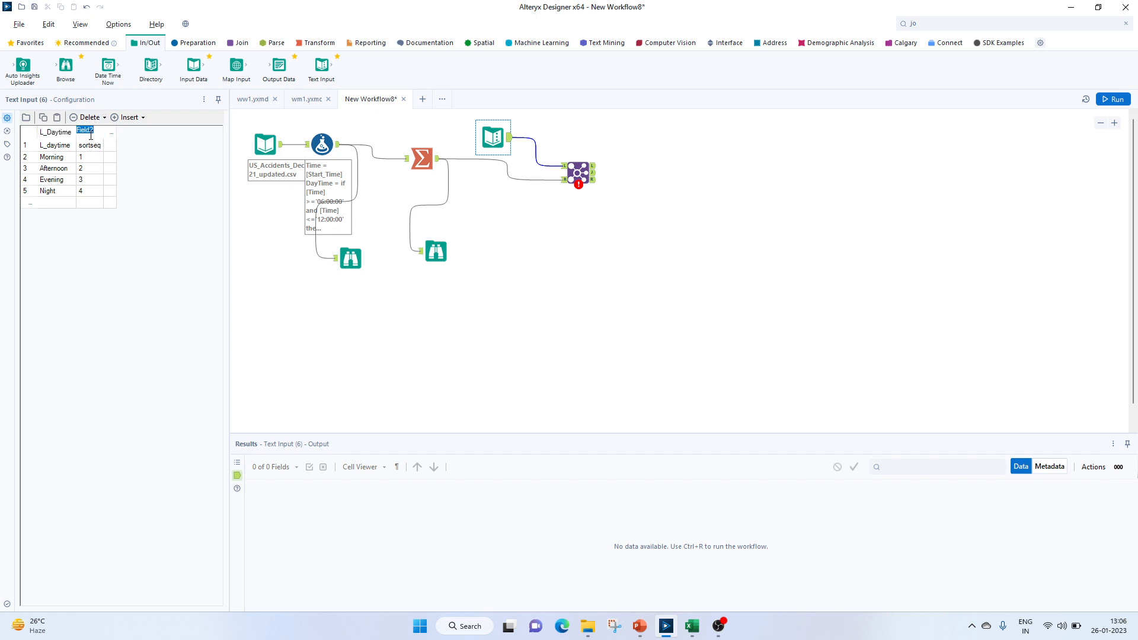
pyautogui.write('Sort')
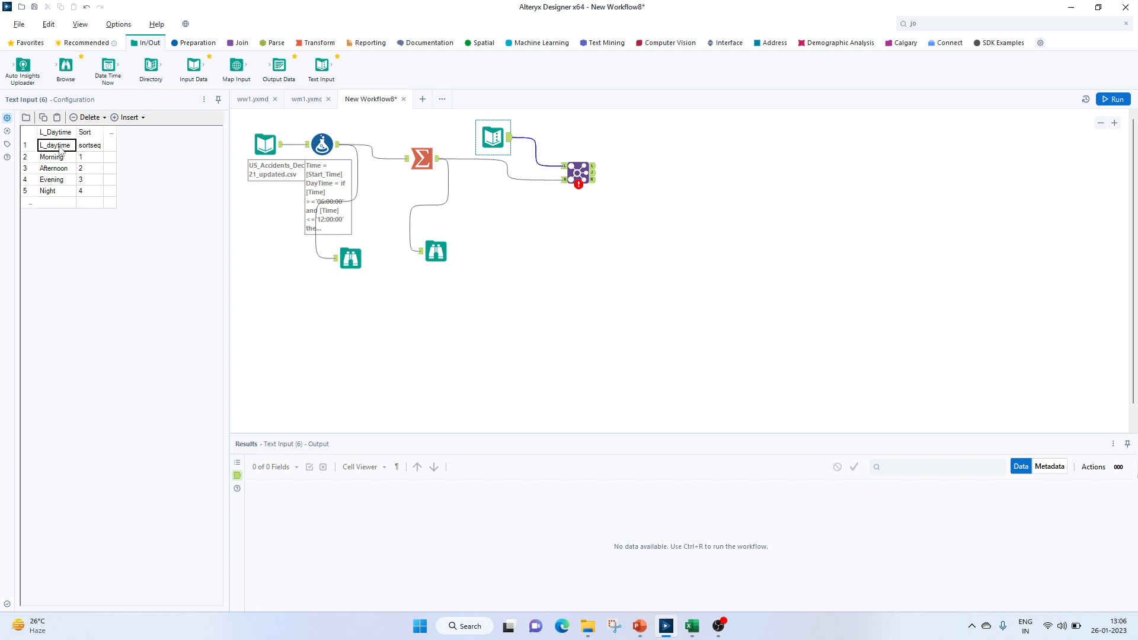
pyautogui.click(86, 117)
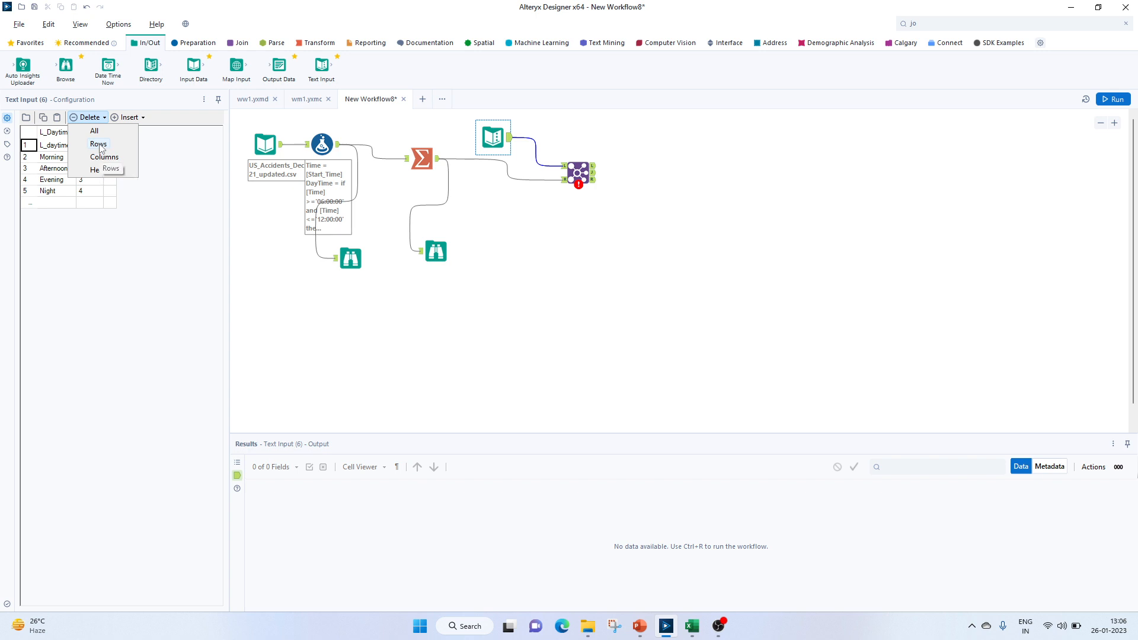
pyautogui.moveTo(105, 158)
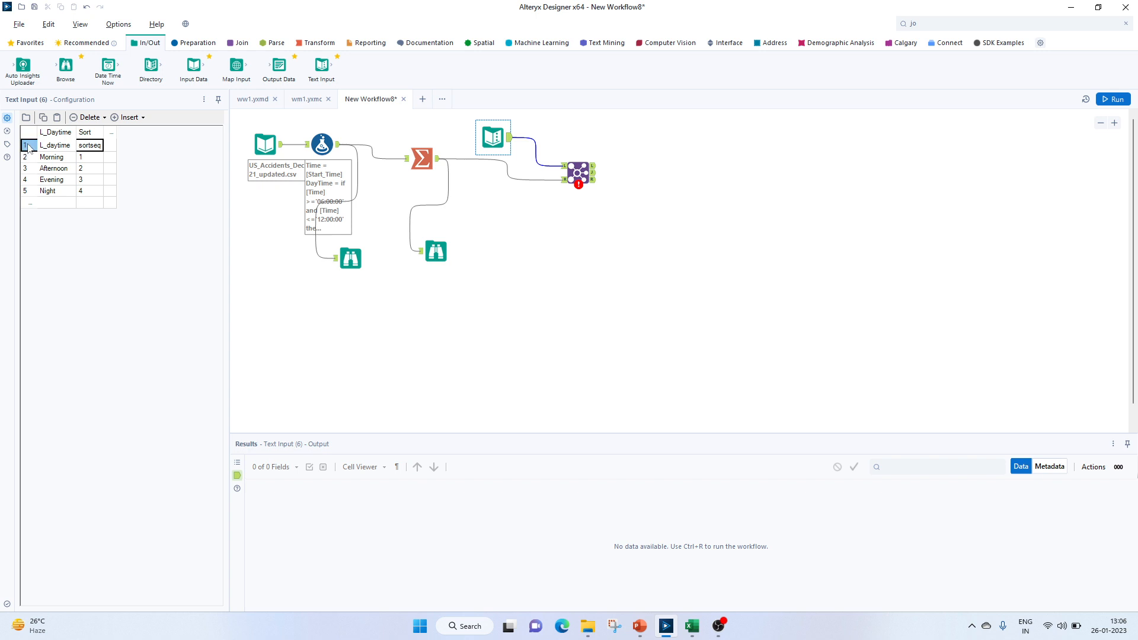
# Delete the leftover header row so Morning to Night are numbered 1–4.
pyautogui.click(86, 118)
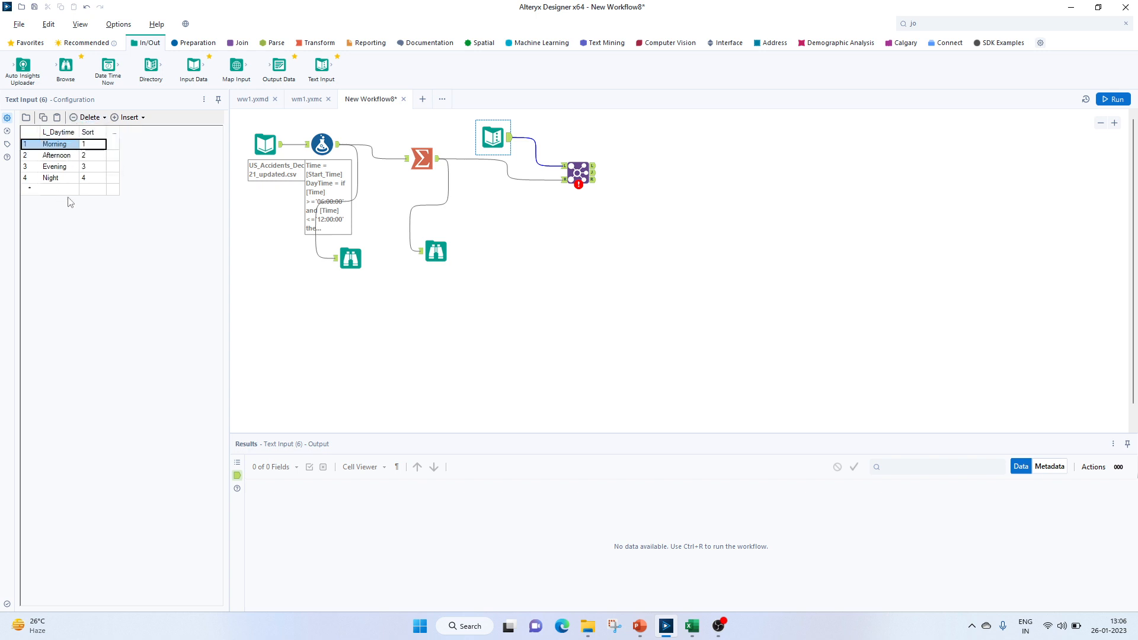
pyautogui.click(577, 172)
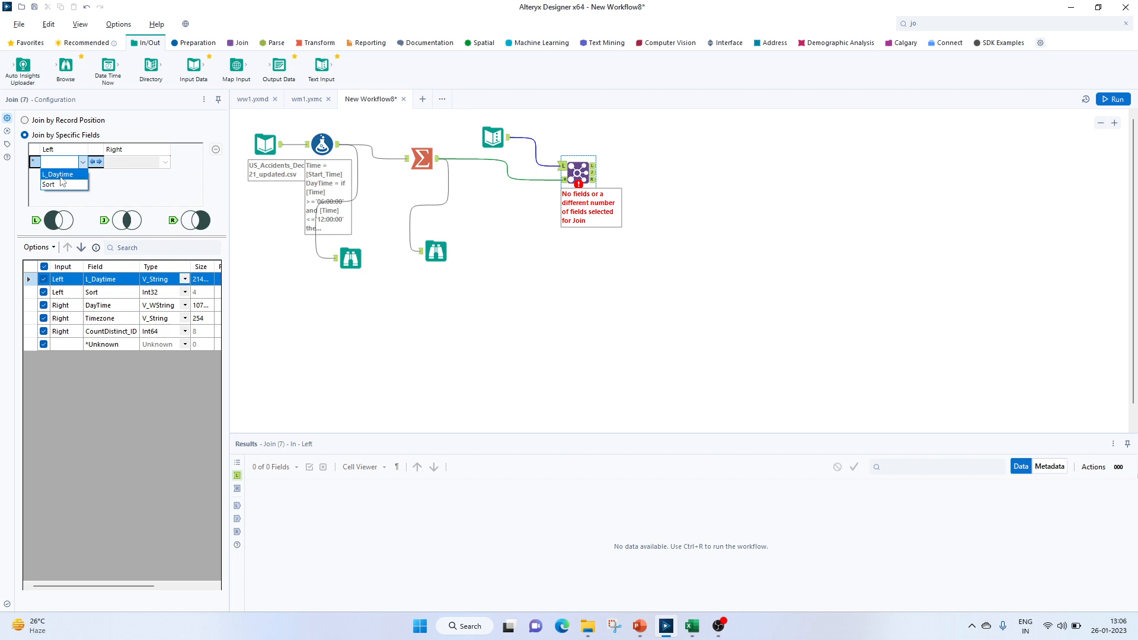
# Join on L_Daytime = DayTime, feed the join output to a Browse viewer and run.
pyautogui.click(164, 162)
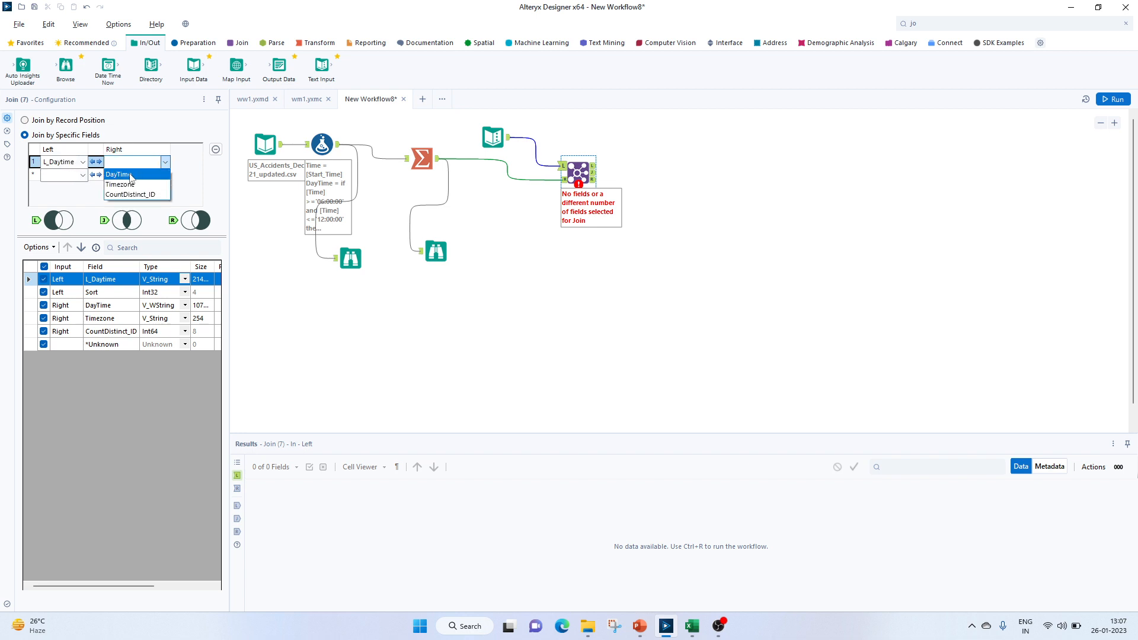
pyautogui.click(117, 173)
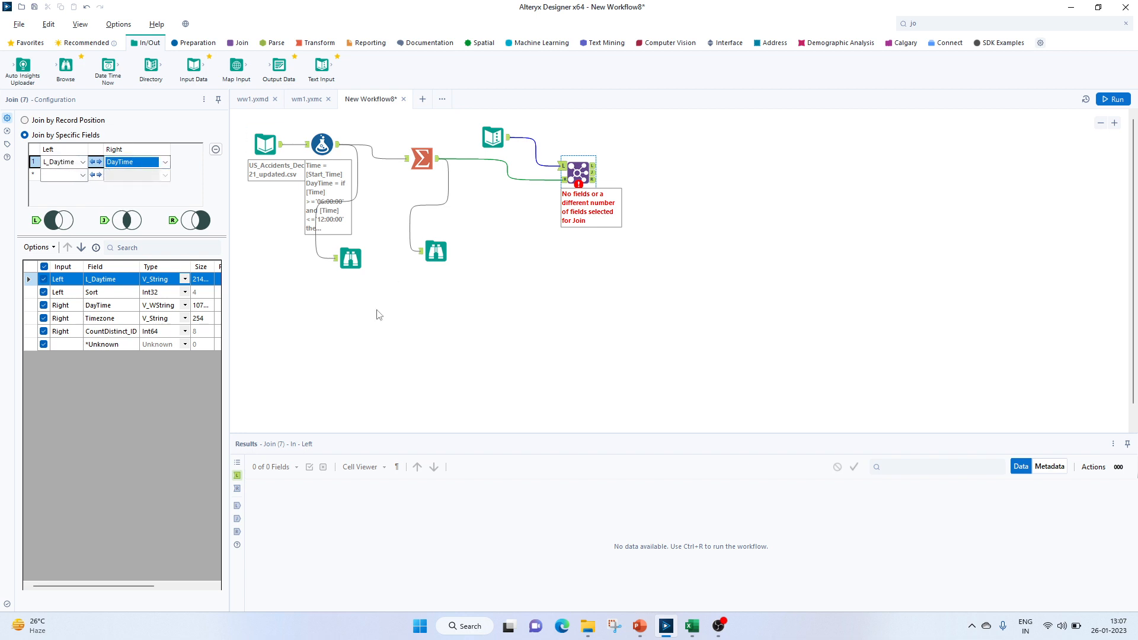
pyautogui.moveTo(390, 318)
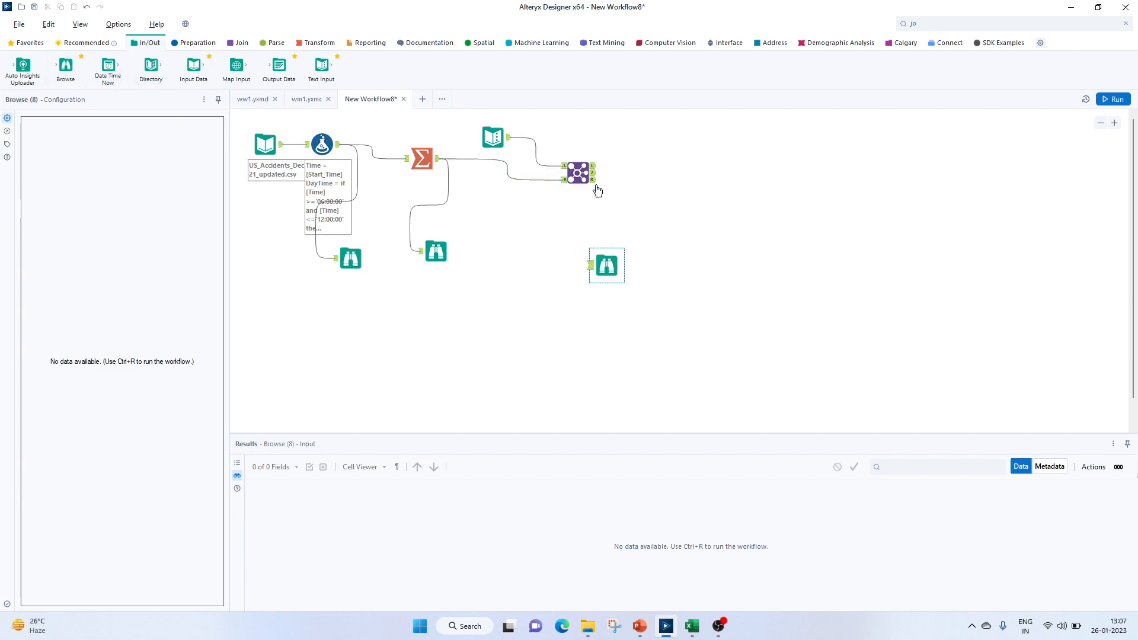
pyautogui.moveTo(593, 173); pyautogui.dragTo(607, 264)
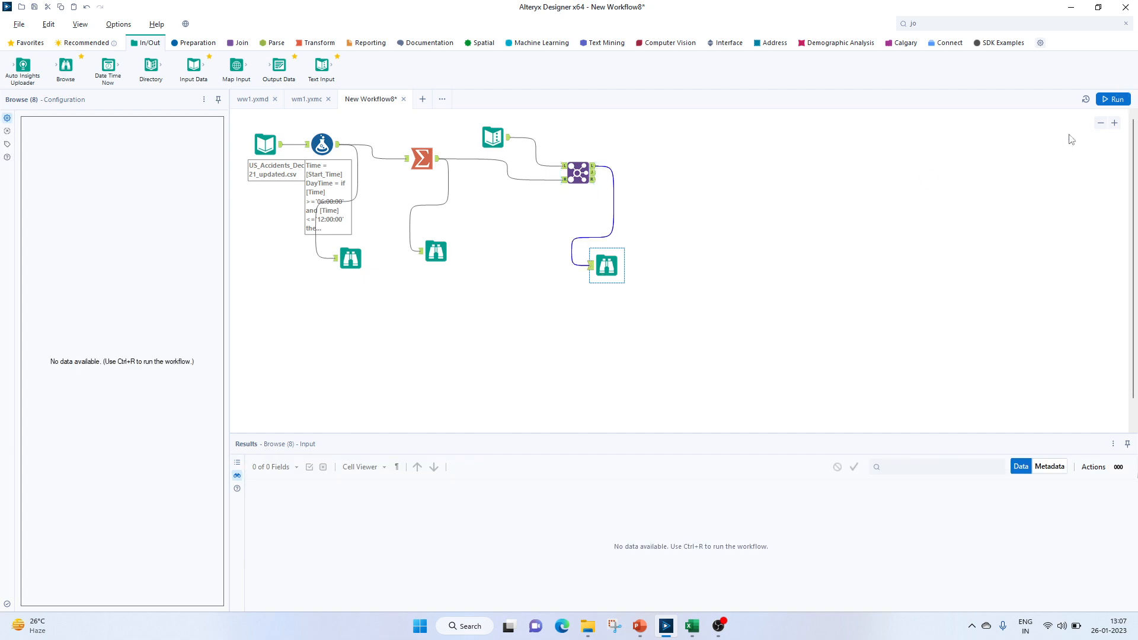
pyautogui.click(1112, 98)
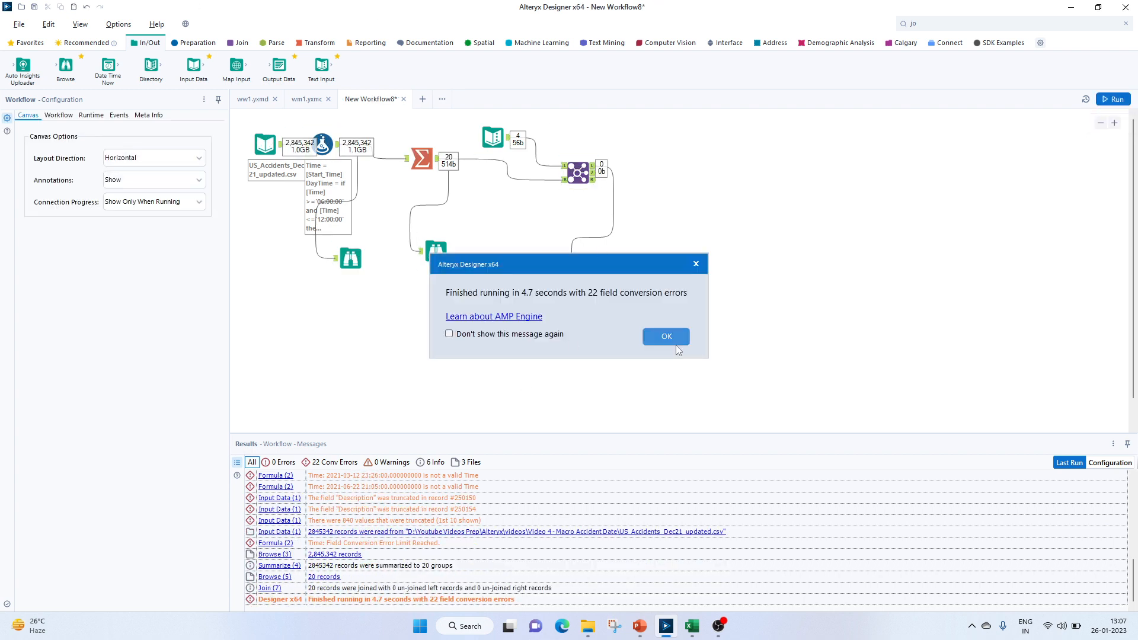
# Reconnect the Browse to the Join's J output and rerun the workflow.
pyautogui.click(665, 335)
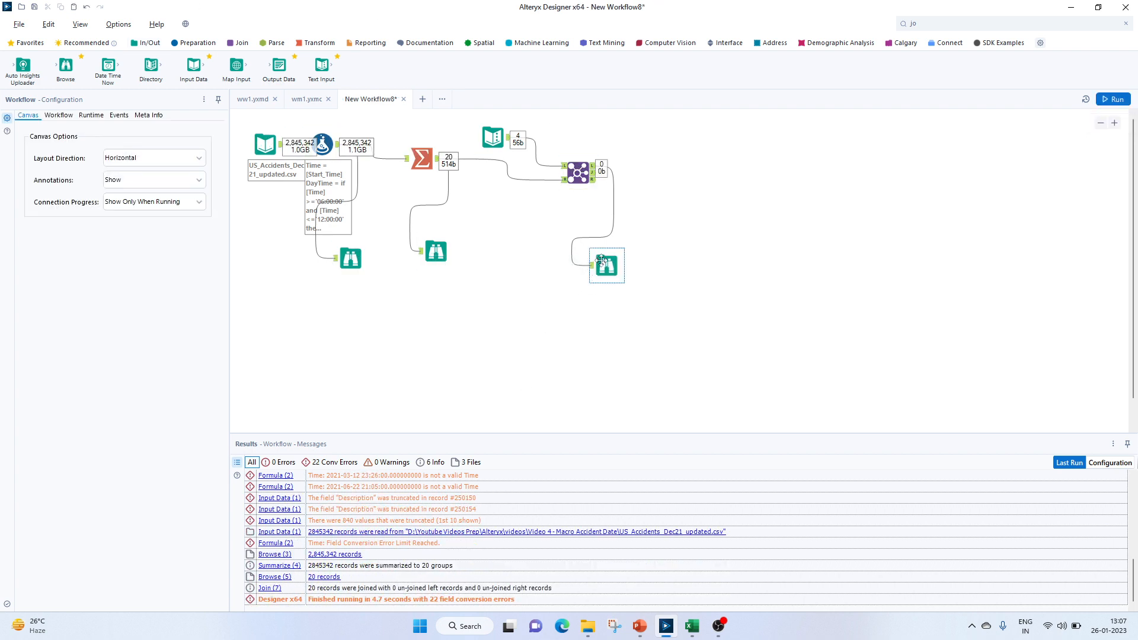
pyautogui.click(605, 265)
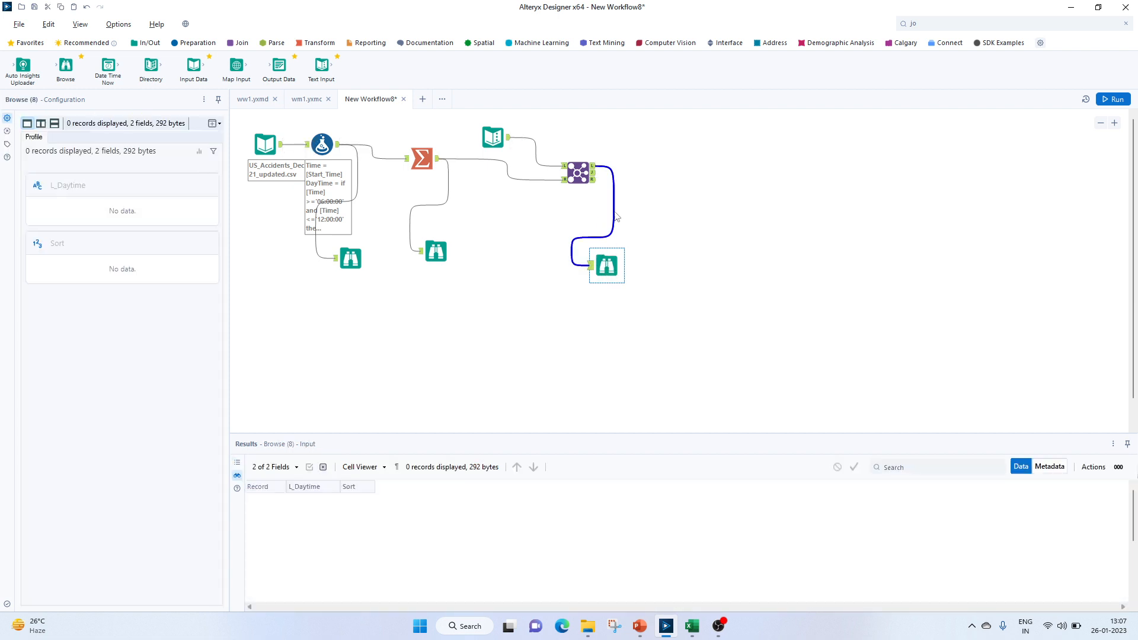
pyautogui.click(578, 172)
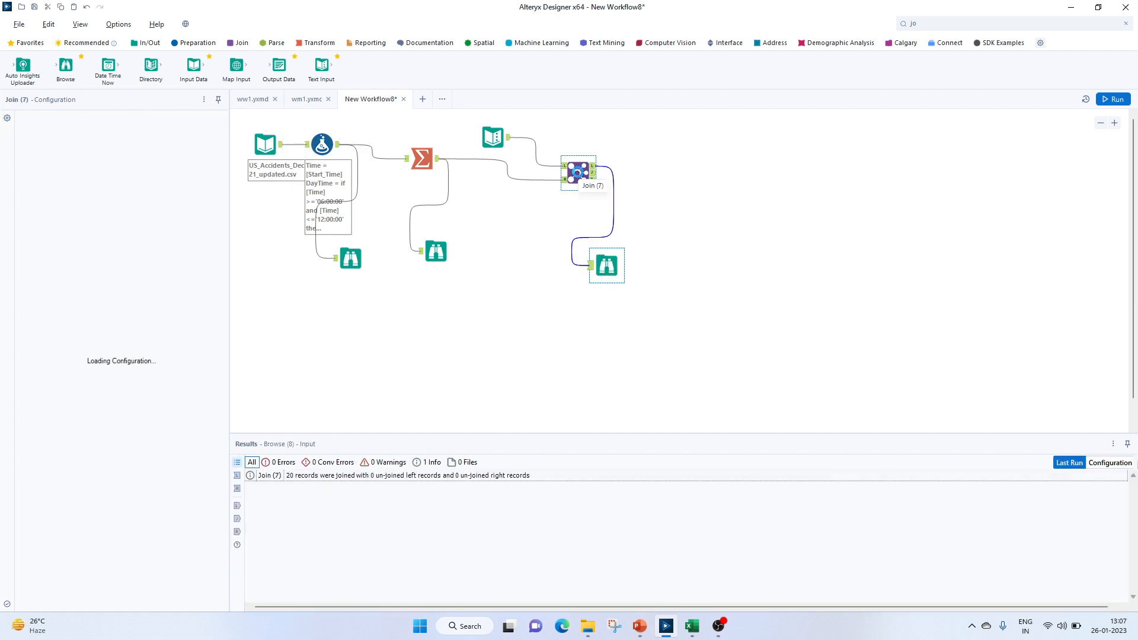
pyautogui.click(578, 172)
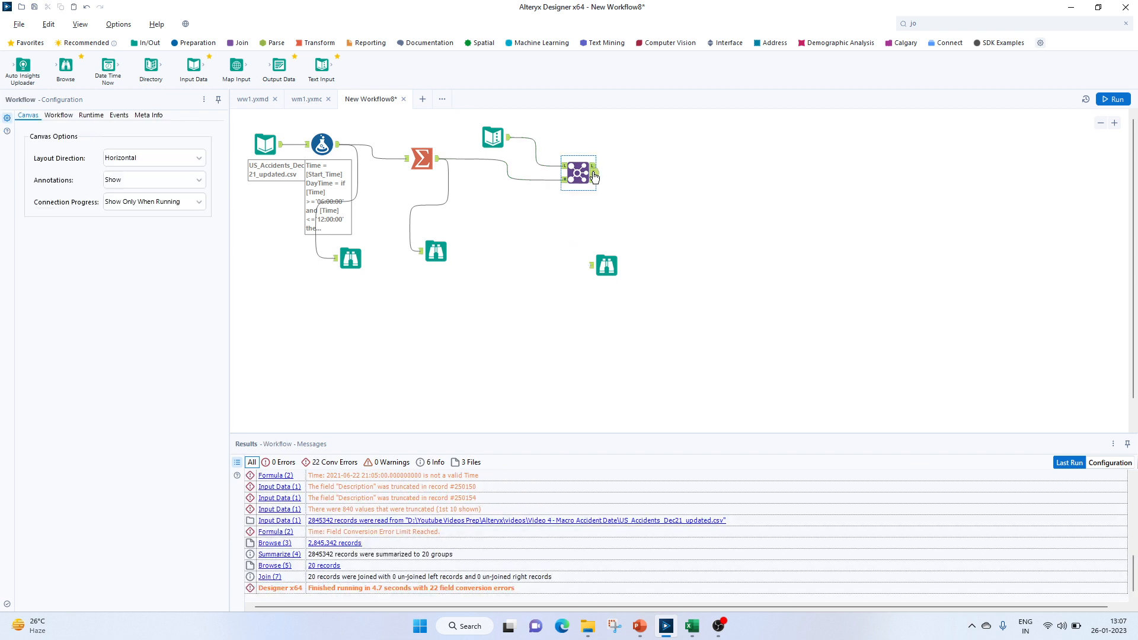
pyautogui.moveTo(589, 173); pyautogui.dragTo(595, 264)
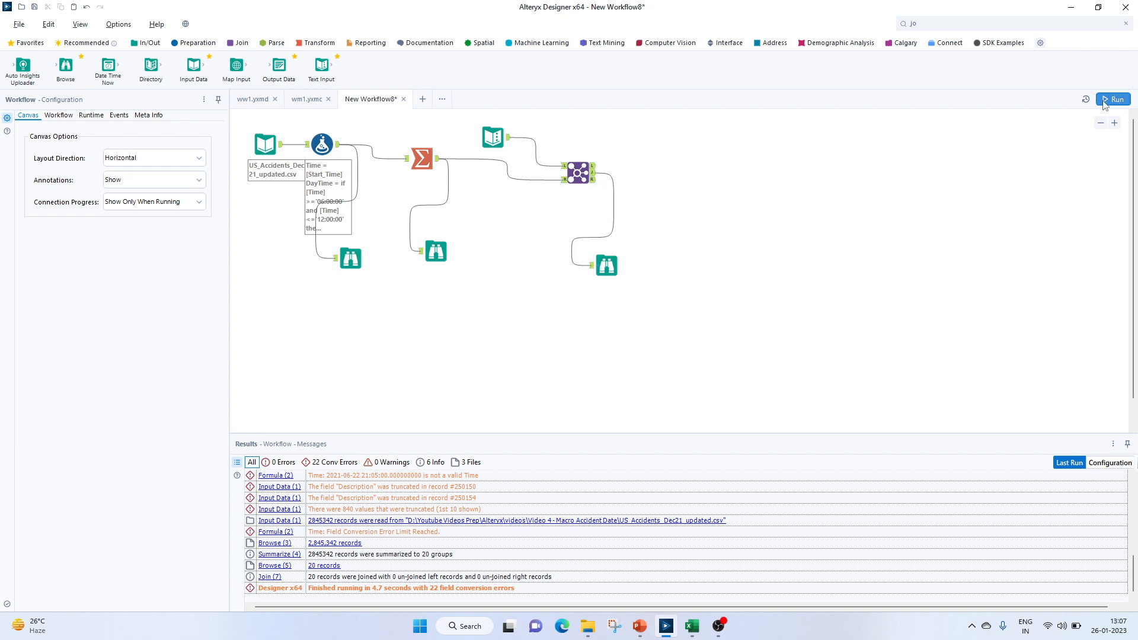
pyautogui.click(1114, 98)
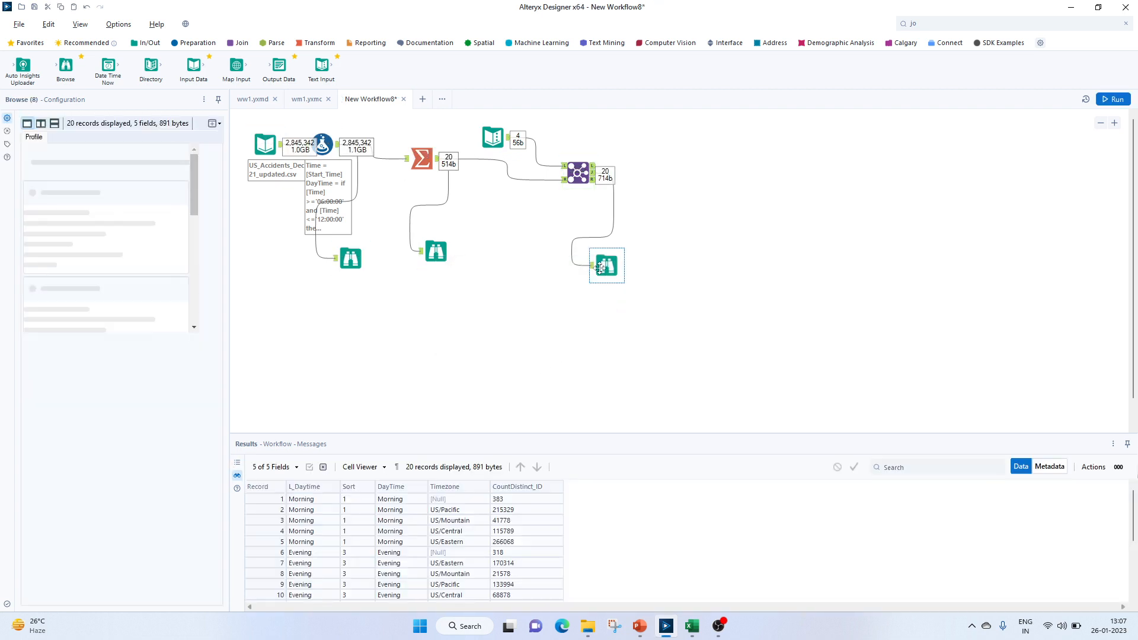
# Review the 20 joined records with L_Daytime, Sort, DayTime, Timezone and distinct ID counts.
pyautogui.click(606, 265)
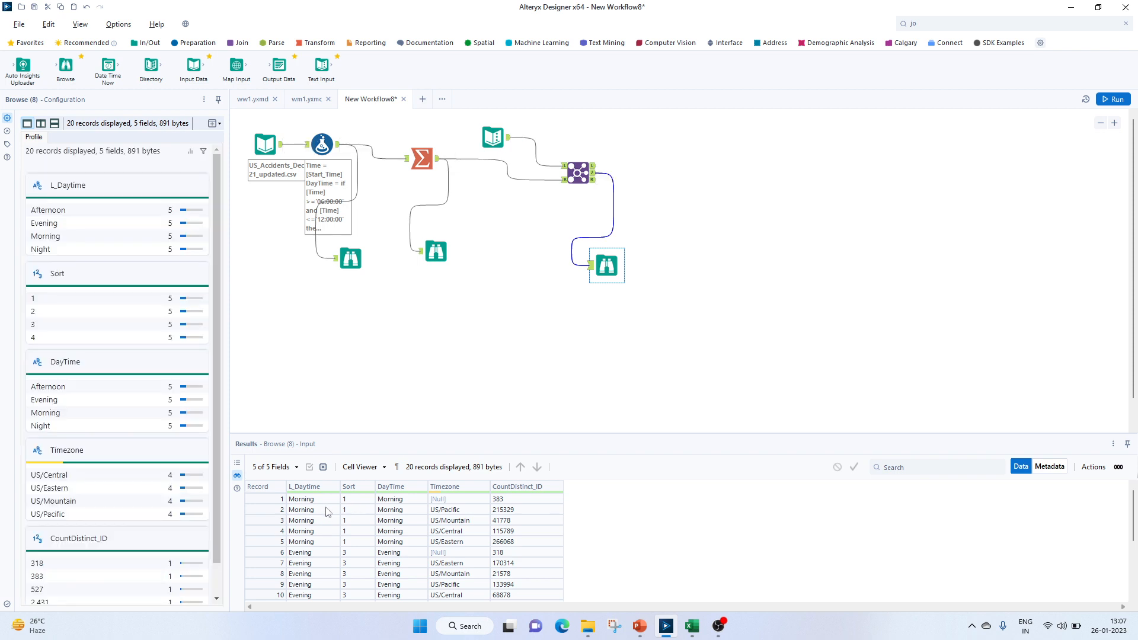
pyautogui.moveTo(335, 563)
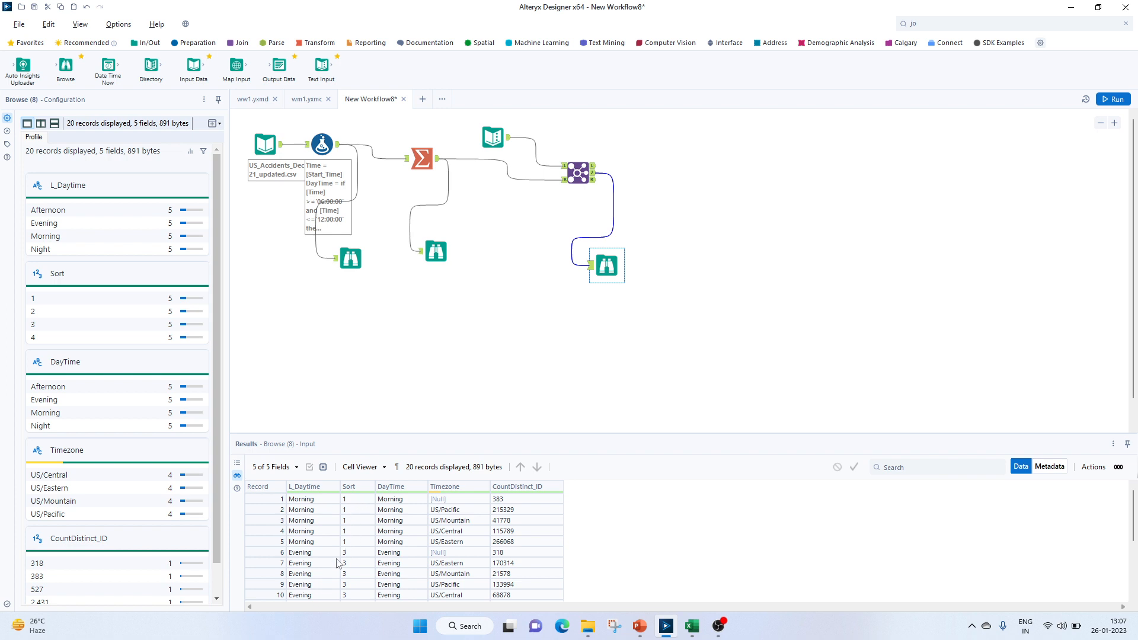
pyautogui.scroll(-3)
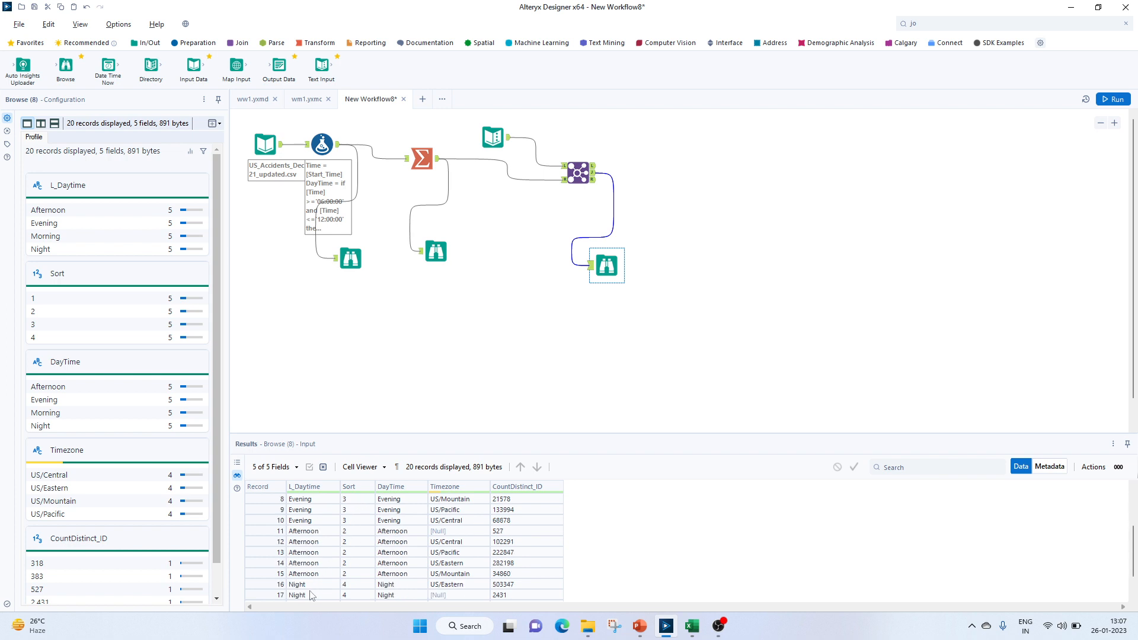
pyautogui.scroll(3)
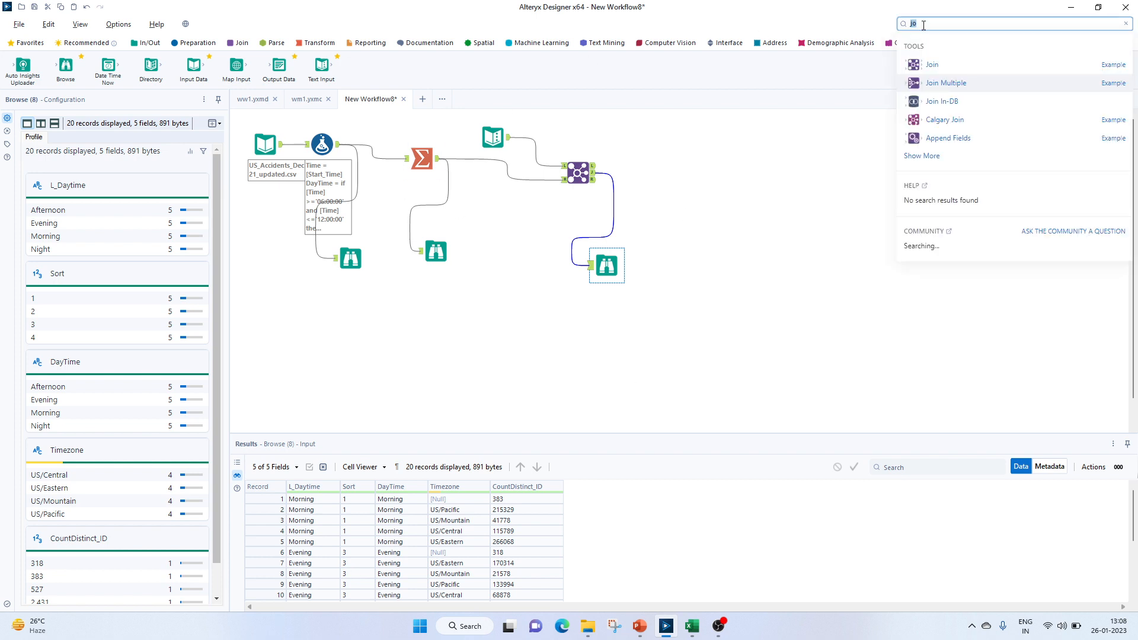
pyautogui.write('sort')
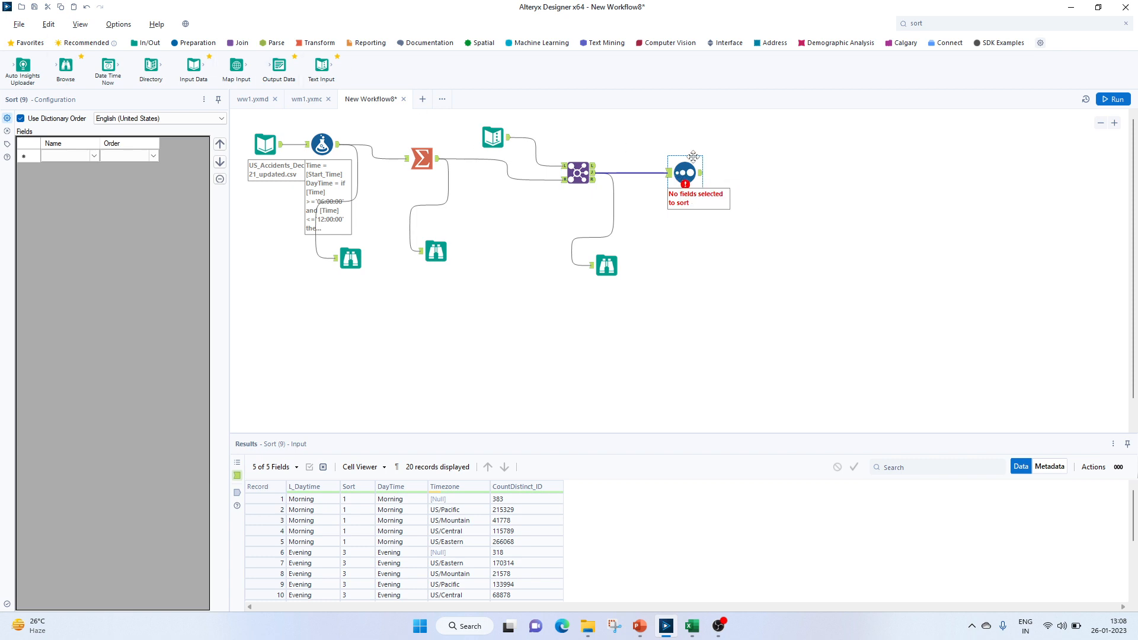
pyautogui.click(69, 156)
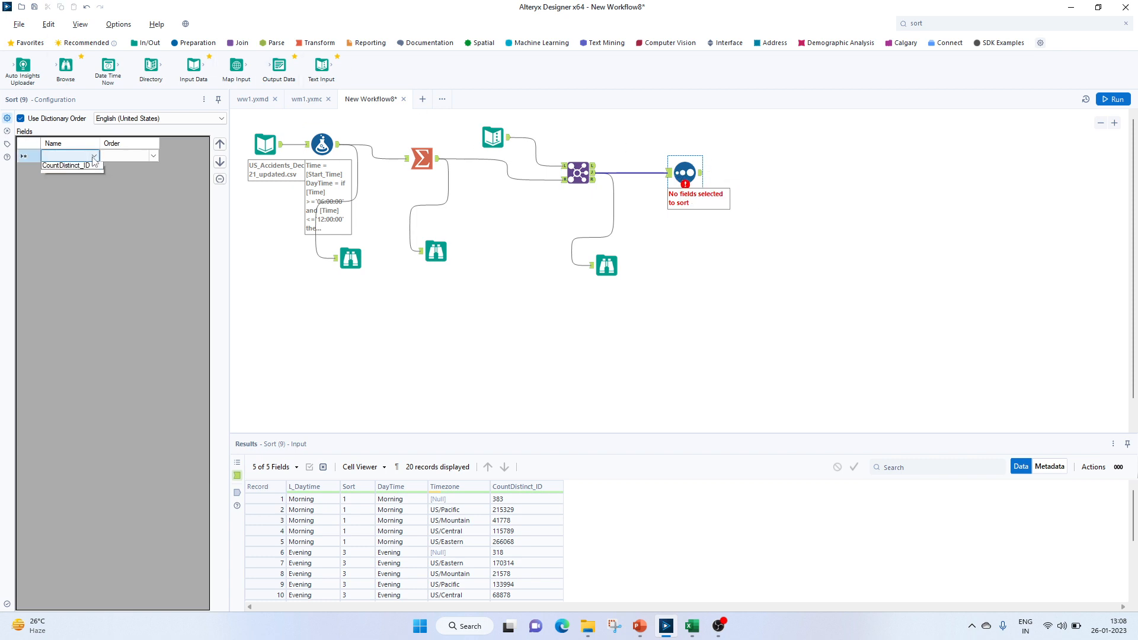
pyautogui.click(69, 155)
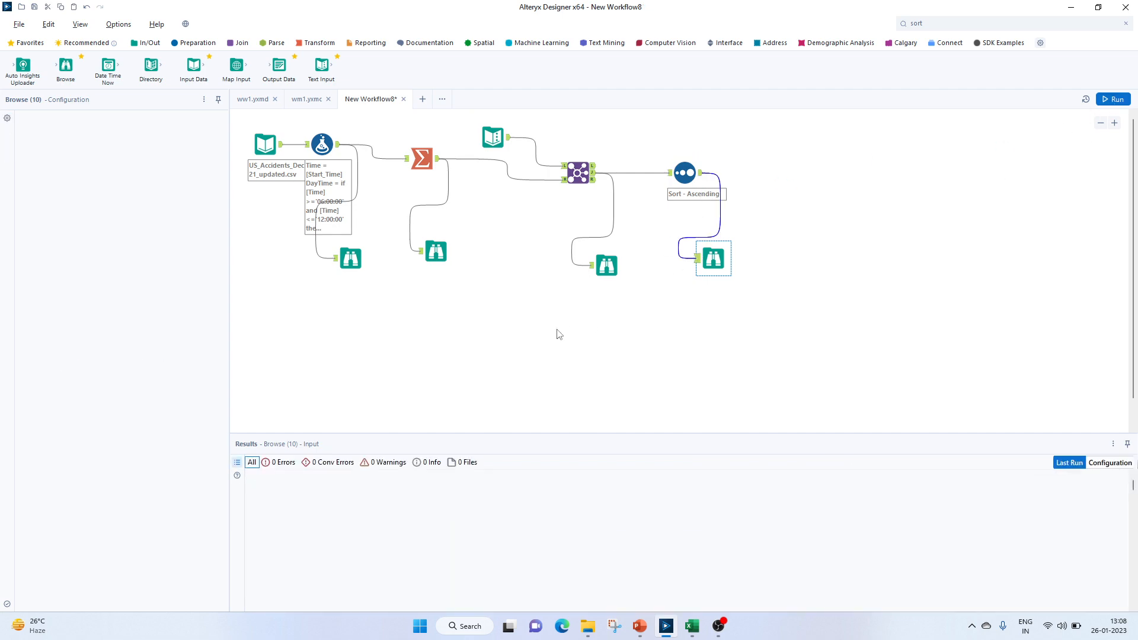
pyautogui.click(1113, 98)
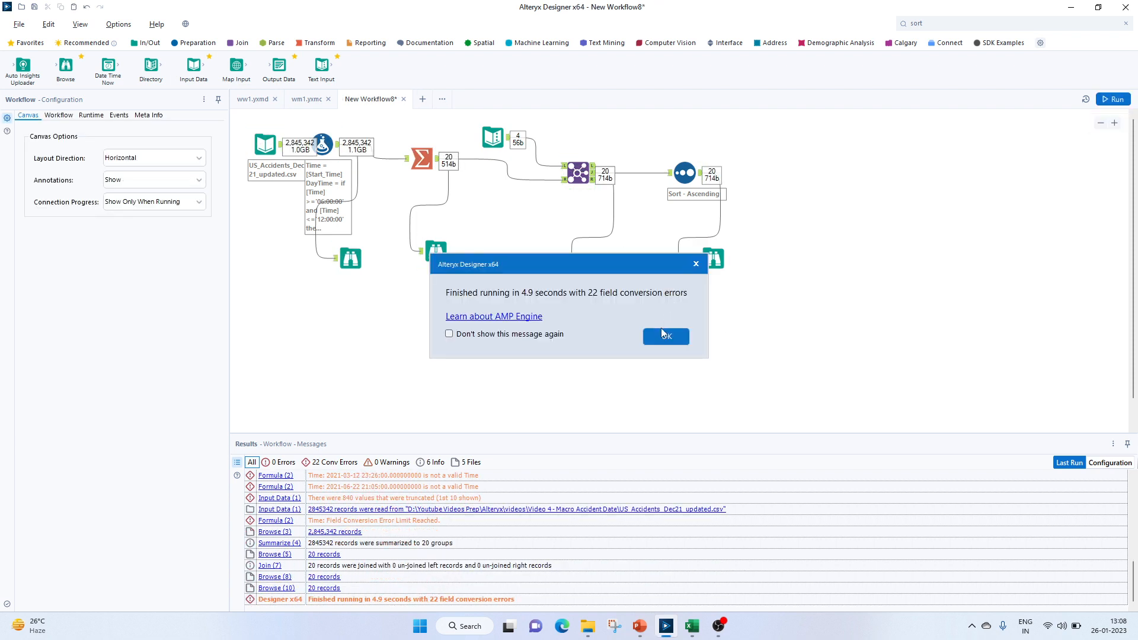
pyautogui.click(663, 335)
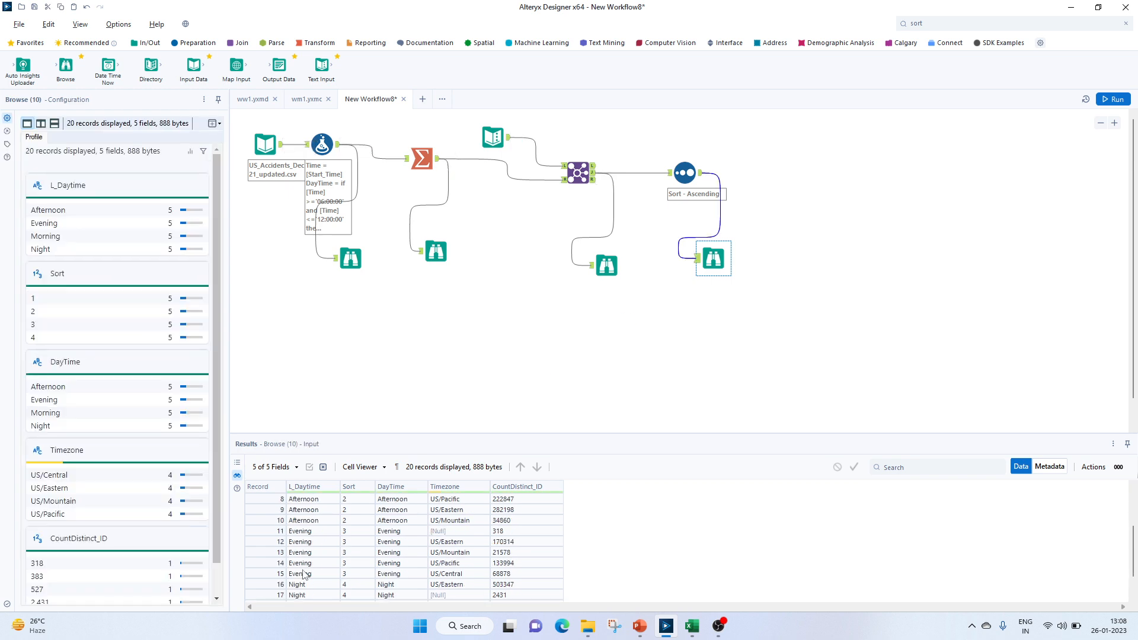
pyautogui.scroll(3)
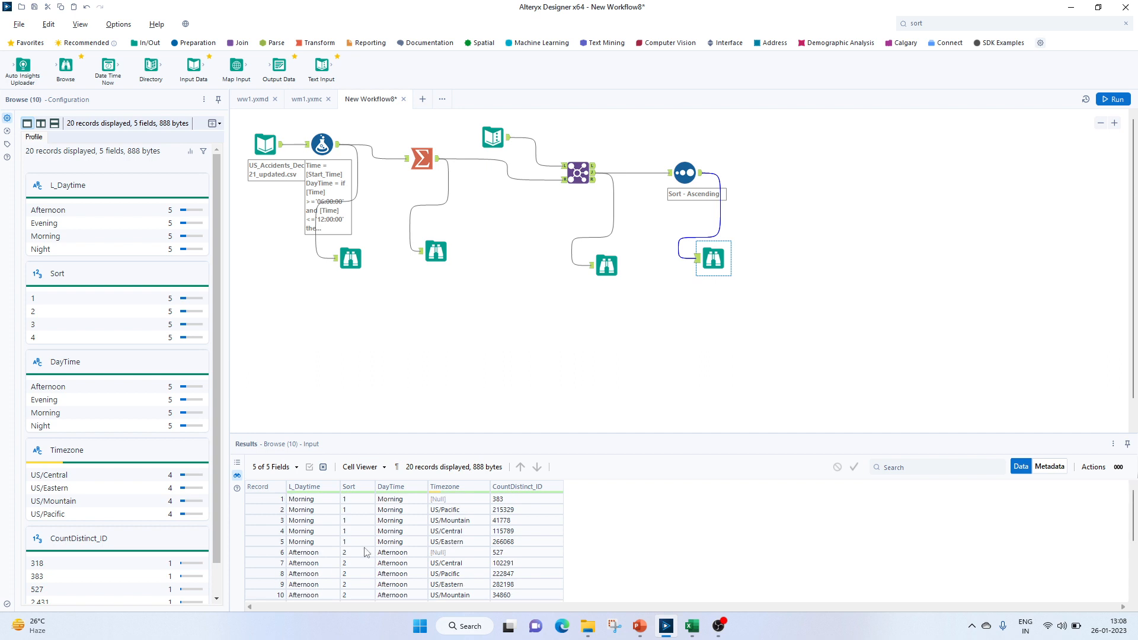
pyautogui.moveTo(388, 519)
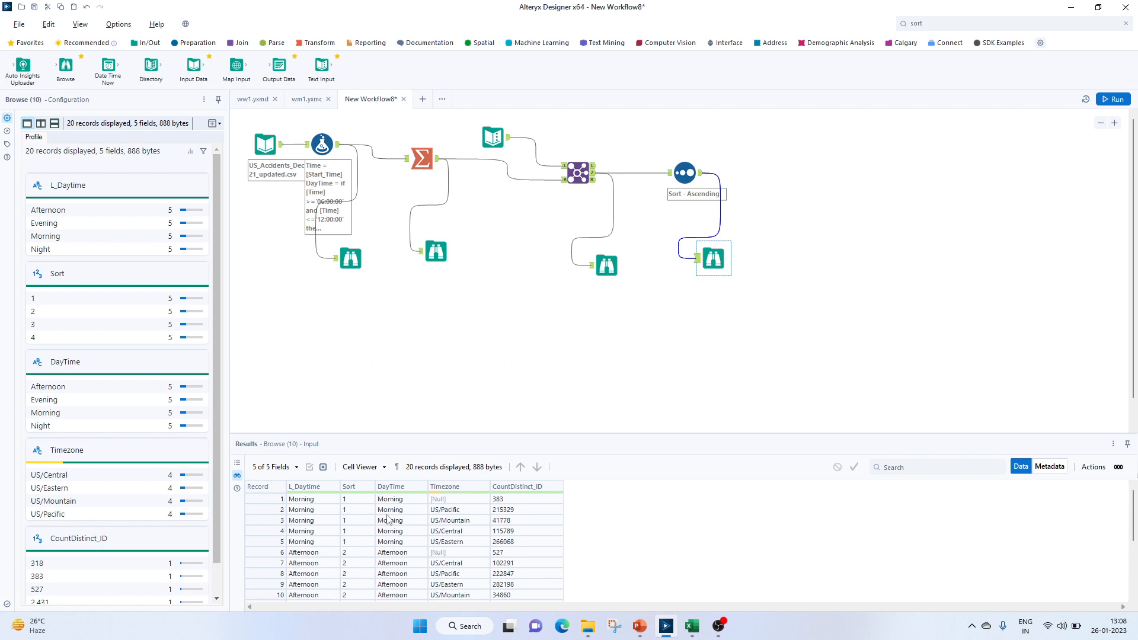
pyautogui.moveTo(638, 626)
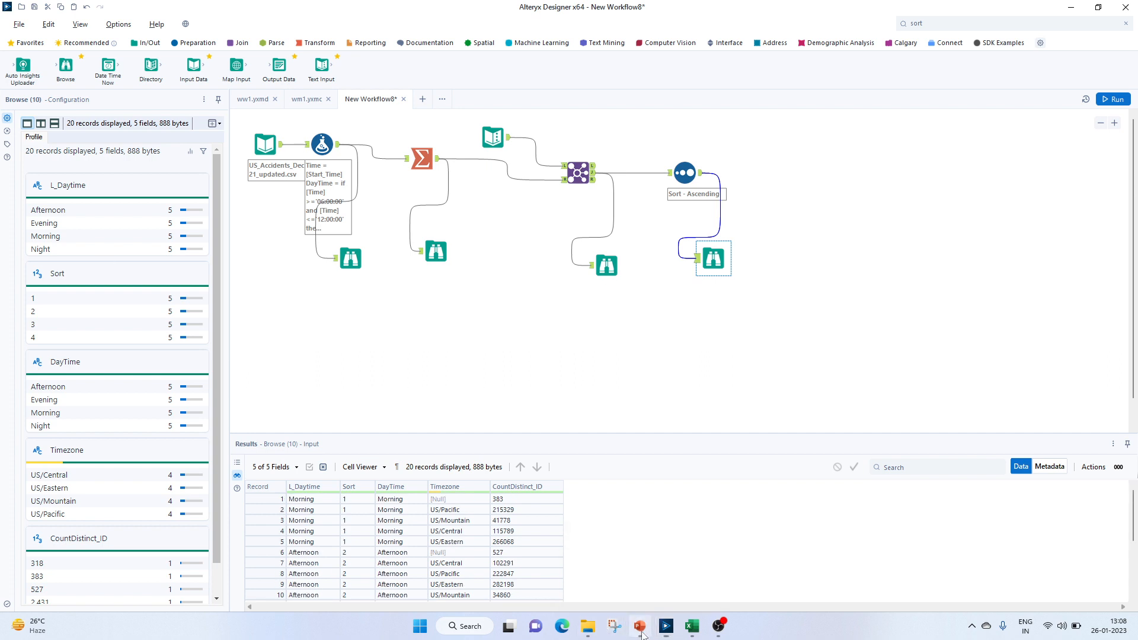
# Switch to the PowerPoint slide listing the four assignment questions.
pyautogui.click(639, 626)
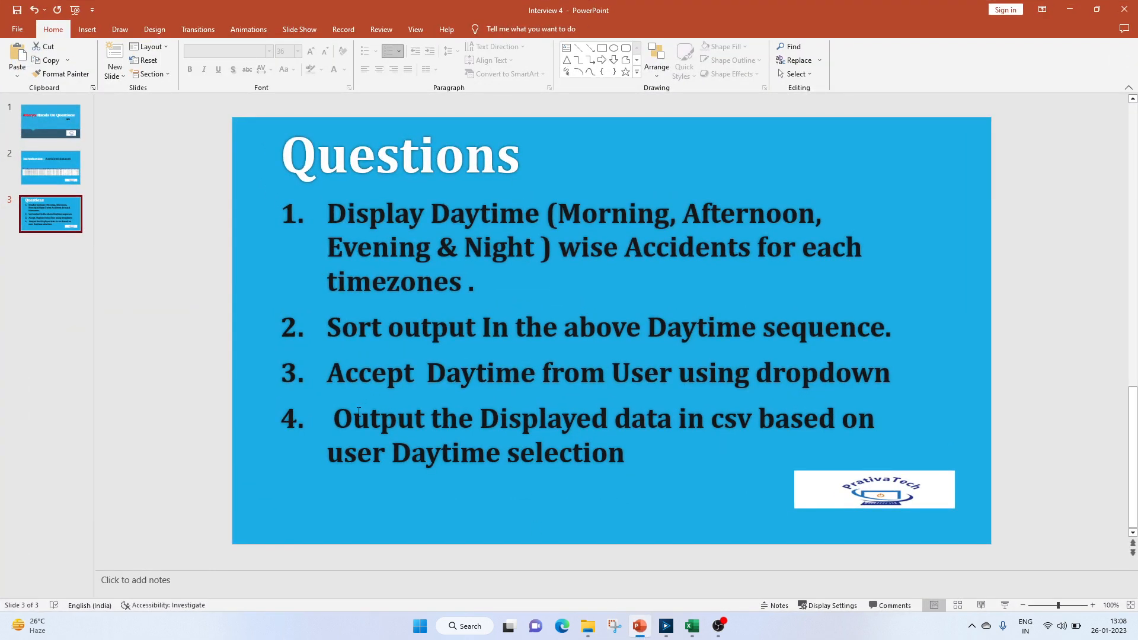
pyautogui.moveTo(533, 402)
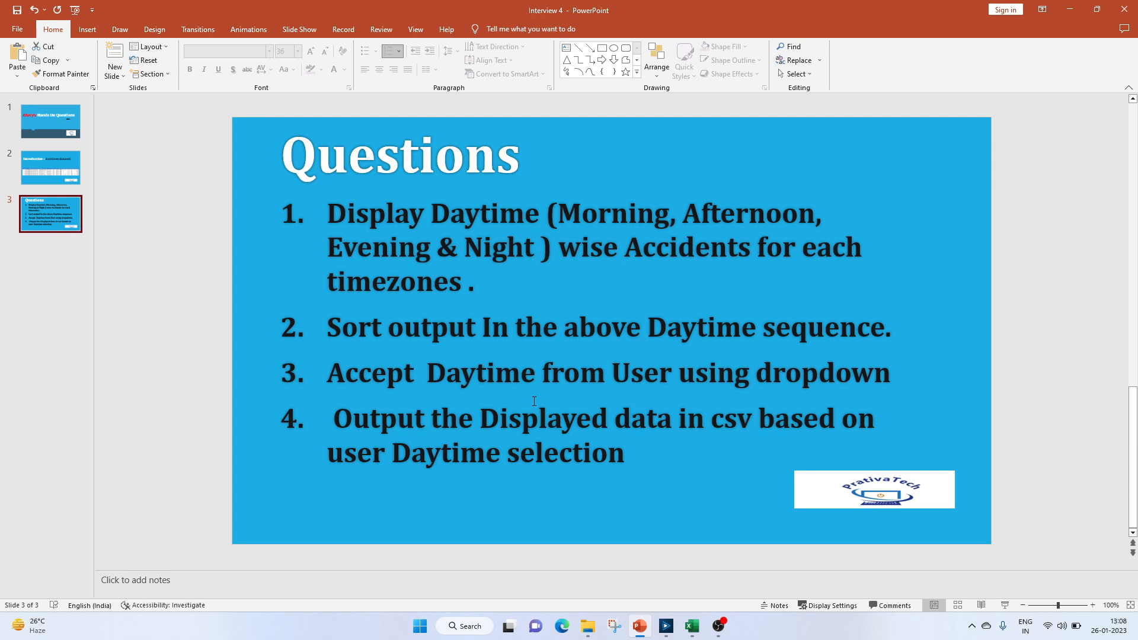
pyautogui.moveTo(431, 437)
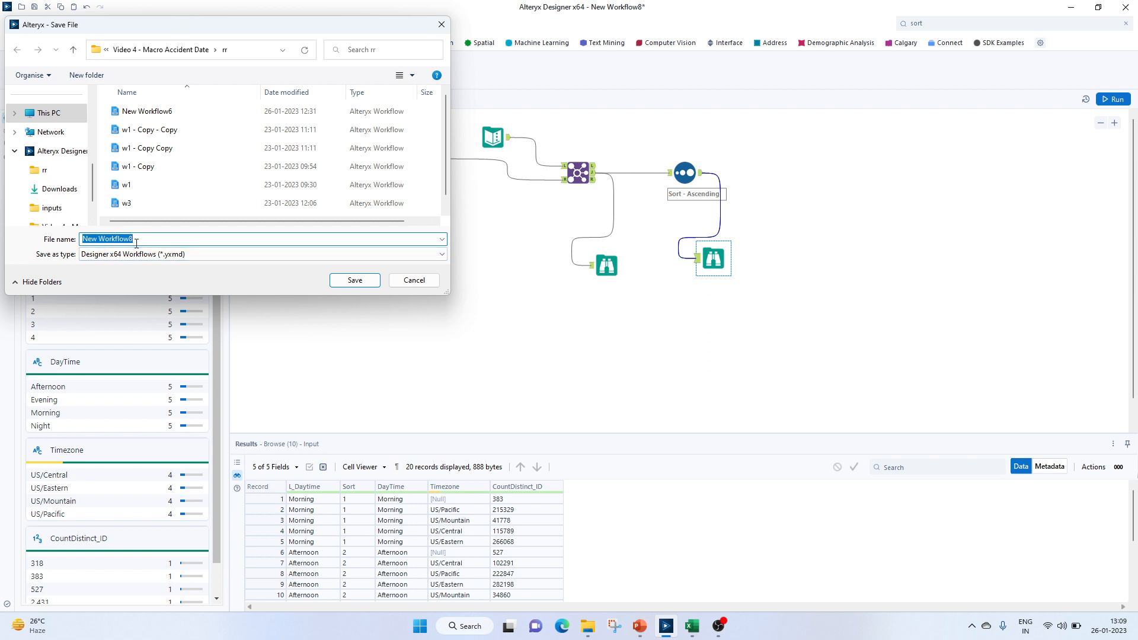
# Save the workflow as q1.yxmd.
pyautogui.write('q1')
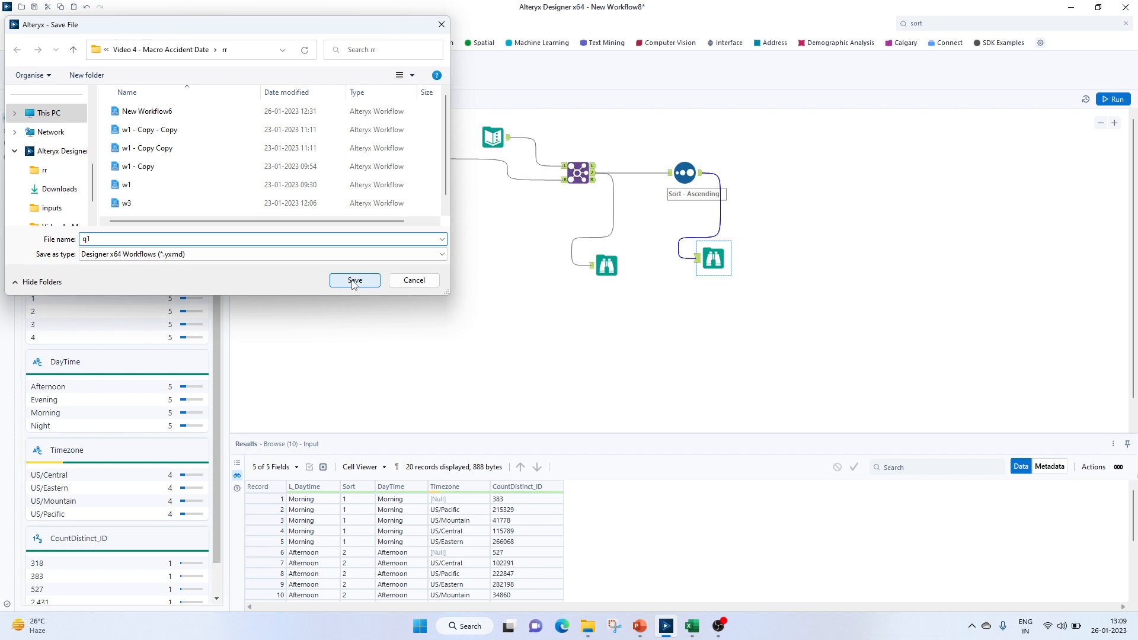
pyautogui.click(354, 279)
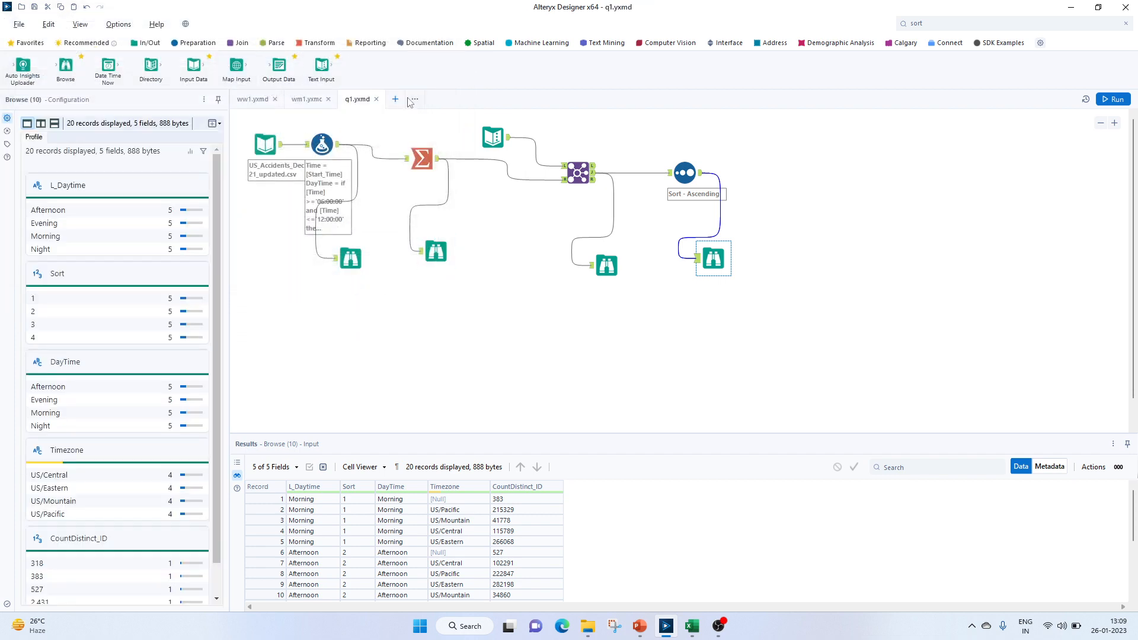
pyautogui.moveTo(396, 99)
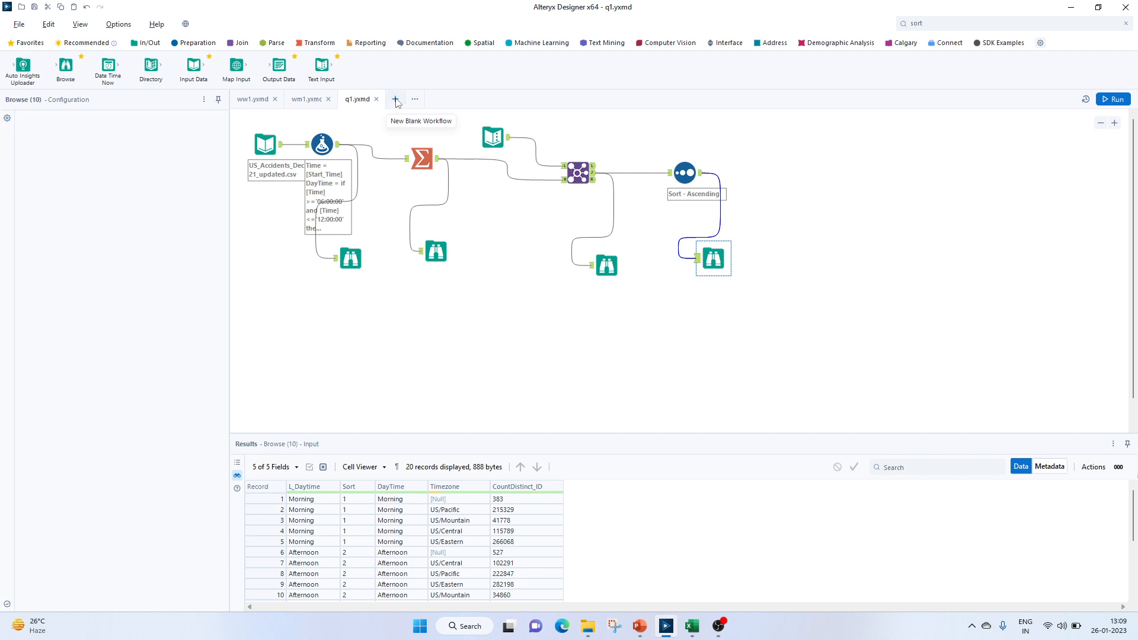
# In a new workflow, add a Macro Input with template column Daytime holding S_night.
pyautogui.click(396, 98)
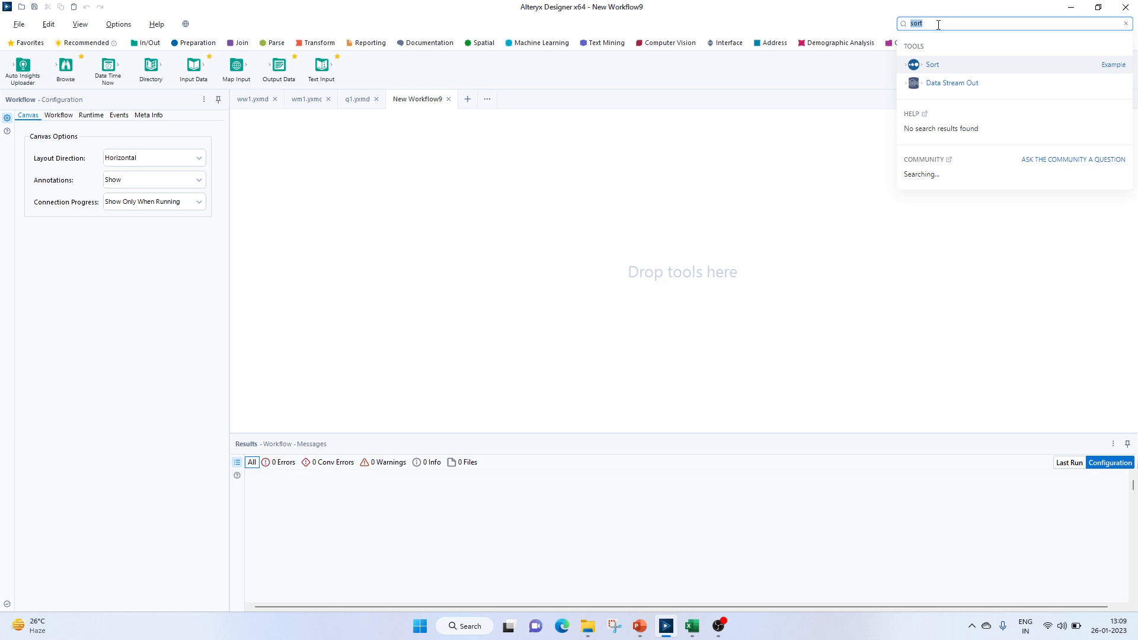
pyautogui.write('mac')
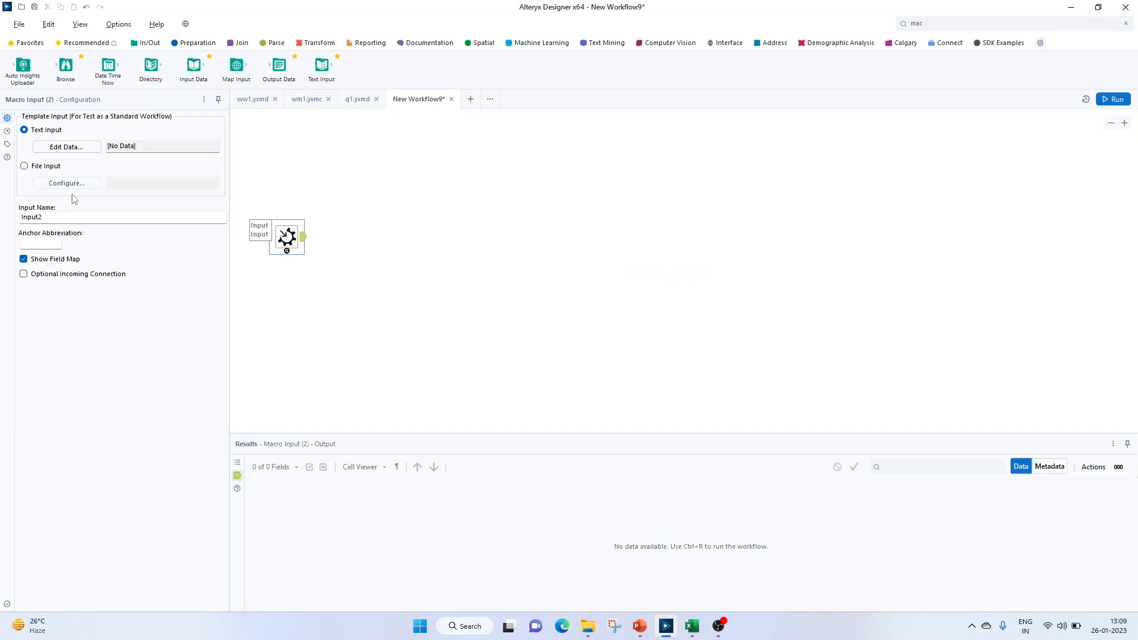
pyautogui.click(67, 147)
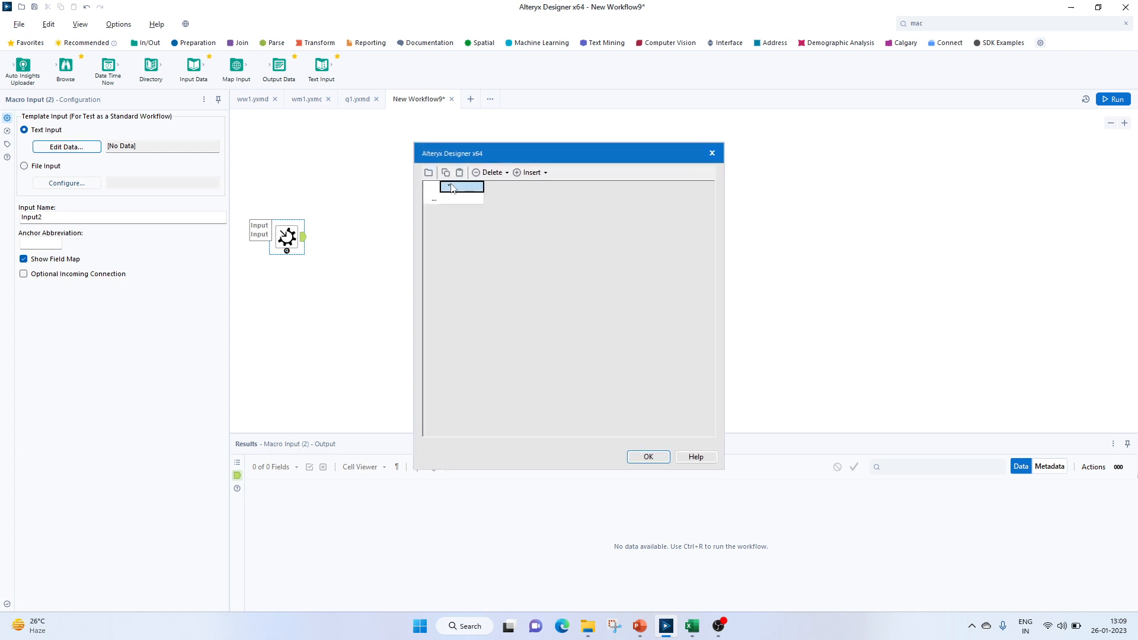
pyautogui.write('Day')
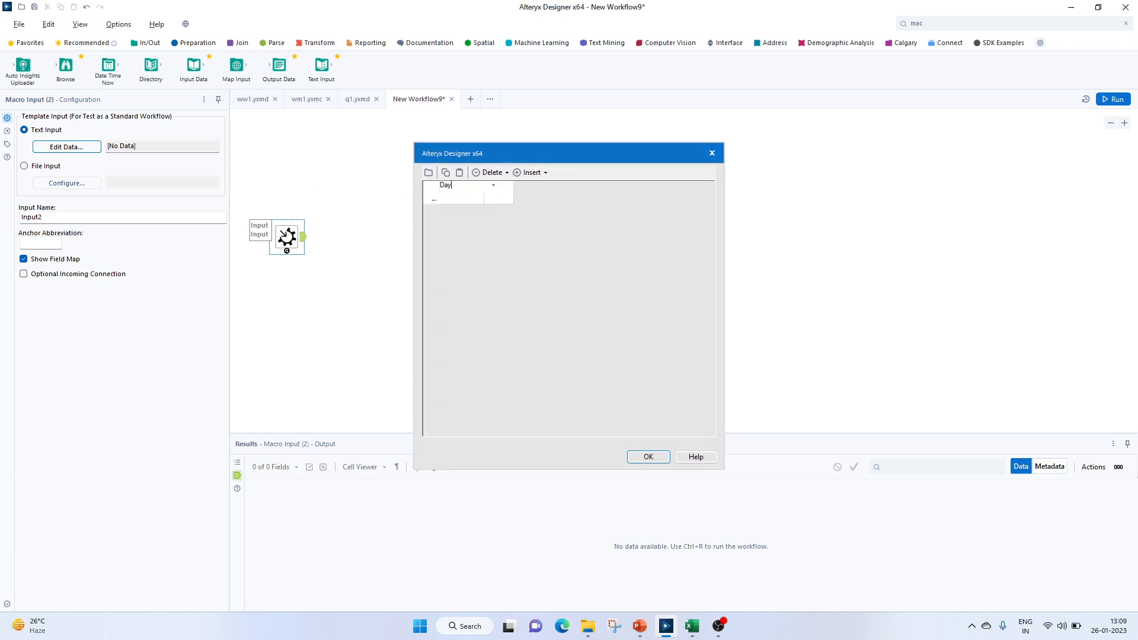
pyautogui.write('time')
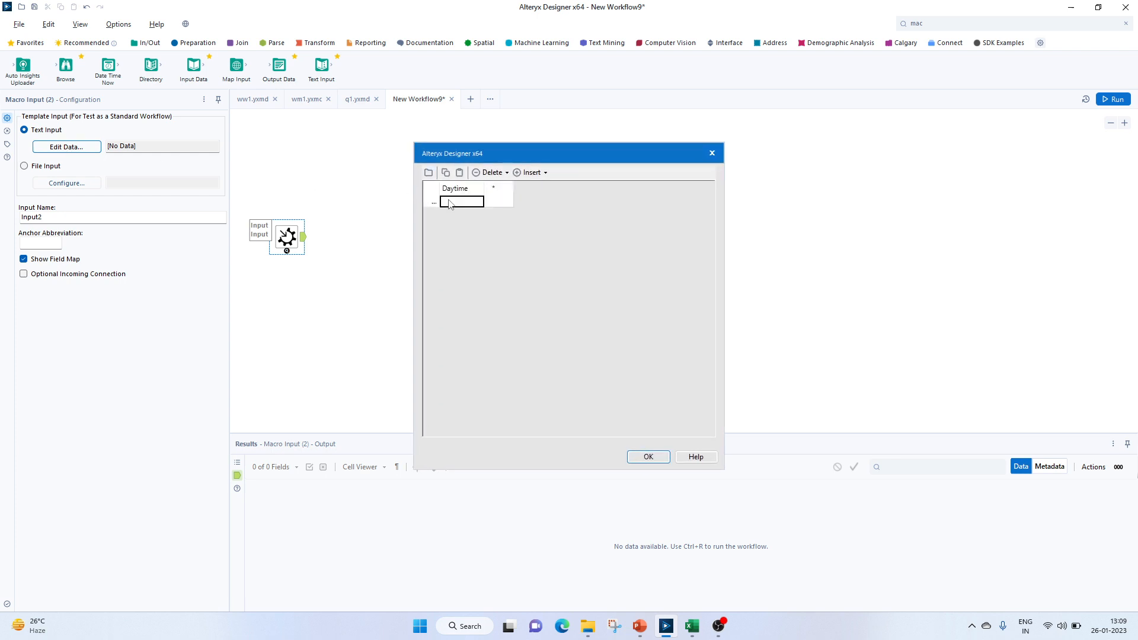
pyautogui.write('S')
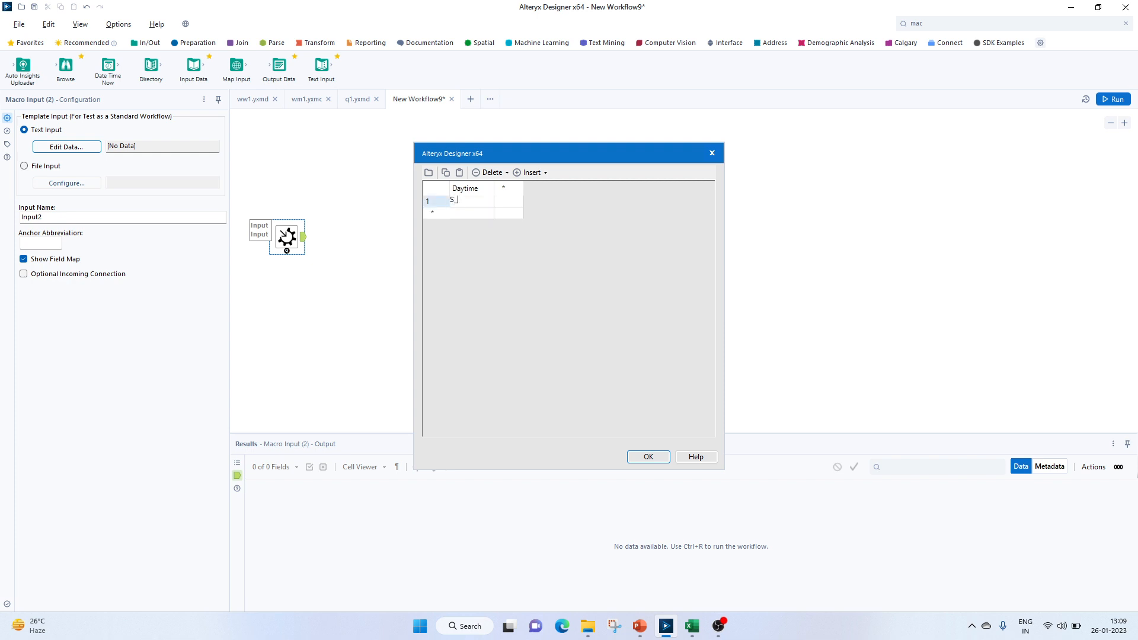
pyautogui.write('night')
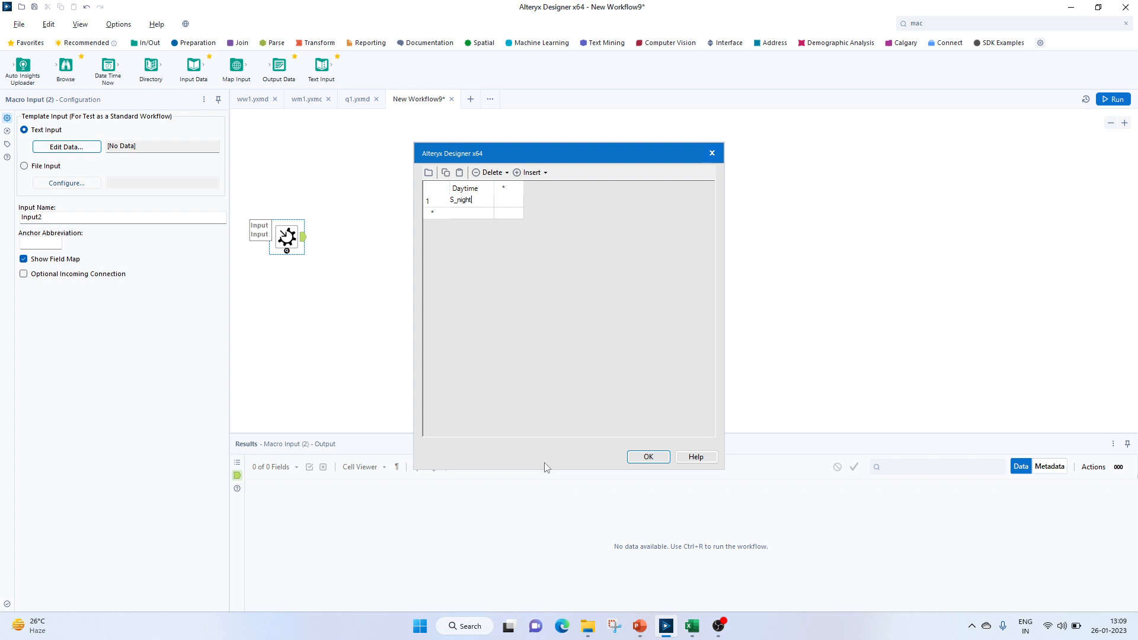
pyautogui.moveTo(246, 384)
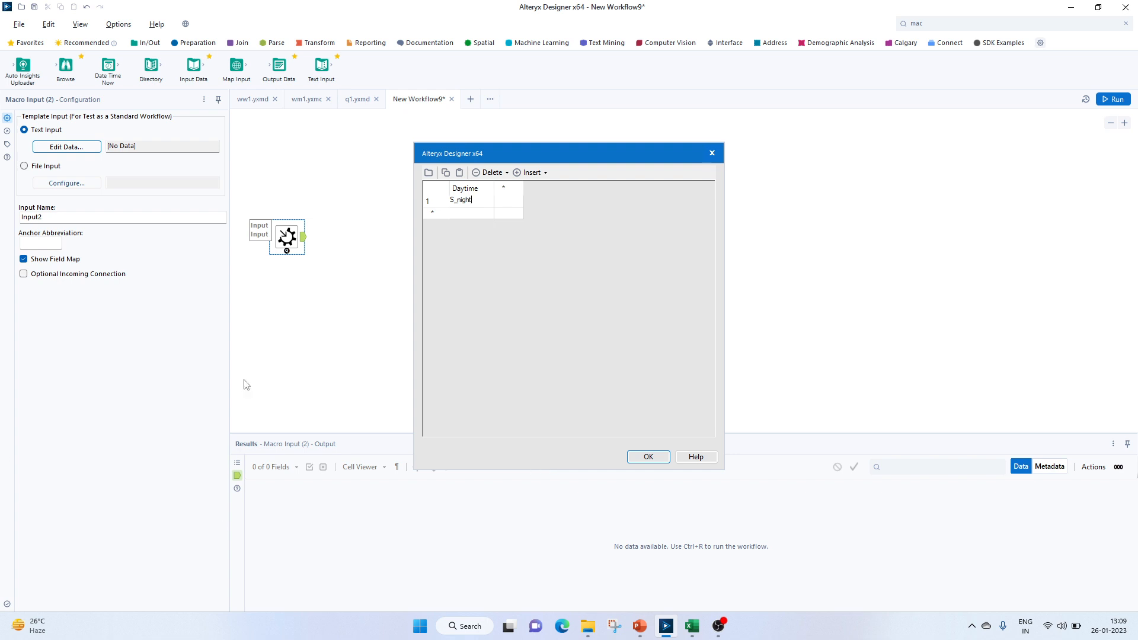
pyautogui.click(647, 457)
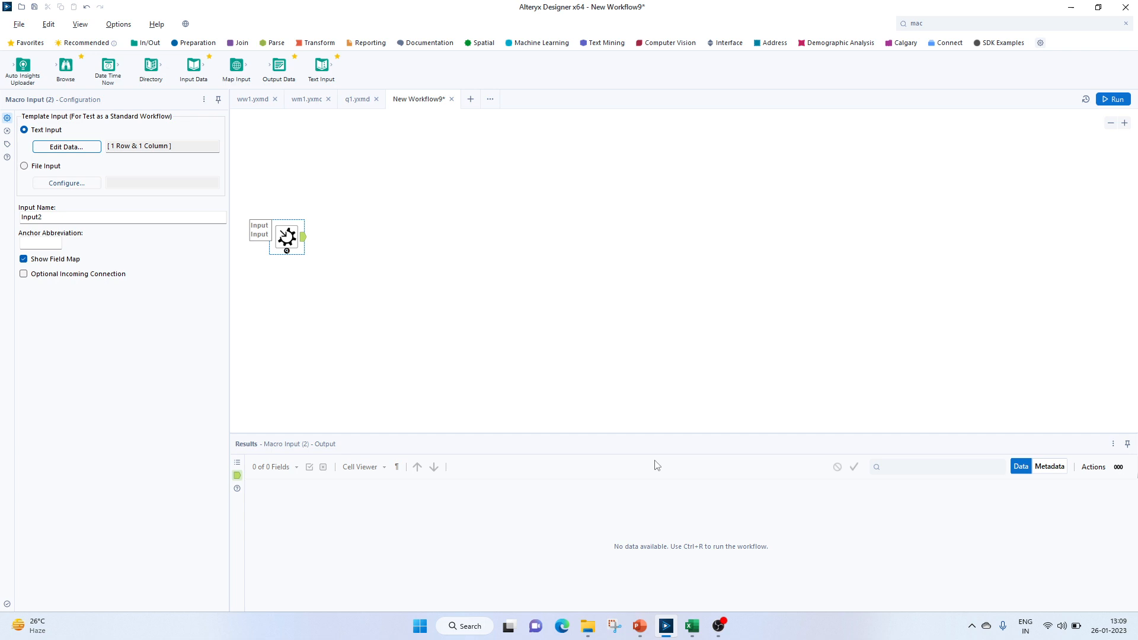
pyautogui.moveTo(537, 53)
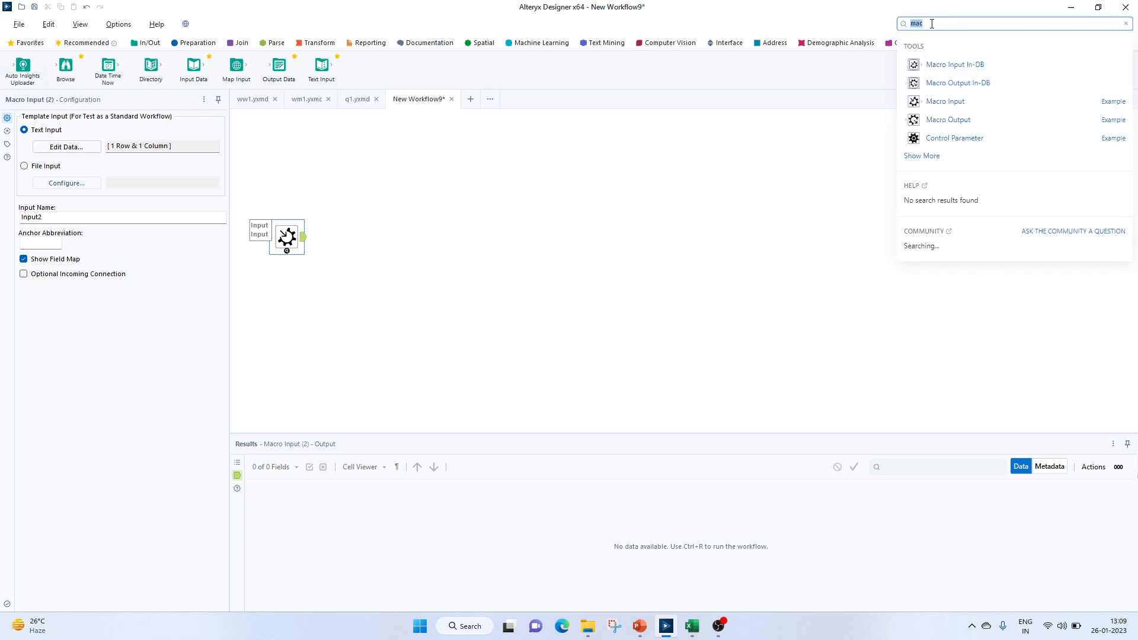
# Add a Filter after the Macro Input with custom expression [Daytime]='S_night'.
pyautogui.write('fil')
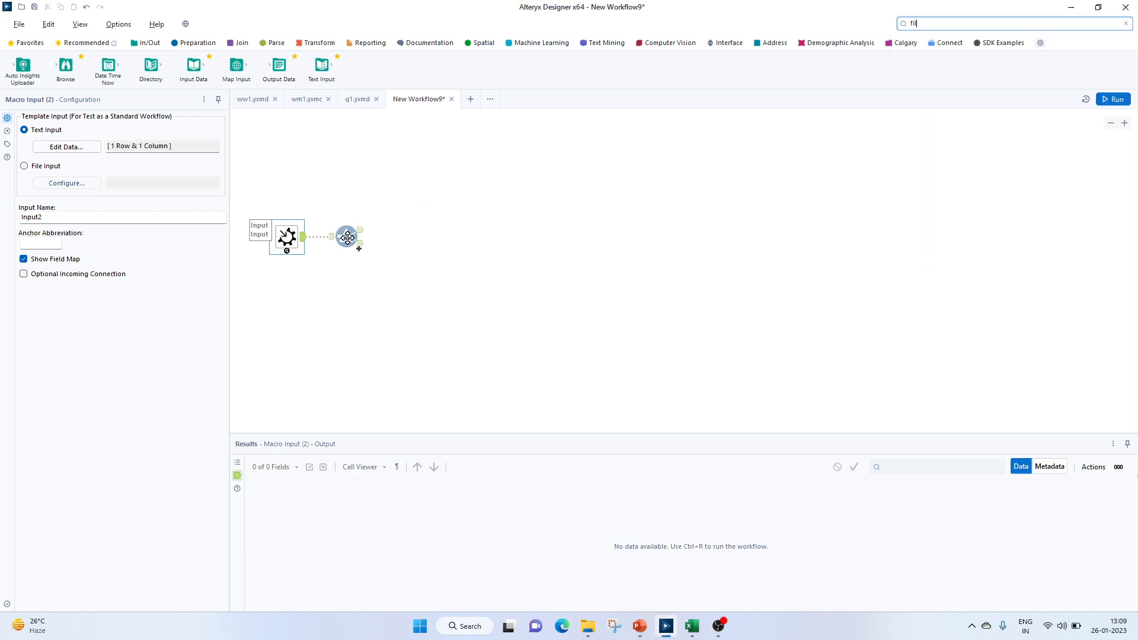
pyautogui.click(359, 236)
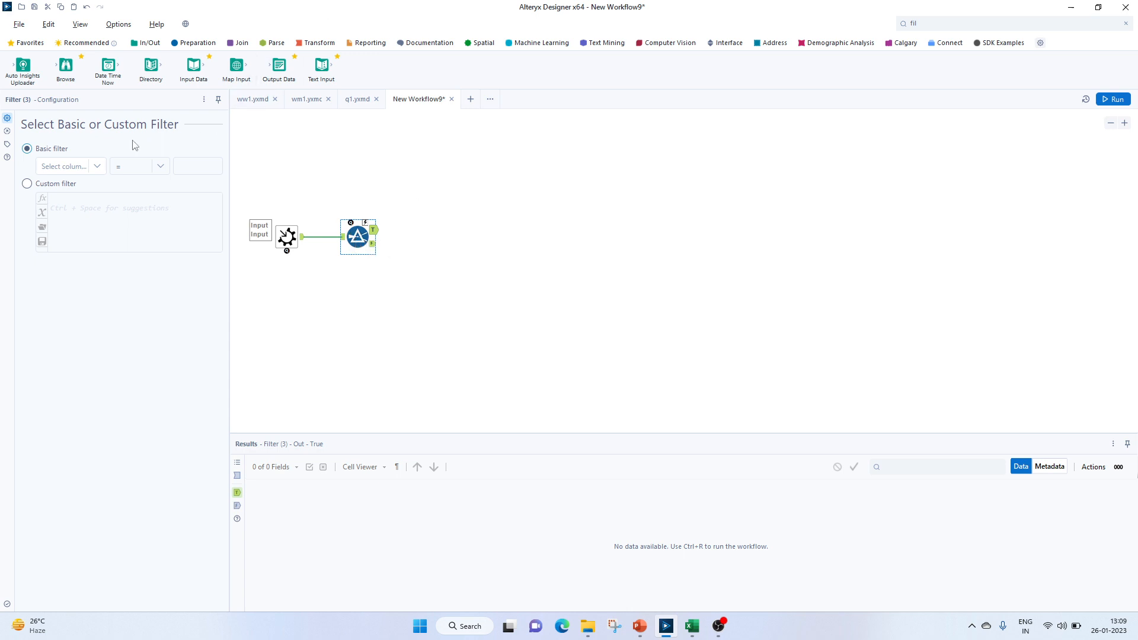
pyautogui.click(28, 184)
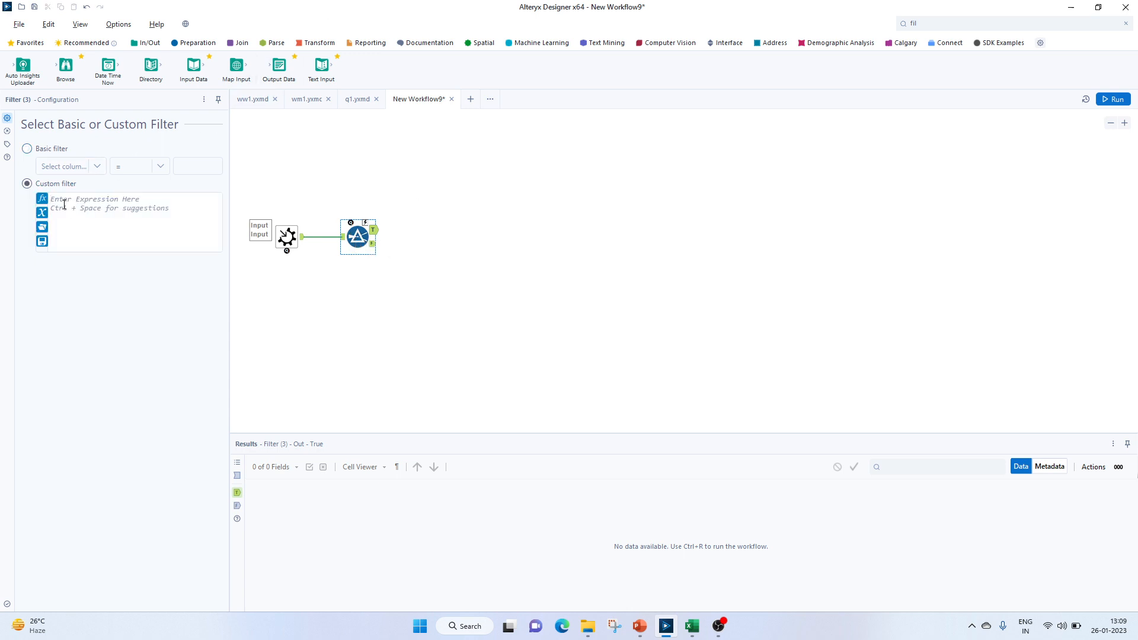
pyautogui.write('da')
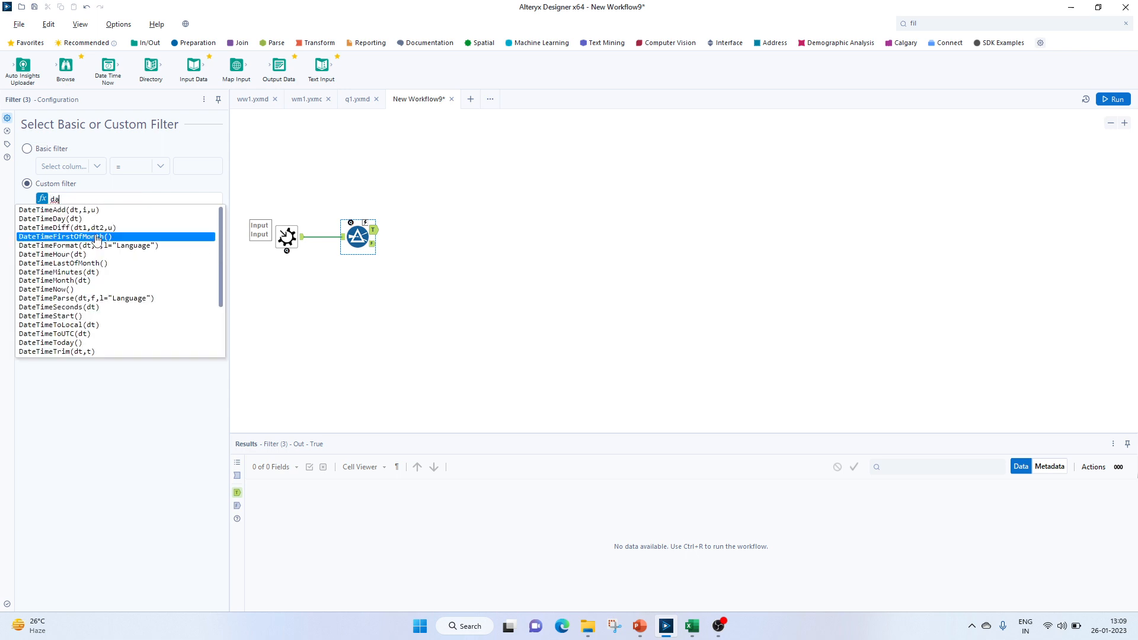
pyautogui.scroll(-3)
pyautogui.write('[Daytime]=')
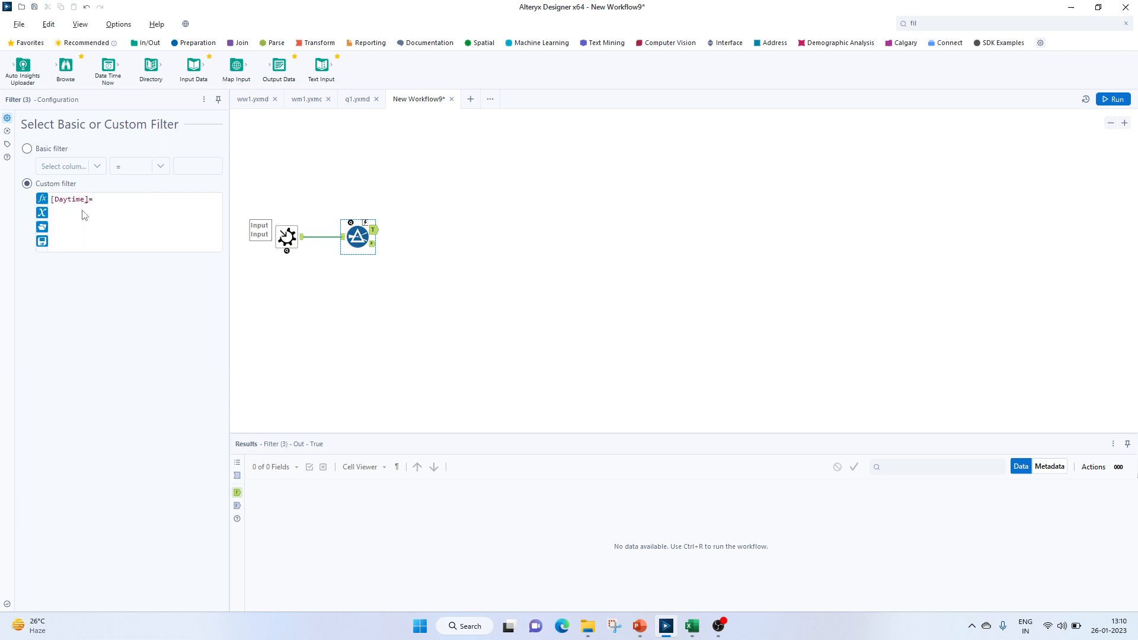
pyautogui.write('*')
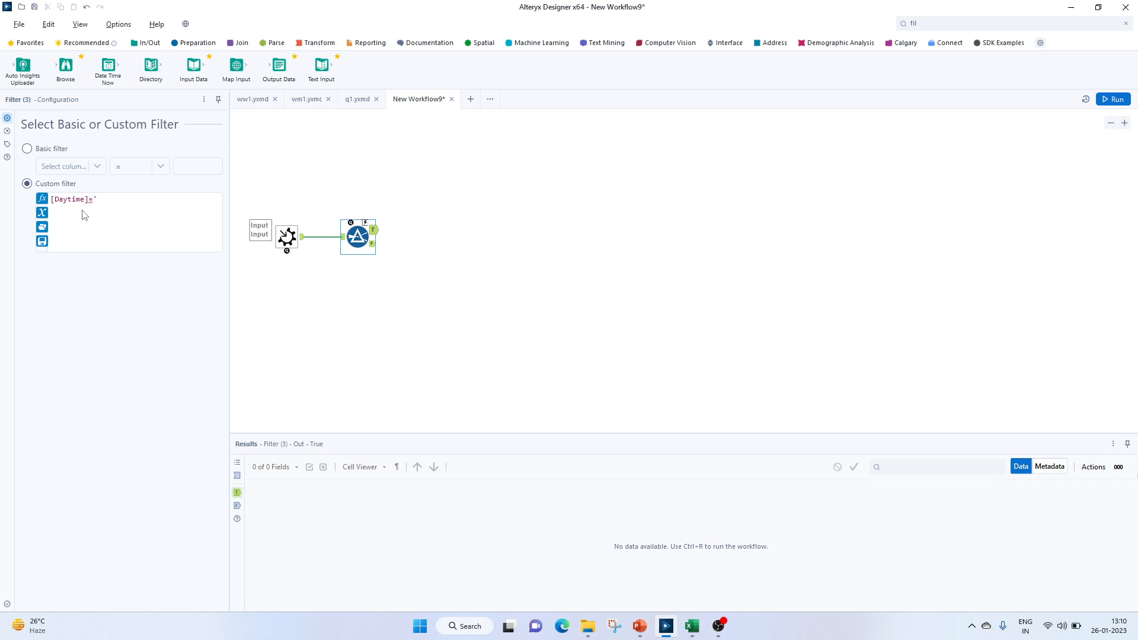
pyautogui.write('S')
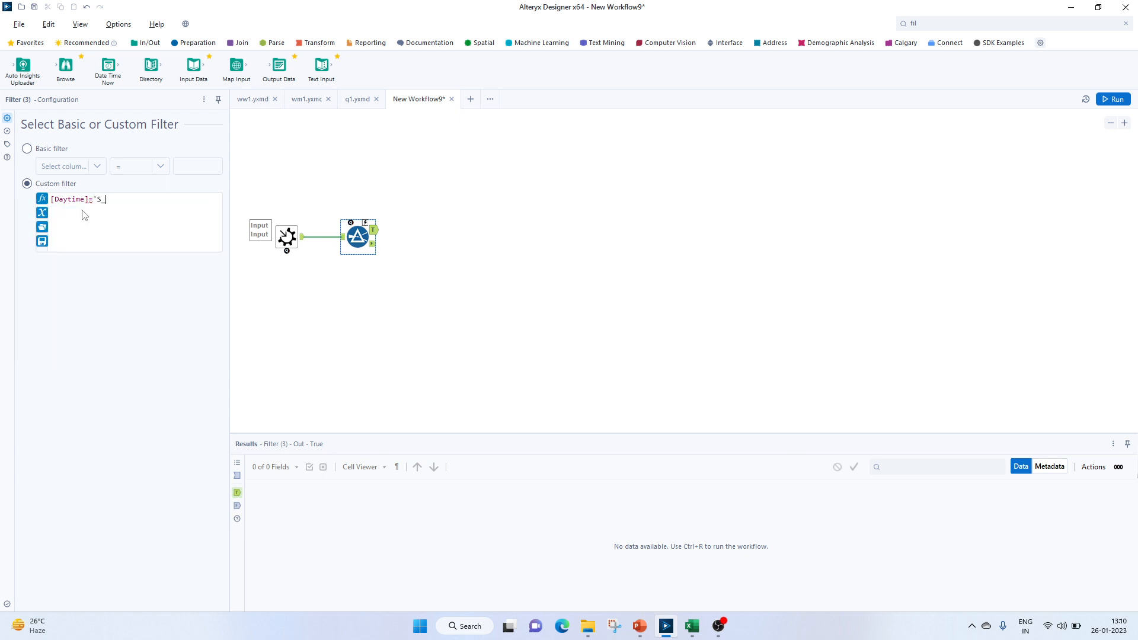
pyautogui.write('night')
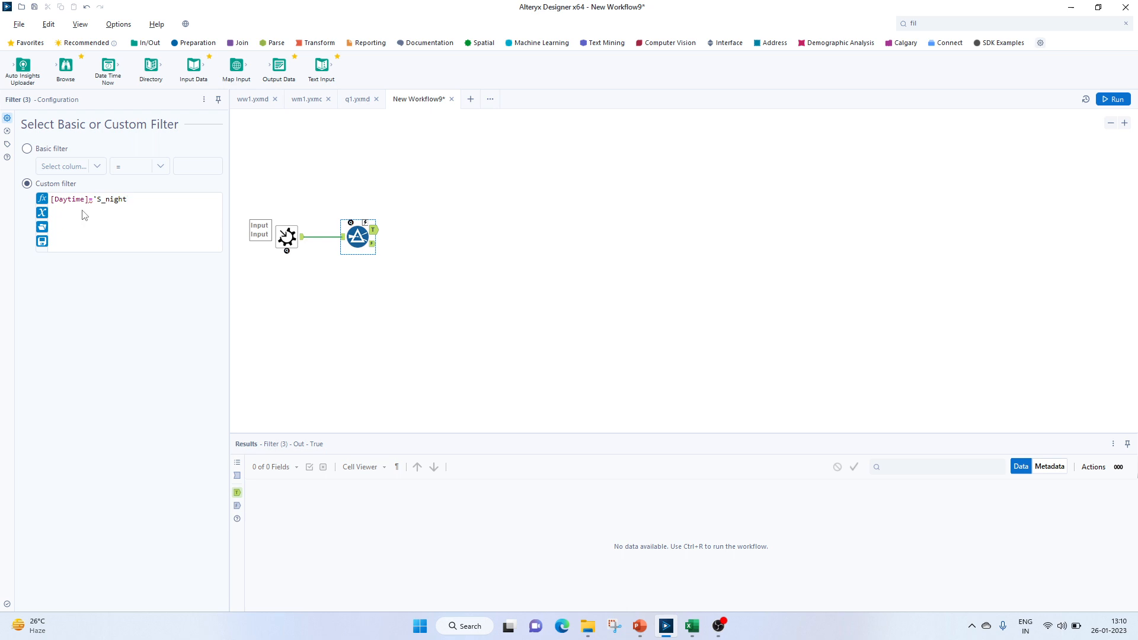
pyautogui.click(286, 236)
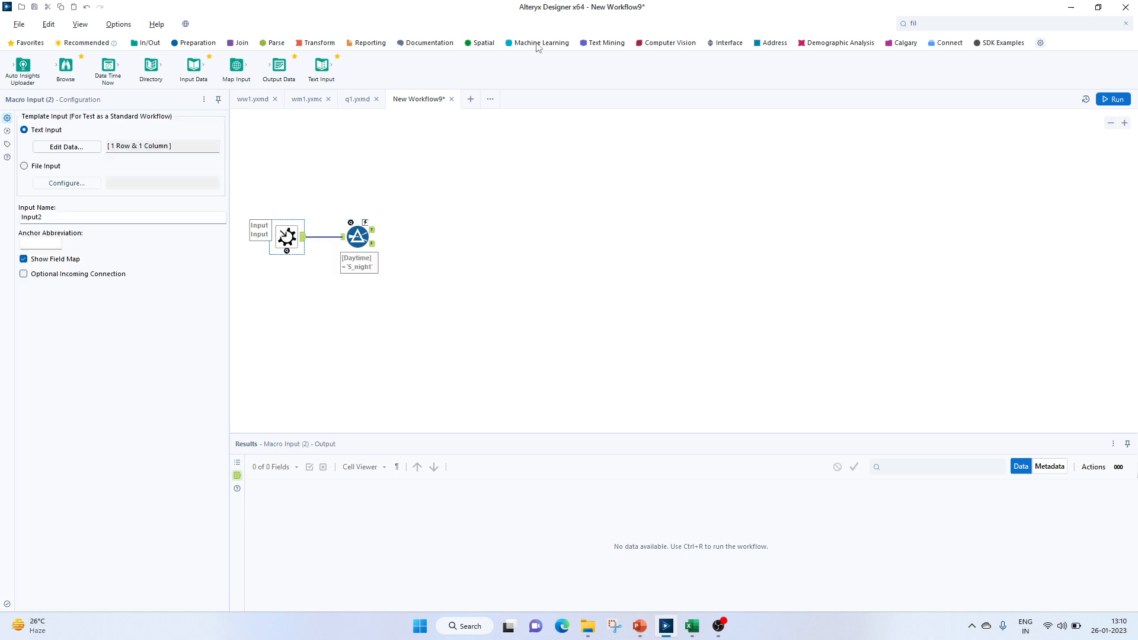
# Confirm the Macro Input's single S_night template row.
pyautogui.click(67, 147)
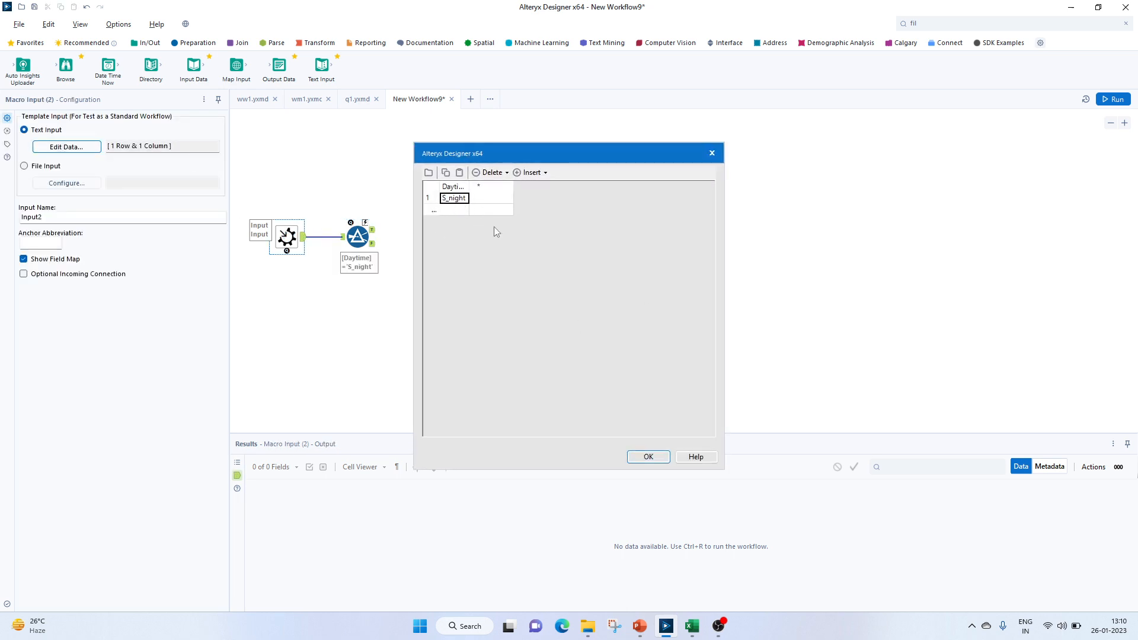
pyautogui.click(647, 456)
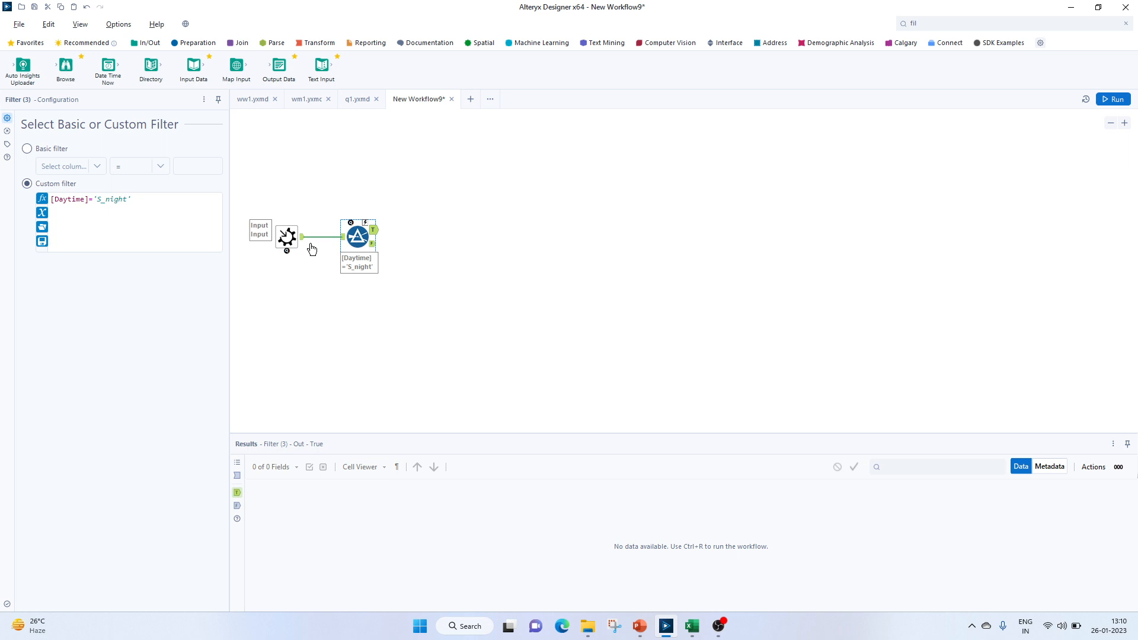
pyautogui.moveTo(351, 269)
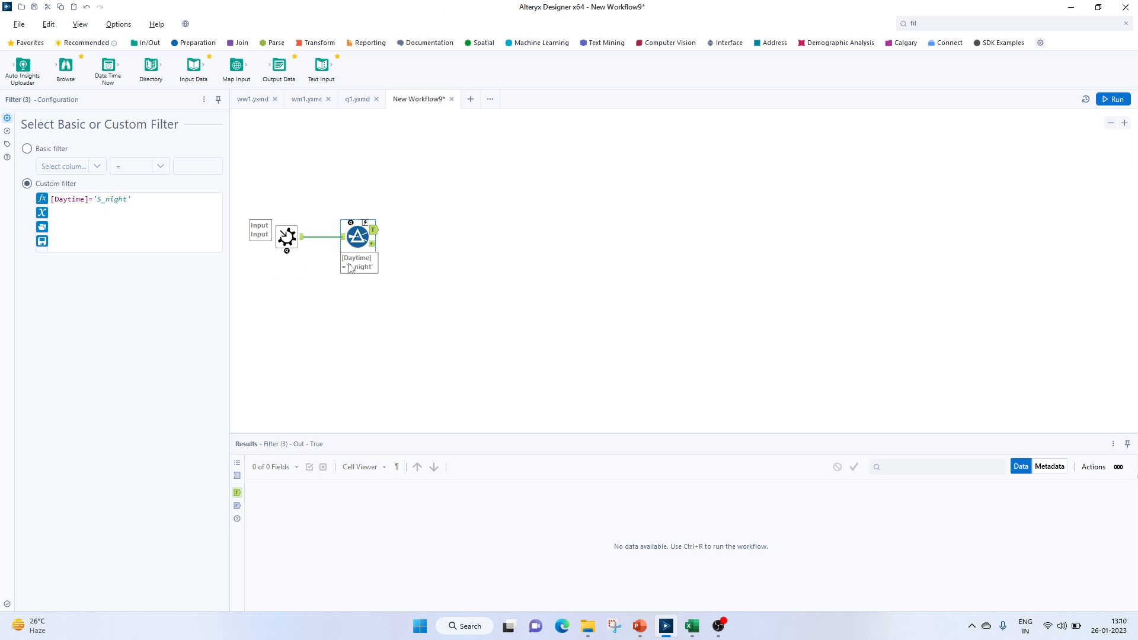
pyautogui.moveTo(500, 328)
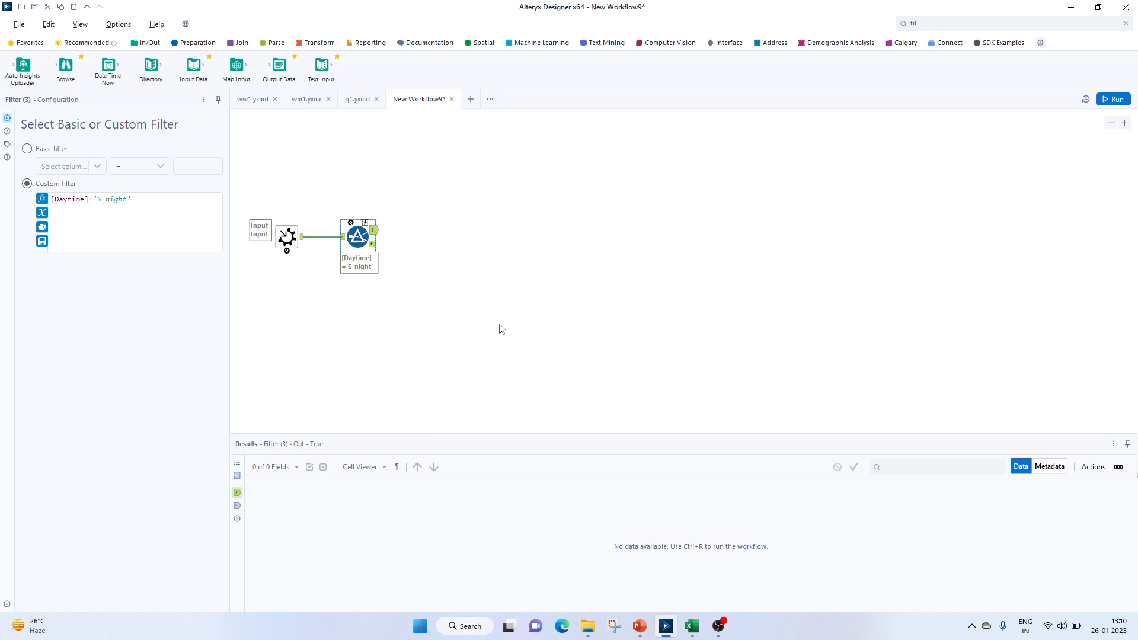
pyautogui.moveTo(489, 325)
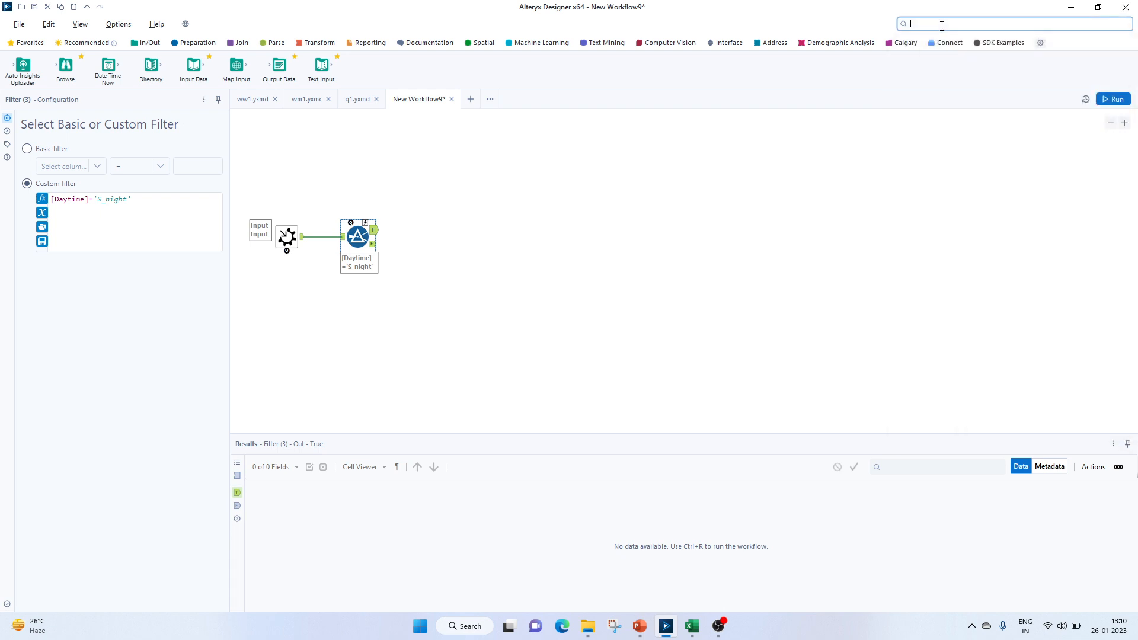
# Add a Drop Down interface tool set to manually entered list values.
pyautogui.write('dr')
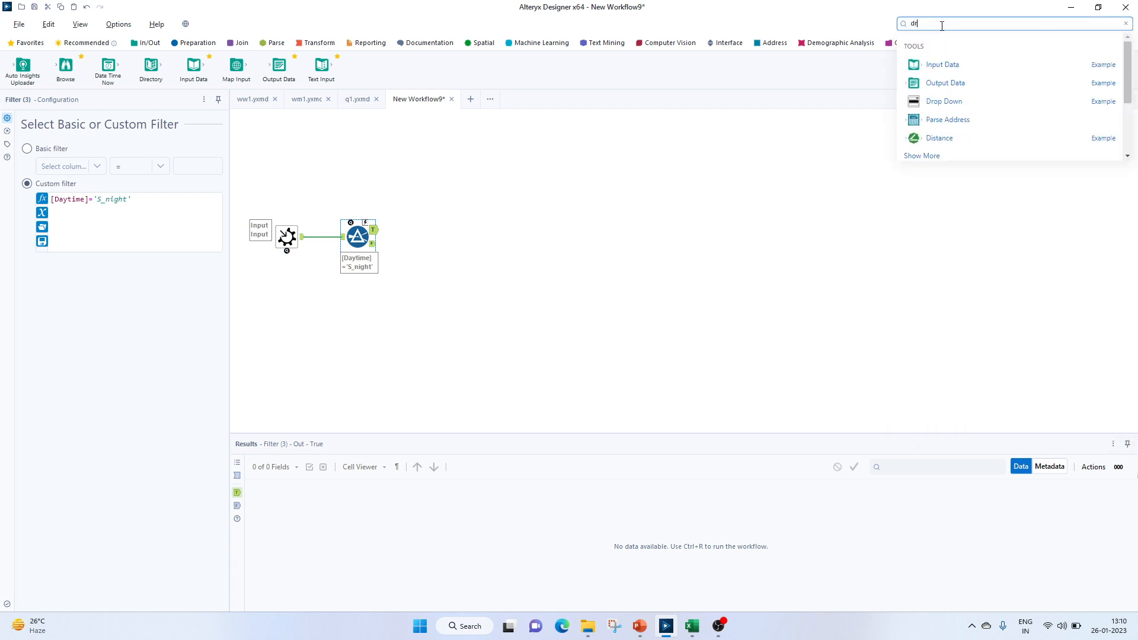
pyautogui.write('rop')
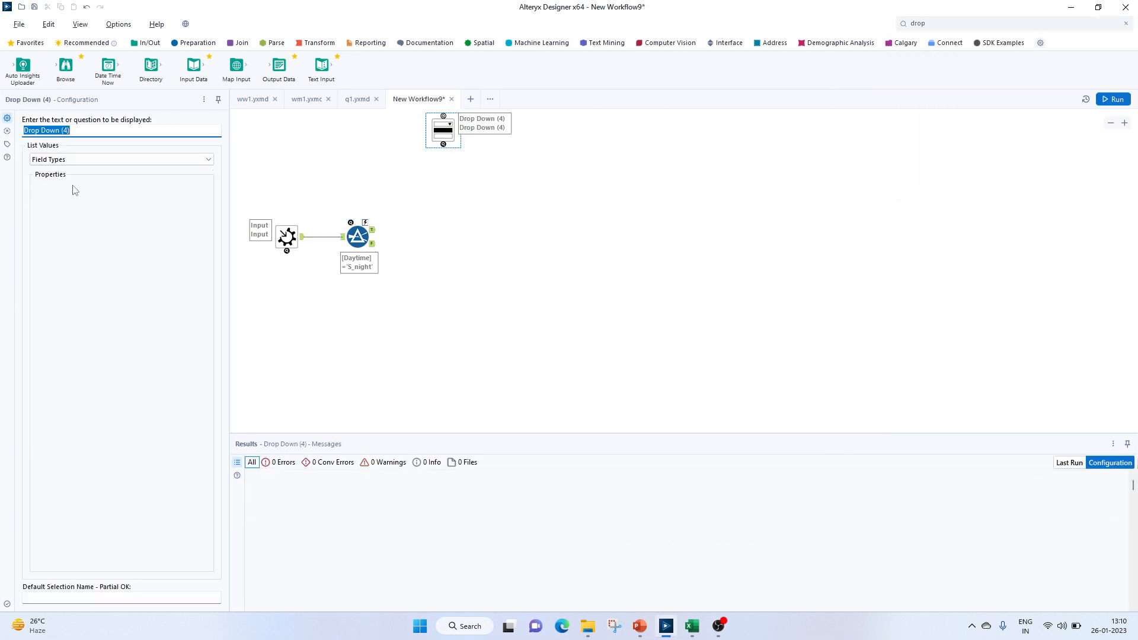
pyautogui.click(325, 160)
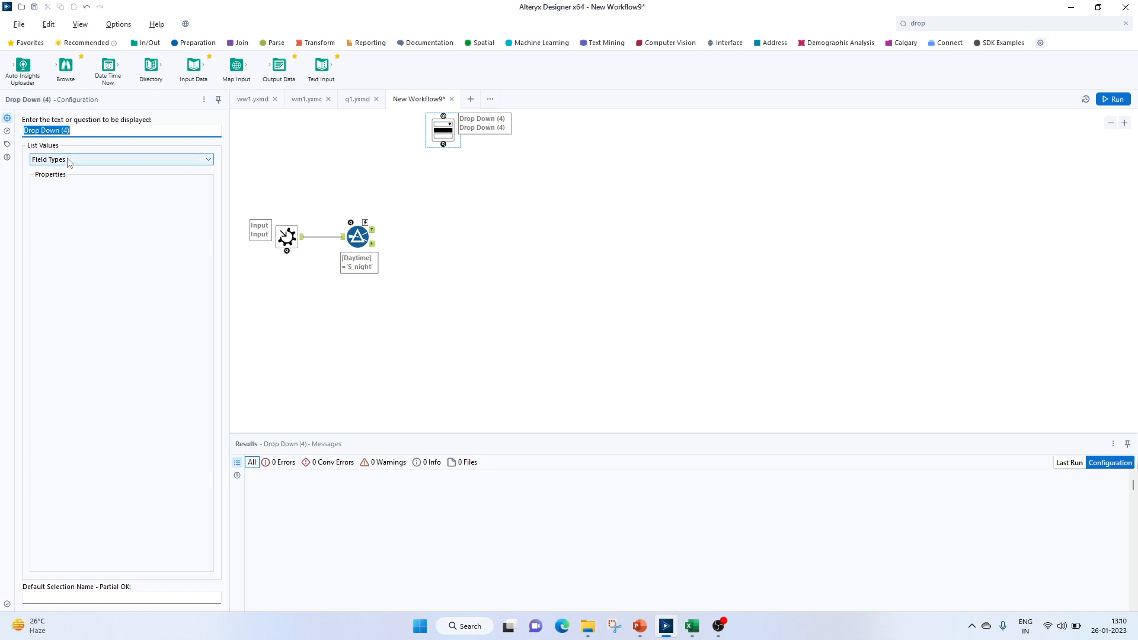
pyautogui.click(121, 159)
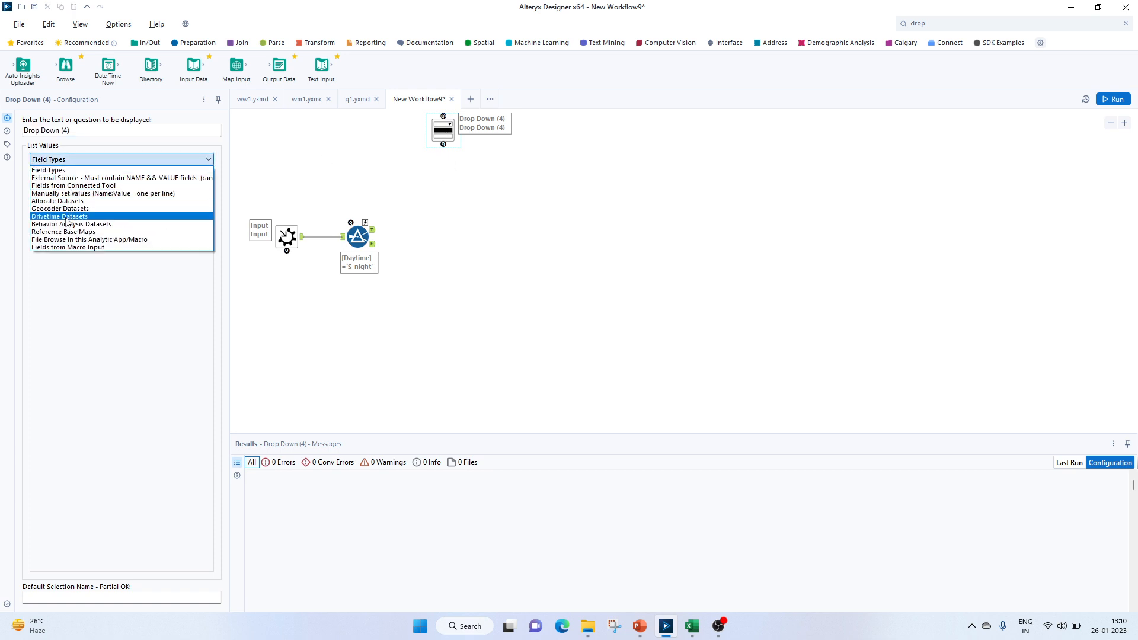
pyautogui.click(117, 194)
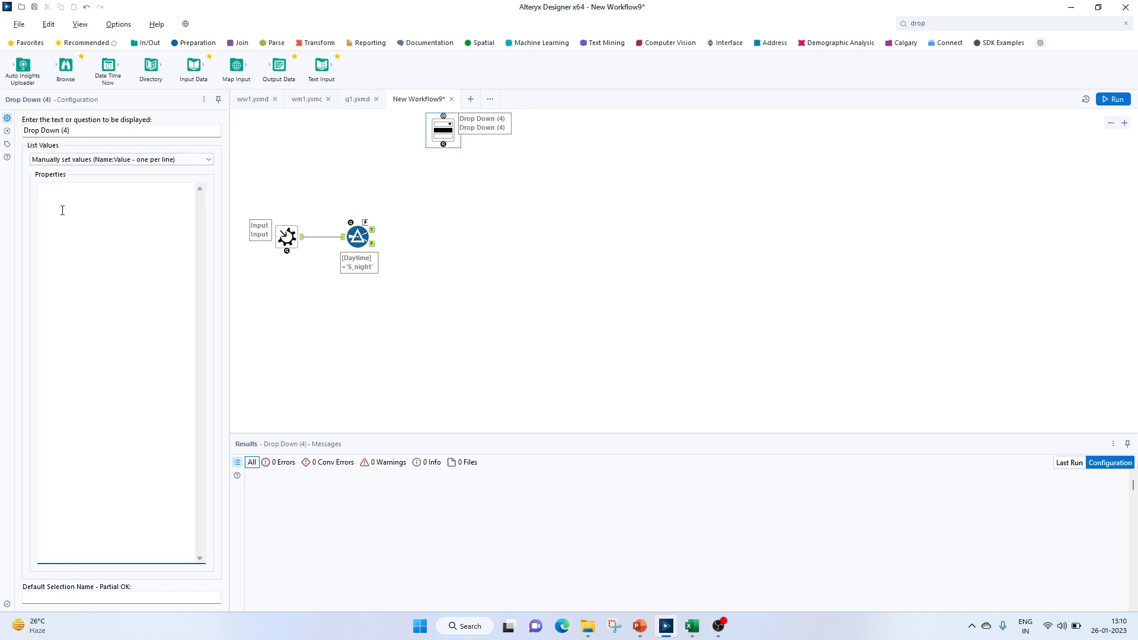
# Enter the list values Morning, Afternoon, Evening and Night, one per line.
pyautogui.write('Morning')
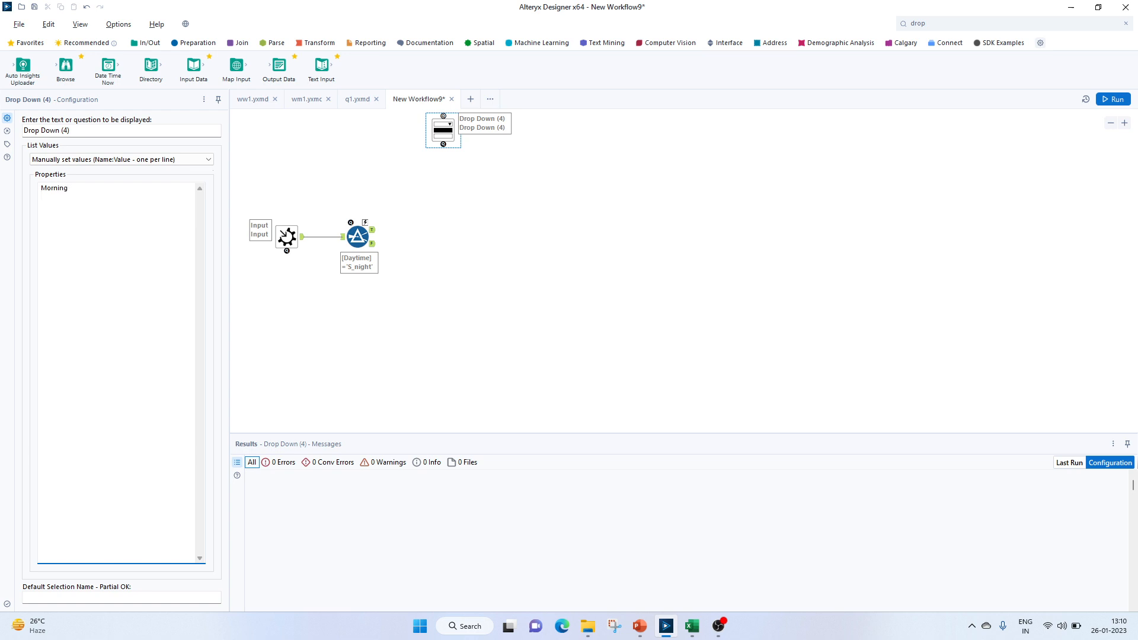
pyautogui.write('Afternn')
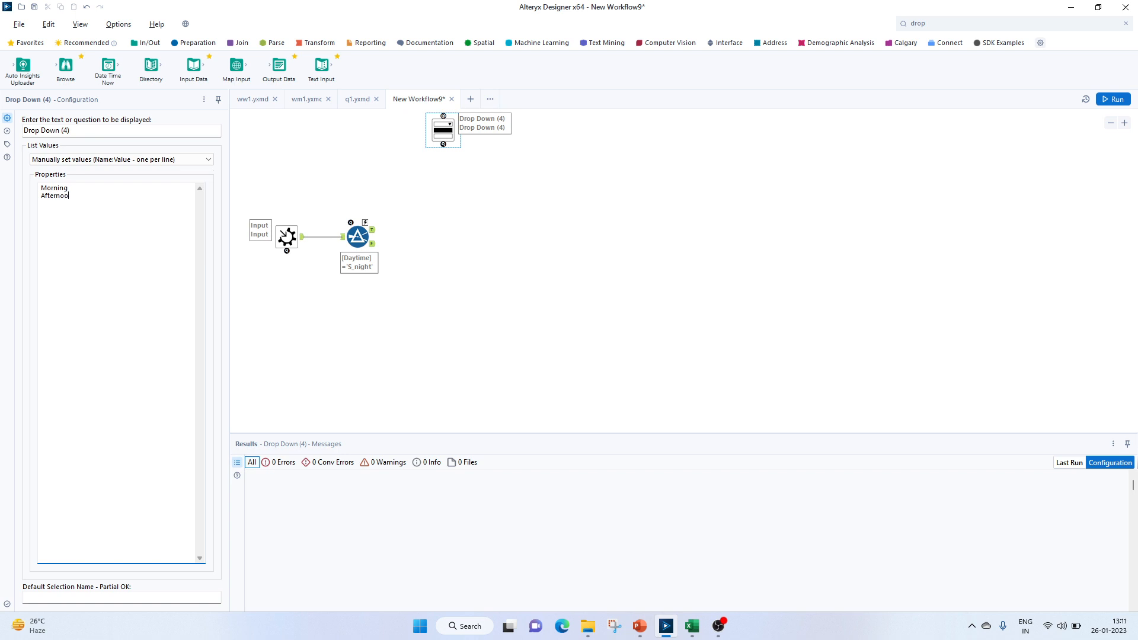
pyautogui.write('Evening')
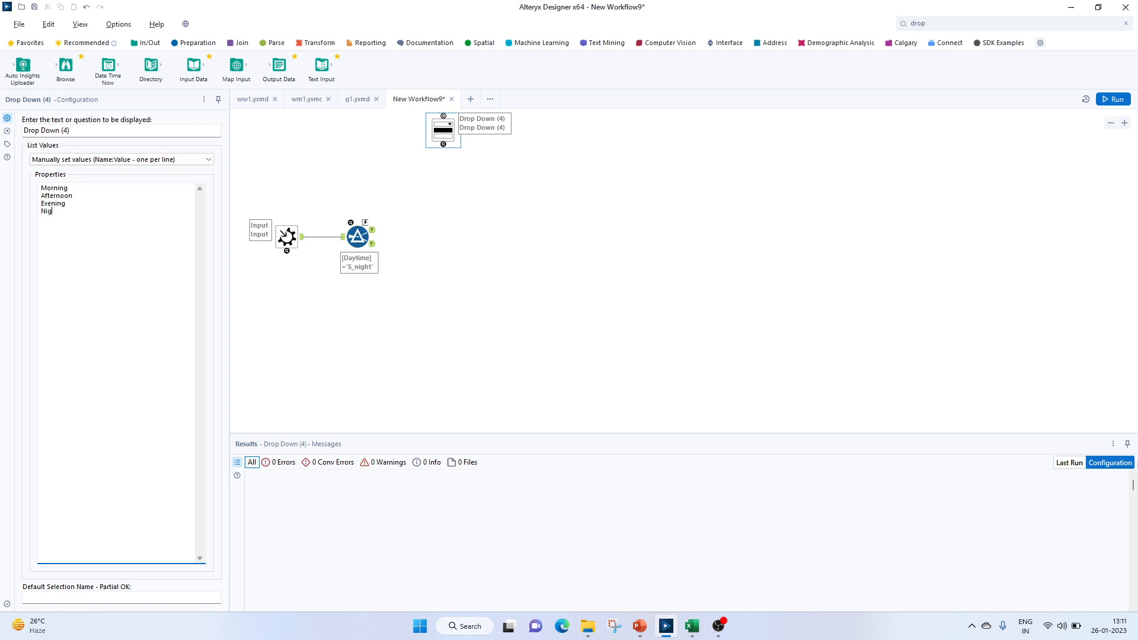
pyautogui.write('ht')
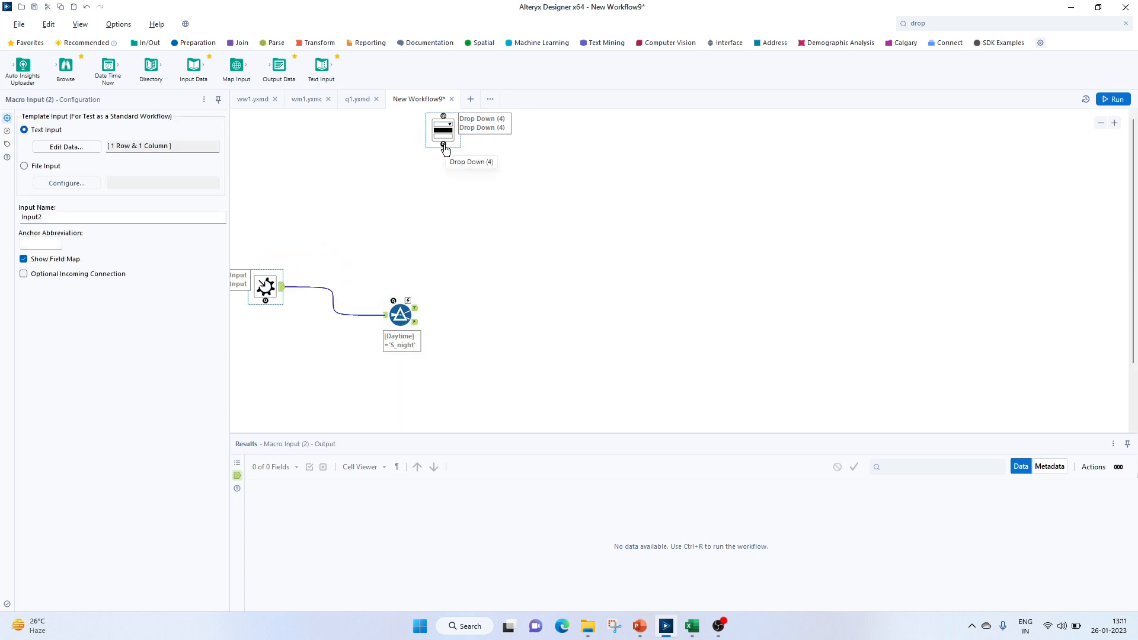
# Connect the Drop Down to the Filter via an Update Value action replacing the string S_night.
pyautogui.moveTo(444, 142); pyautogui.dragTo(410, 301)
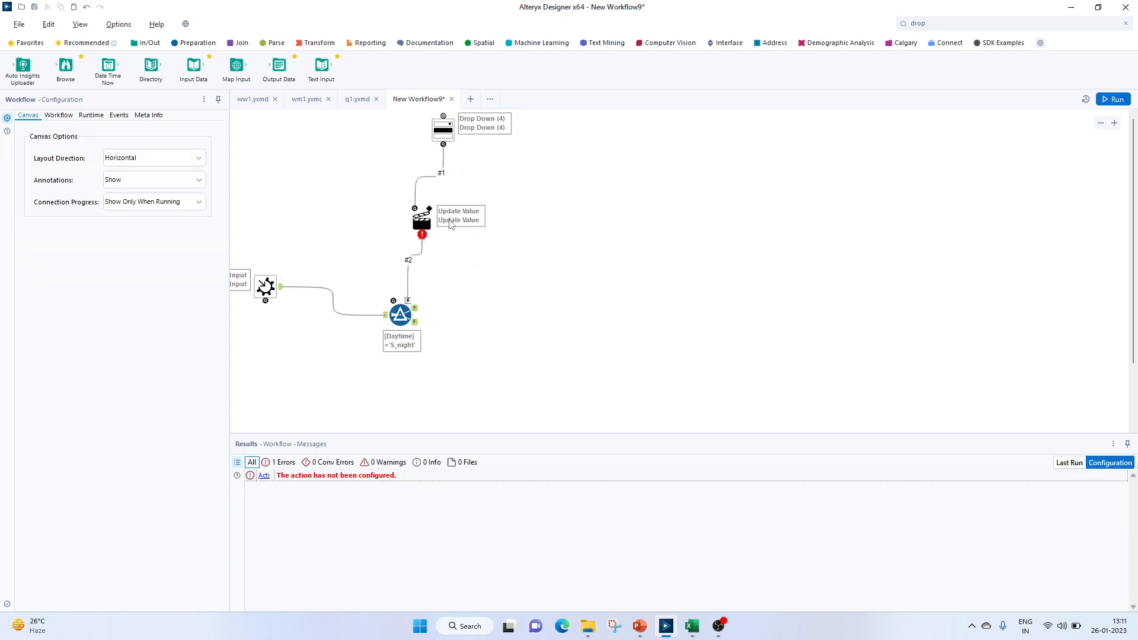
pyautogui.click(422, 222)
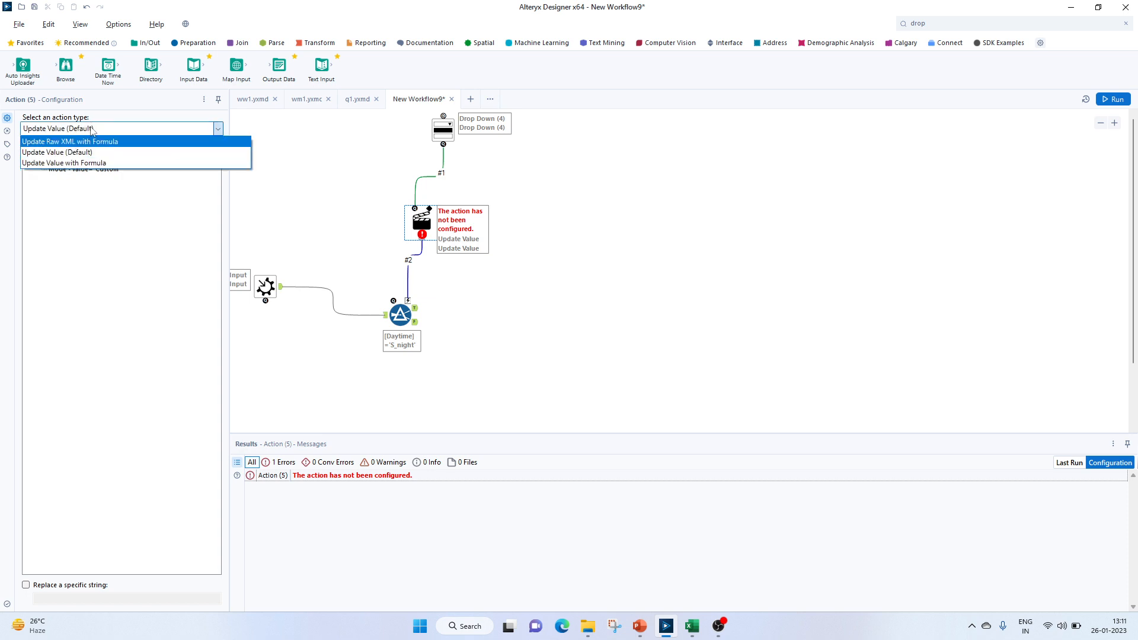
pyautogui.click(57, 153)
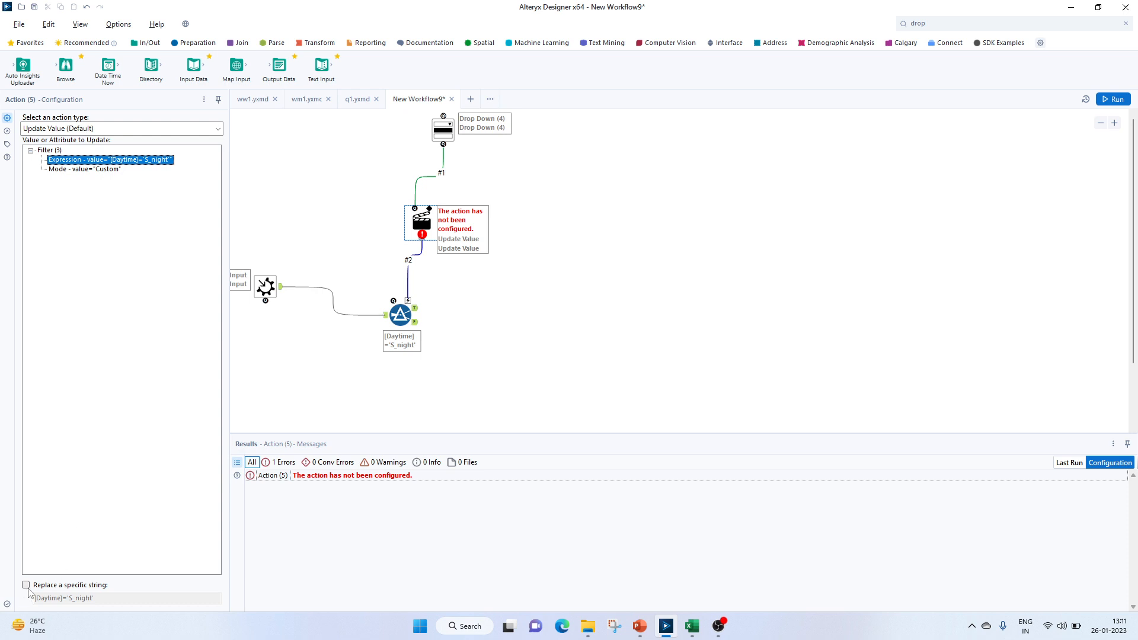
pyautogui.click(25, 584)
pyautogui.write('S_night')
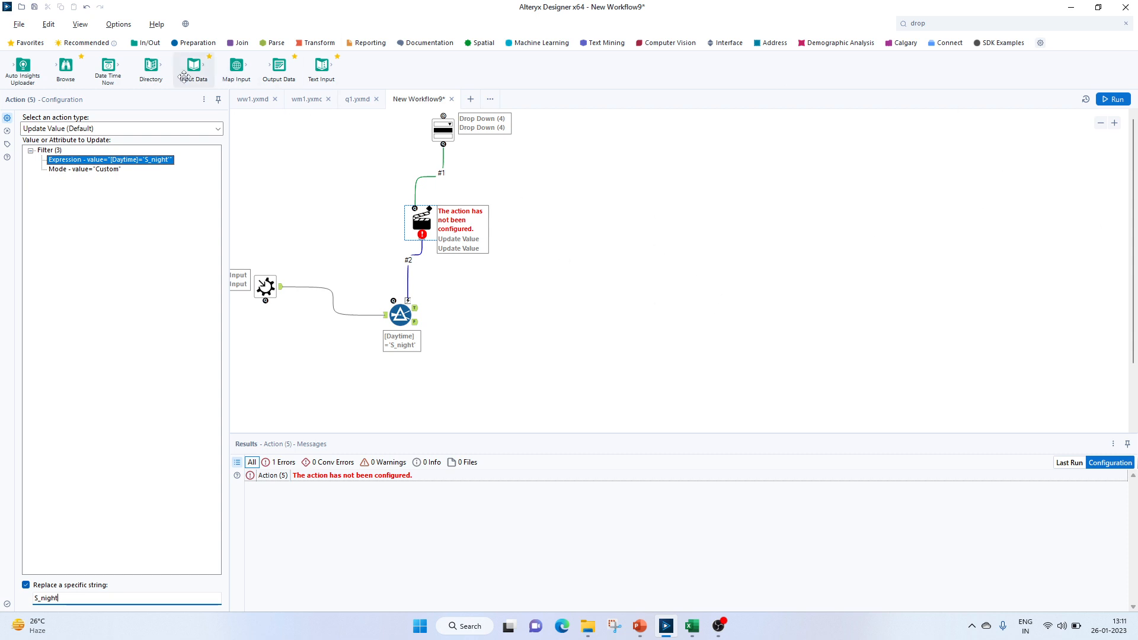
# Add an Output Data tool writing o1_time.csv in the Macro Accident Date folder.
pyautogui.moveTo(277, 65); pyautogui.dragTo(608, 303)
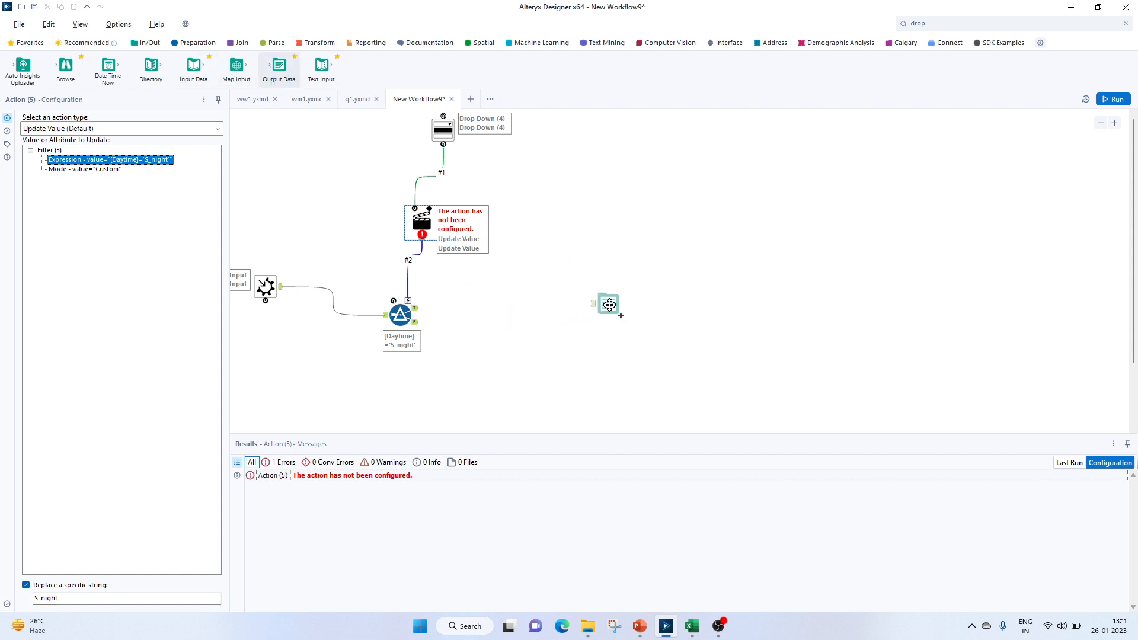
pyautogui.click(613, 303)
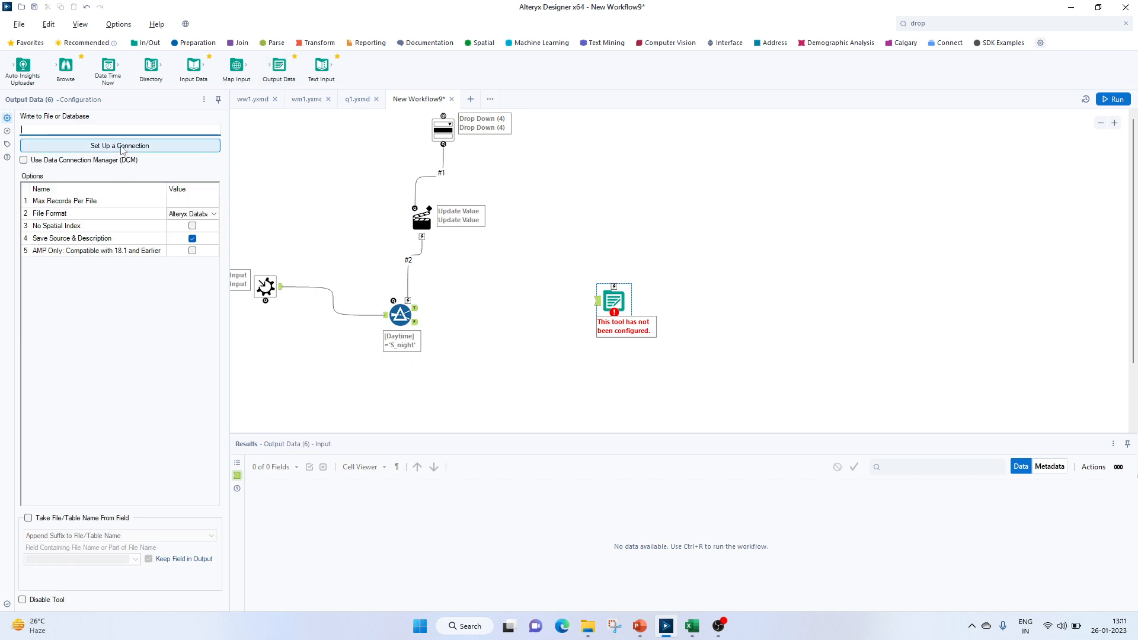
pyautogui.click(119, 145)
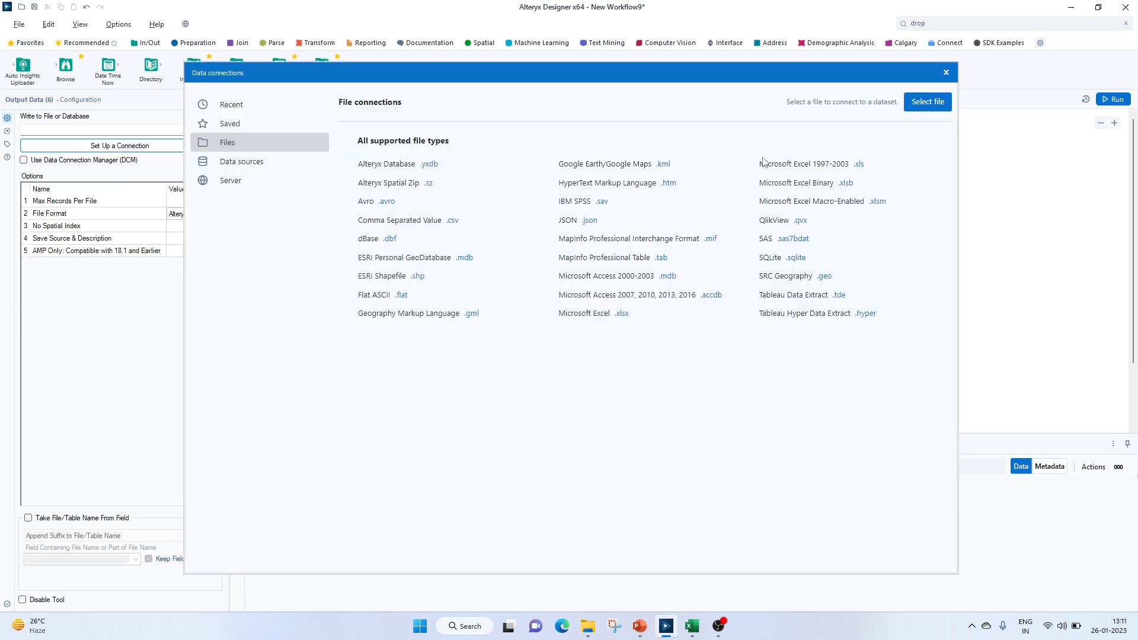
pyautogui.click(927, 102)
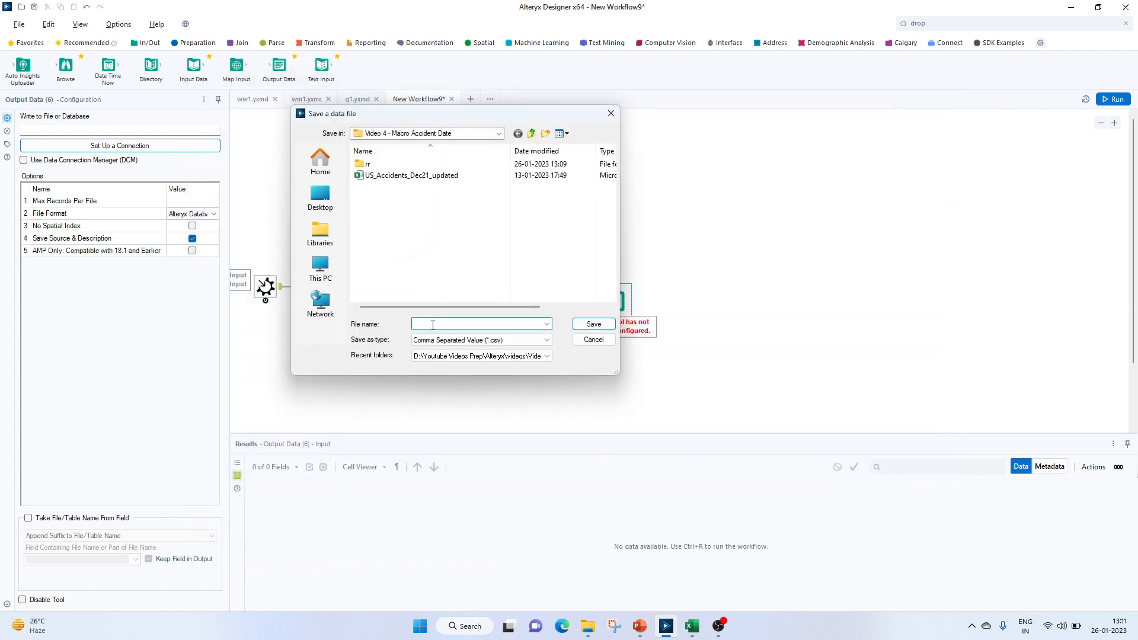
pyautogui.write('o1')
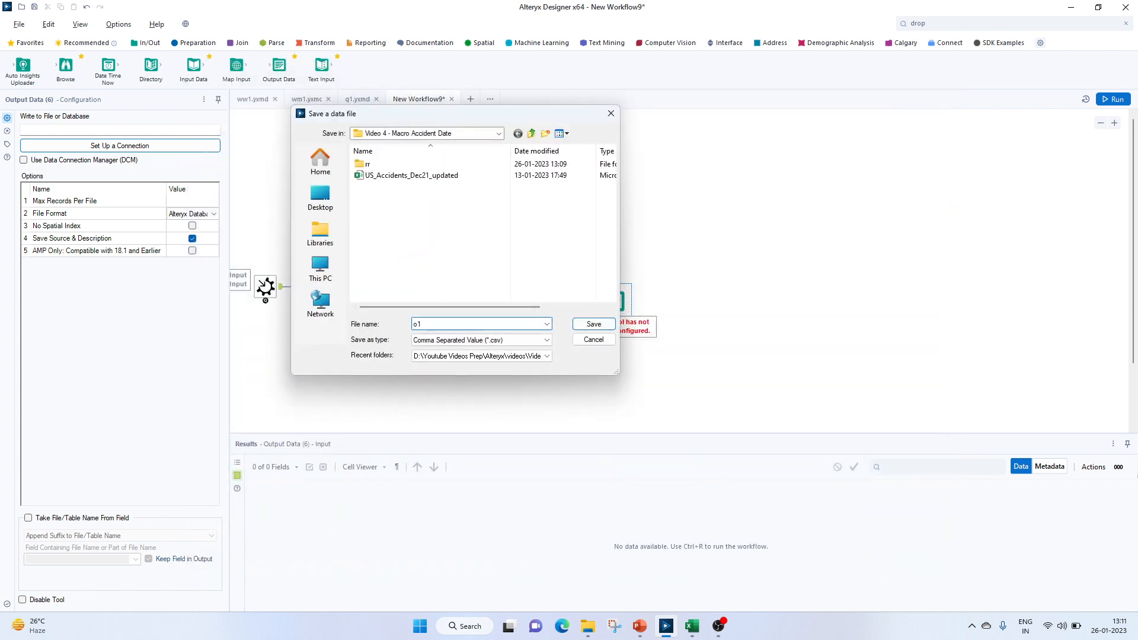
pyautogui.write('_time')
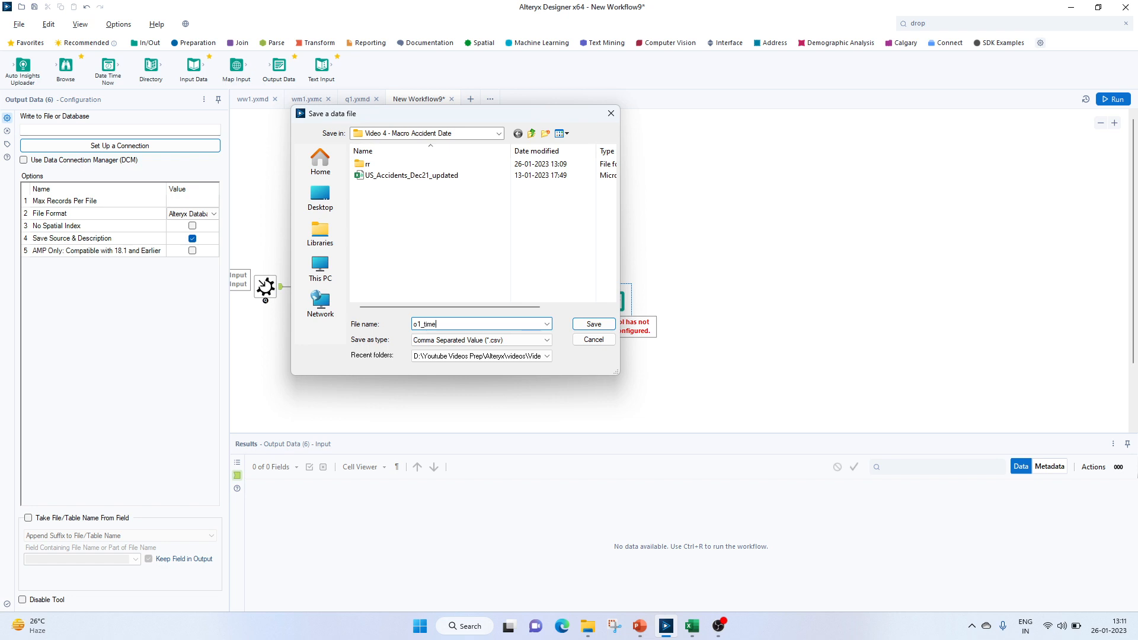
pyautogui.click(593, 324)
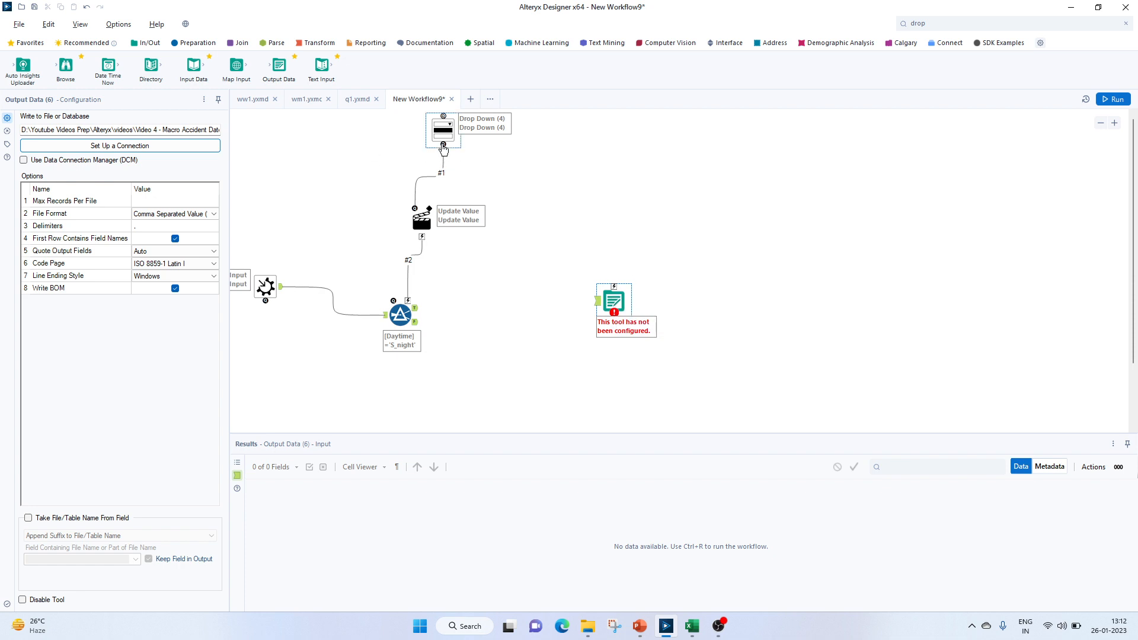
pyautogui.moveTo(443, 149)
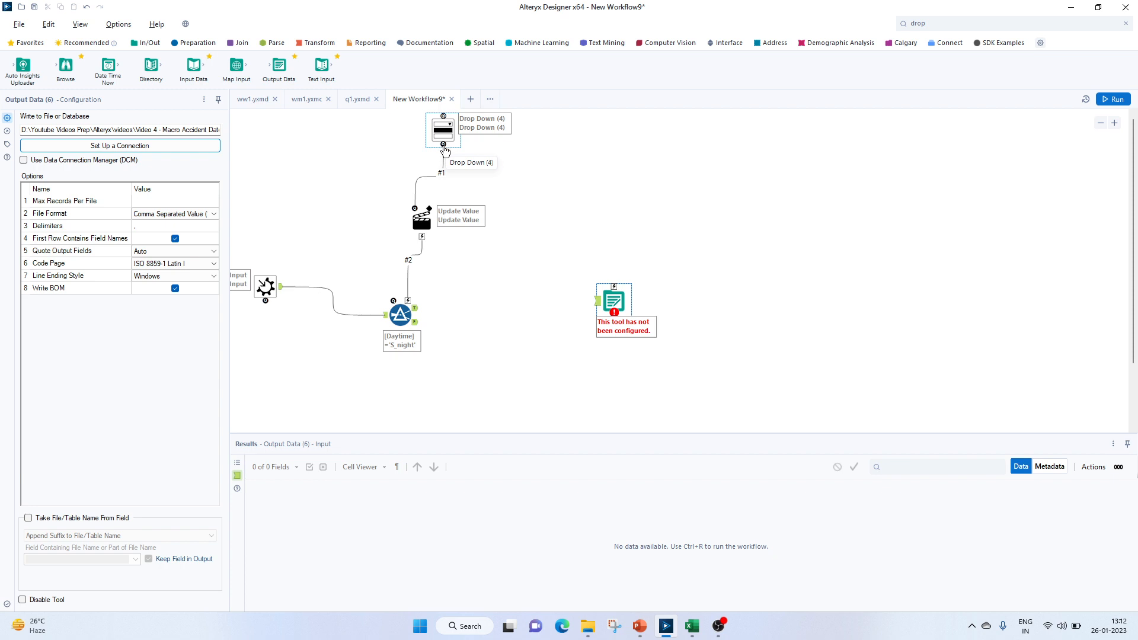
# Link the Drop Down to the Output Data through a second update-value Action tool.
pyautogui.moveTo(443, 147); pyautogui.dragTo(614, 286)
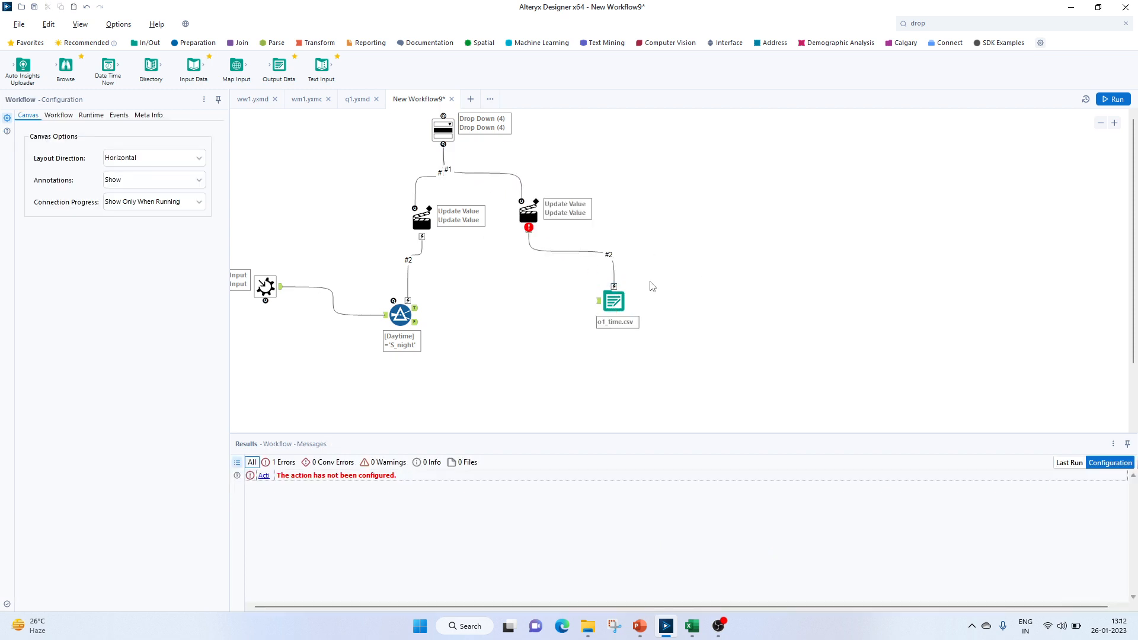
pyautogui.click(612, 300)
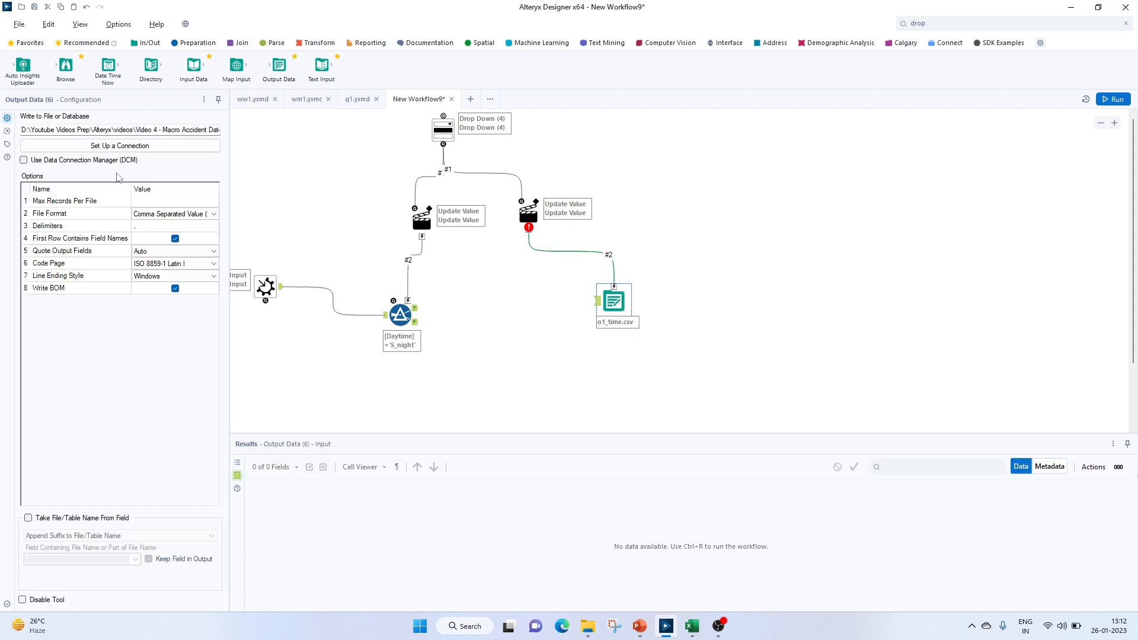
pyautogui.click(527, 212)
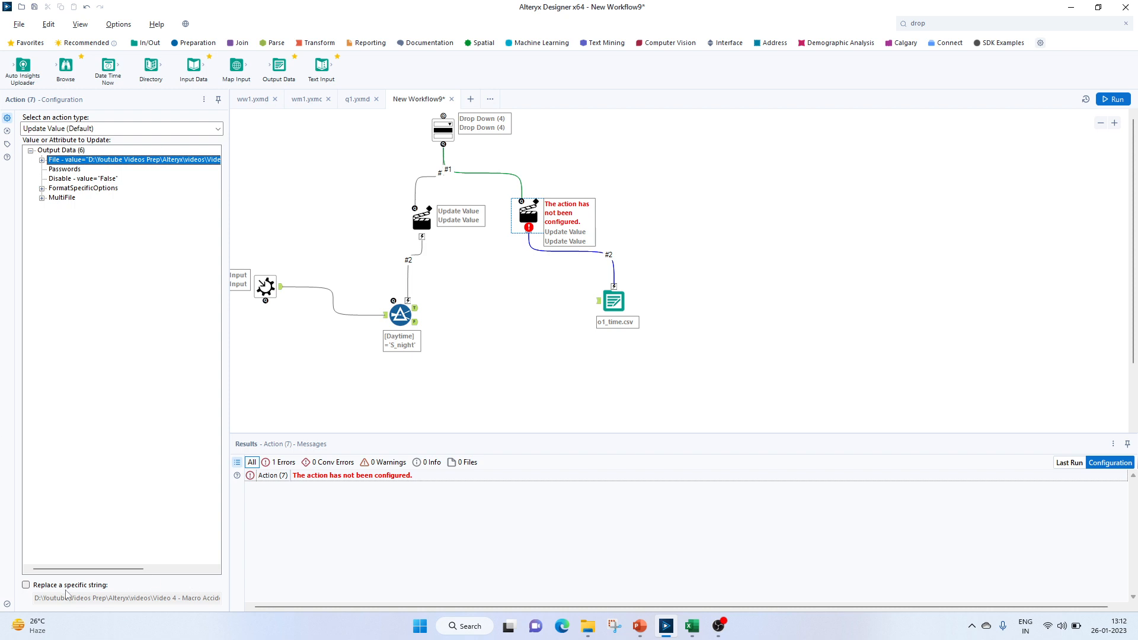
pyautogui.click(25, 584)
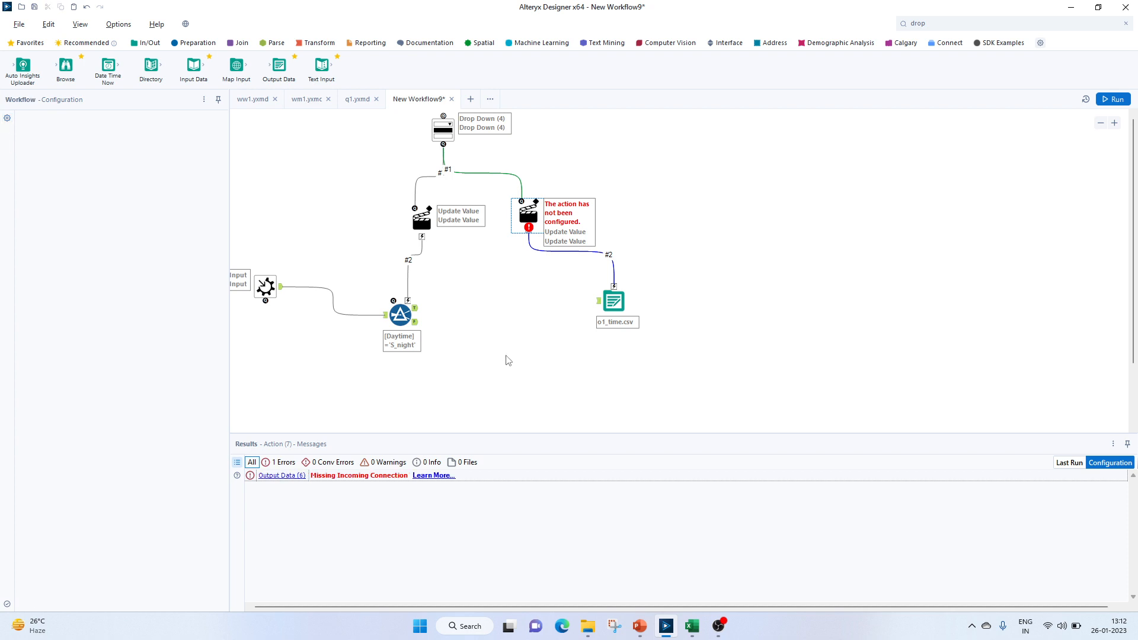
# Feed the night Filter's True results into the o1_time.csv Output Data tool.
pyautogui.click(613, 300)
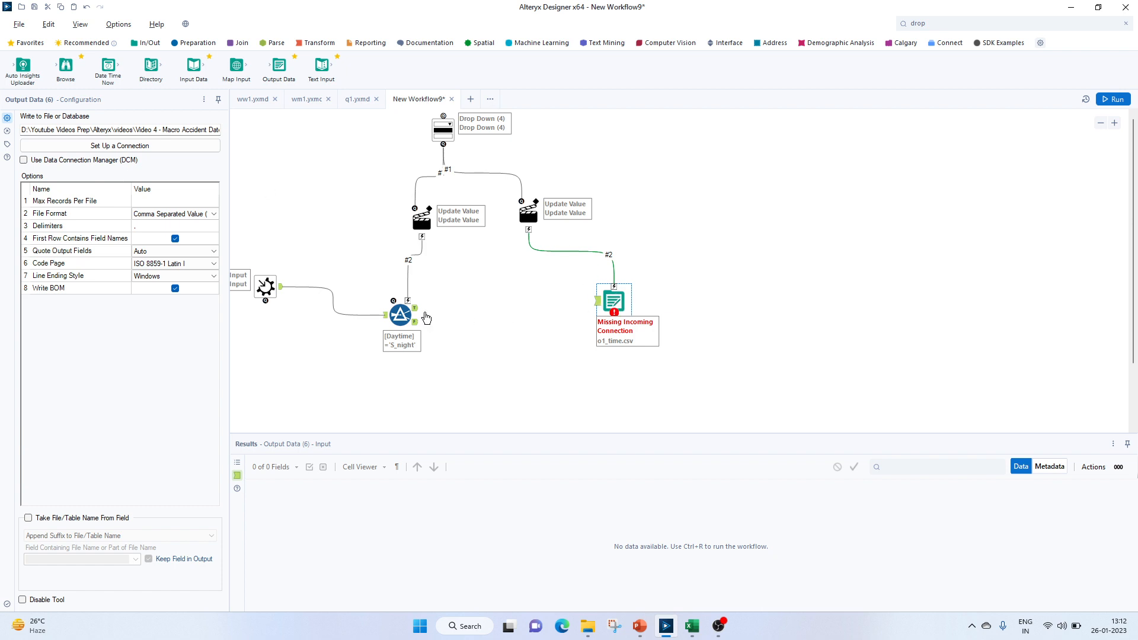
pyautogui.moveTo(415, 309); pyautogui.dragTo(585, 306)
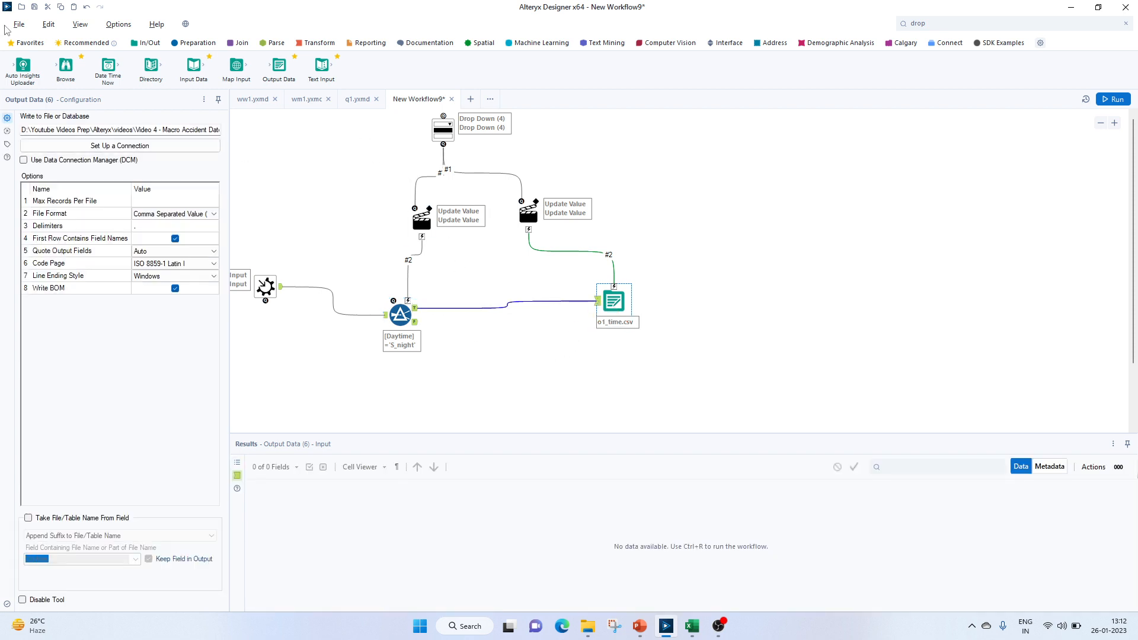
# Save the workflow as a macro named q2 via Save As.
pyautogui.click(18, 24)
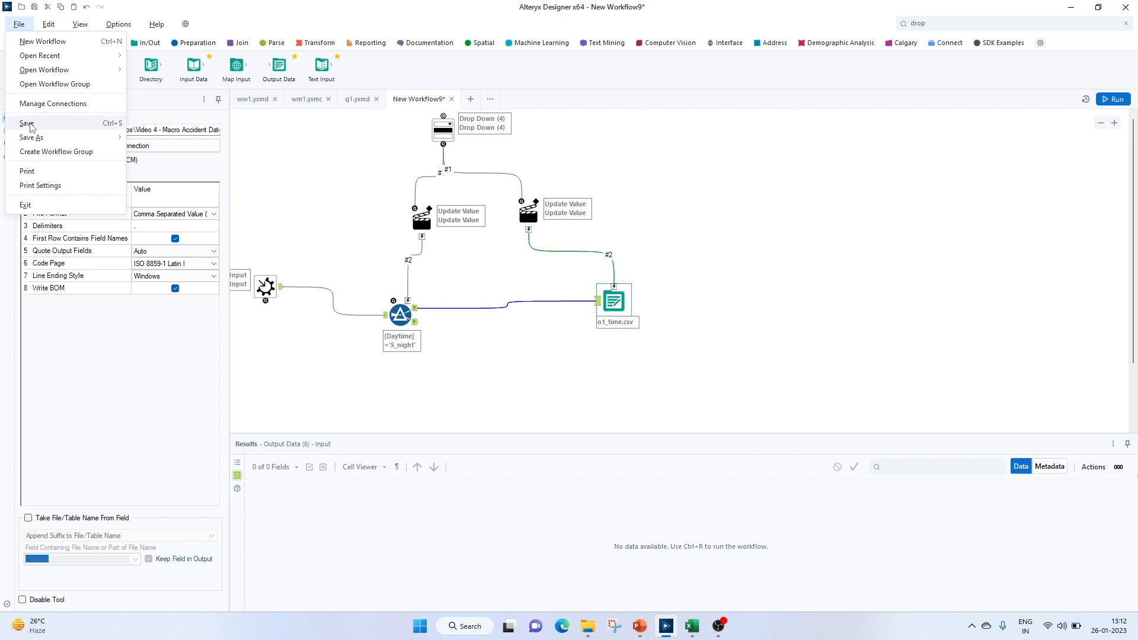
pyautogui.moveTo(31, 140)
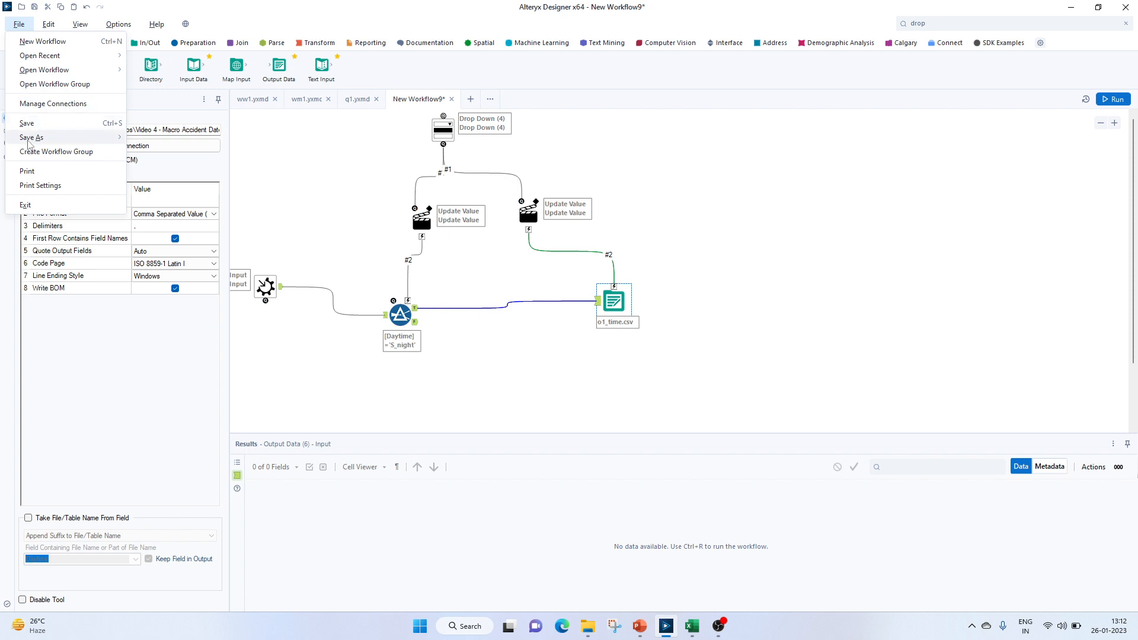
pyautogui.click(32, 138)
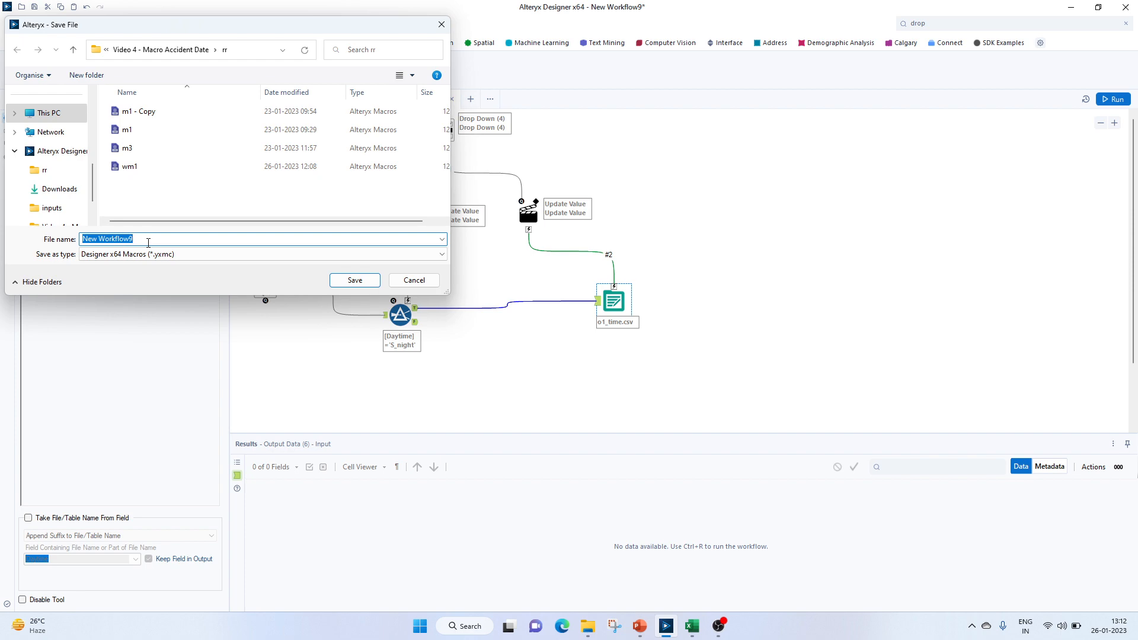
pyautogui.write('q2')
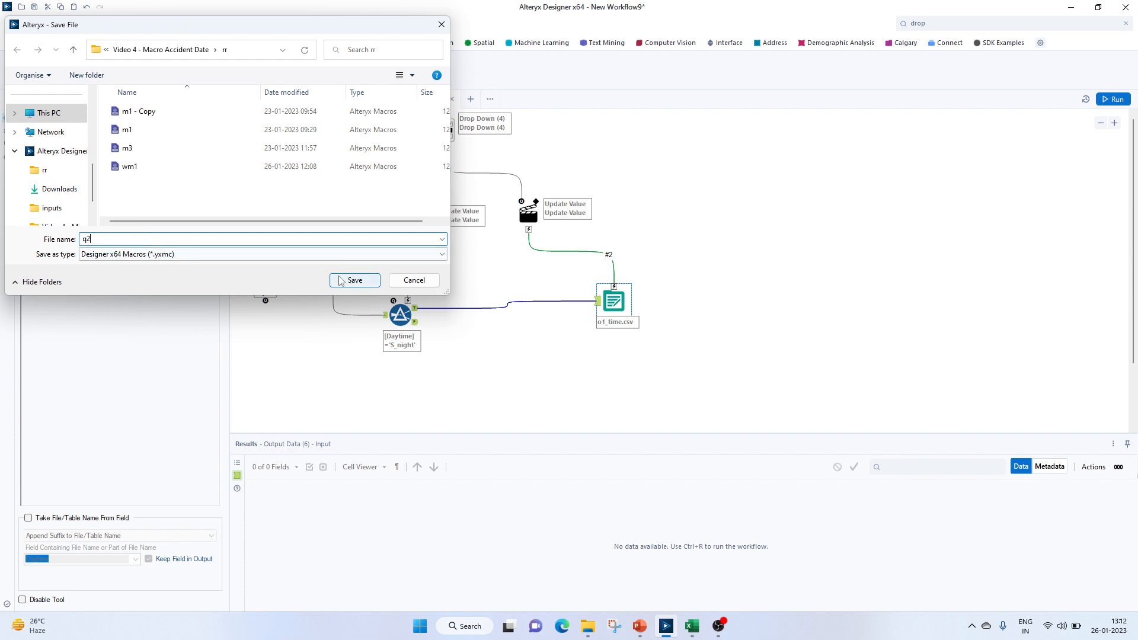
pyautogui.click(354, 280)
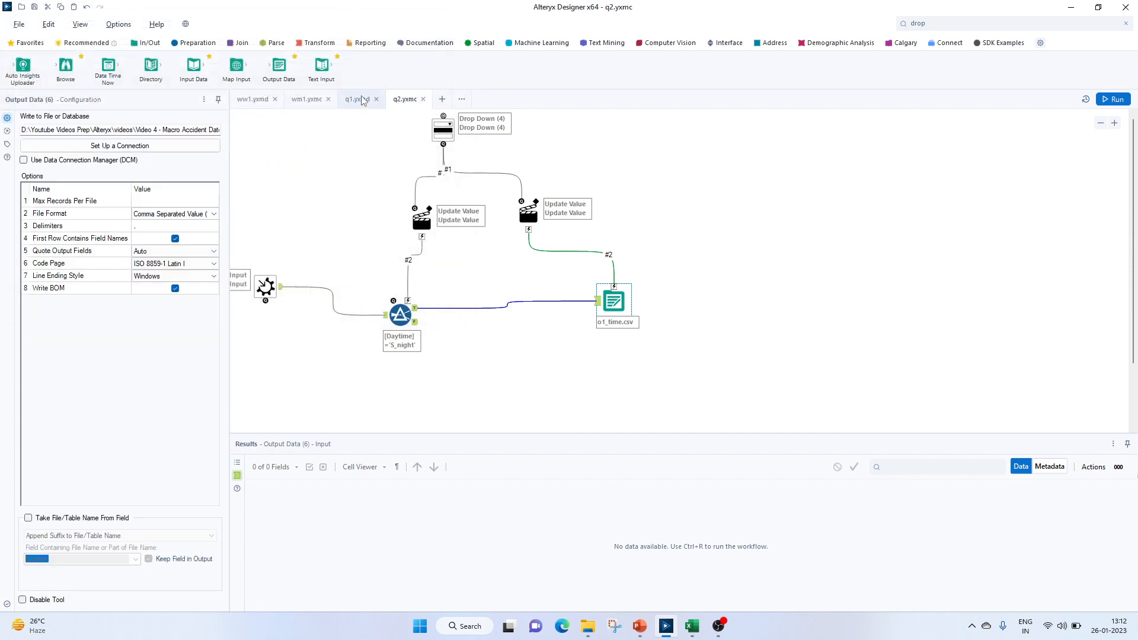
# In q1, add a Select after Sort dropping L_Daytime and Sort and renaming CountDistinct_ID to Accidents.
pyautogui.click(357, 99)
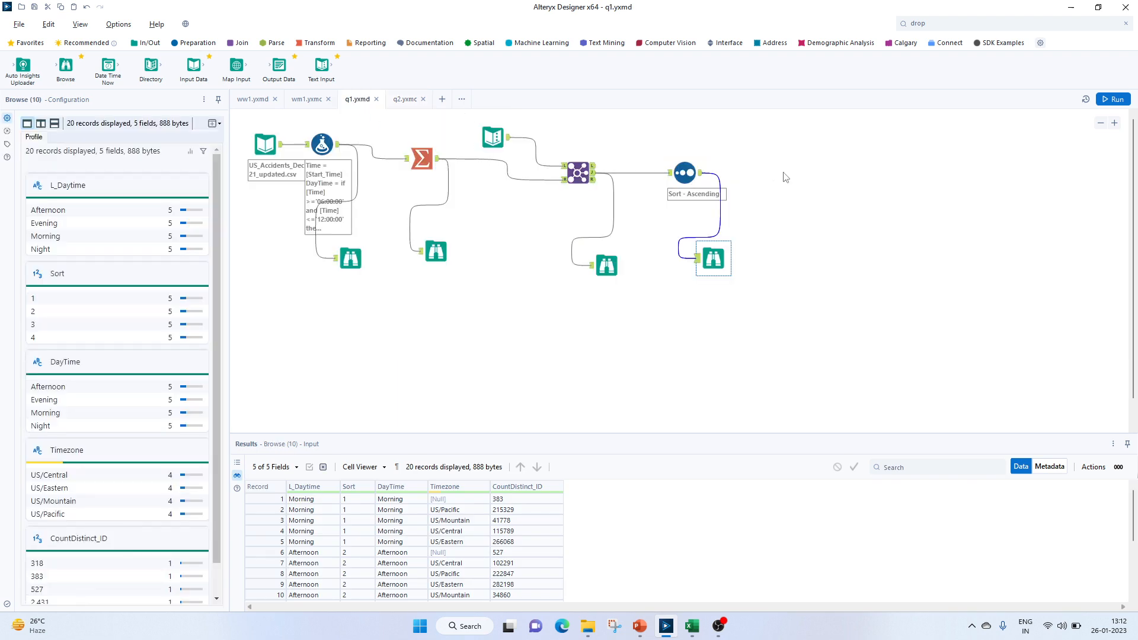
pyautogui.moveTo(809, 170)
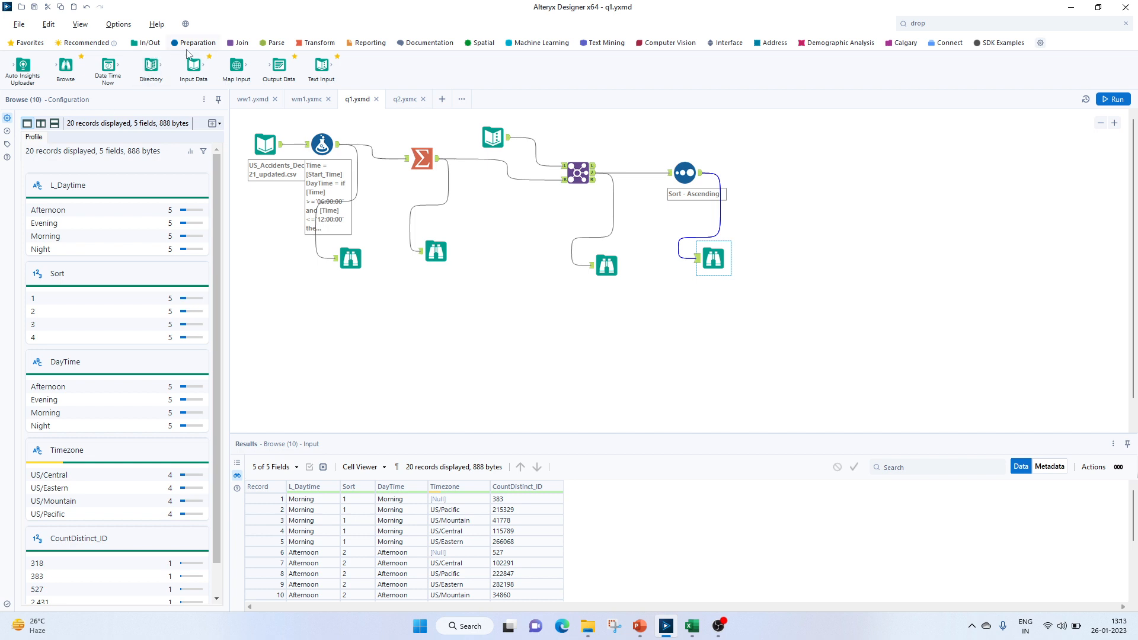
pyautogui.click(197, 43)
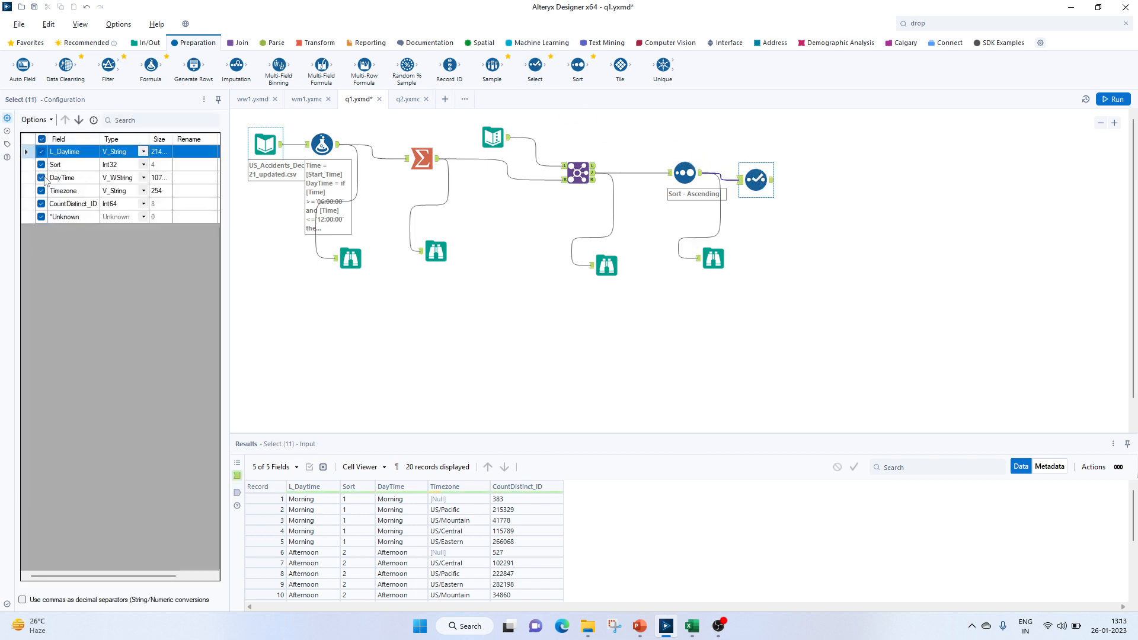
pyautogui.click(42, 163)
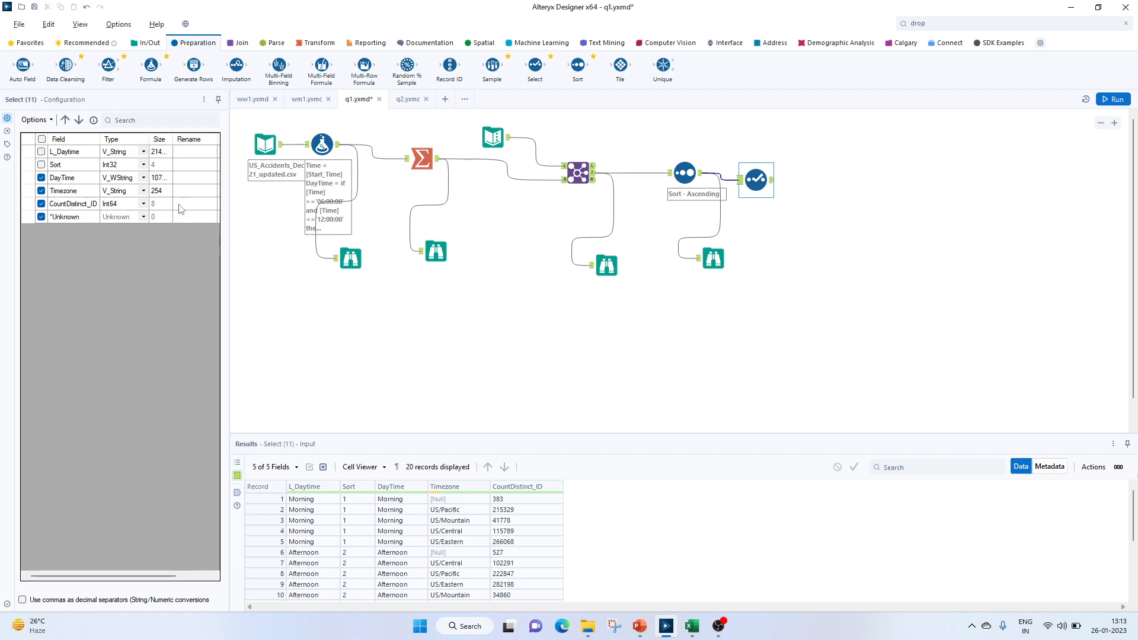
pyautogui.write('Accidents')
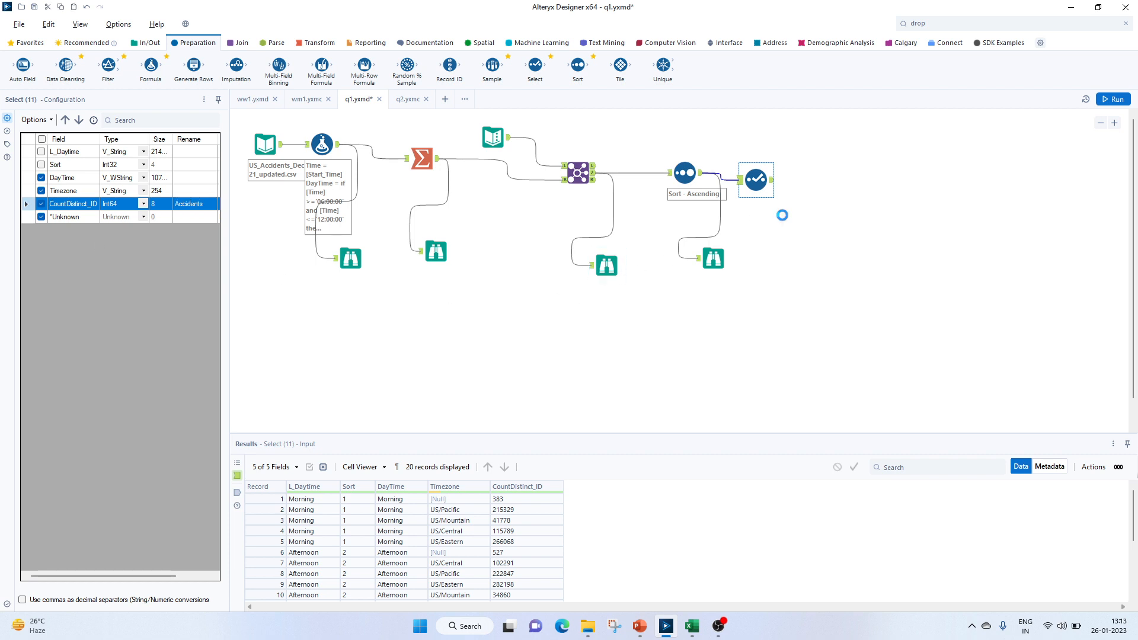
pyautogui.click(1112, 98)
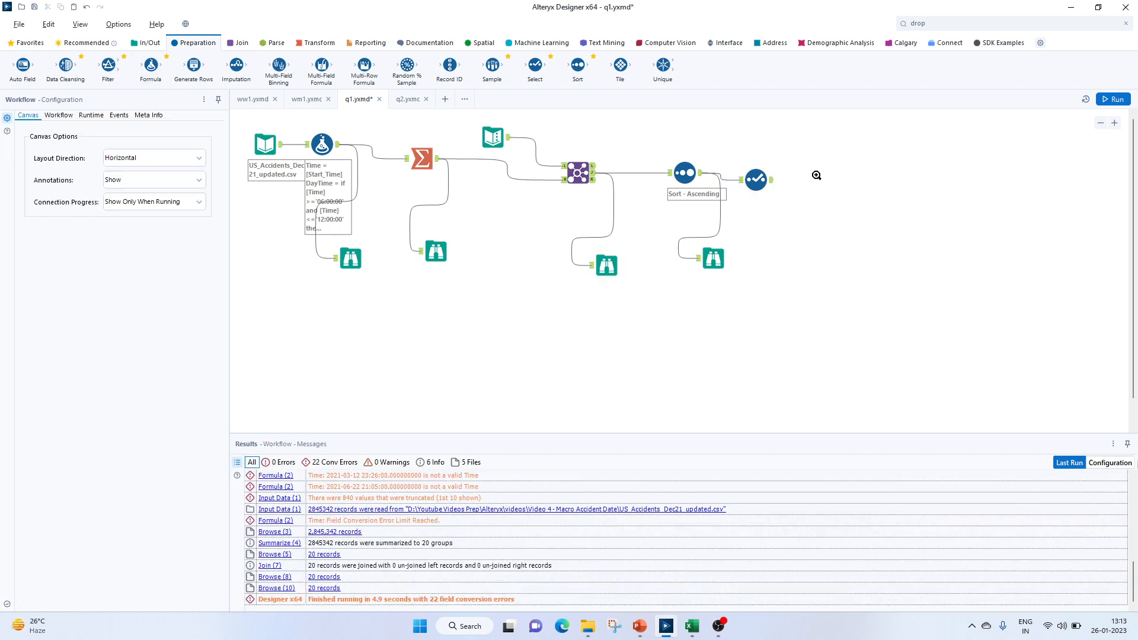
# Insert the q2 macro on the canvas after the Select tool, discarding a wm1 attempt.
pyautogui.rightClick(816, 176)
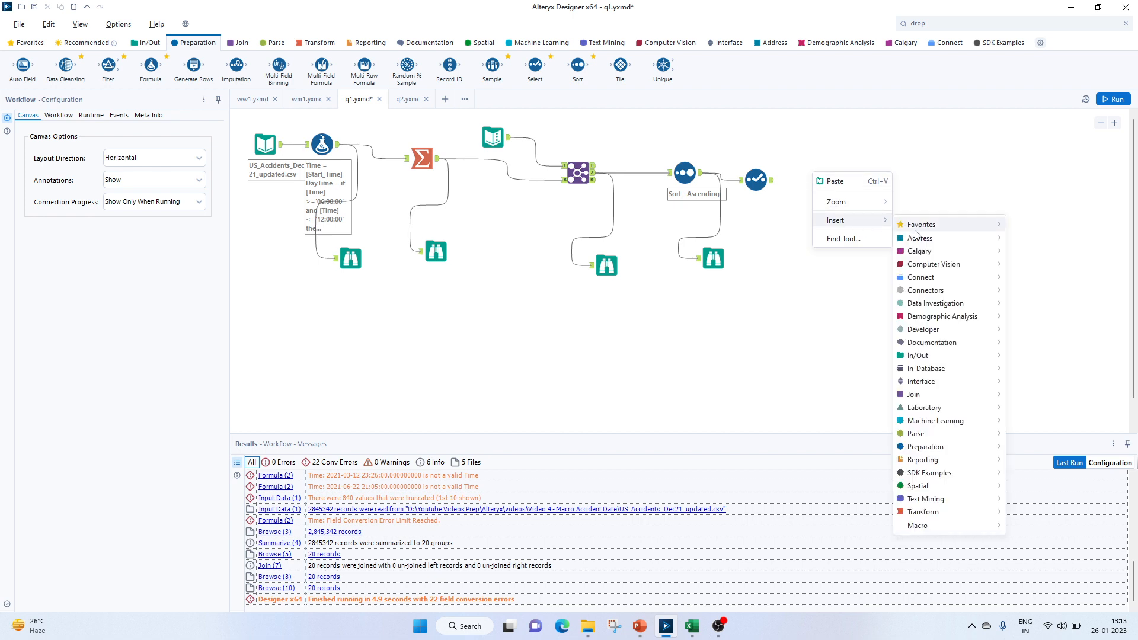
pyautogui.moveTo(917, 525)
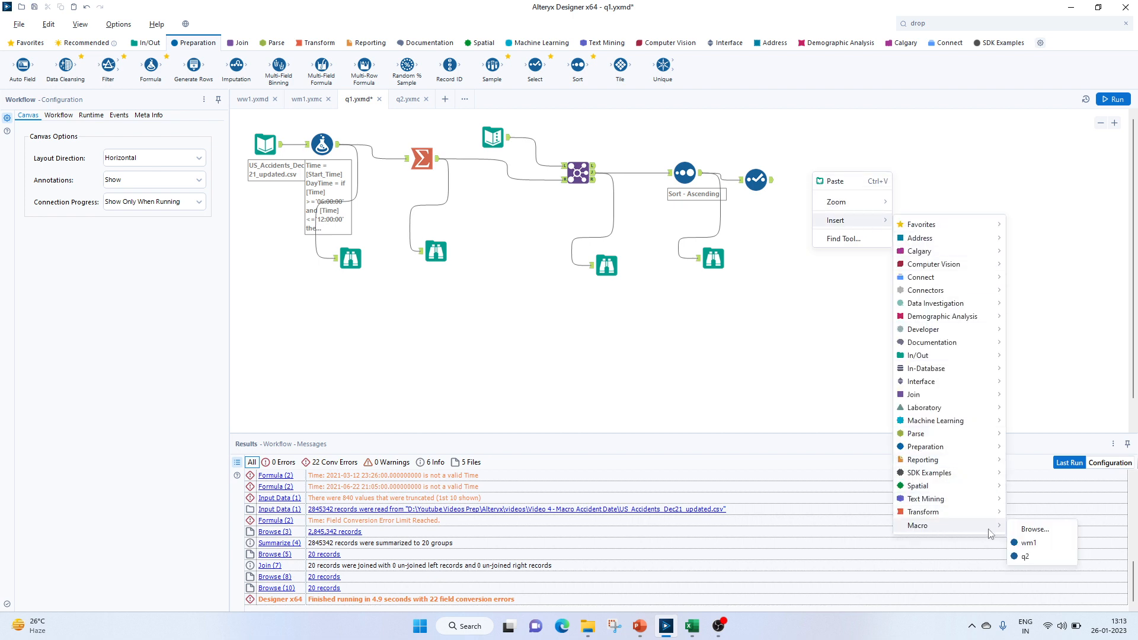
pyautogui.click(1028, 543)
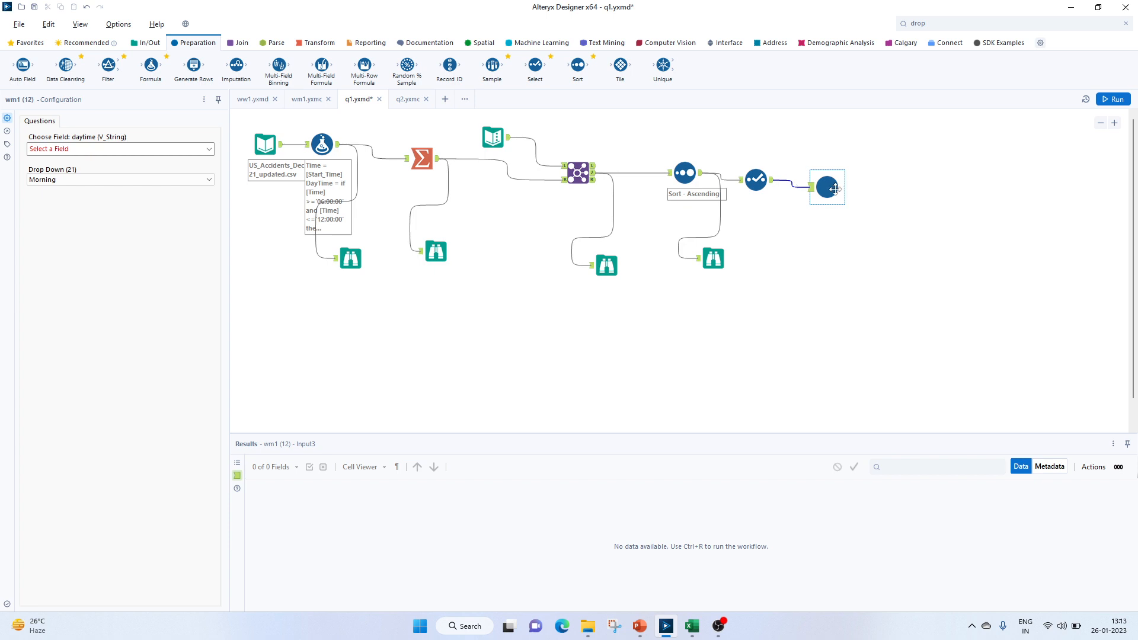
pyautogui.click(1111, 99)
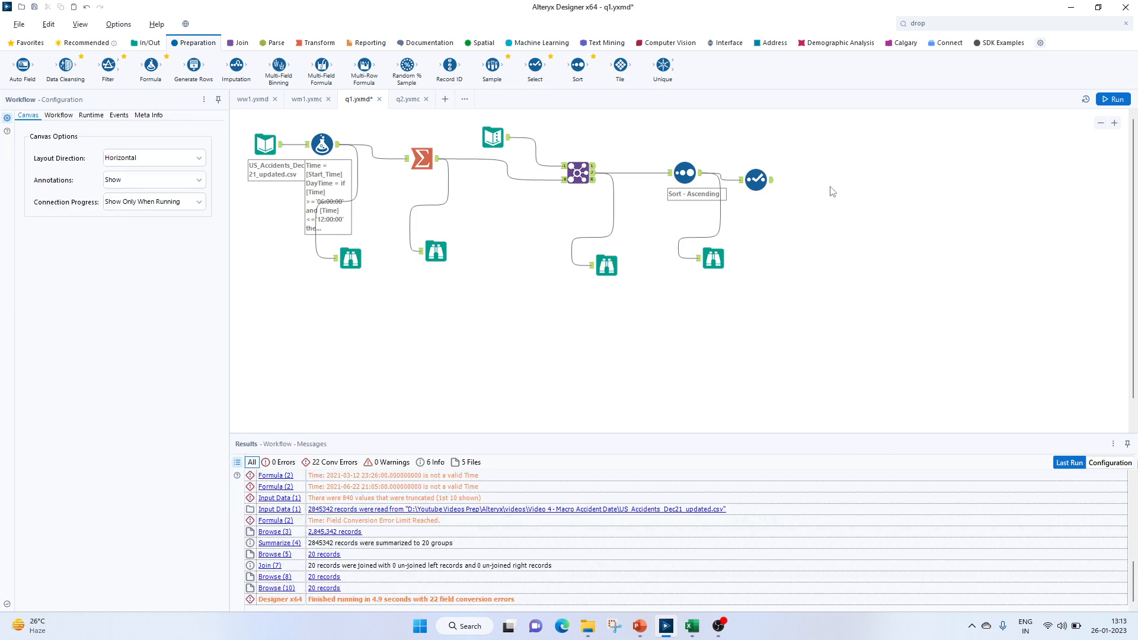
pyautogui.rightClick(832, 191)
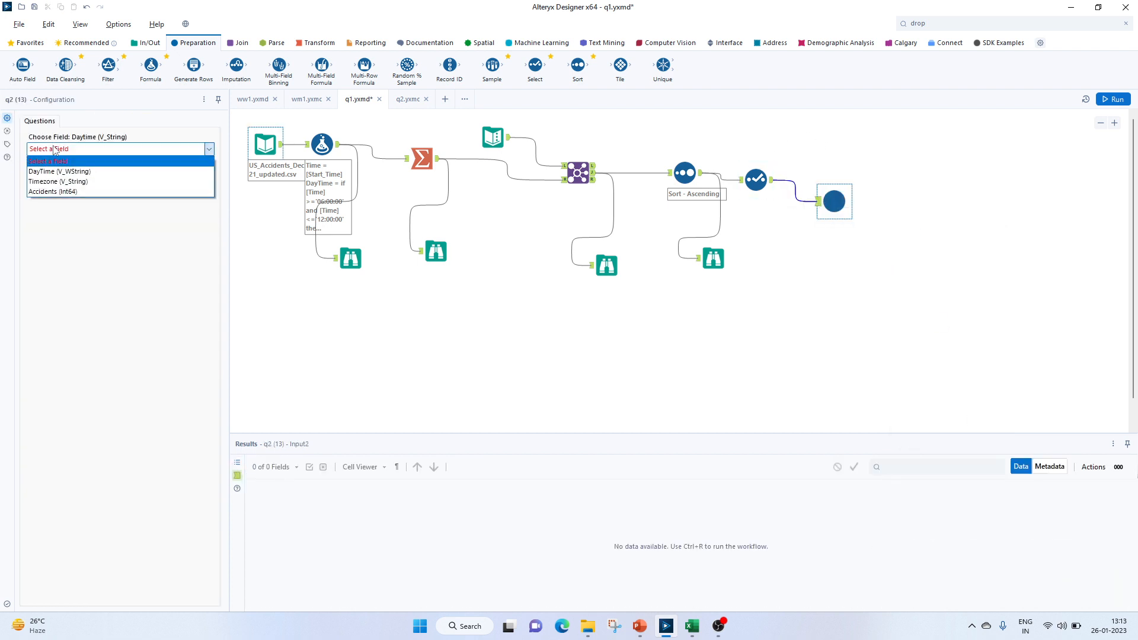
# Set the macro's Choose Field to DayTime and keep Morning as the daytime value.
pyautogui.click(59, 171)
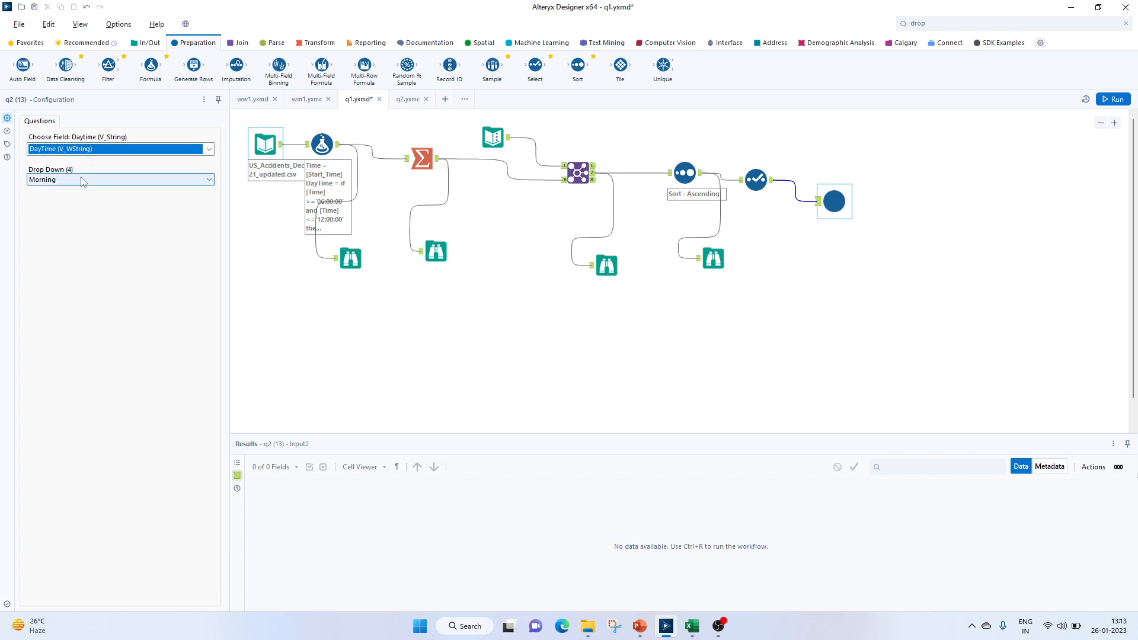
pyautogui.click(120, 179)
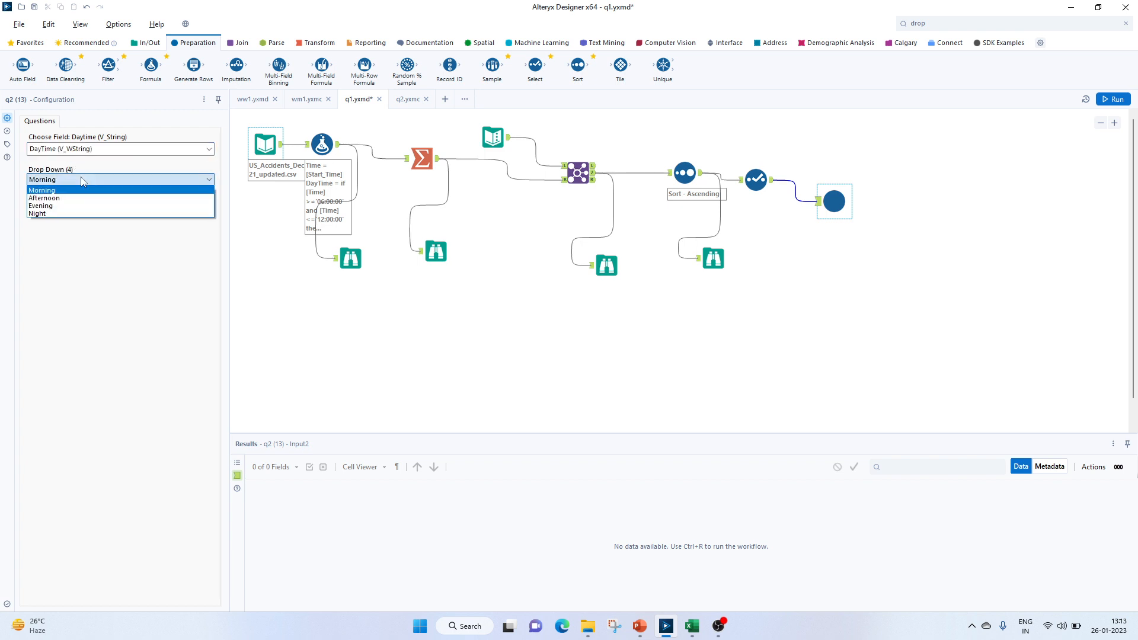
pyautogui.click(41, 190)
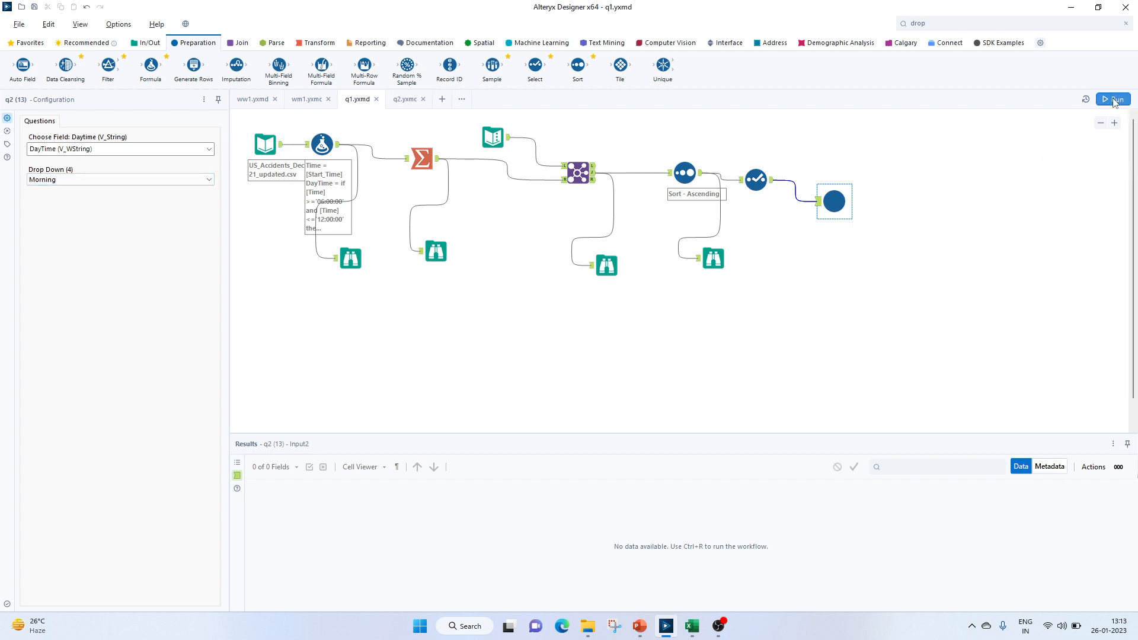
# Run the workflow and check the Macro Accident Date folder for the new o1_Morningcsv file.
pyautogui.click(1112, 98)
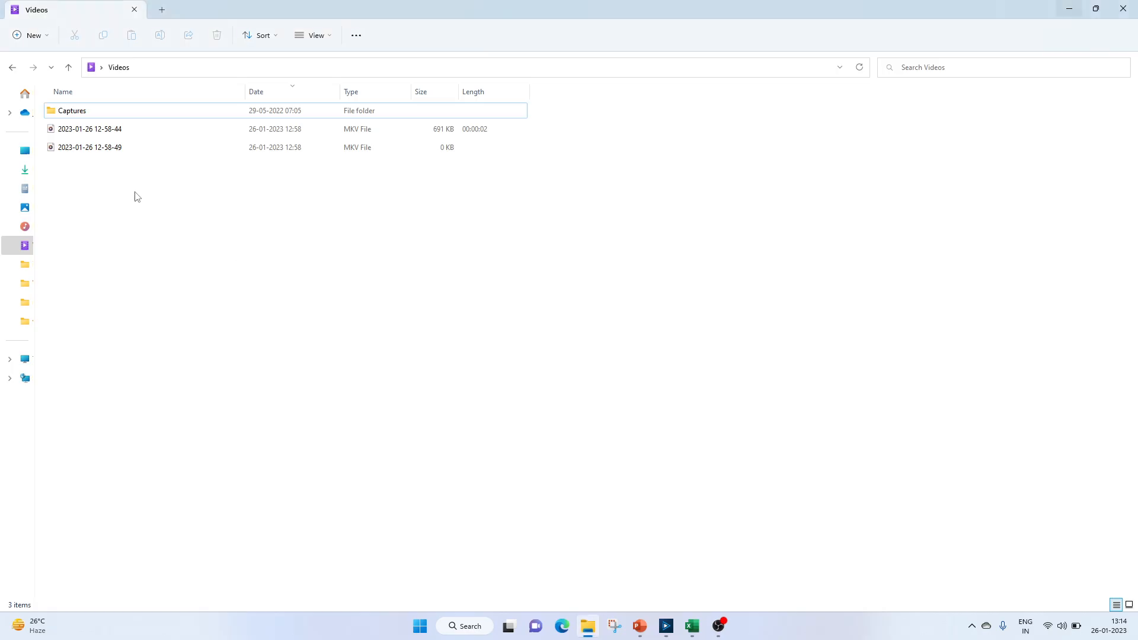
pyautogui.click(12, 68)
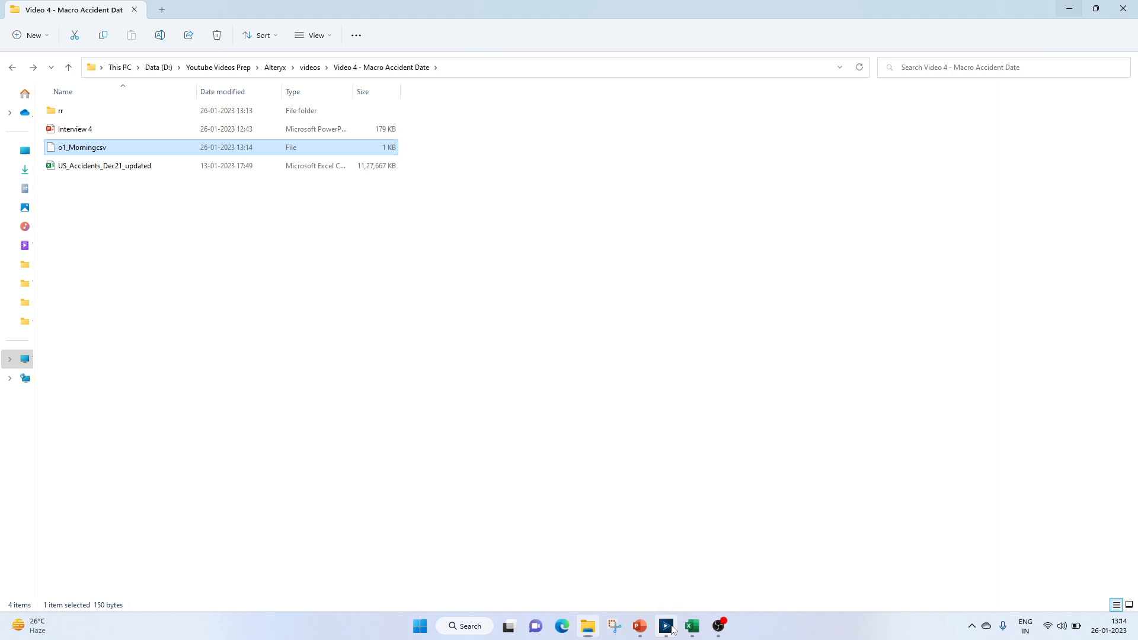
pyautogui.click(664, 630)
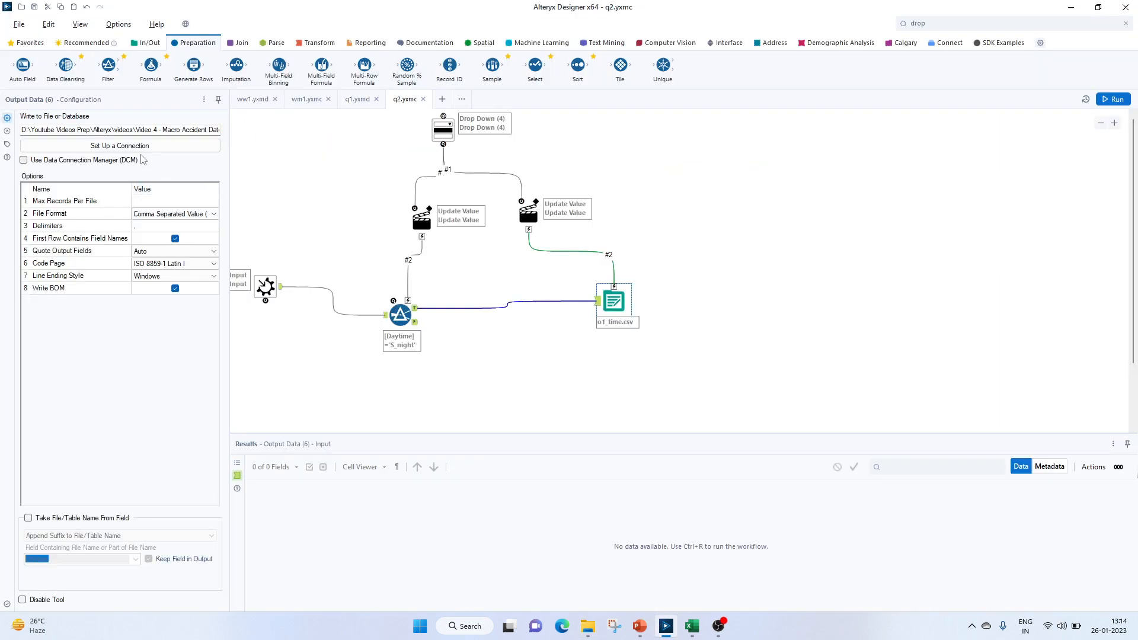
# Re-save the q2 macro's output as o1_time.csv with the extension, then return to q1.
pyautogui.click(121, 145)
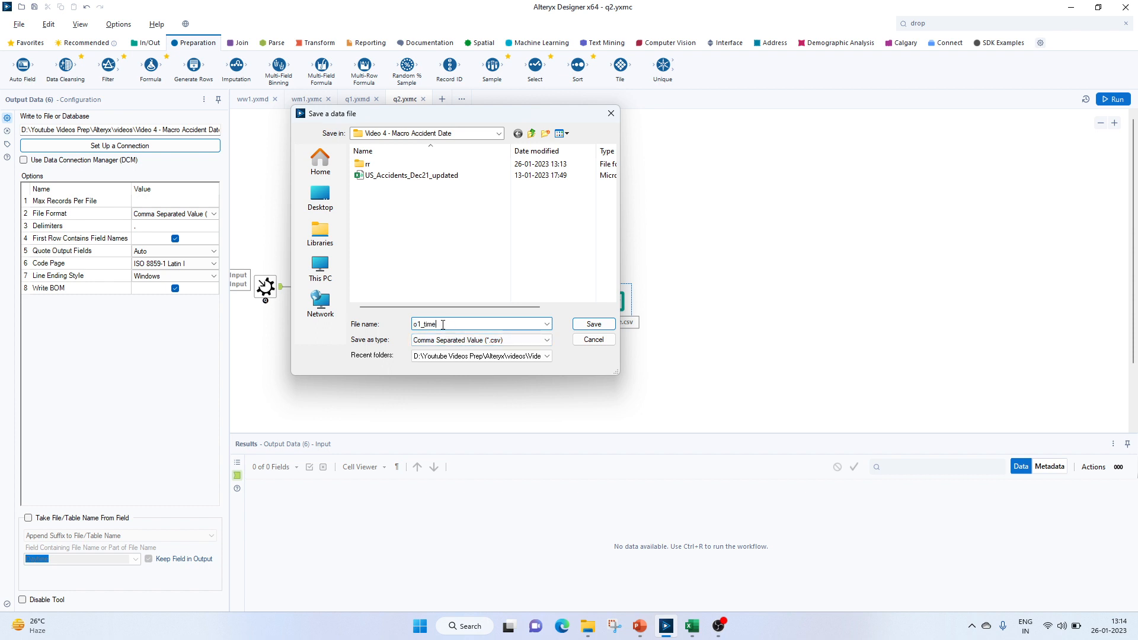
pyautogui.write('.csv')
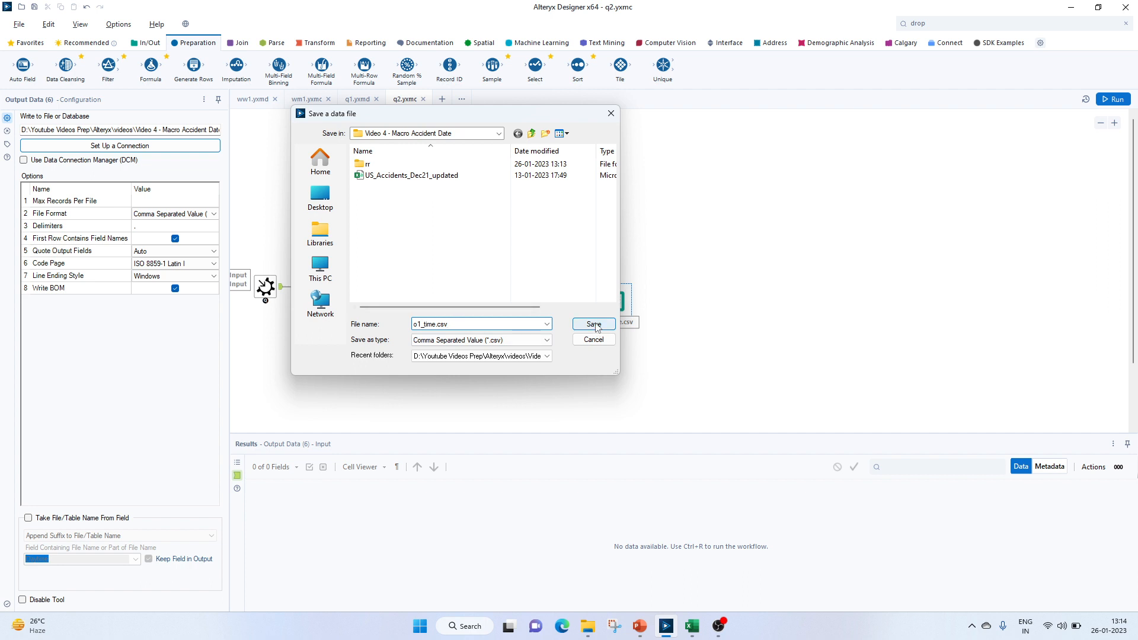
pyautogui.click(593, 325)
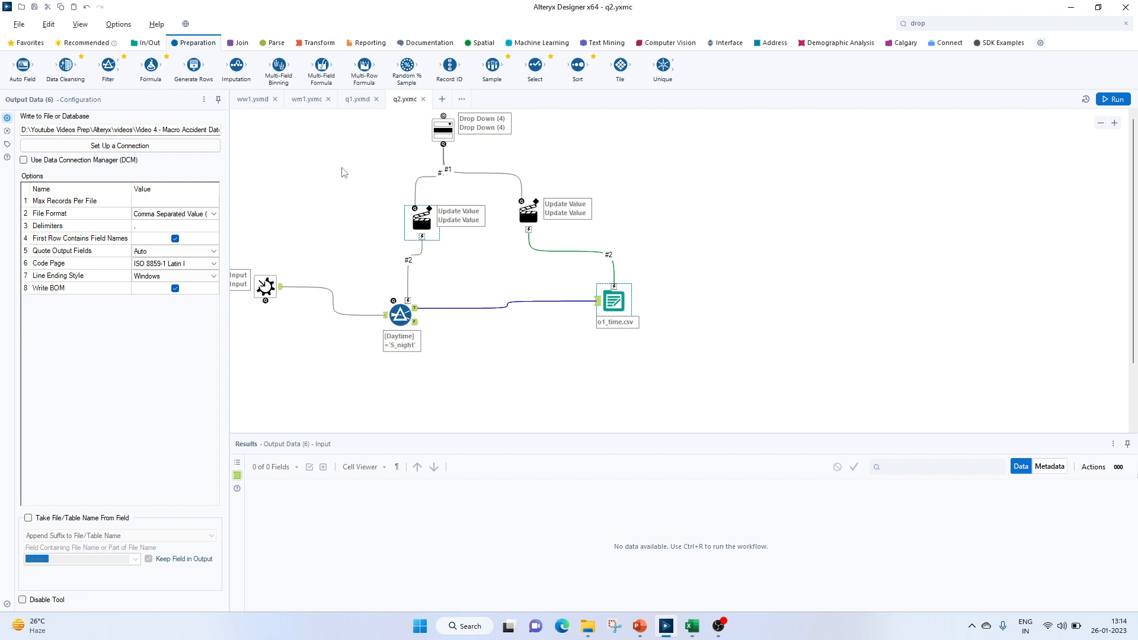
pyautogui.click(356, 98)
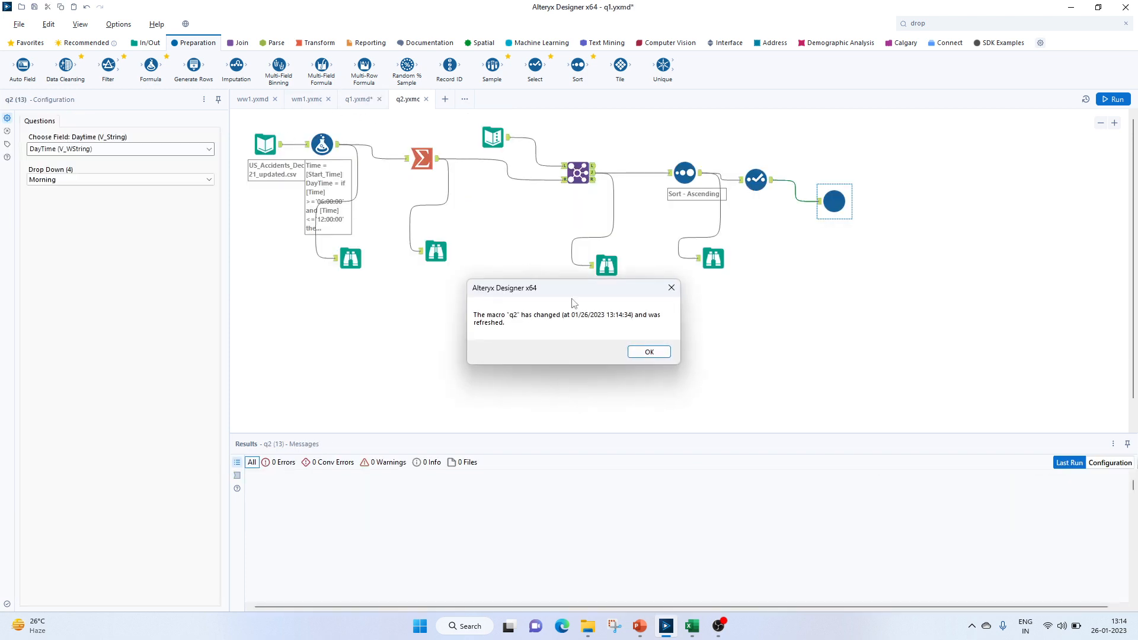
# Acknowledge the macro refresh and run q1 with Morning, writing 5 records to o1_Morningcsv.
pyautogui.click(647, 351)
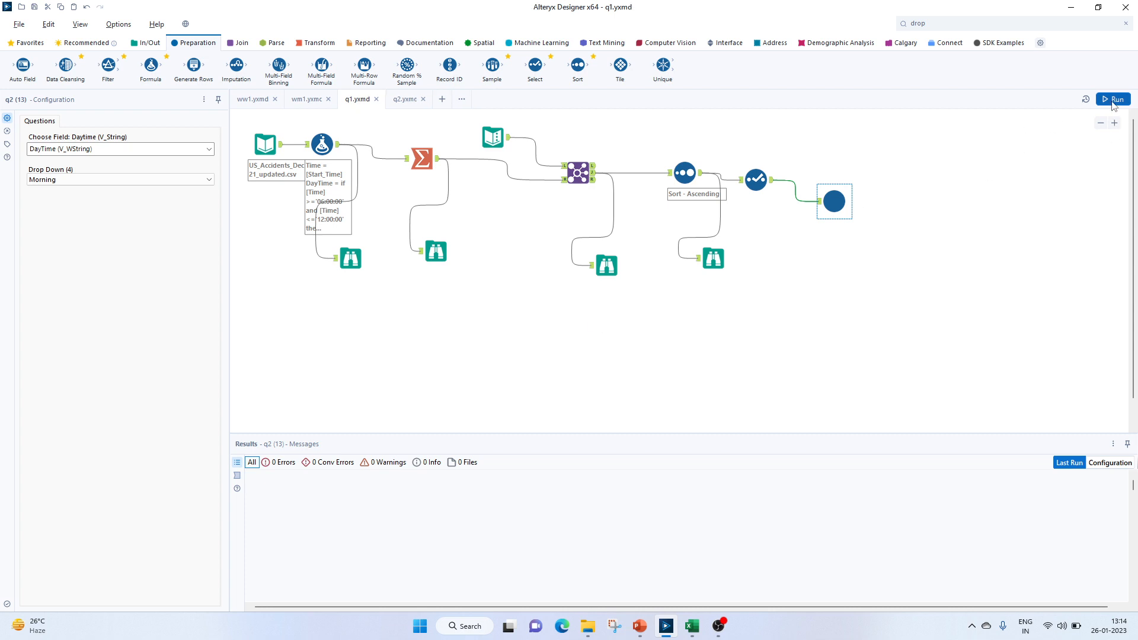
pyautogui.click(1115, 99)
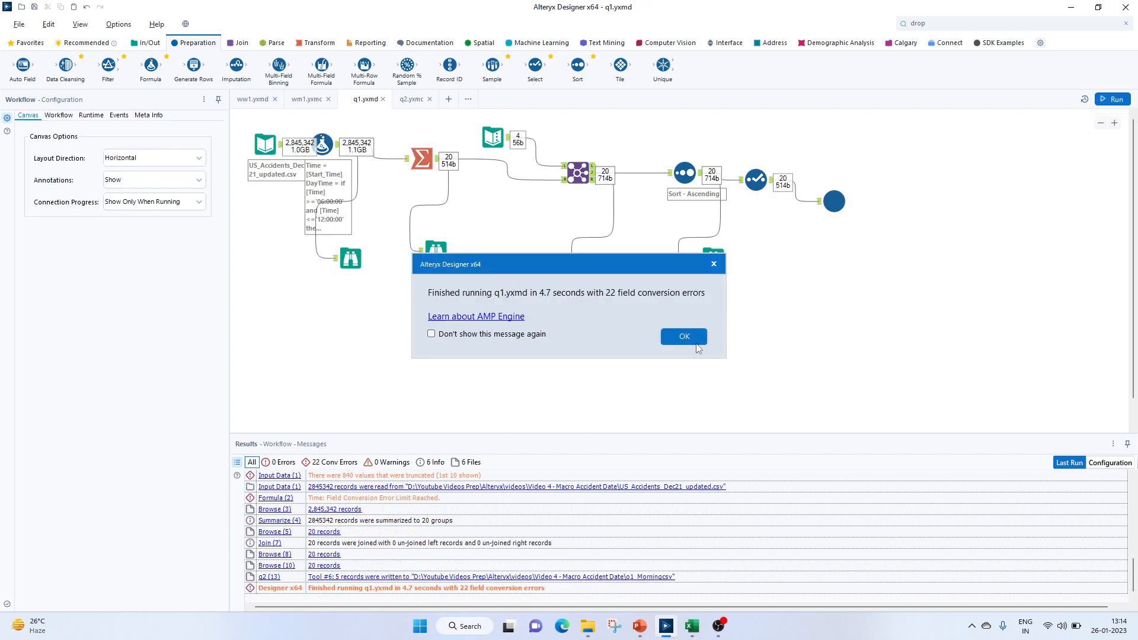
pyautogui.click(587, 626)
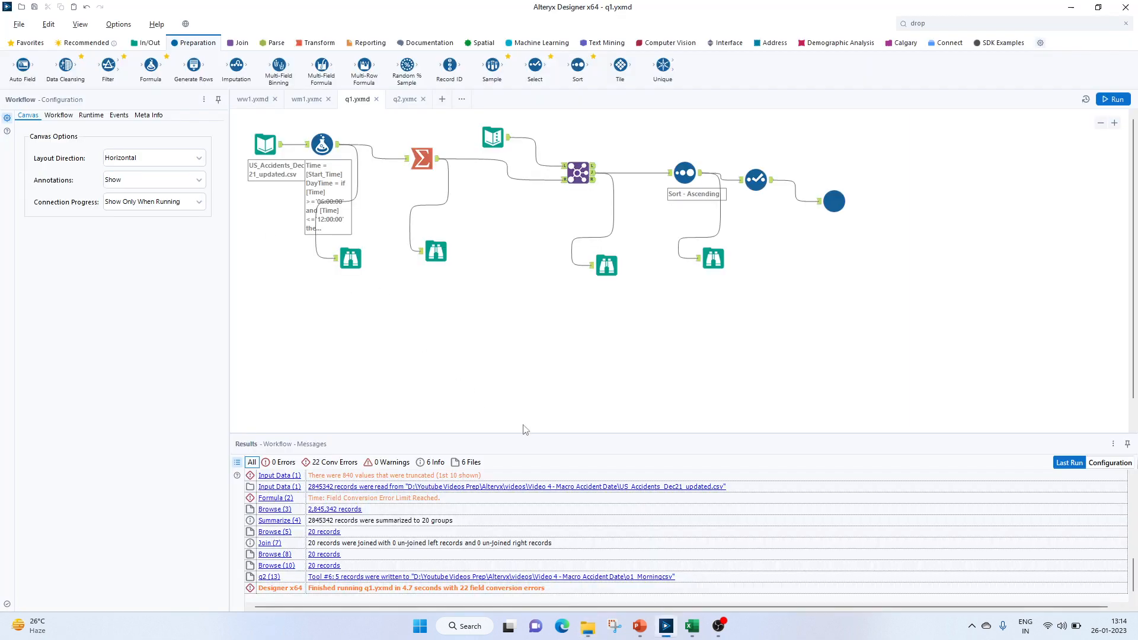
pyautogui.moveTo(308, 98)
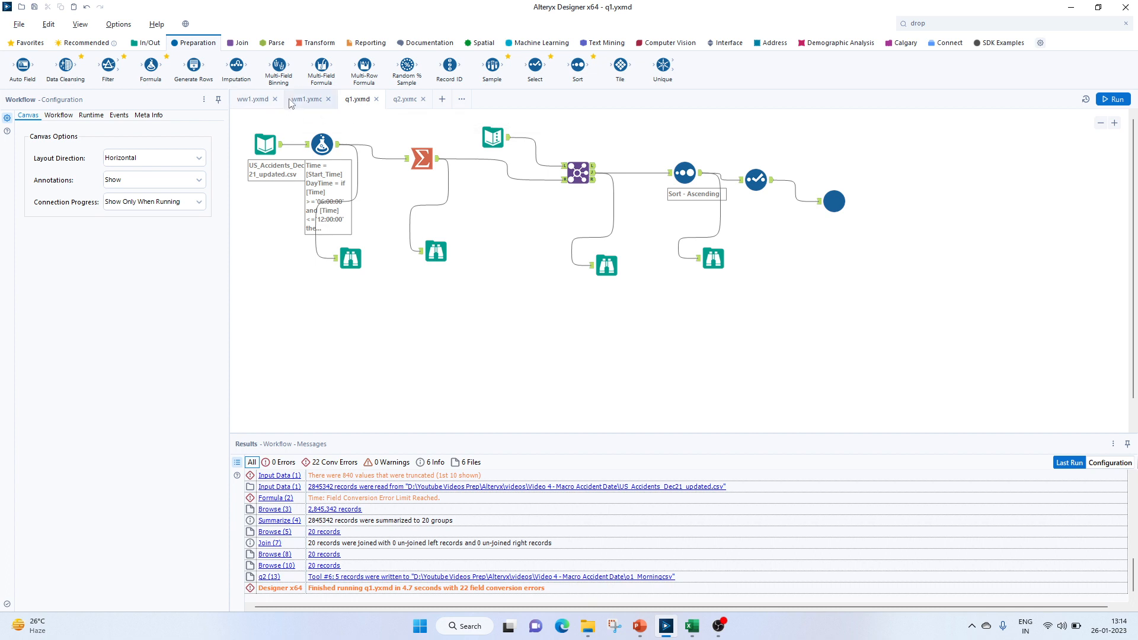
# Inspect the wm1 macro, then run the ww1 workflow to write the o1_Morning CSV.
pyautogui.click(308, 100)
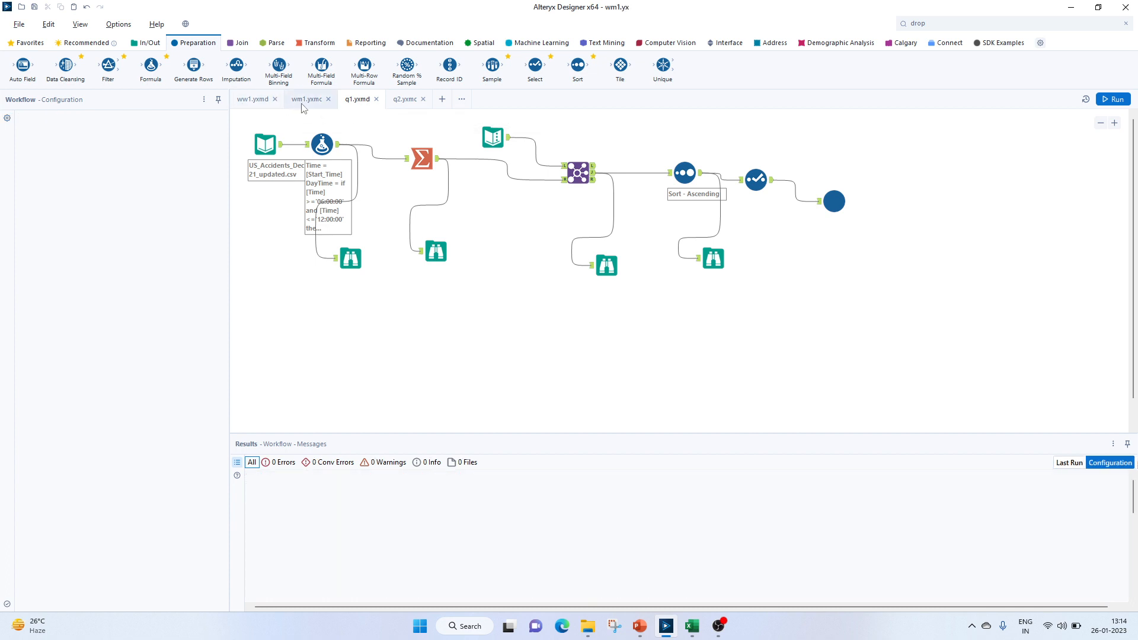
pyautogui.click(252, 99)
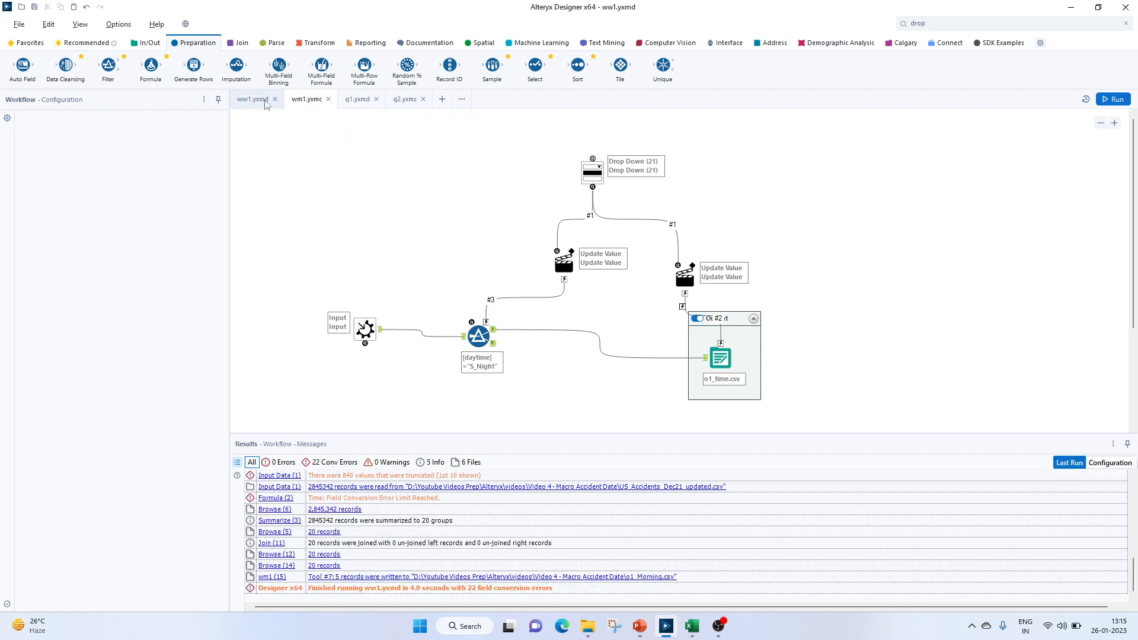
pyautogui.click(256, 99)
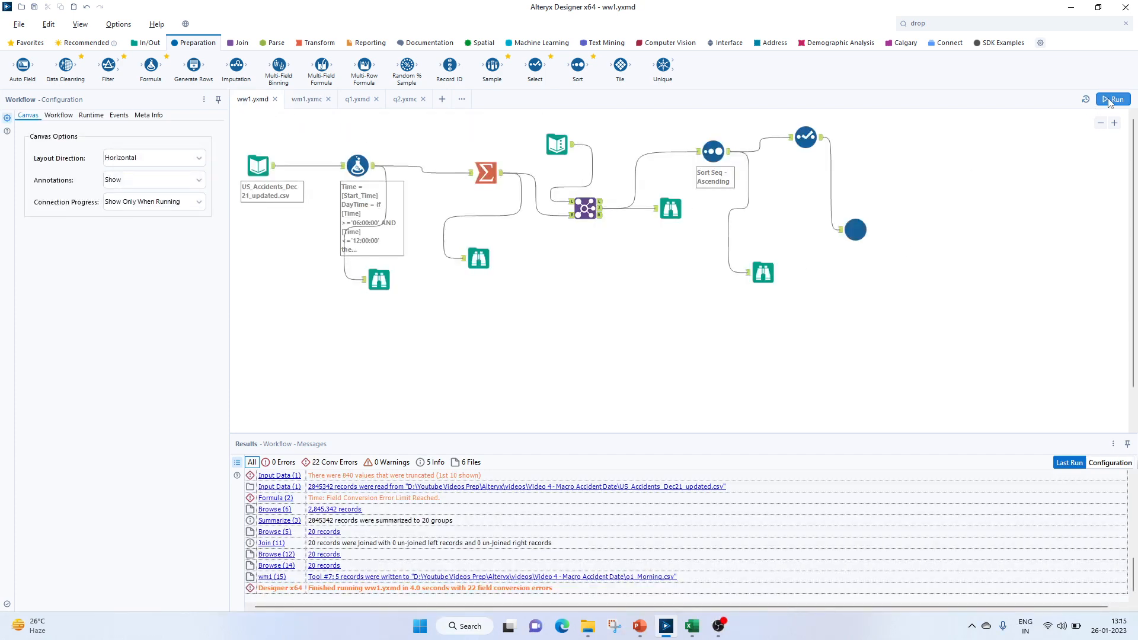
pyautogui.click(1113, 99)
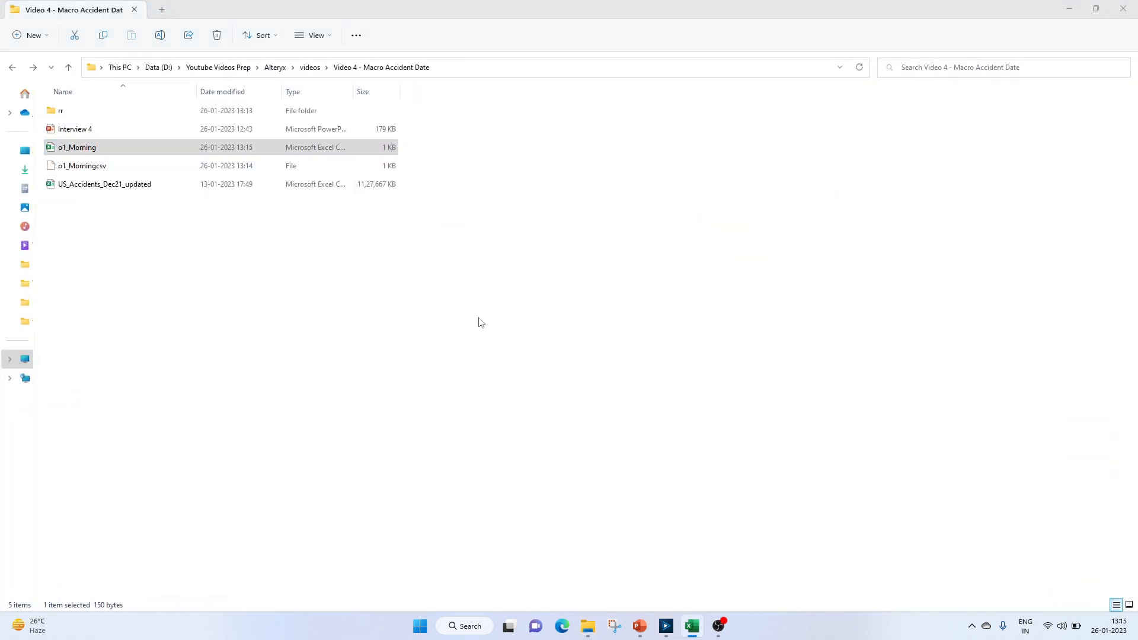
# Open o1_Morning in Excel, widen column B, and compare its counts with the Browse tool's summarized records.
pyautogui.doubleClick(78, 147)
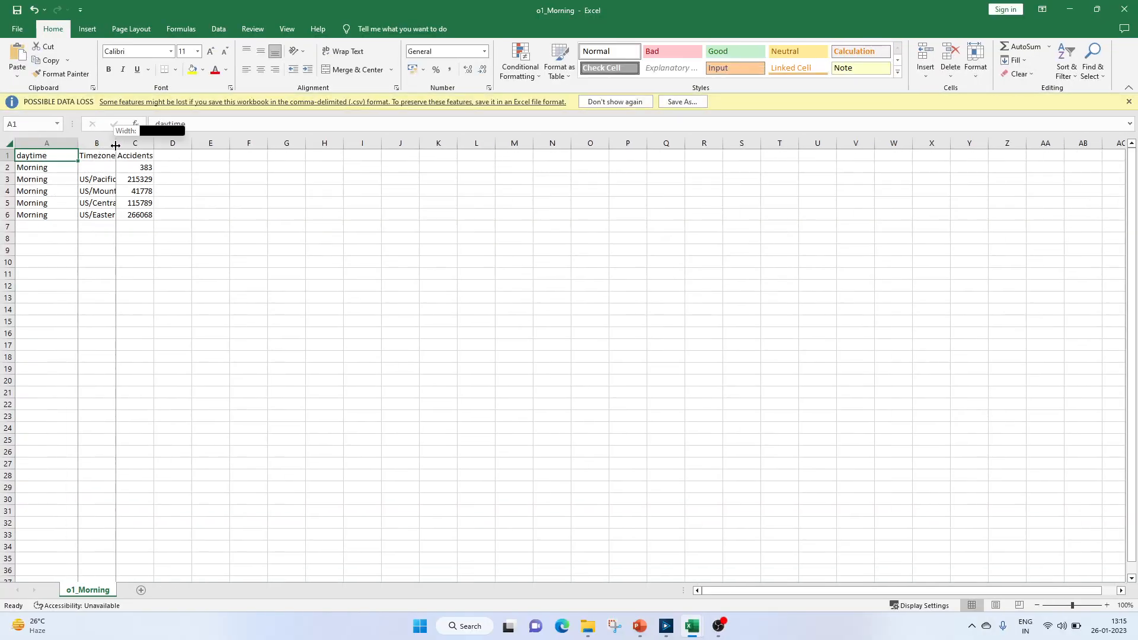
pyautogui.moveTo(115, 143); pyautogui.dragTo(131, 143)
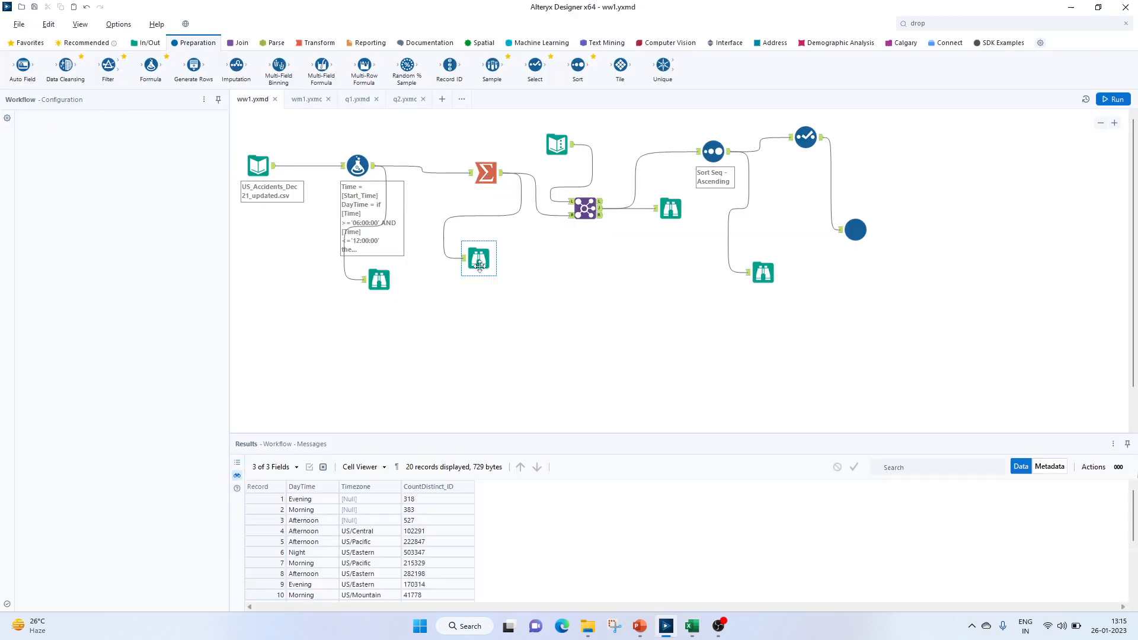
pyautogui.click(478, 258)
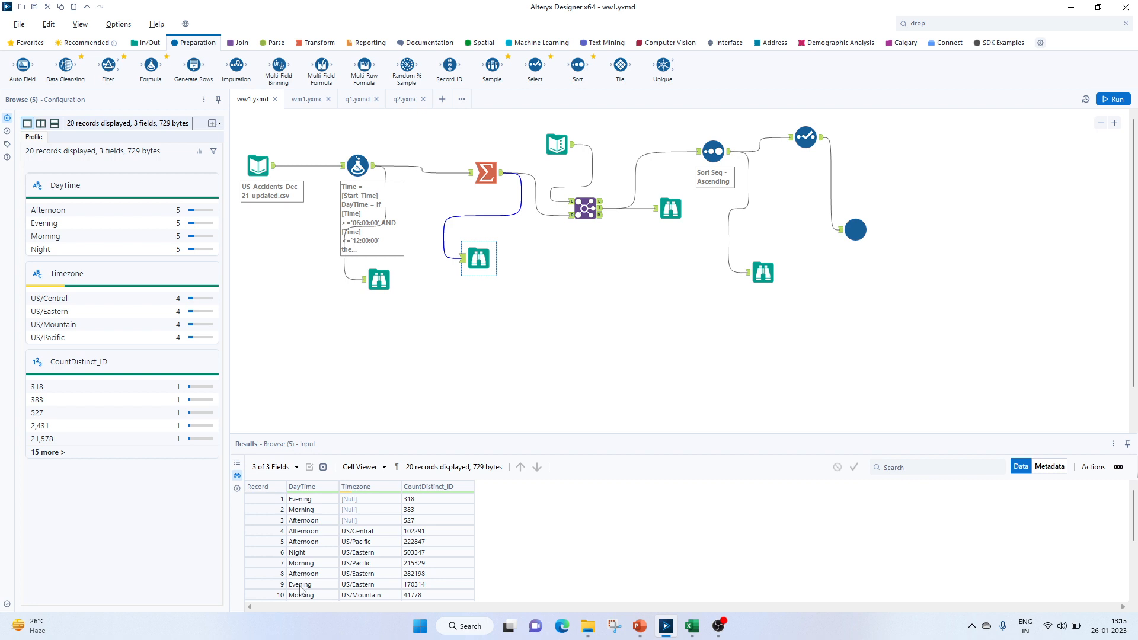
pyautogui.scroll(-3)
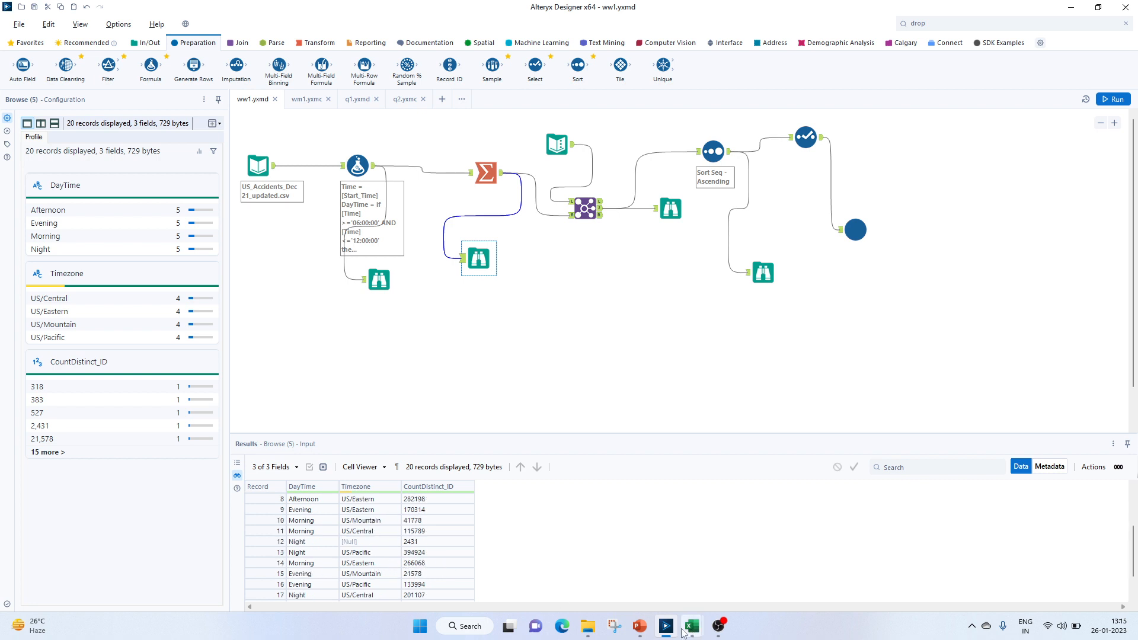
pyautogui.click(690, 626)
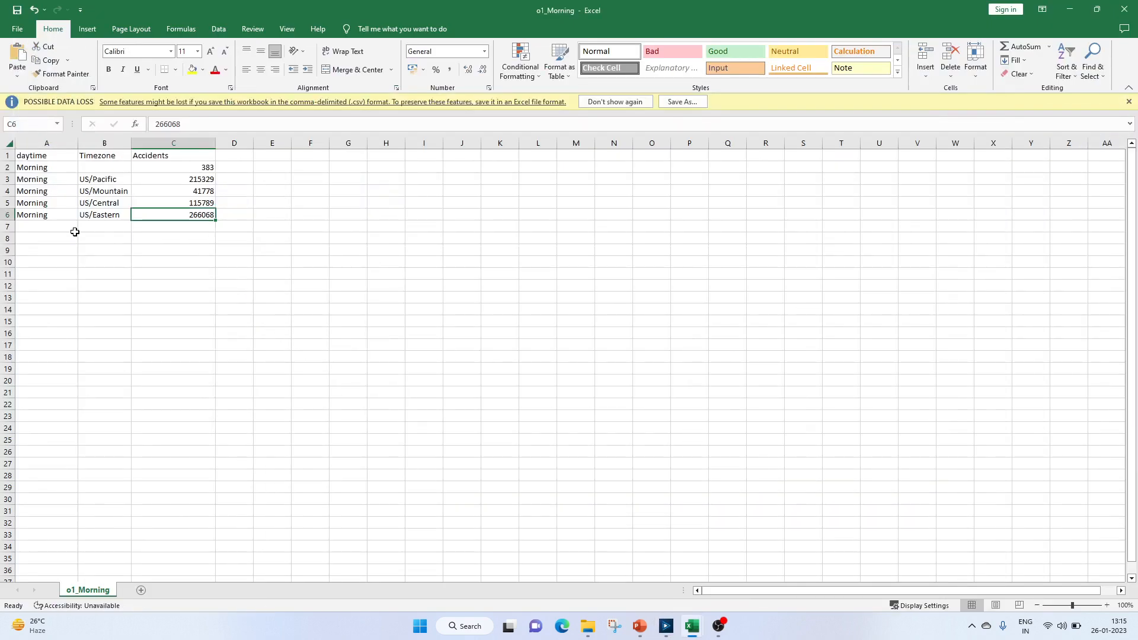
pyautogui.moveTo(788, 538)
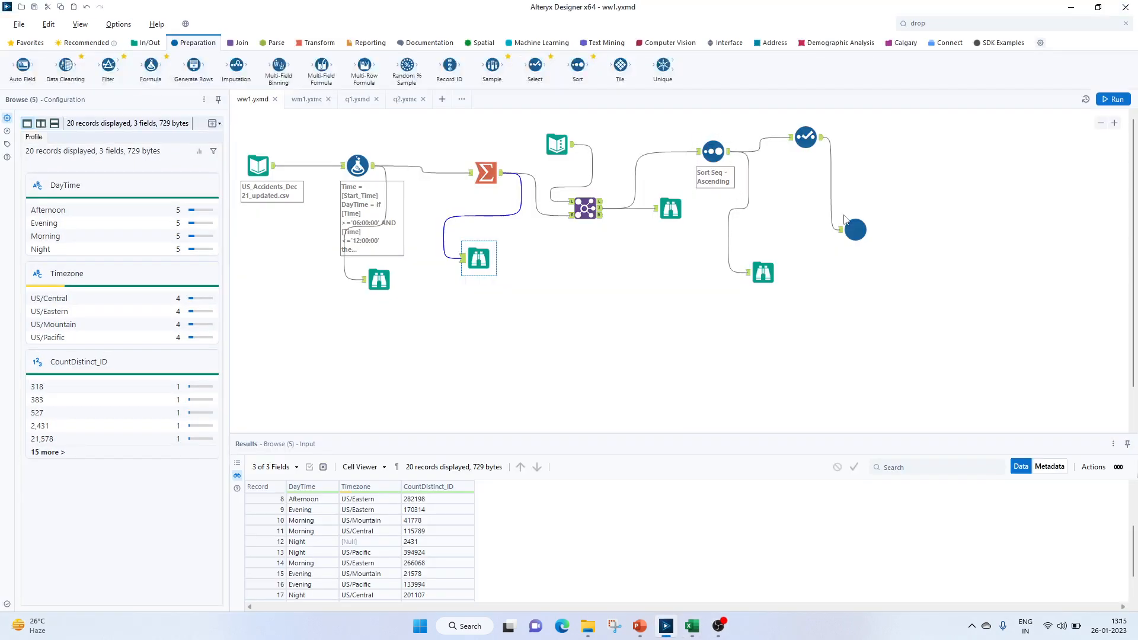
# Switch the wm1 macro's daytime to Night and rerun ww1, writing 5 records to o1_Night.csv.
pyautogui.click(854, 229)
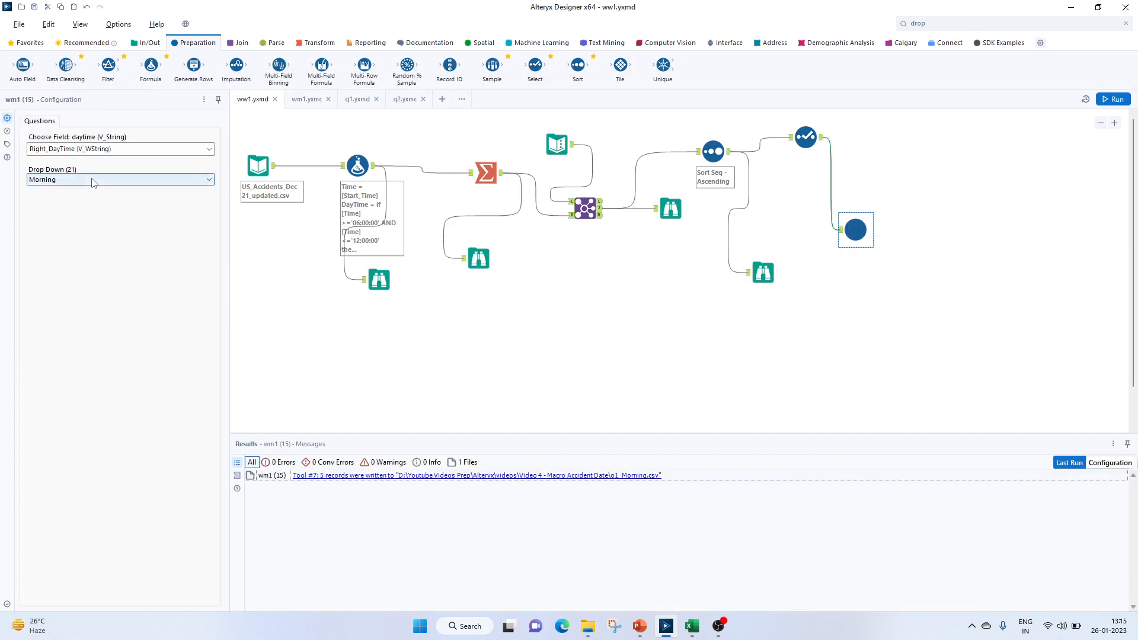
pyautogui.click(119, 179)
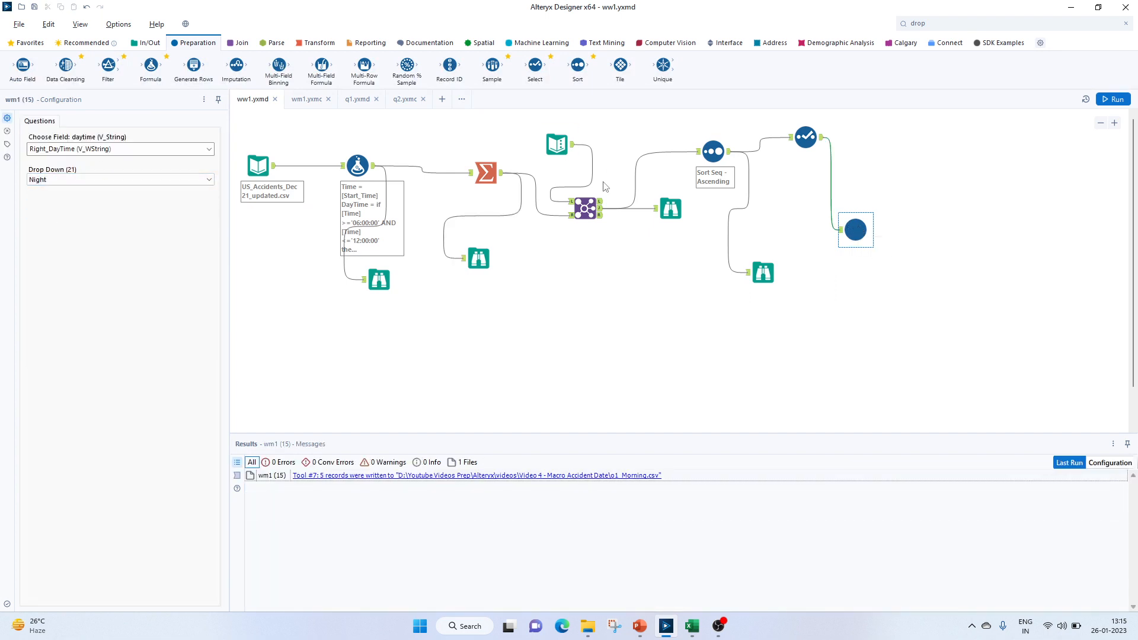
pyautogui.click(1113, 99)
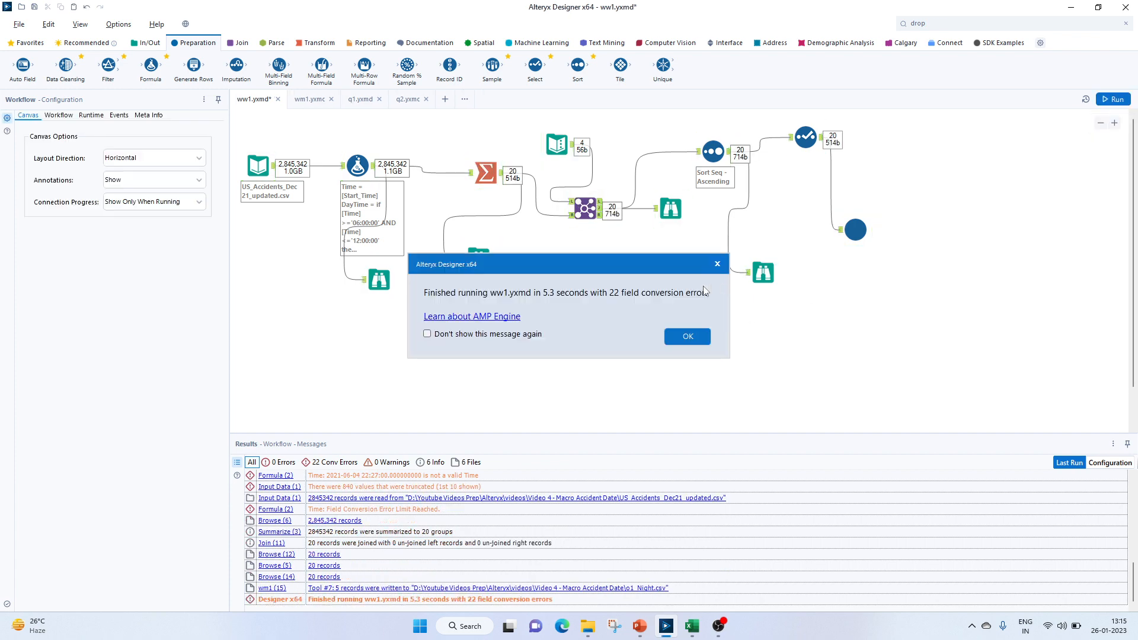
pyautogui.click(687, 336)
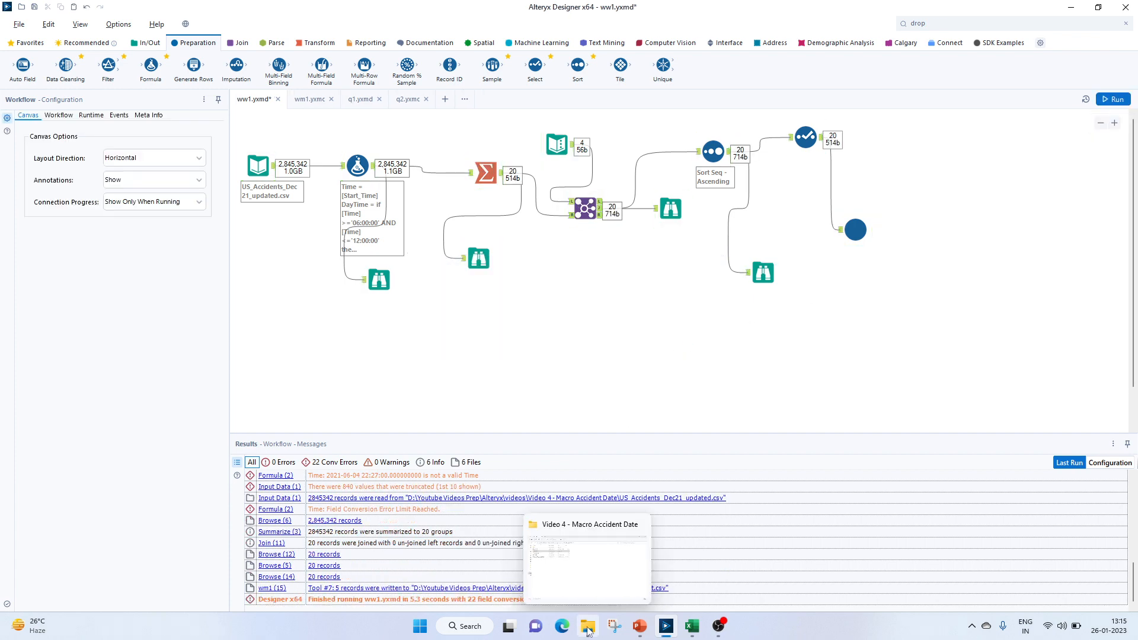
# Open o1_Night.csv in Excel and widen column B to show full timezone names.
pyautogui.click(587, 626)
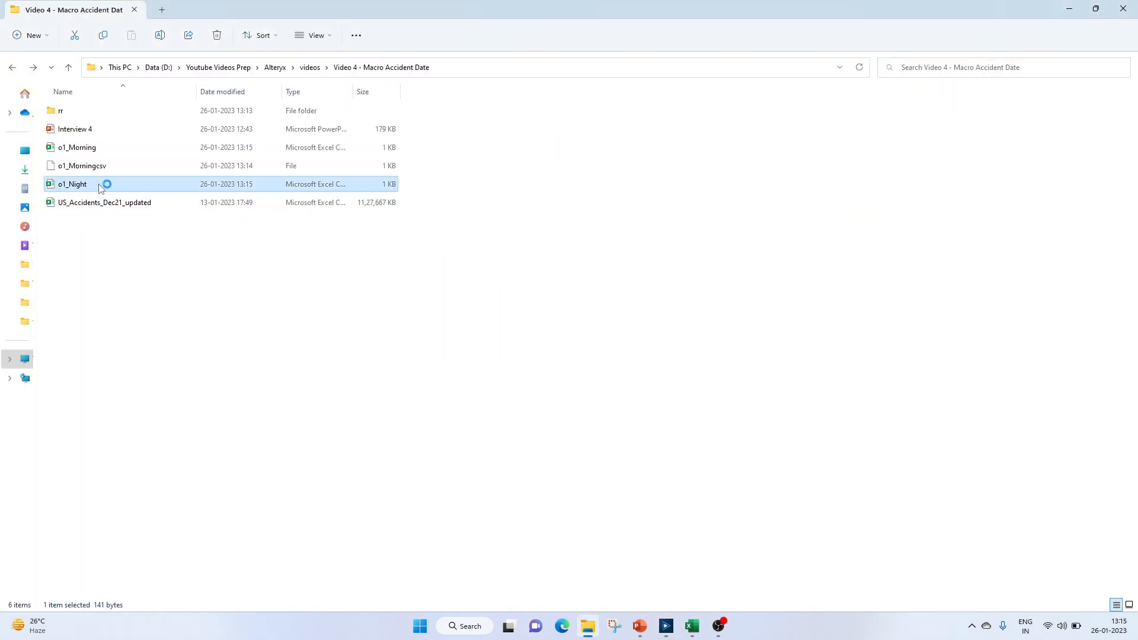
pyautogui.doubleClick(79, 147)
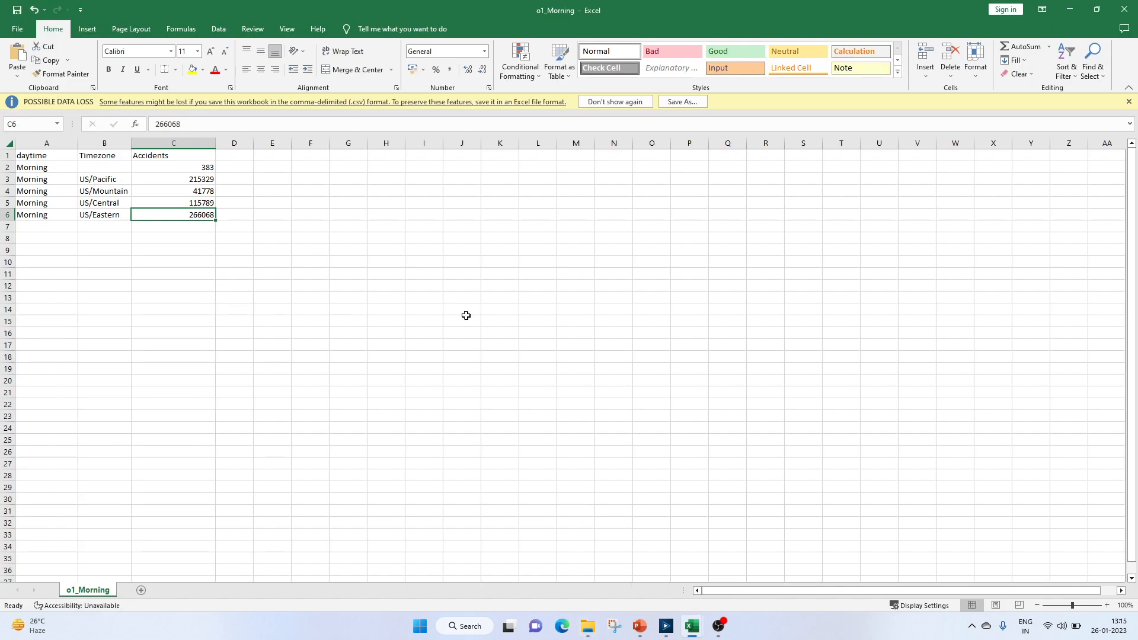
pyautogui.click(82, 589)
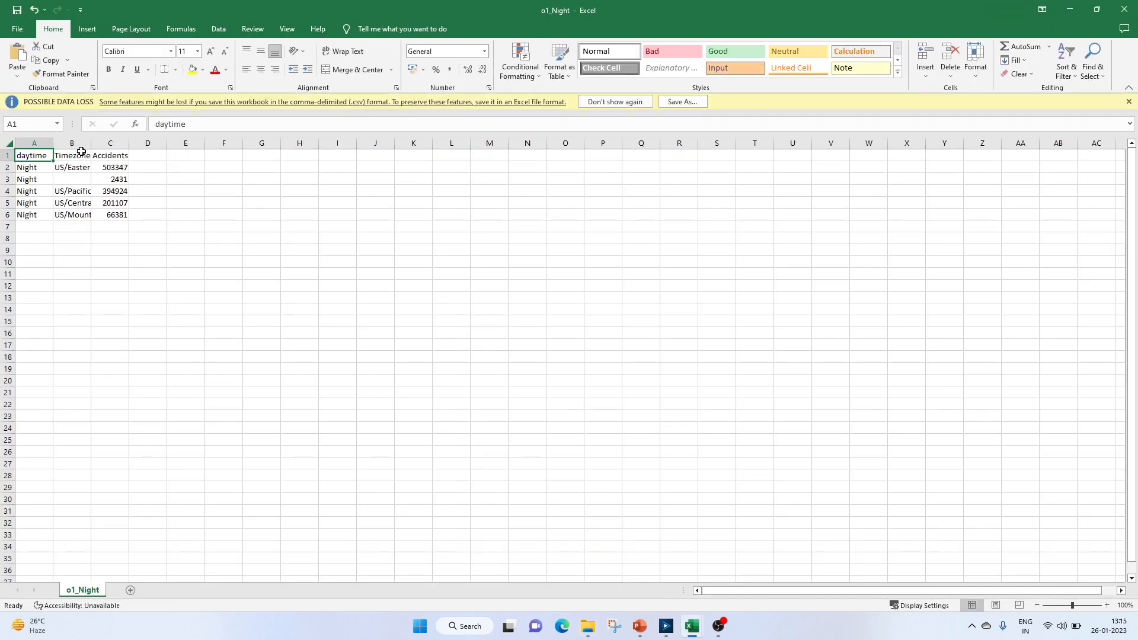
pyautogui.moveTo(93, 142); pyautogui.dragTo(179, 142)
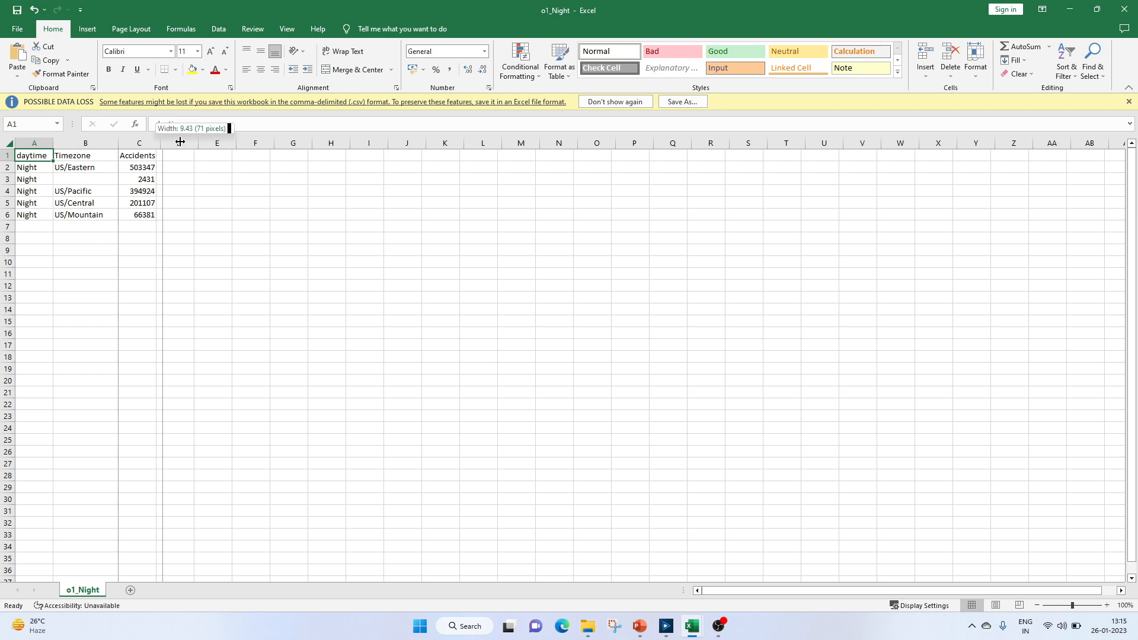
# Compare the workflow's summarized Night records with the spreadsheet's counts, checking US/Central.
pyautogui.click(85, 214)
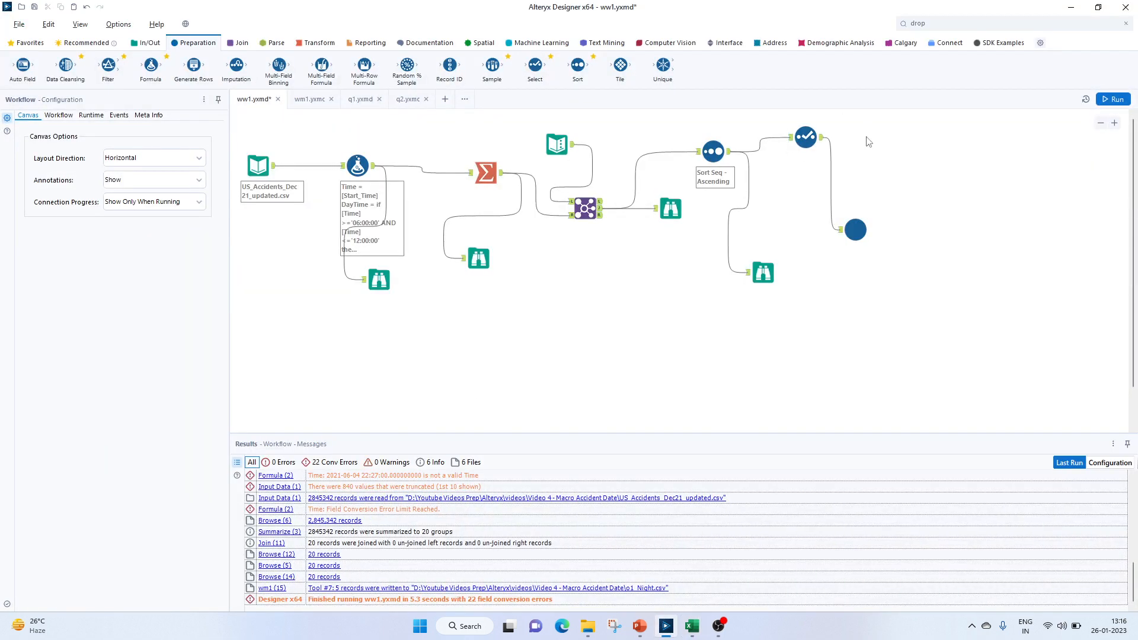
pyautogui.click(478, 259)
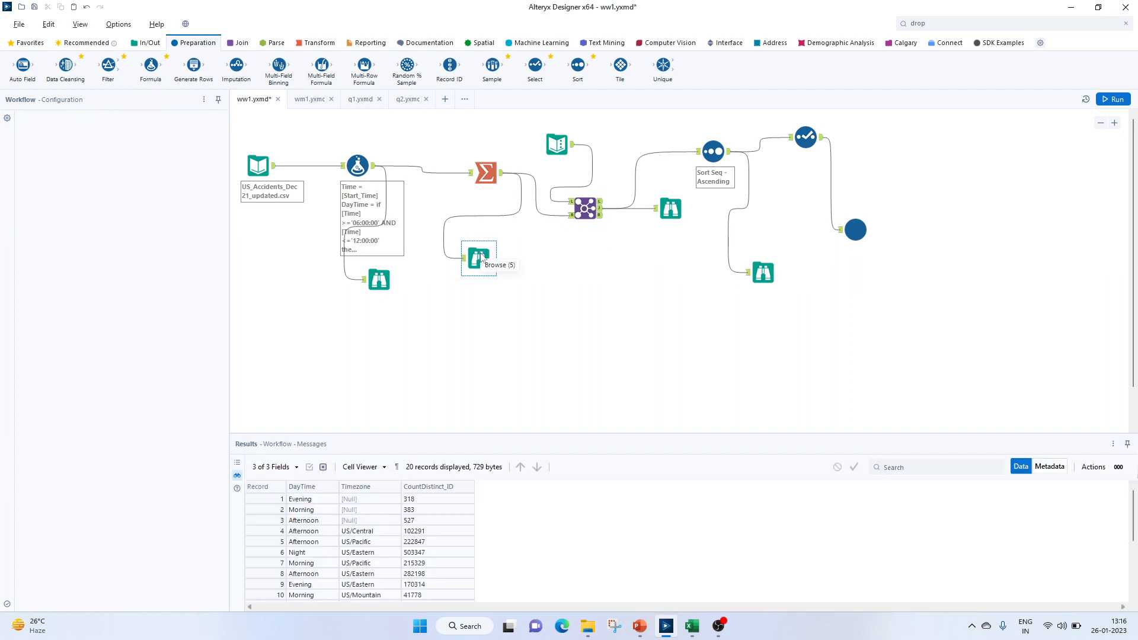
pyautogui.click(478, 258)
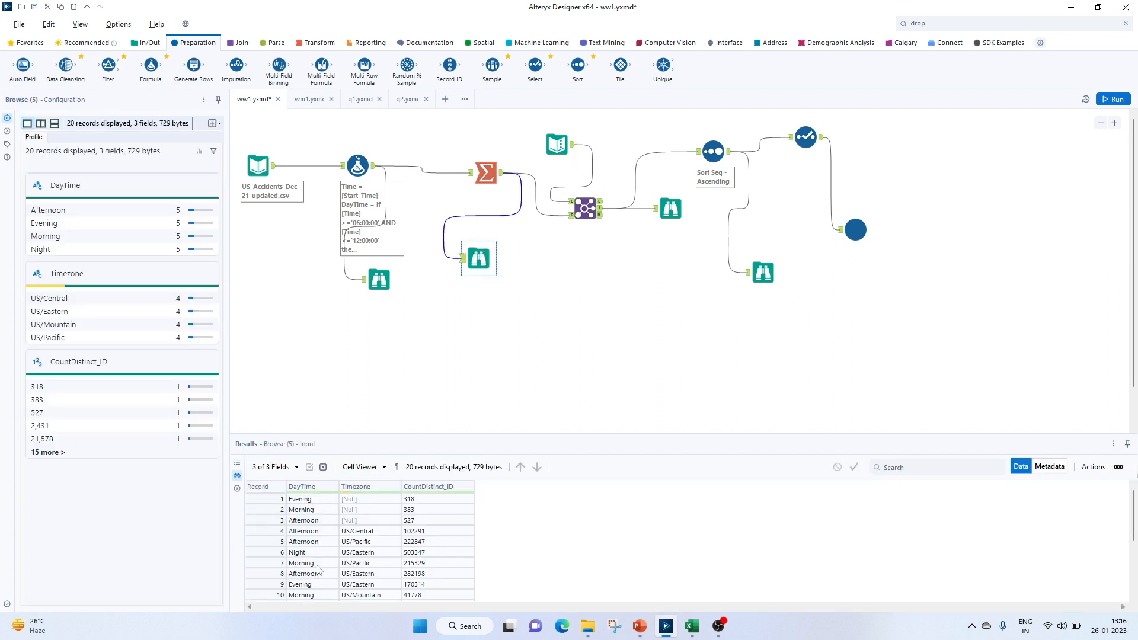
pyautogui.scroll(-3)
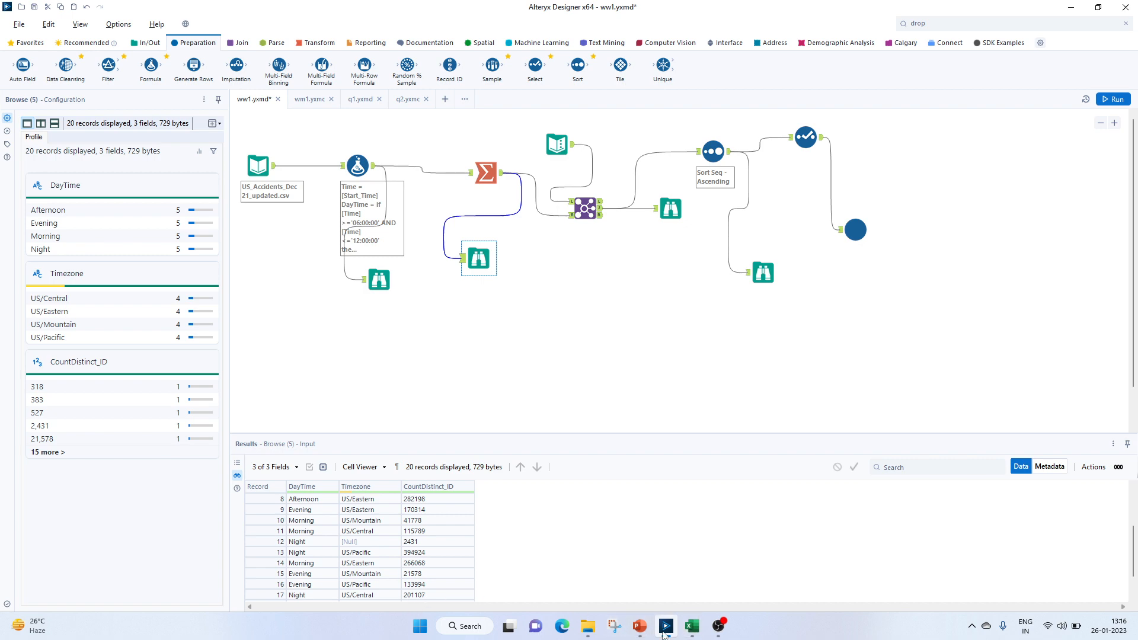
pyautogui.click(690, 626)
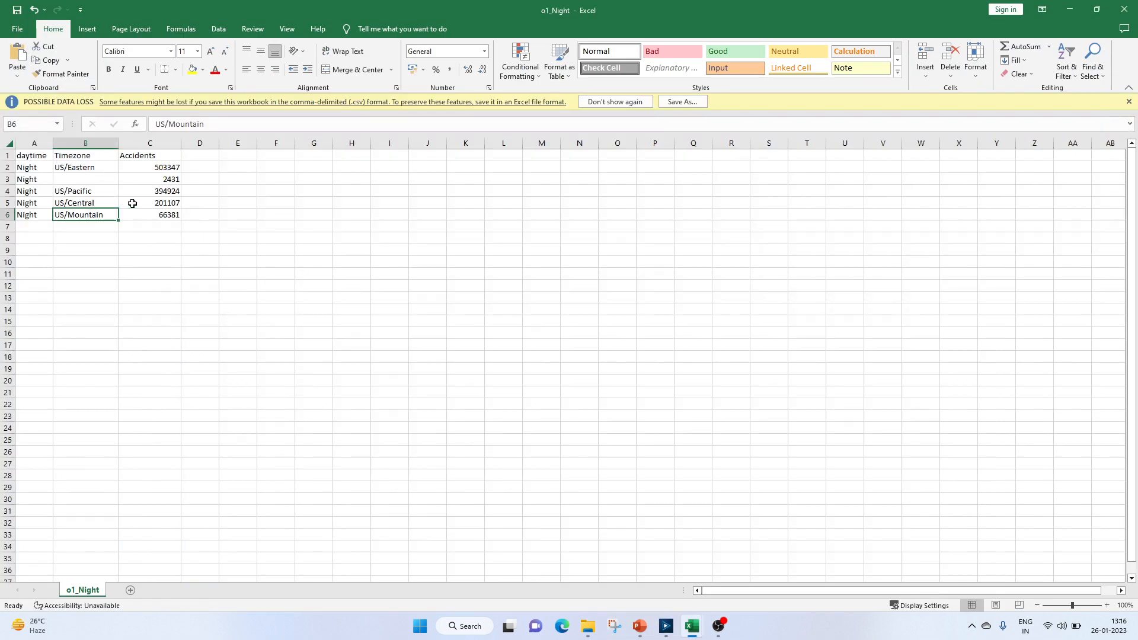
pyautogui.click(150, 202)
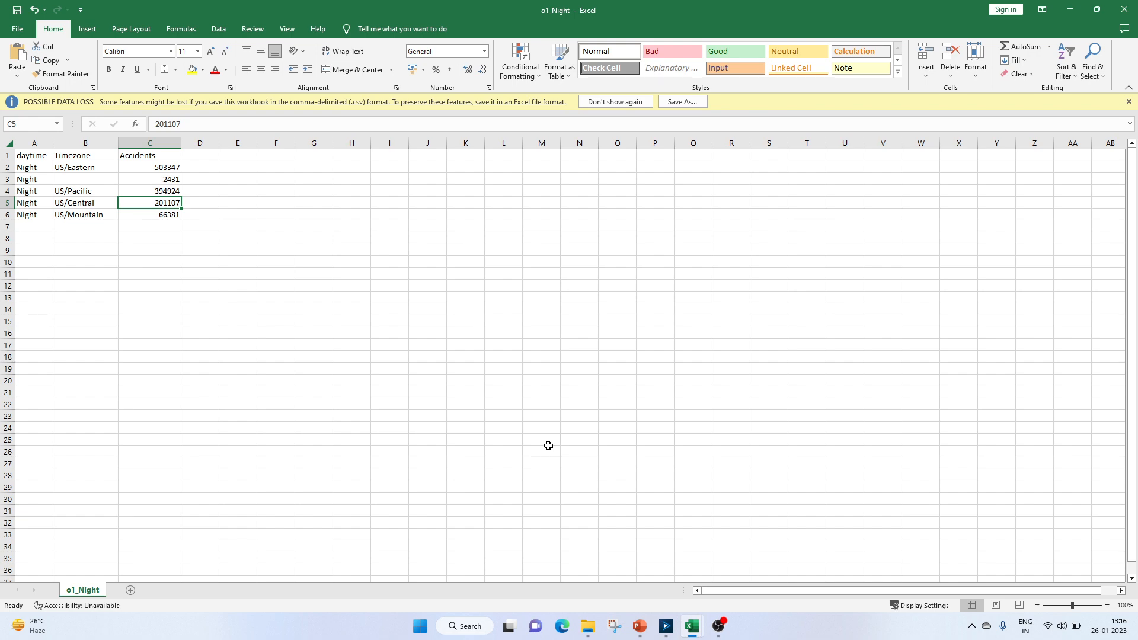
pyautogui.moveTo(665, 458)
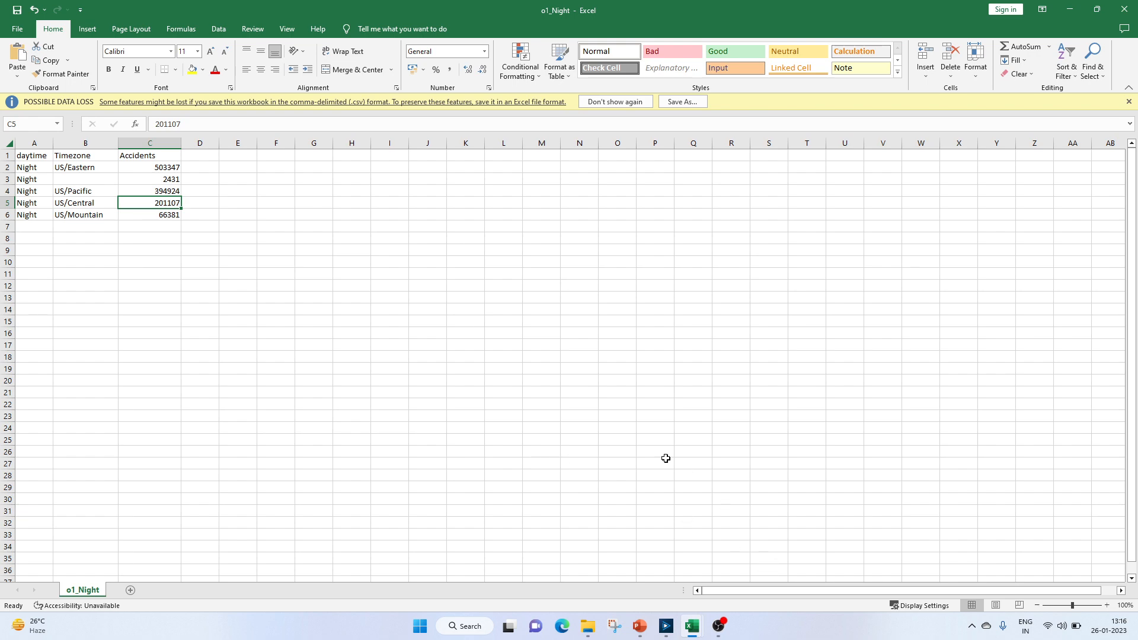